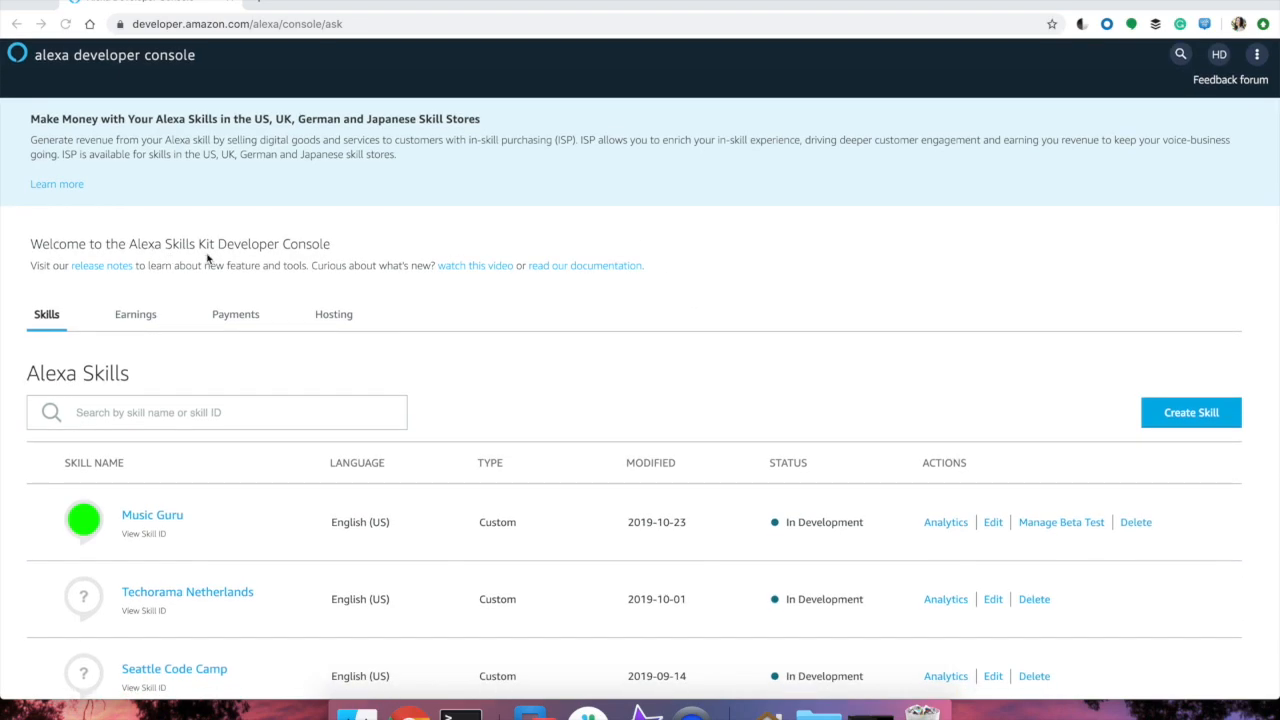
Start a new skill and name it OktaSkill.
scroll("down", 3)
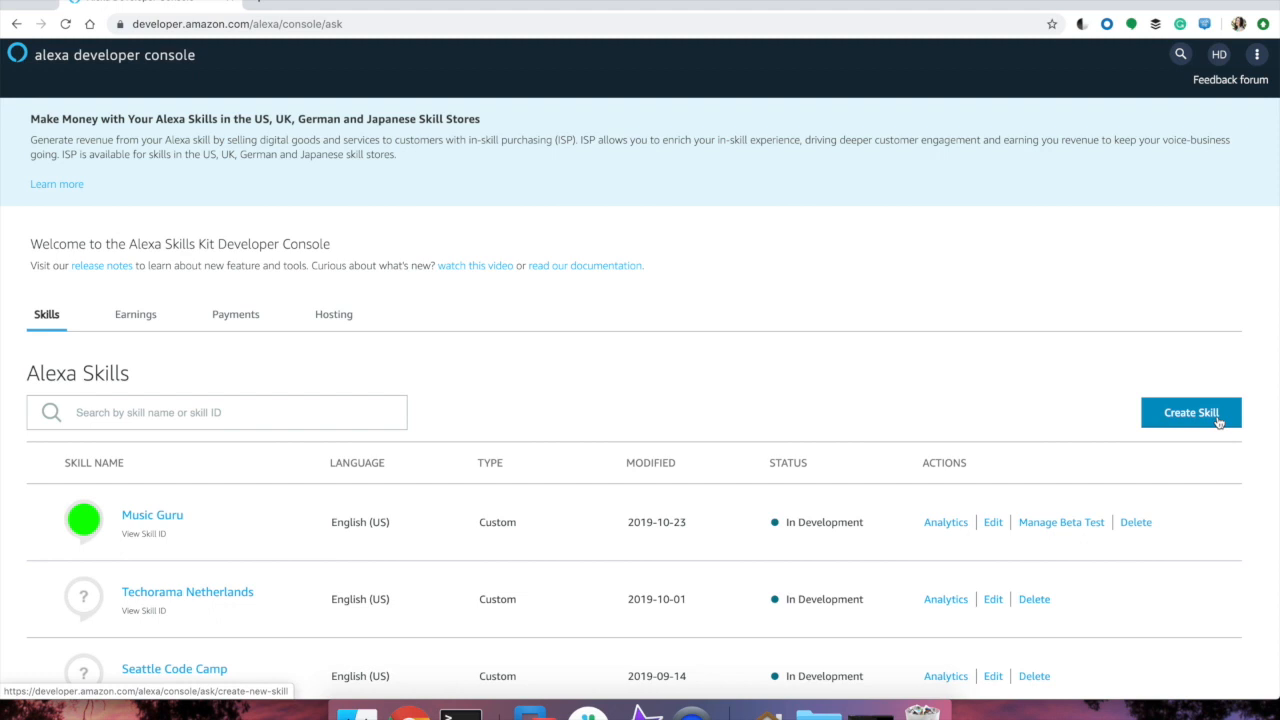
left_click(1190, 412)
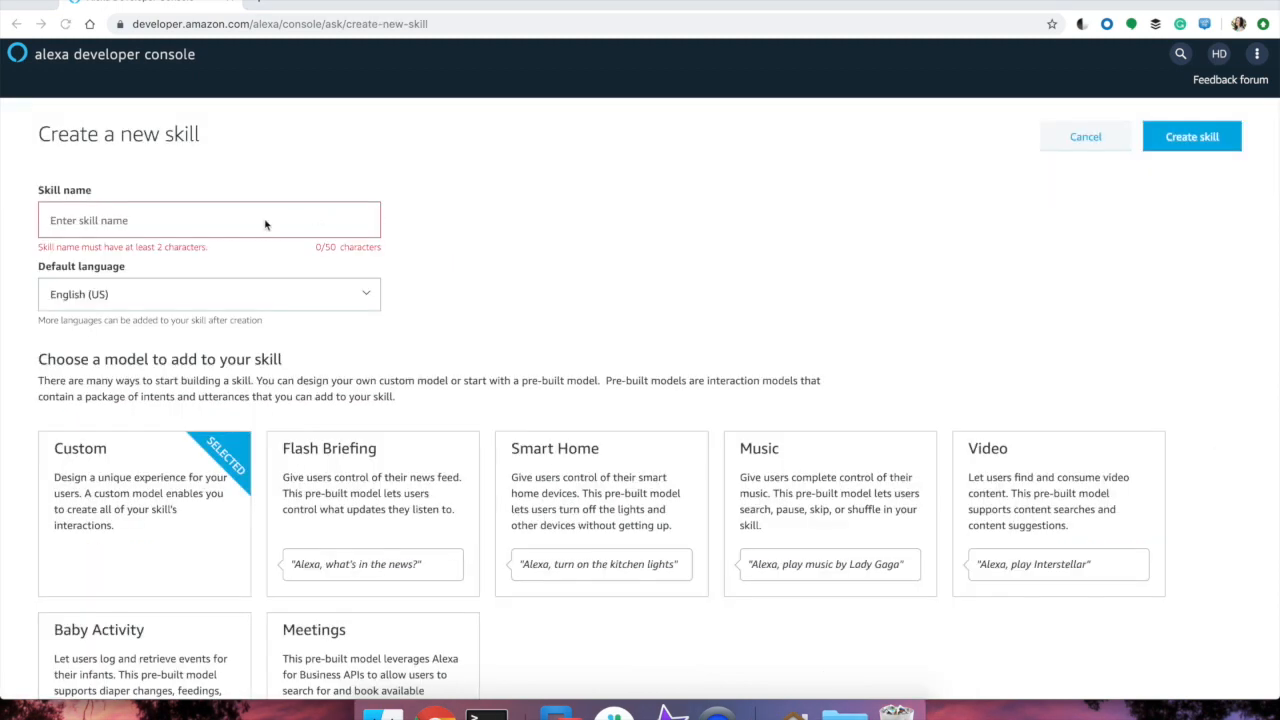
left_click(208, 218)
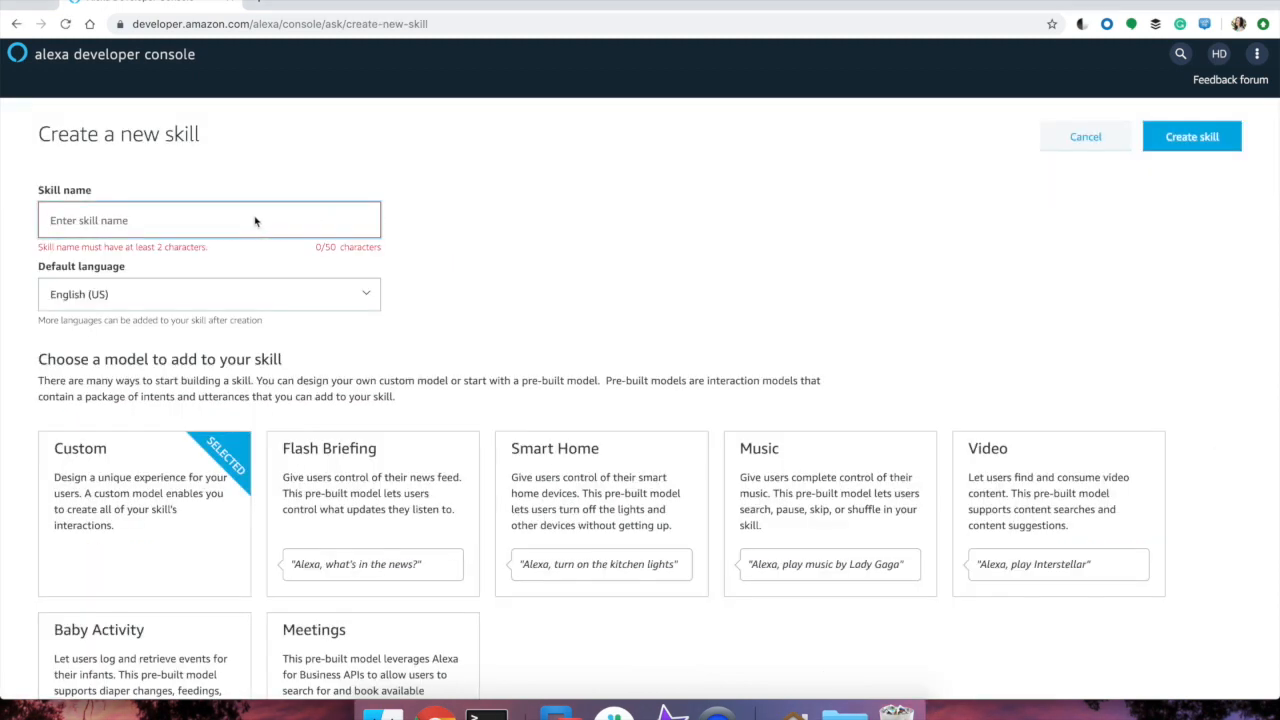
type("Okta")
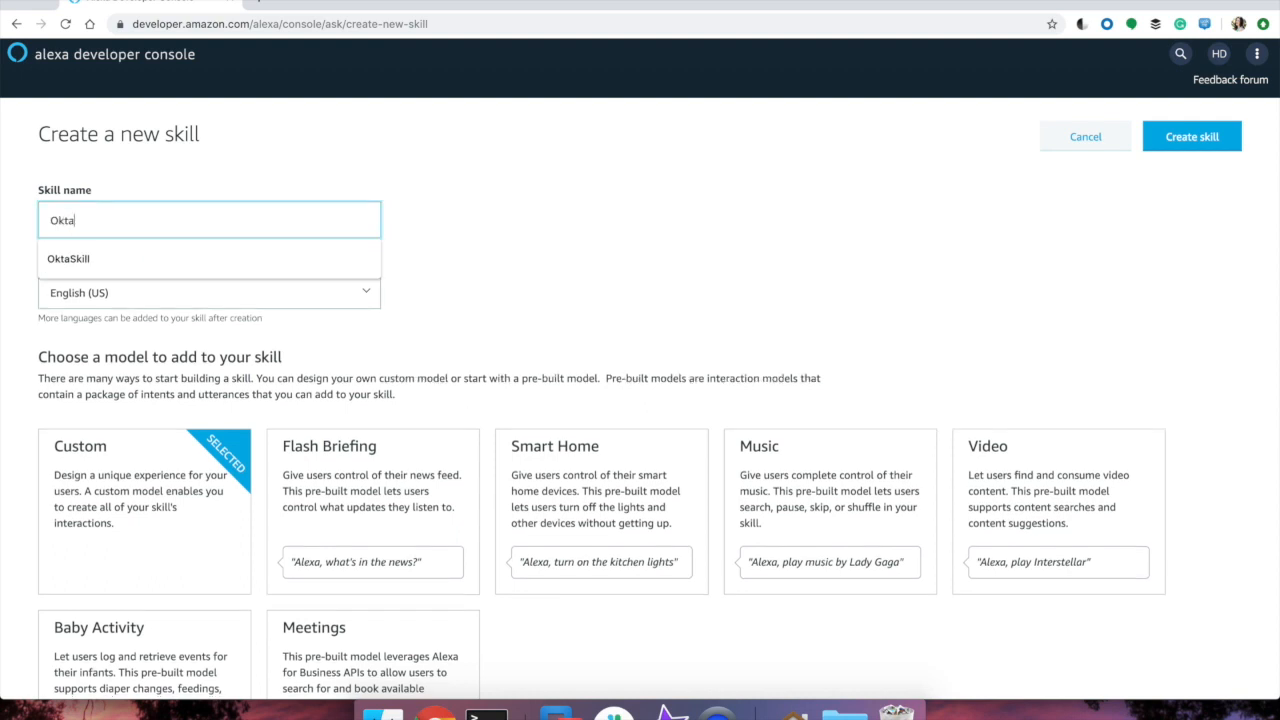
left_click(68, 258)
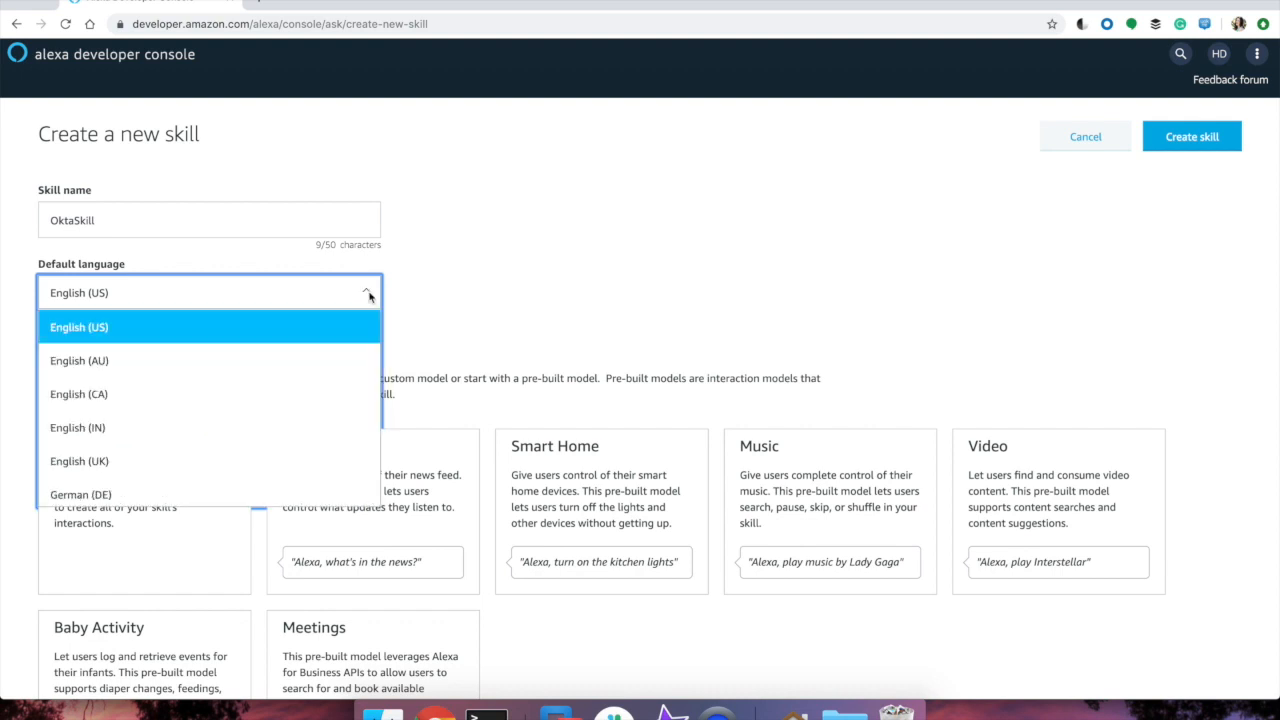
Keep English (US), the Custom model and Provision your own hosting.
scroll("down", 3)
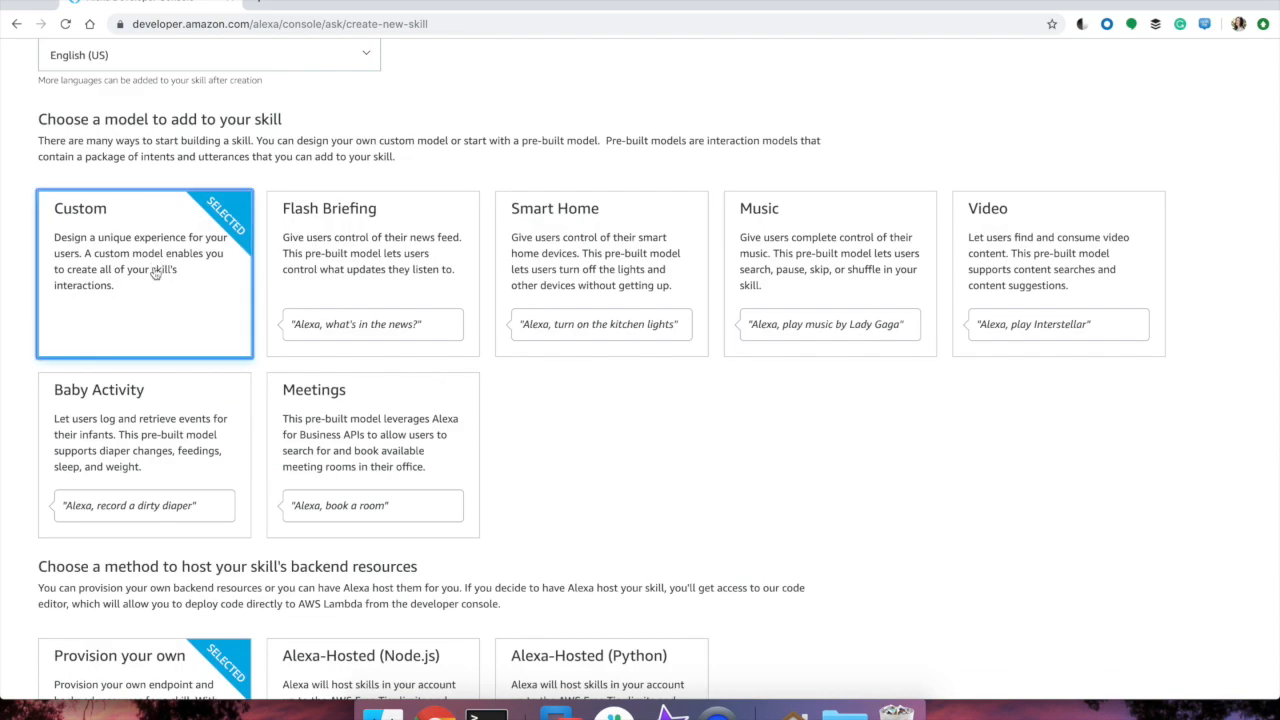
mouse_move(644, 444)
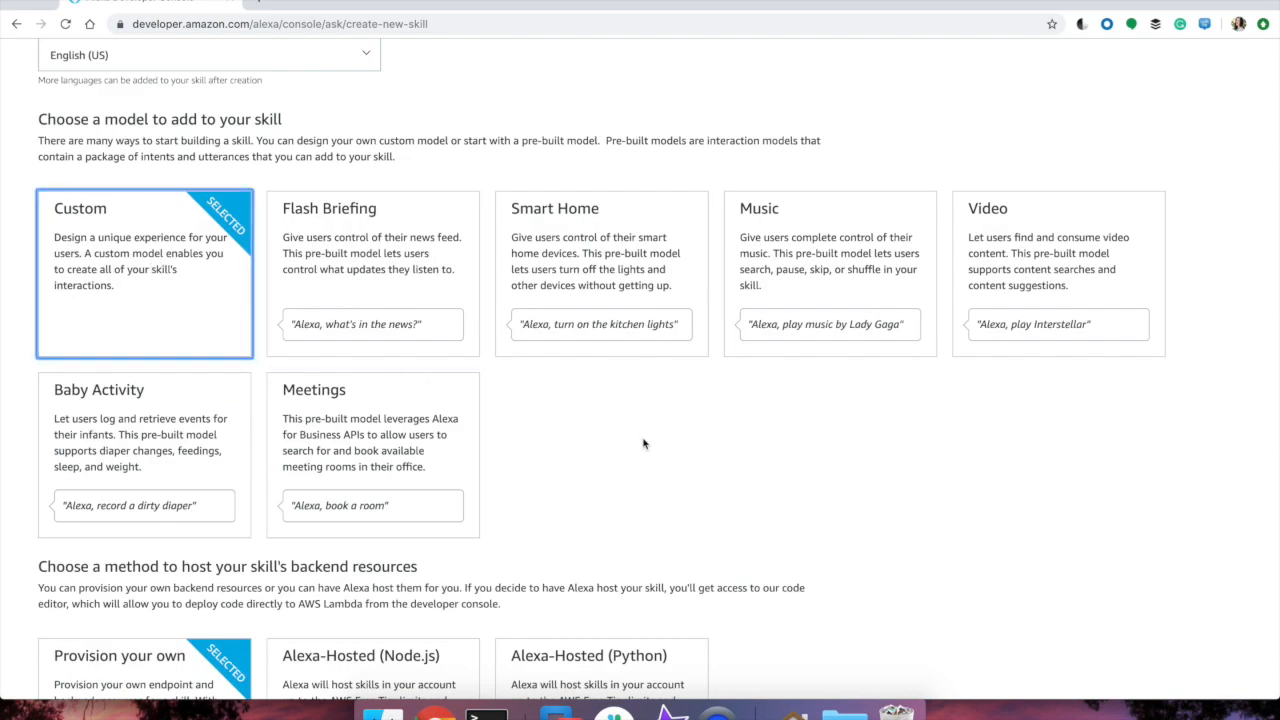
scroll("down", 3)
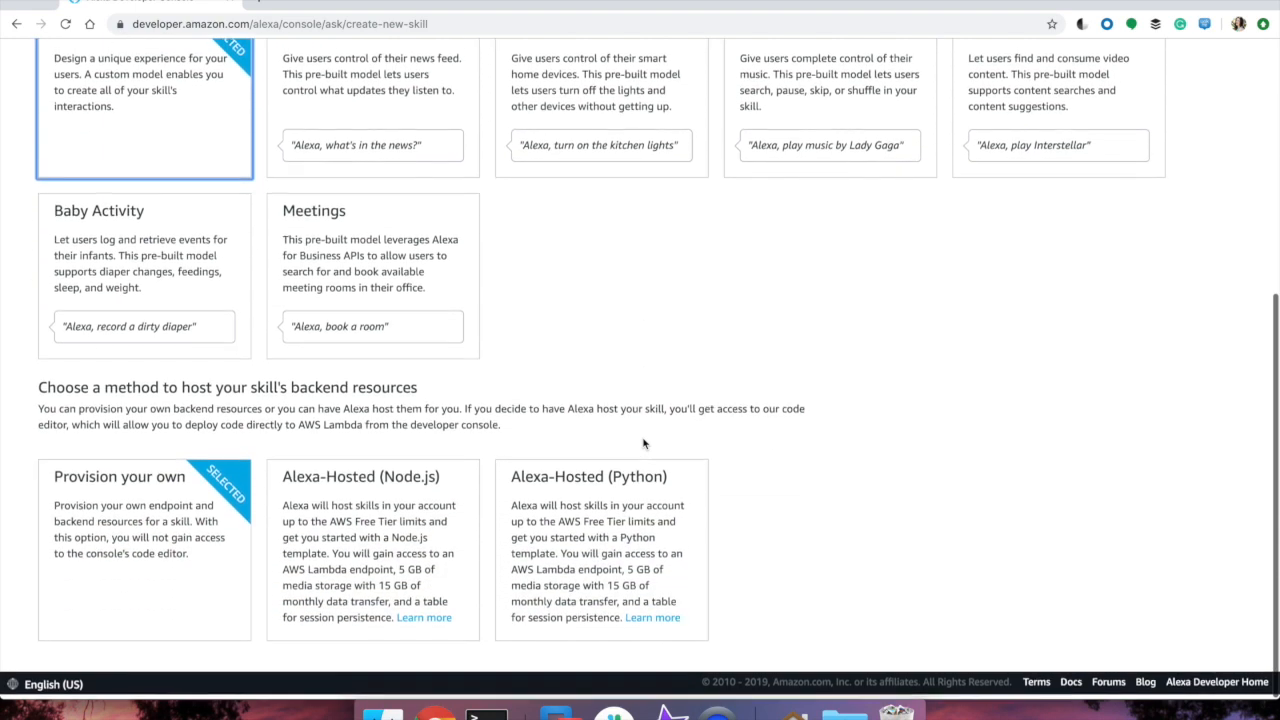
scroll("down", 3)
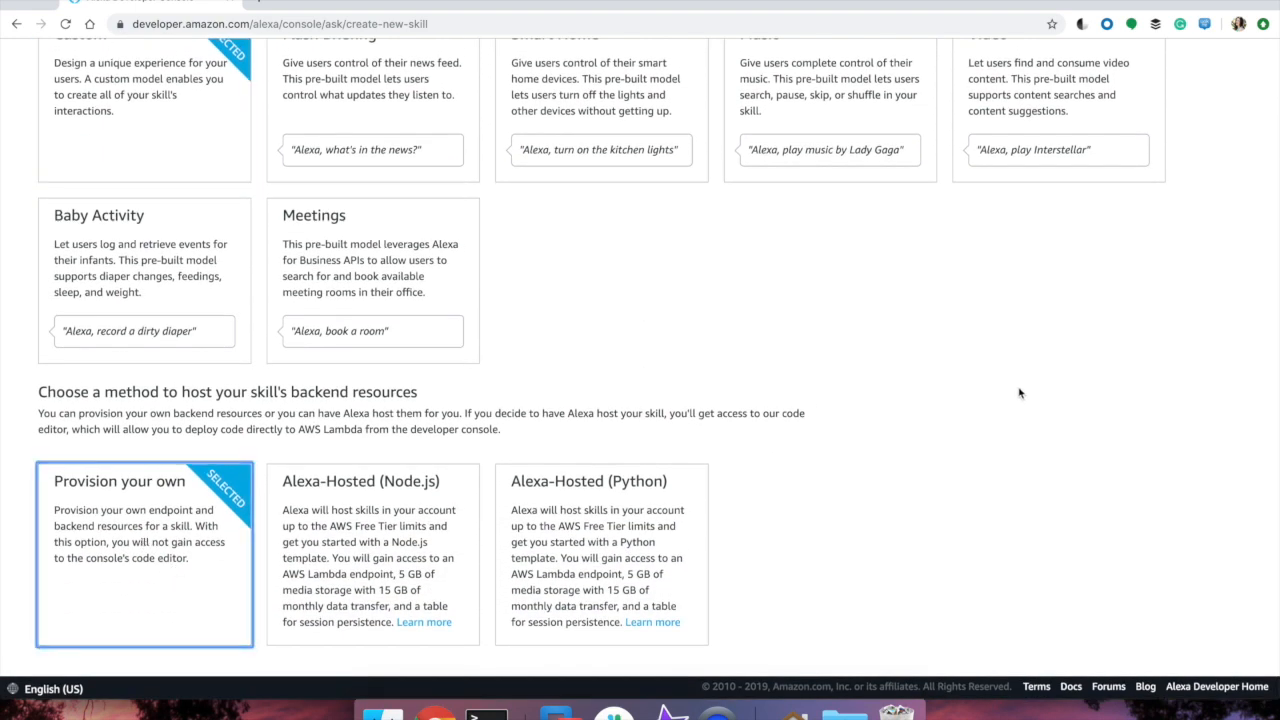
mouse_move(966, 420)
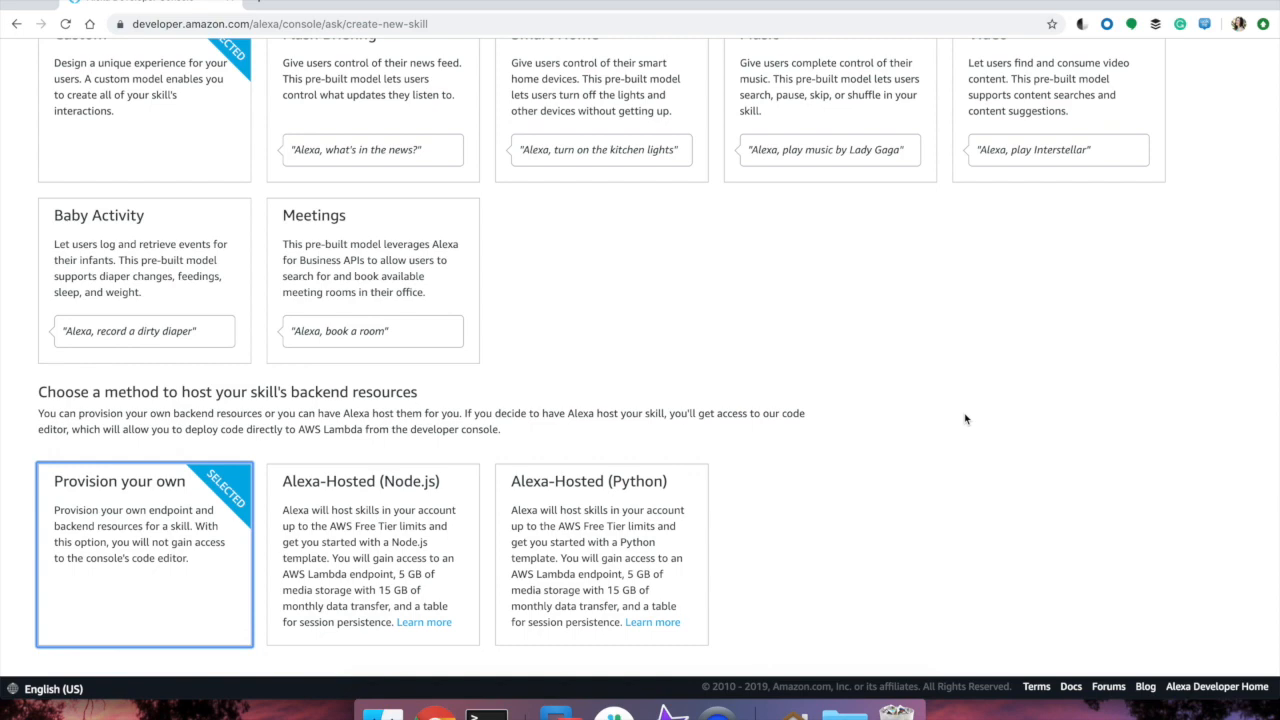
mouse_move(644, 408)
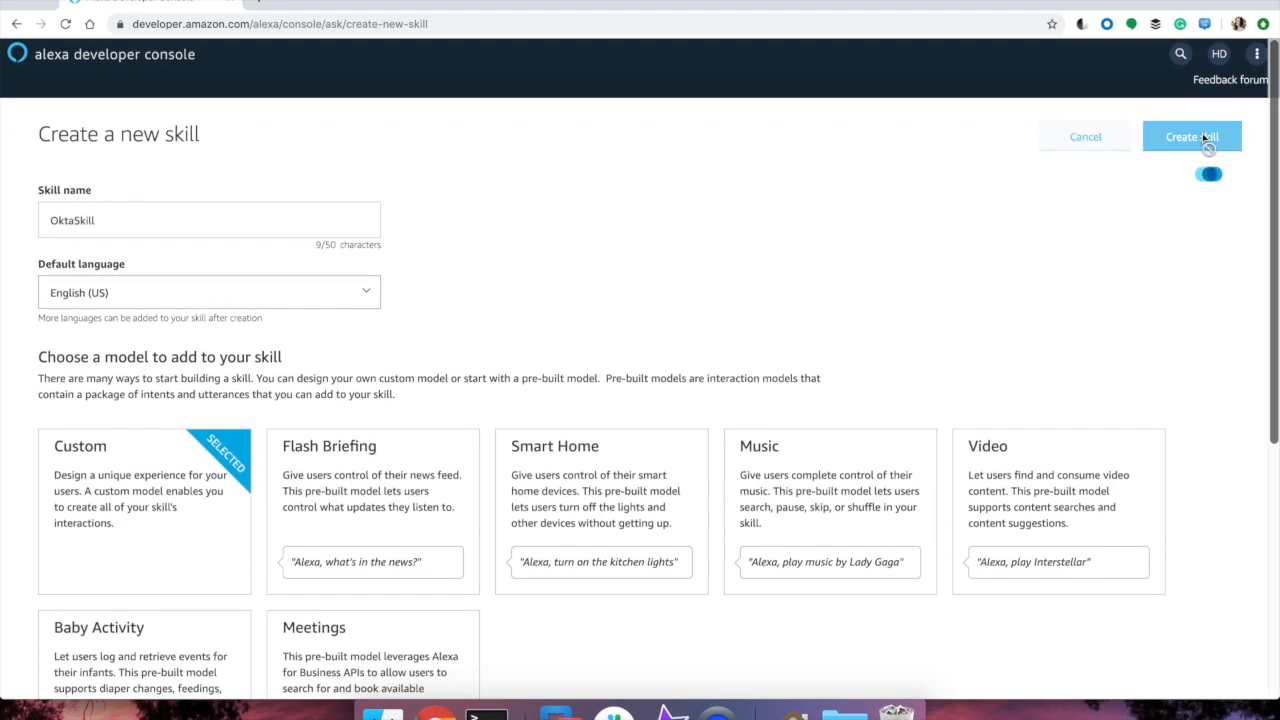
Create OktaSkill from the Start from scratch template, landing on its build dashboard.
left_click(1192, 136)
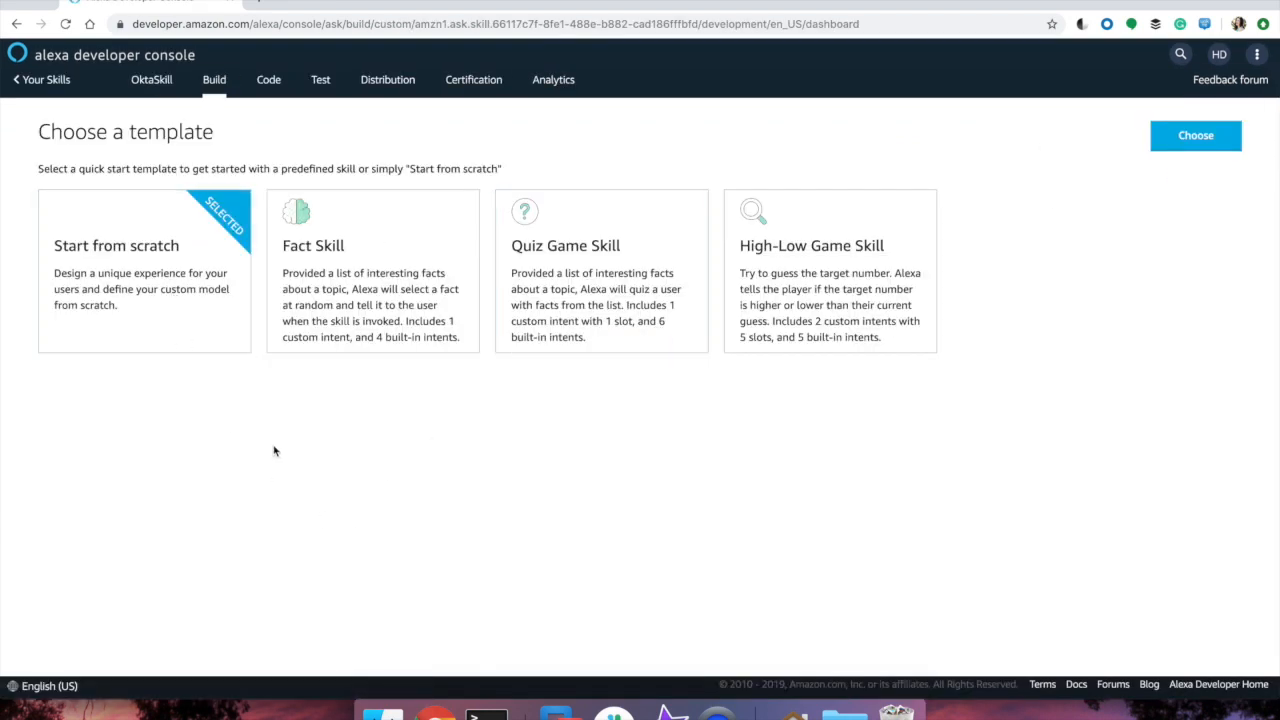
left_click(1196, 136)
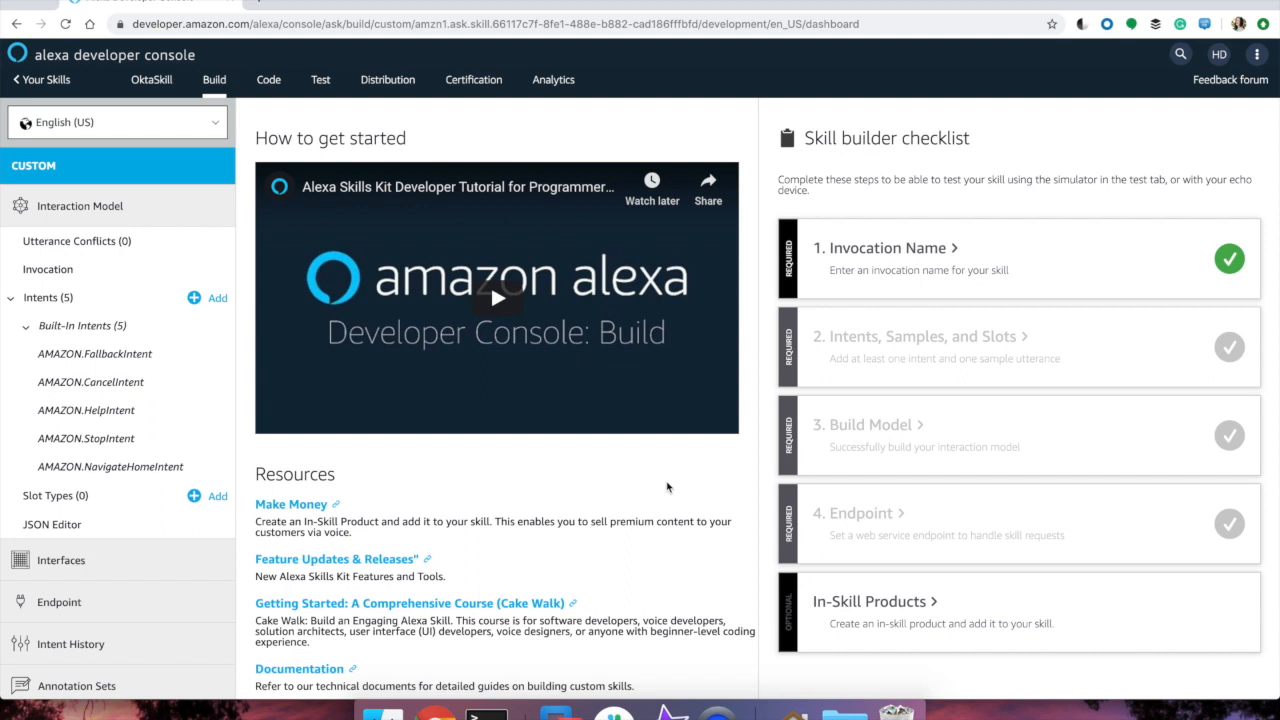
mouse_move(116, 278)
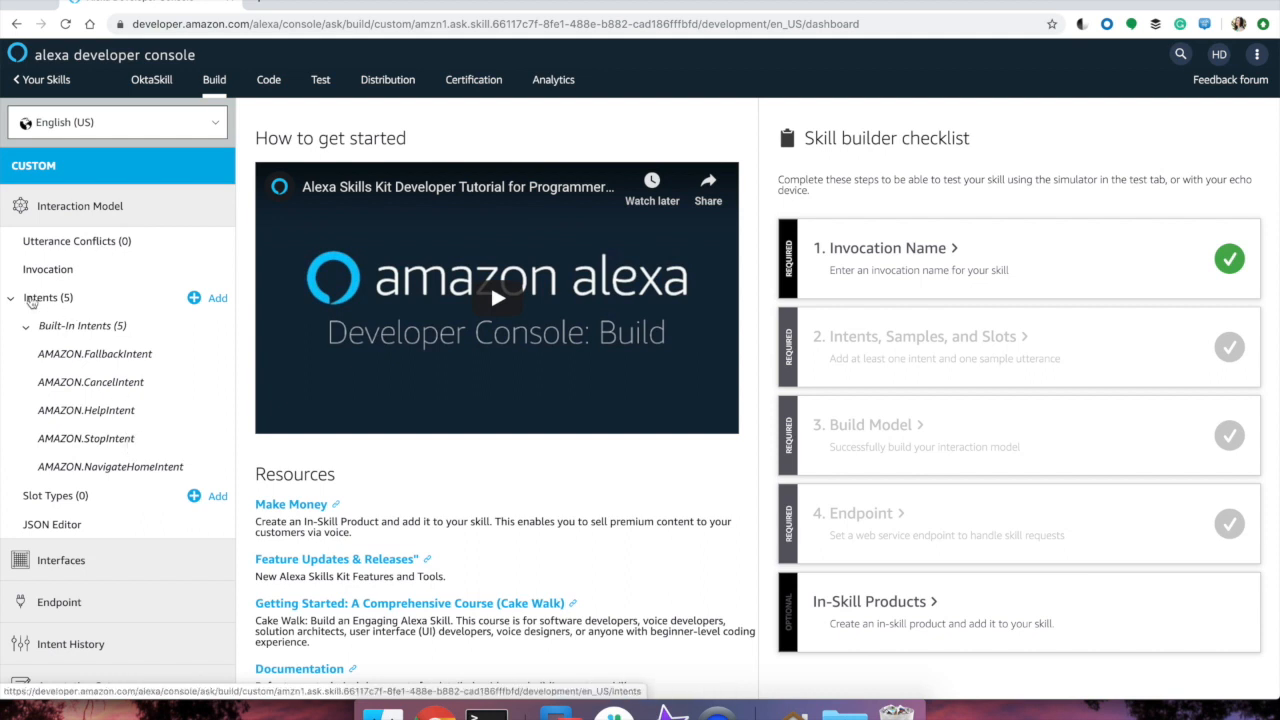
mouse_move(100, 302)
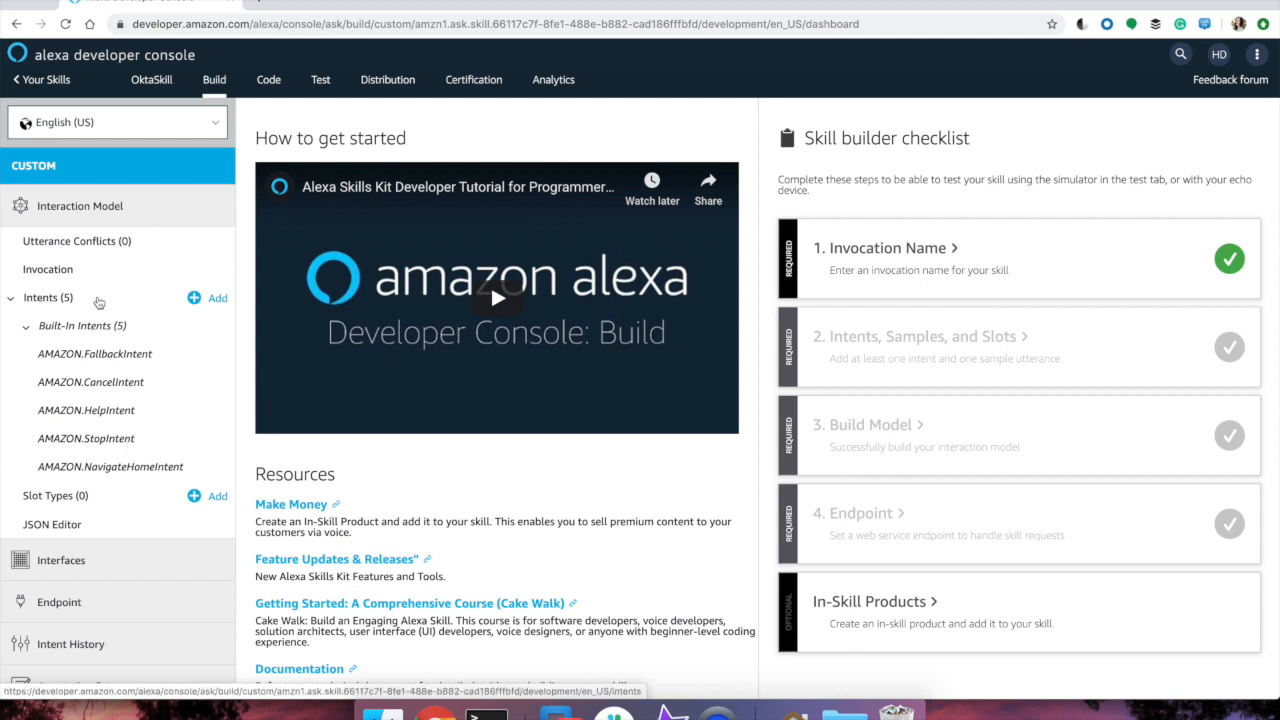
mouse_move(172, 334)
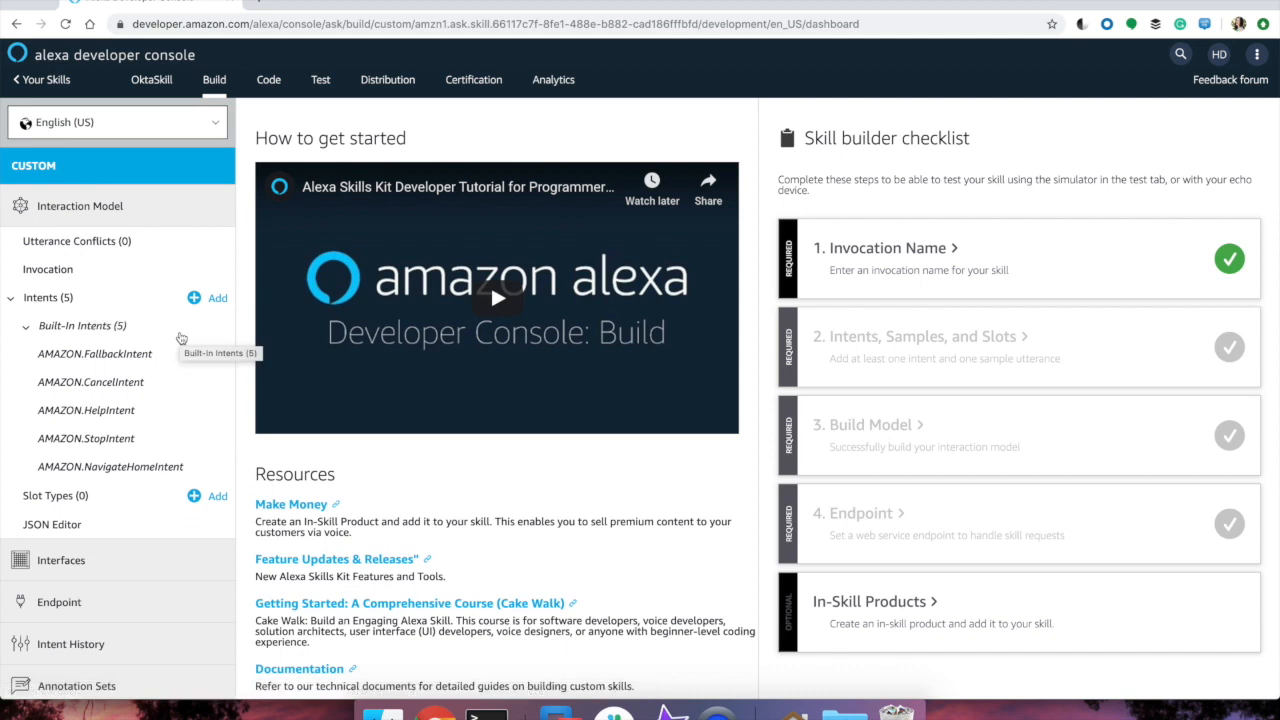
mouse_move(96, 352)
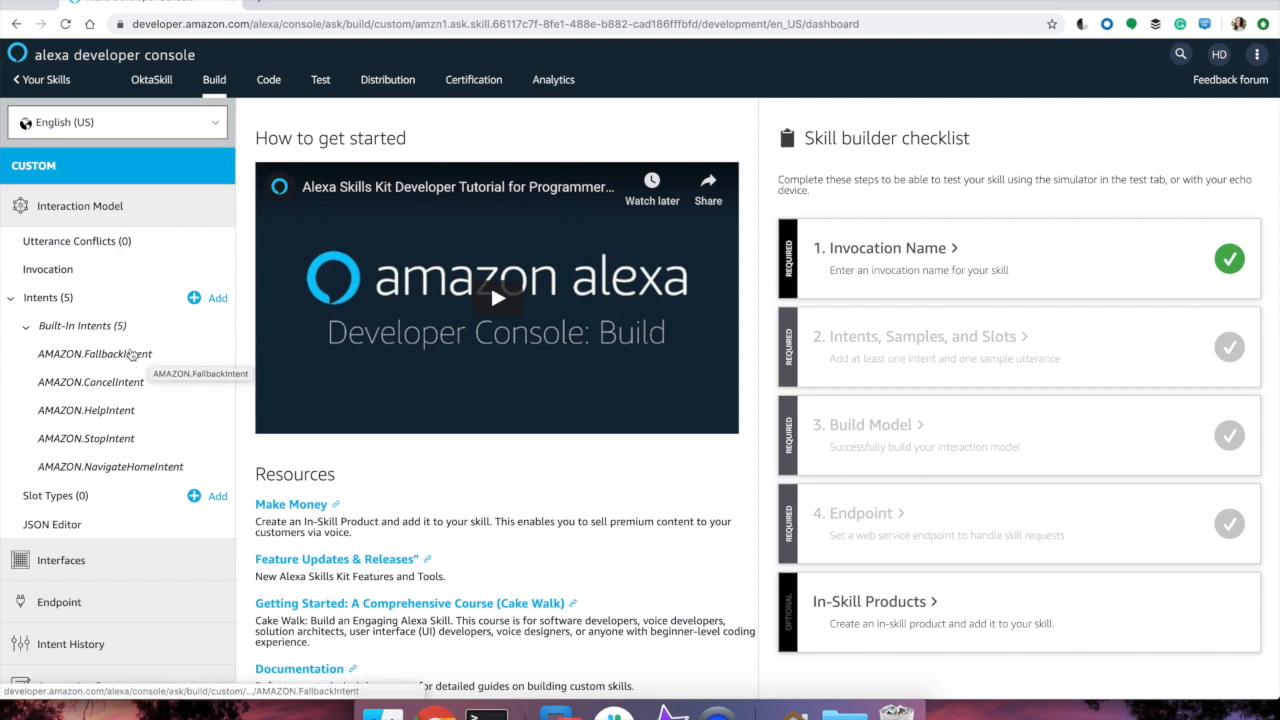
mouse_move(136, 490)
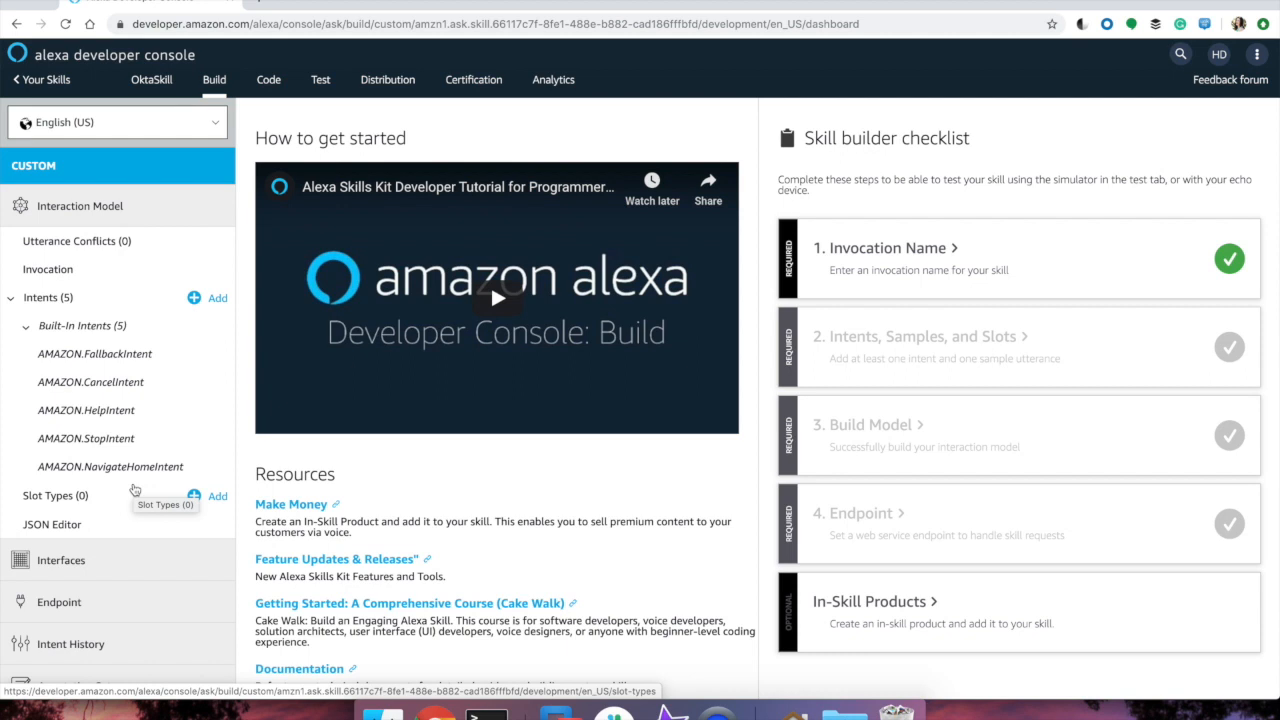
mouse_move(136, 496)
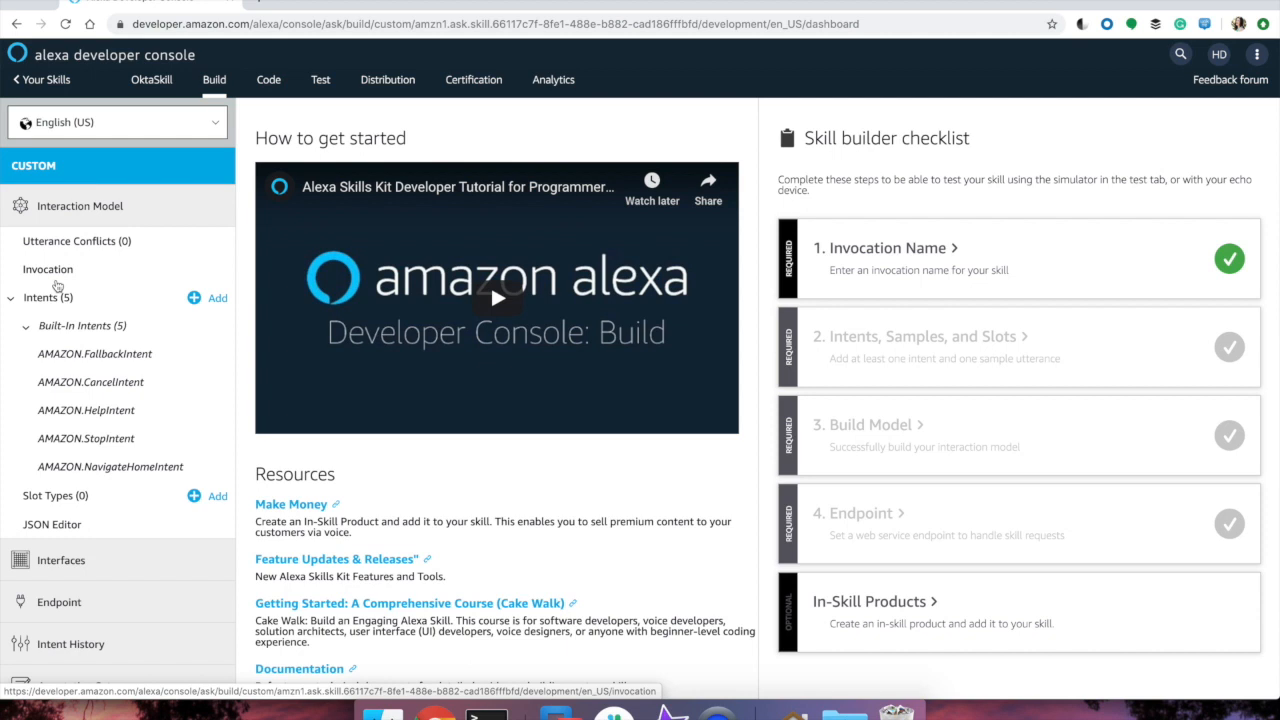
Replace the invocation name oktaskill with okta and save the model.
left_click(48, 268)
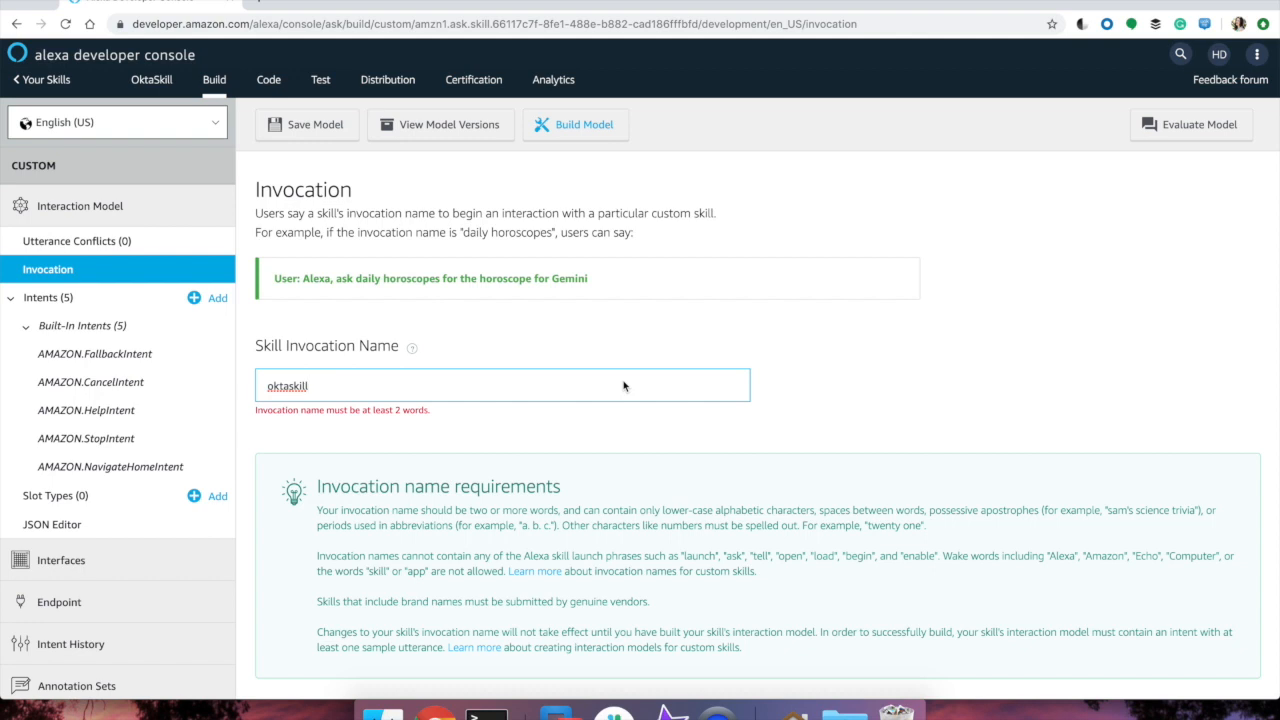
double_click(288, 384)
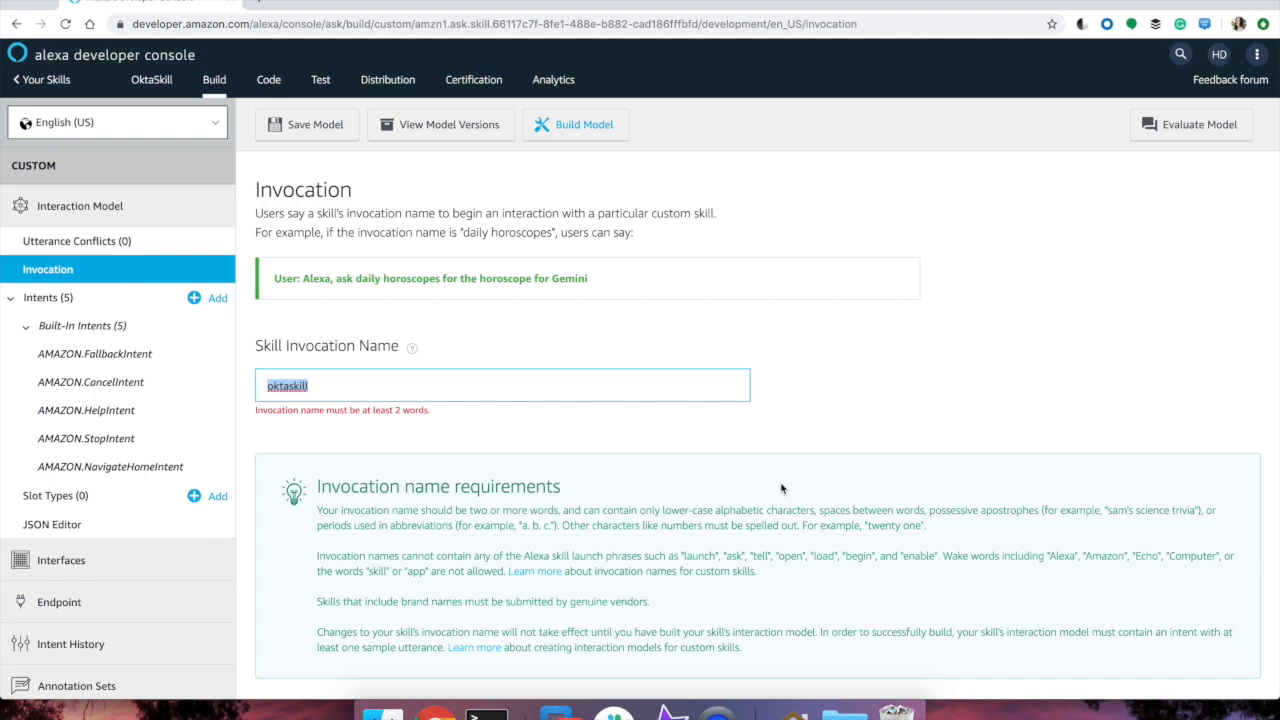
type("okta")
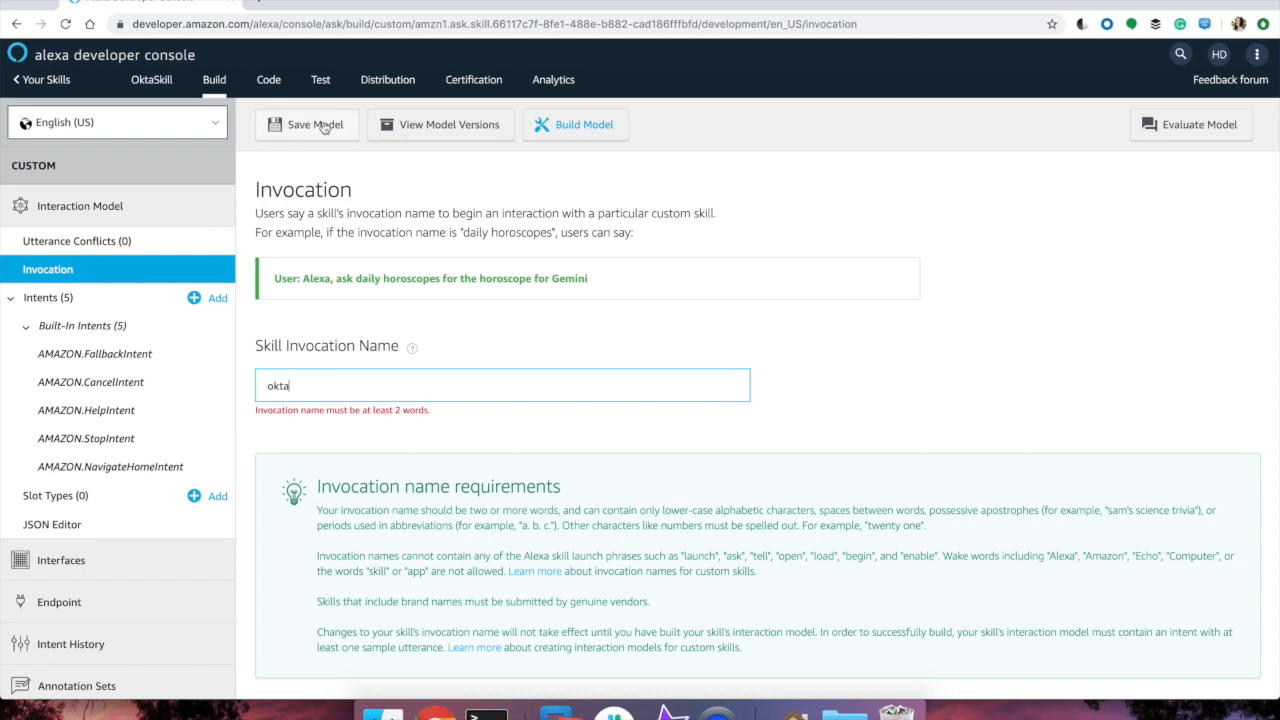
left_click(316, 124)
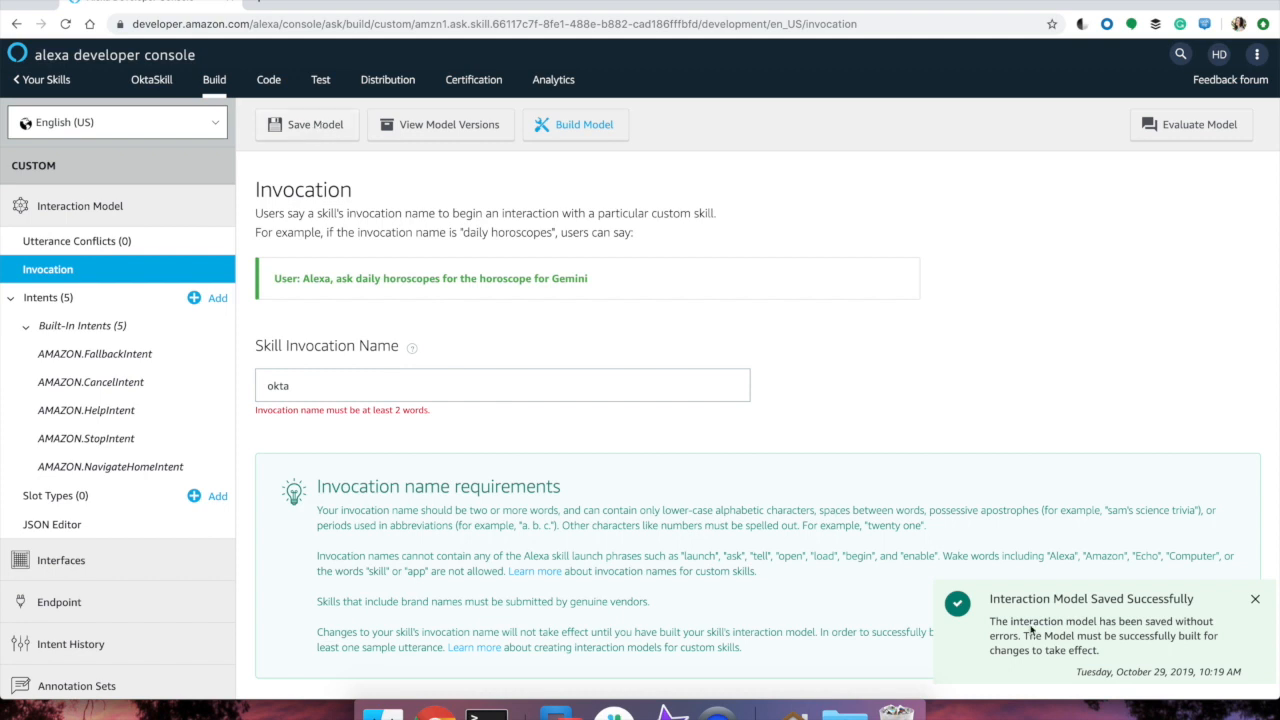
mouse_move(1190, 664)
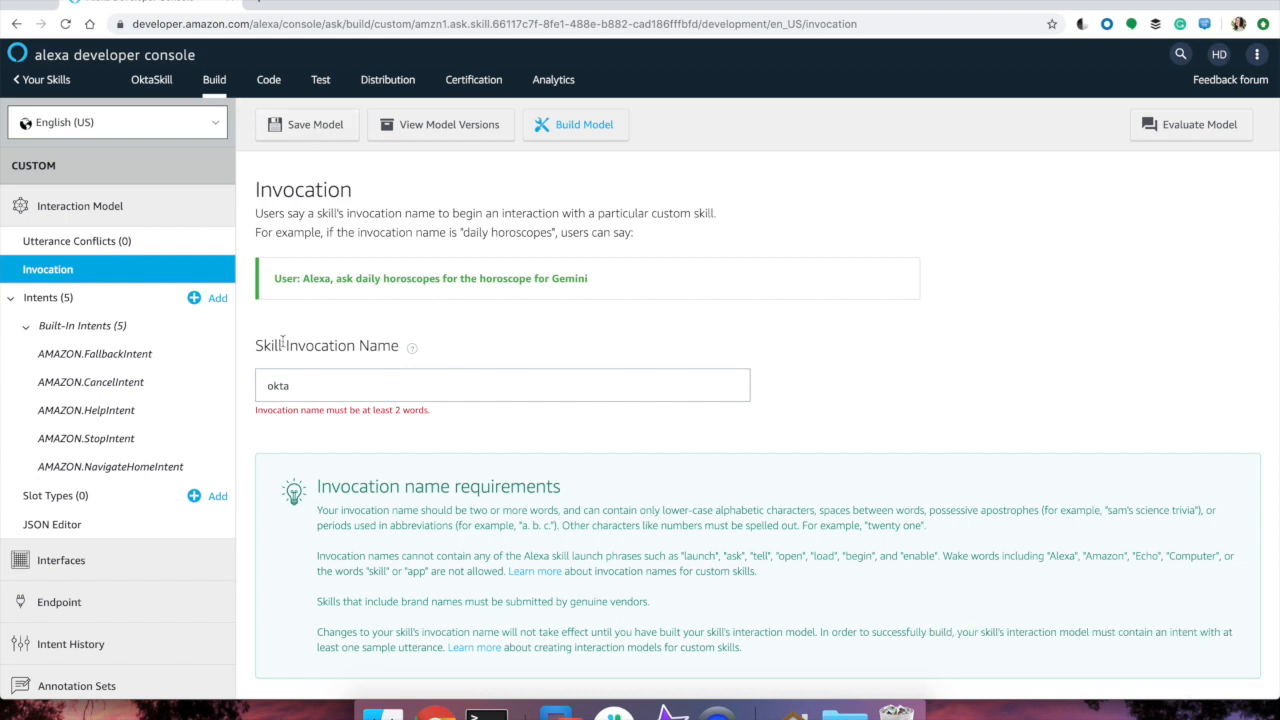
mouse_move(106, 304)
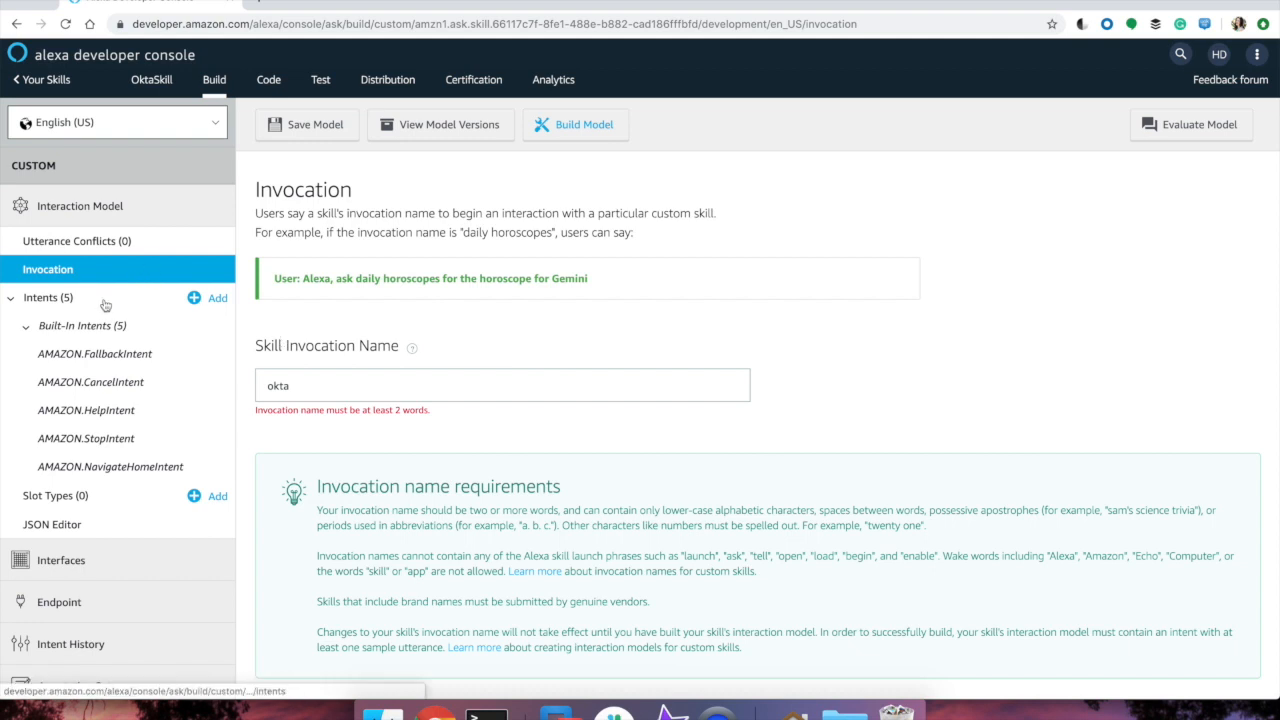
Create a custom intent named hellointent.
left_click(48, 296)
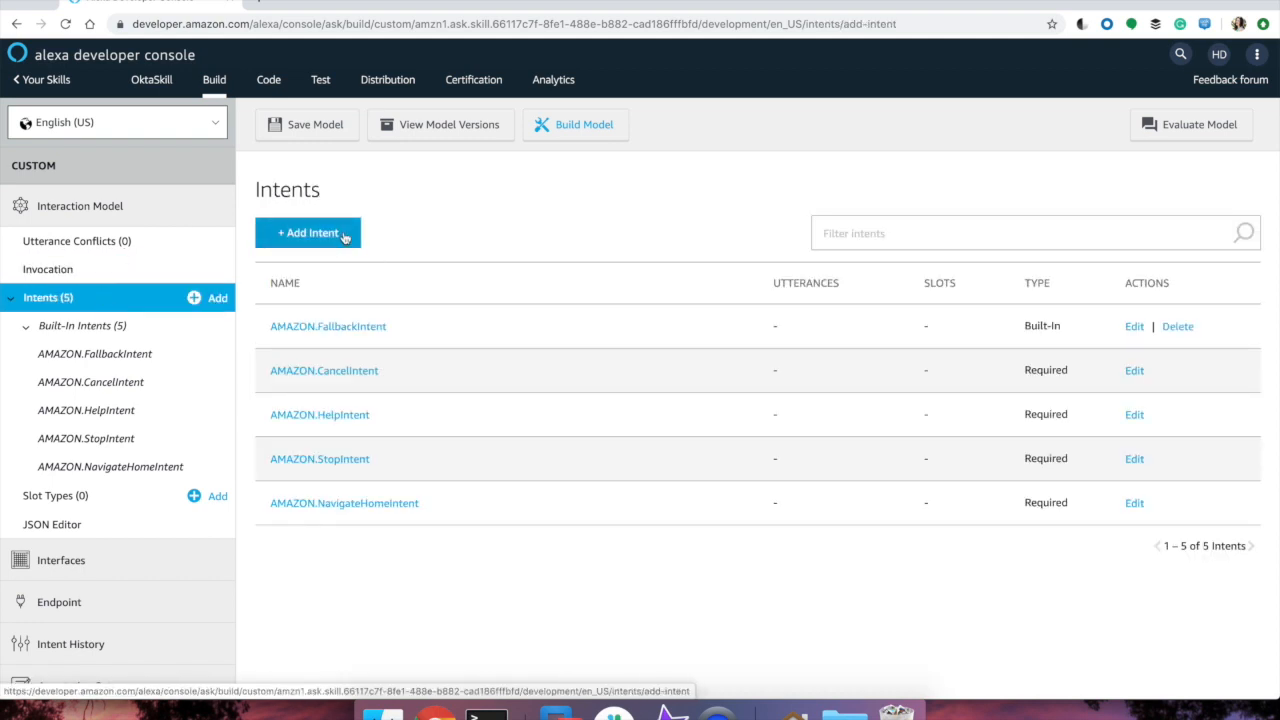
left_click(308, 232)
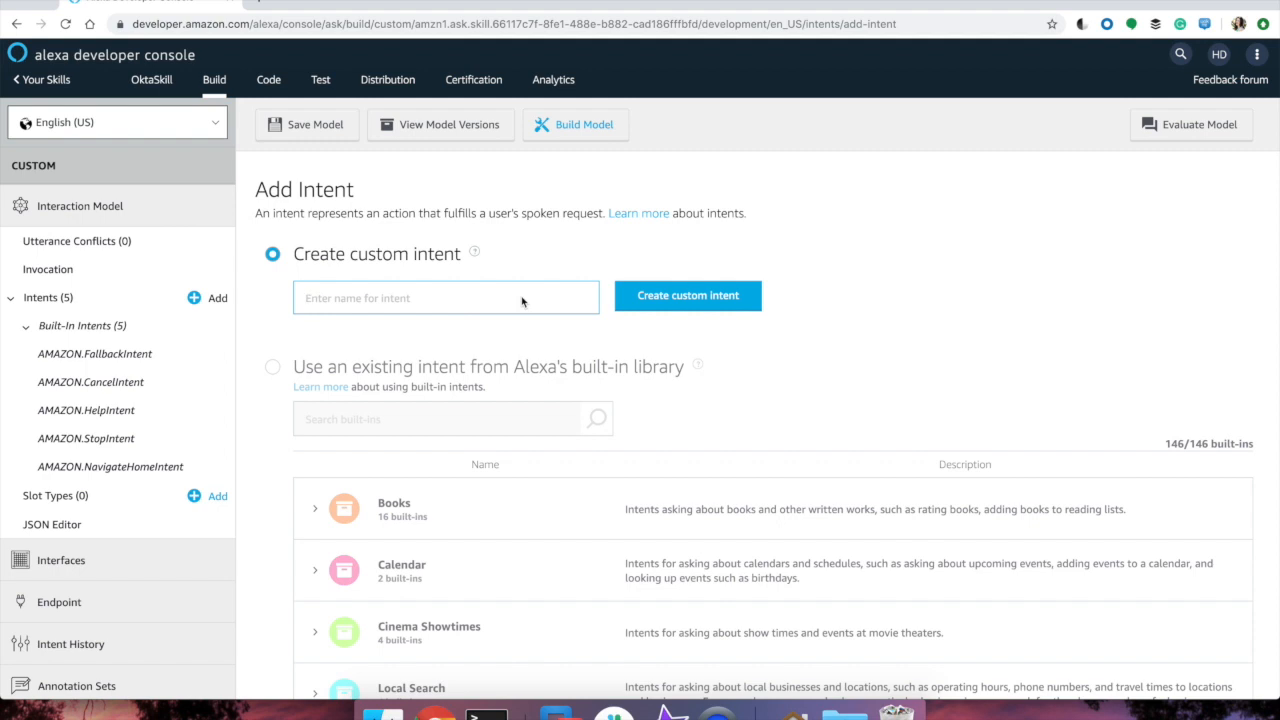
type("hellointent")
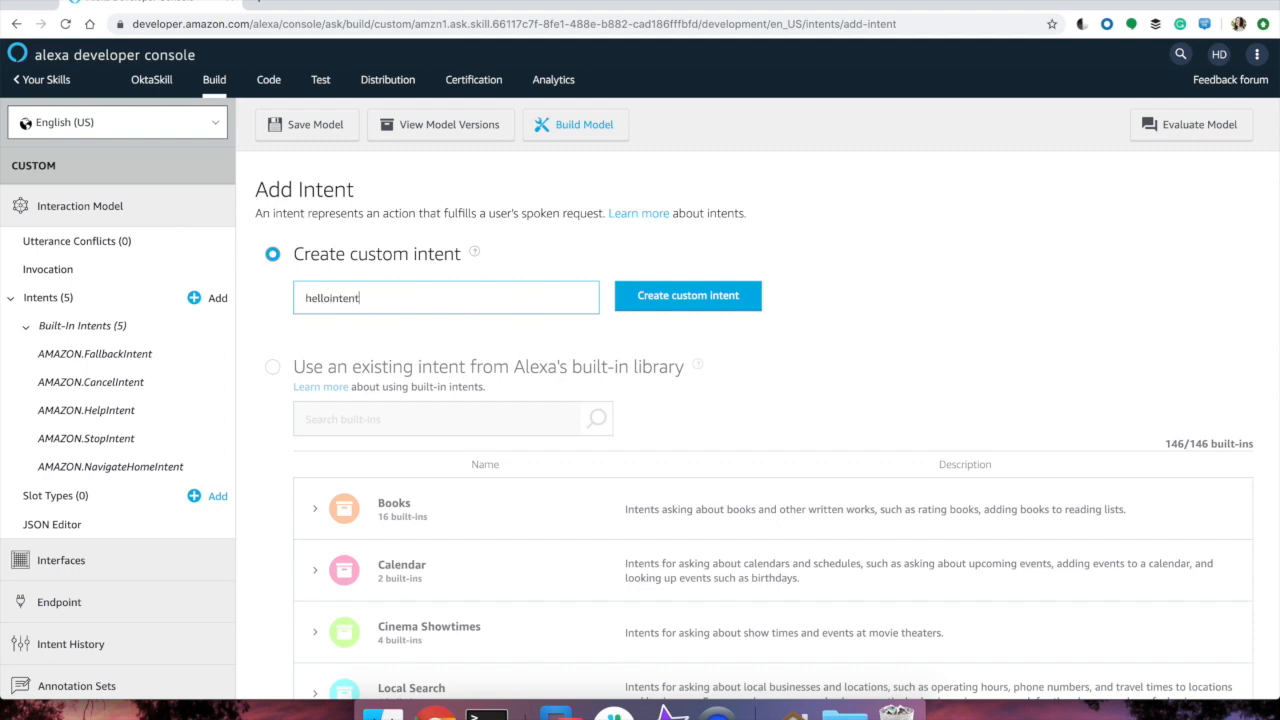
left_click(688, 296)
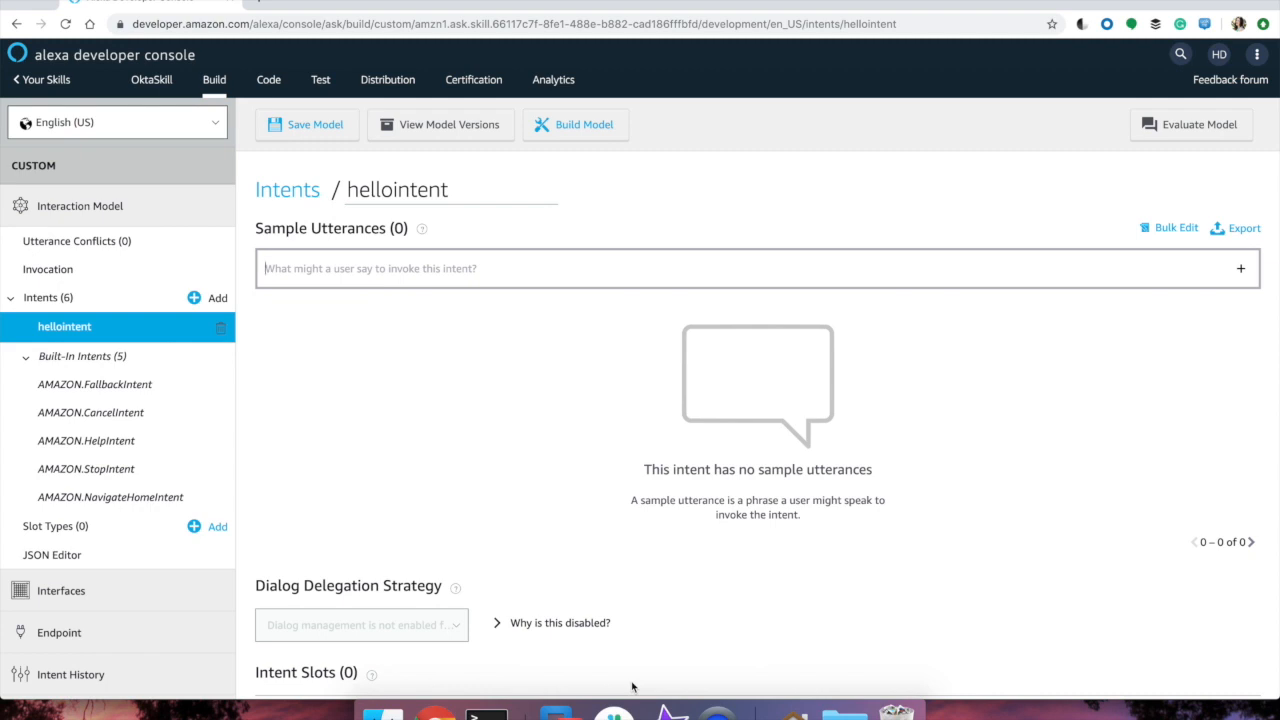
Add the utterances whats up, hi and say hello, and save the model.
type("say hell")
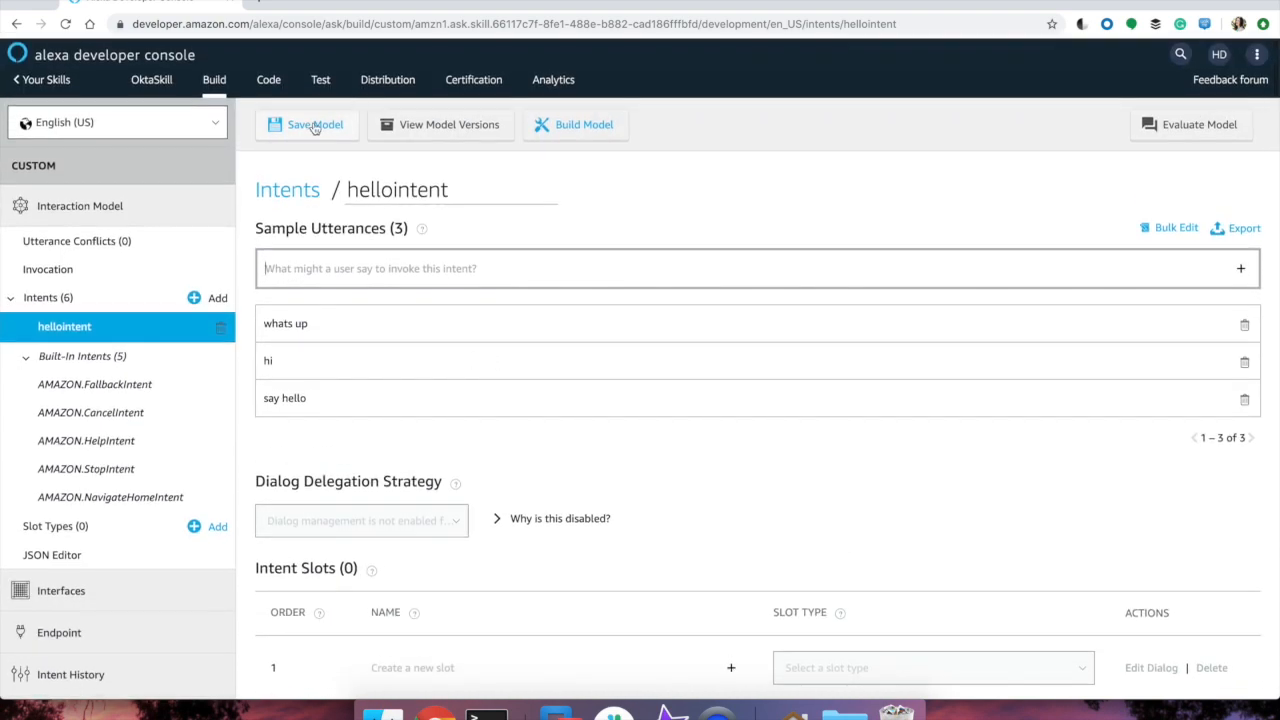
left_click(308, 124)
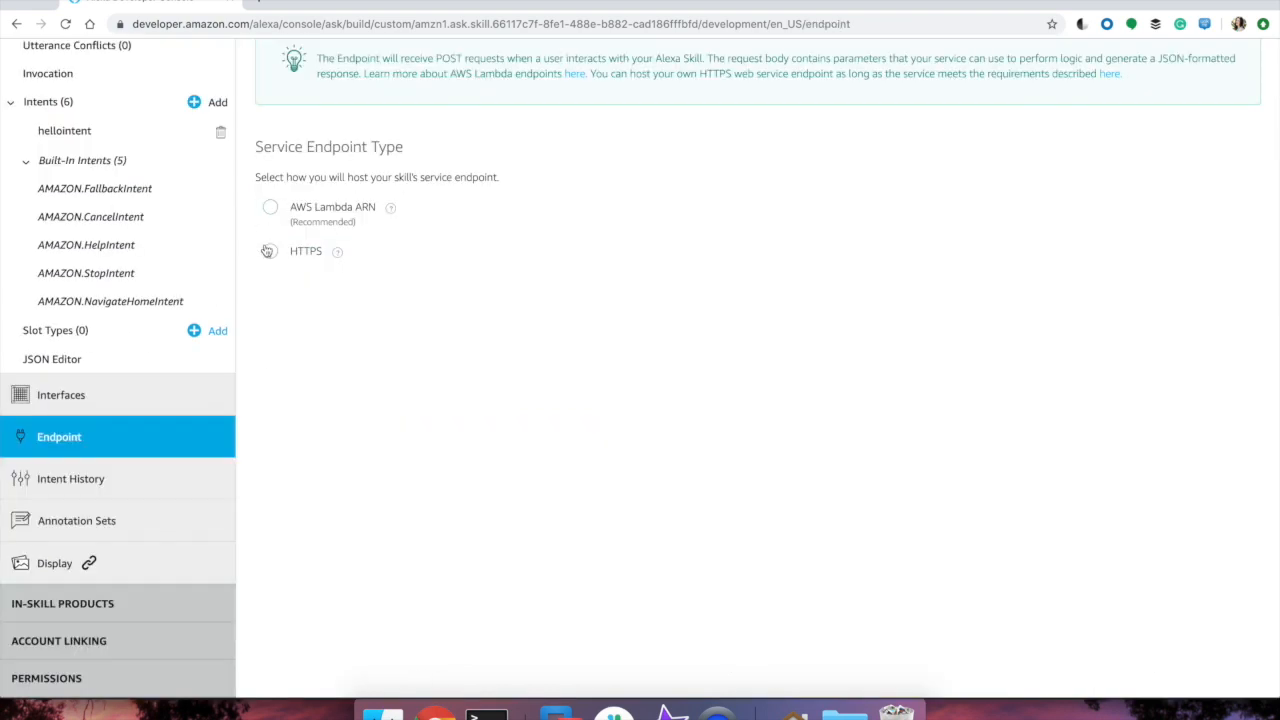
Choose HTTPS as the skill's service endpoint type.
left_click(270, 252)
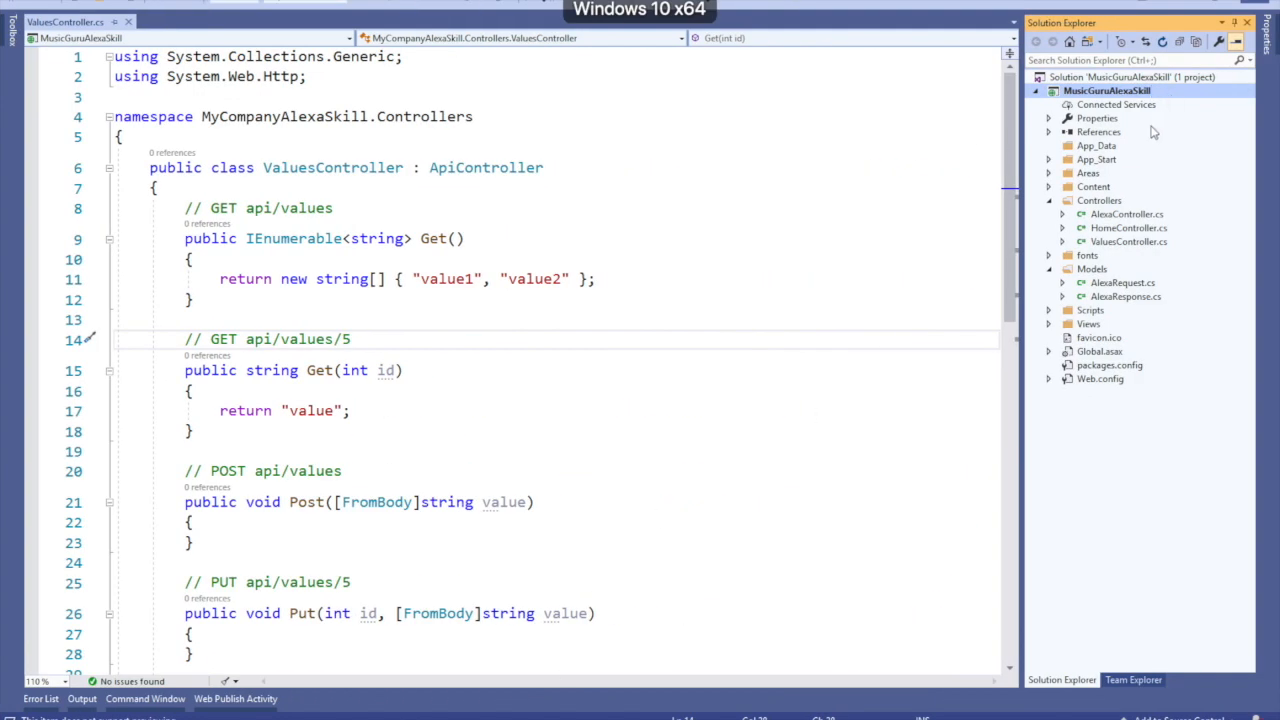
mouse_move(956, 264)
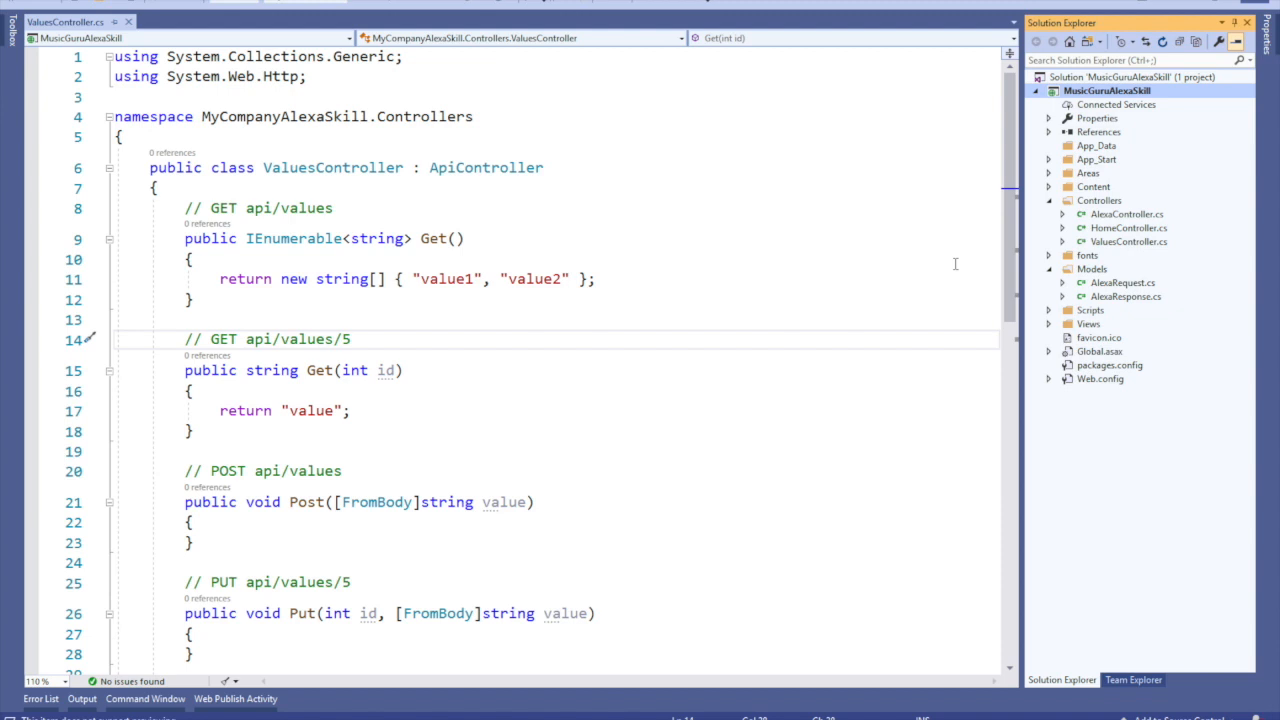
mouse_move(972, 208)
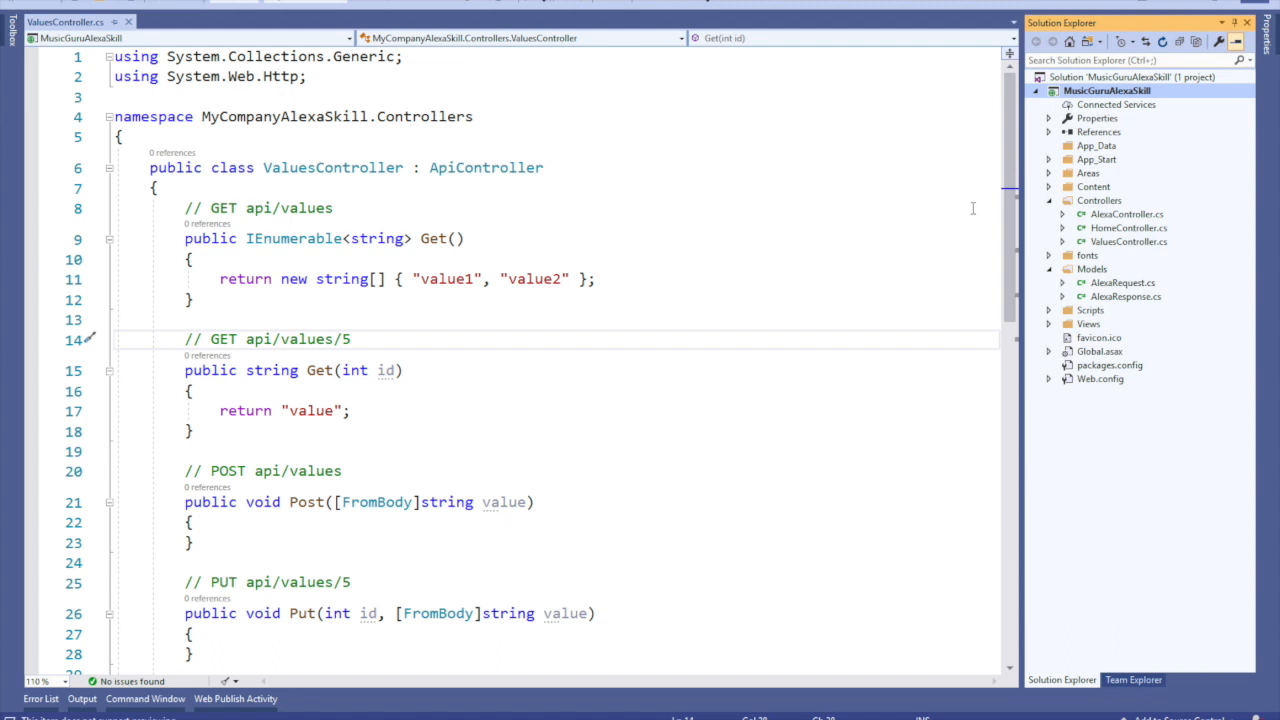
Add an empty Web API 2 controller named OktaVoiceController under Controllers.
left_click(1098, 200)
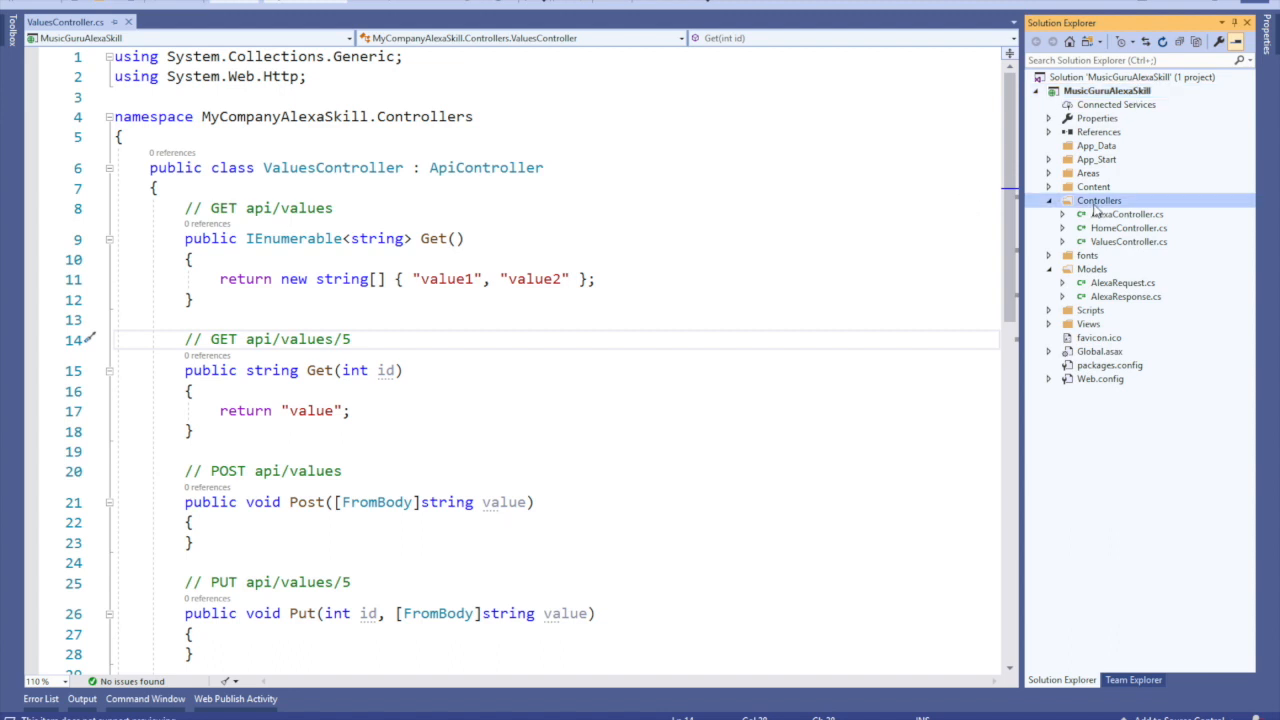
right_click(1100, 200)
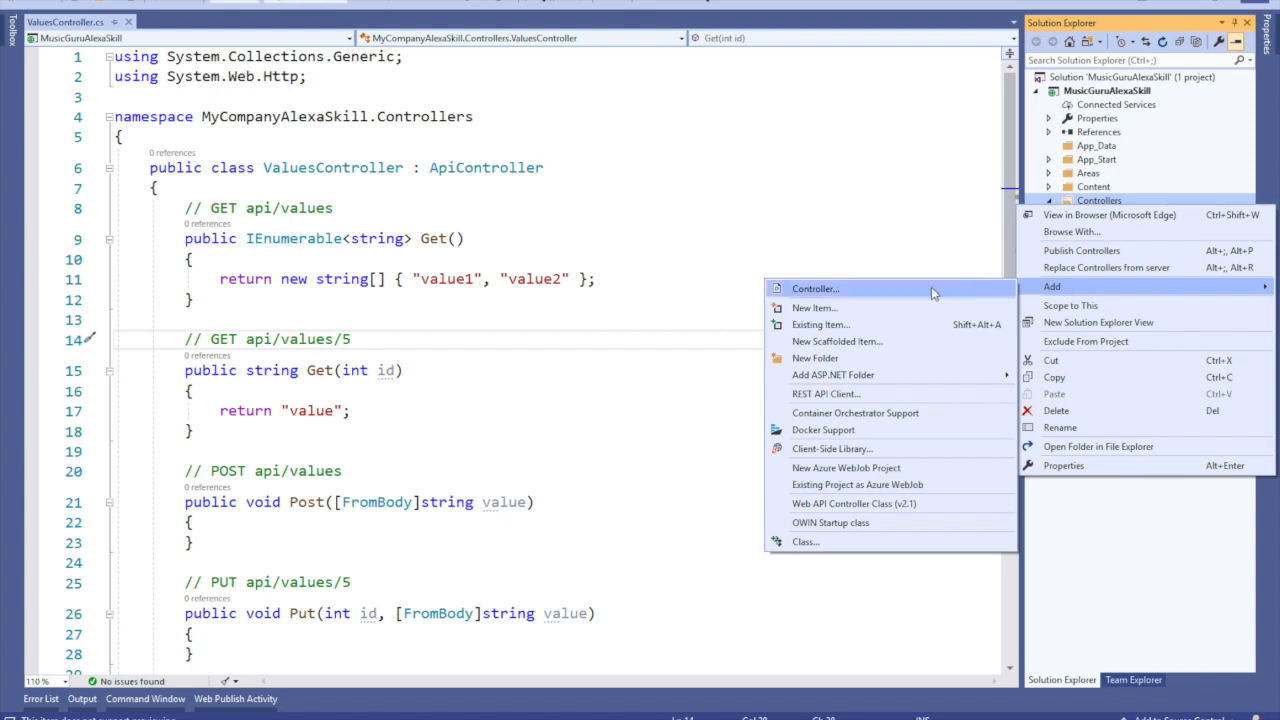
left_click(814, 288)
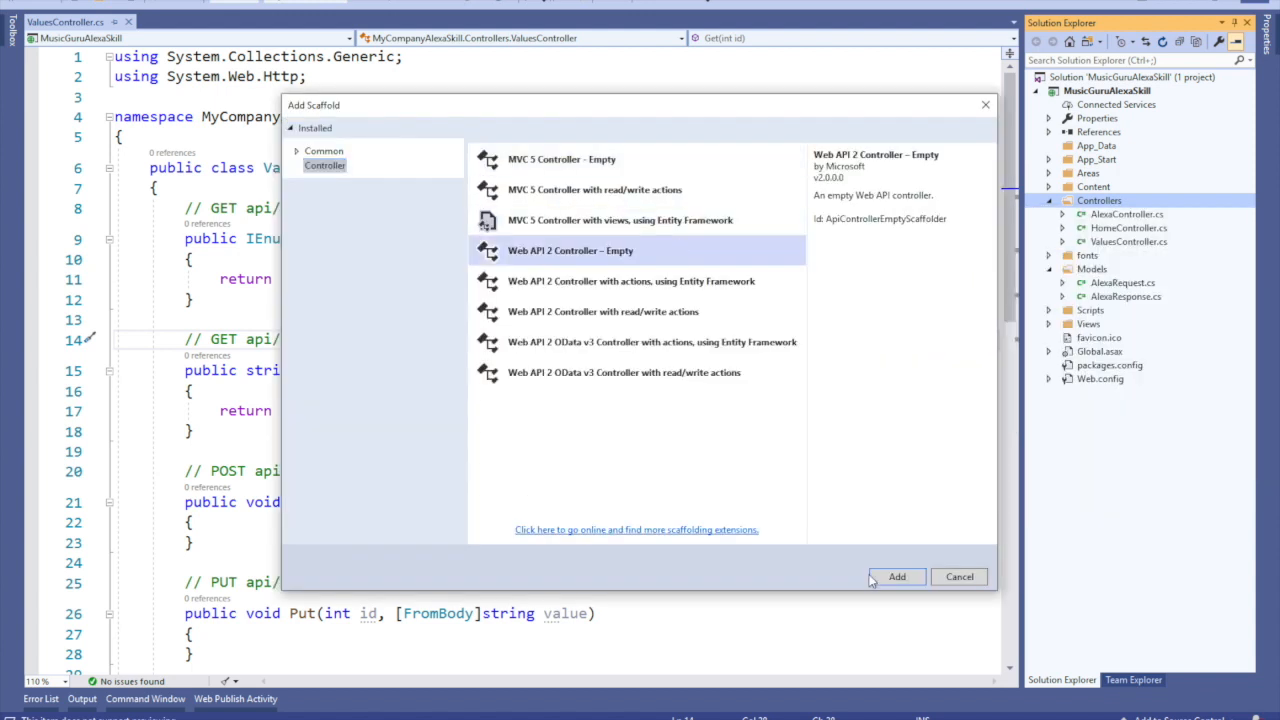
left_click(896, 576)
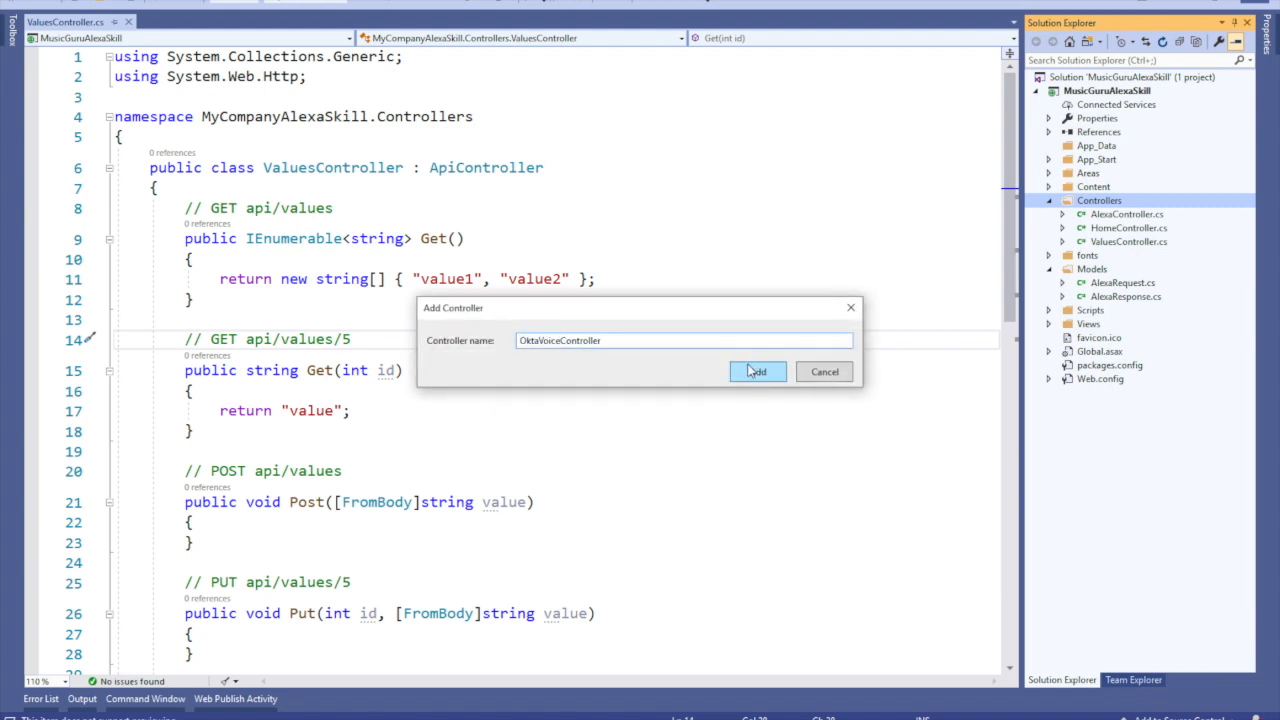
left_click(756, 370)
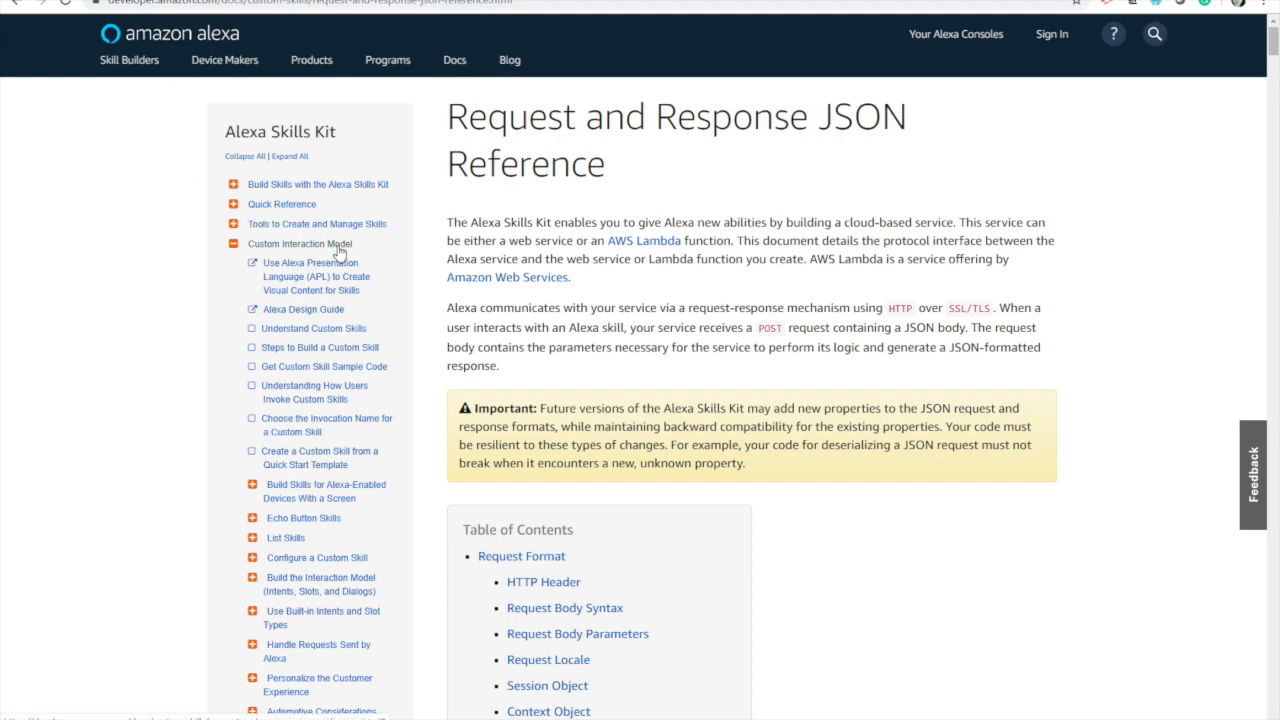
Scroll through the Request and Response JSON Reference's request and response sections.
scroll("down", 3)
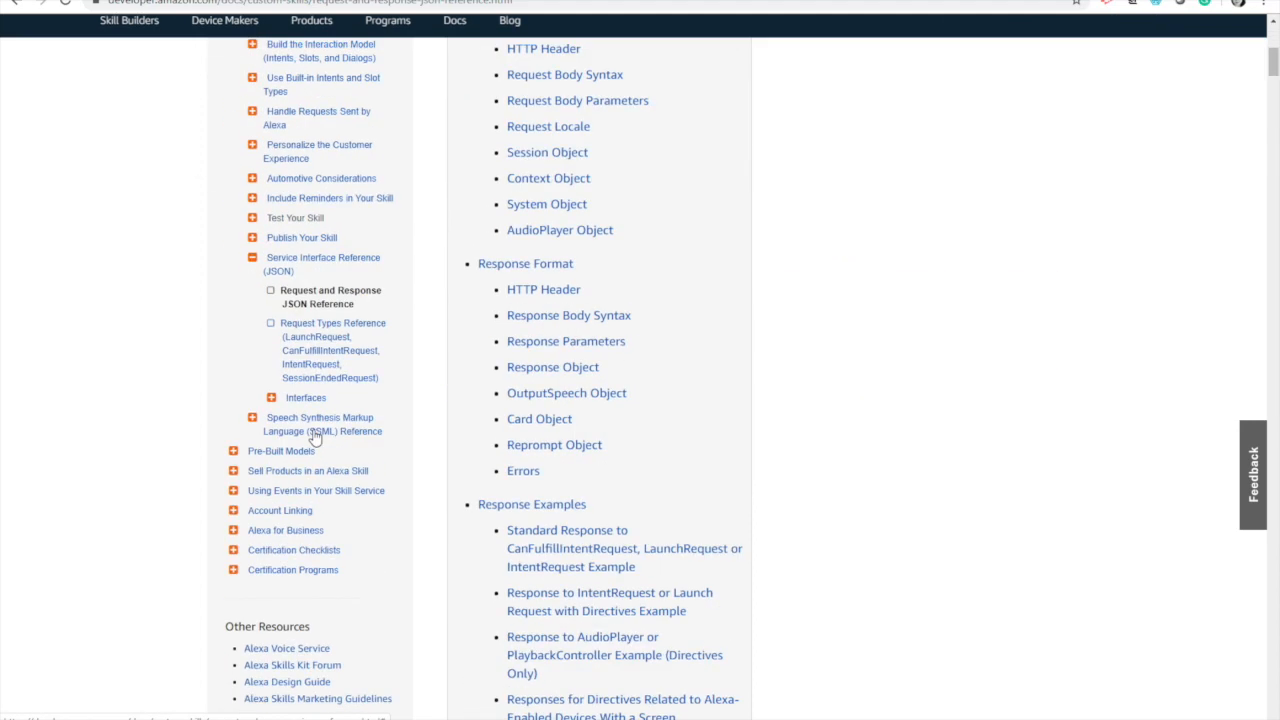
scroll("down", 3)
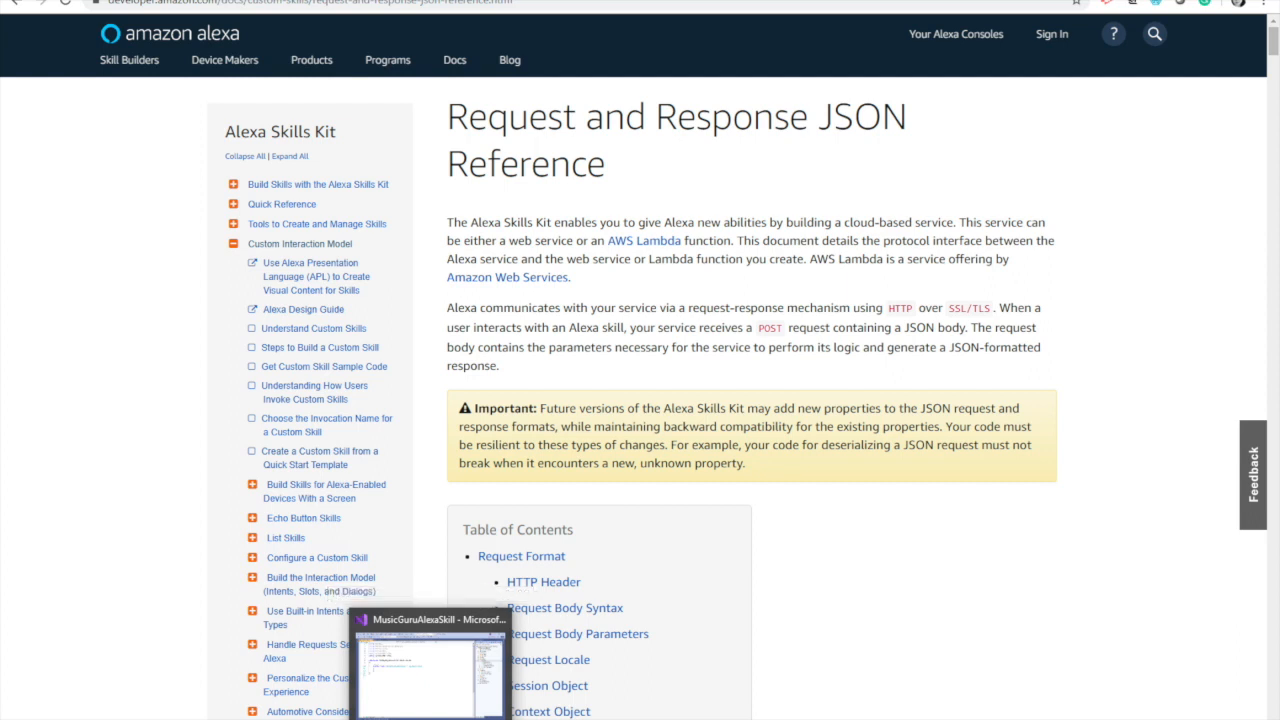
Return to Visual Studio and open AlexaRequest.cs and AlexaResponse.cs from Models.
left_click(428, 618)
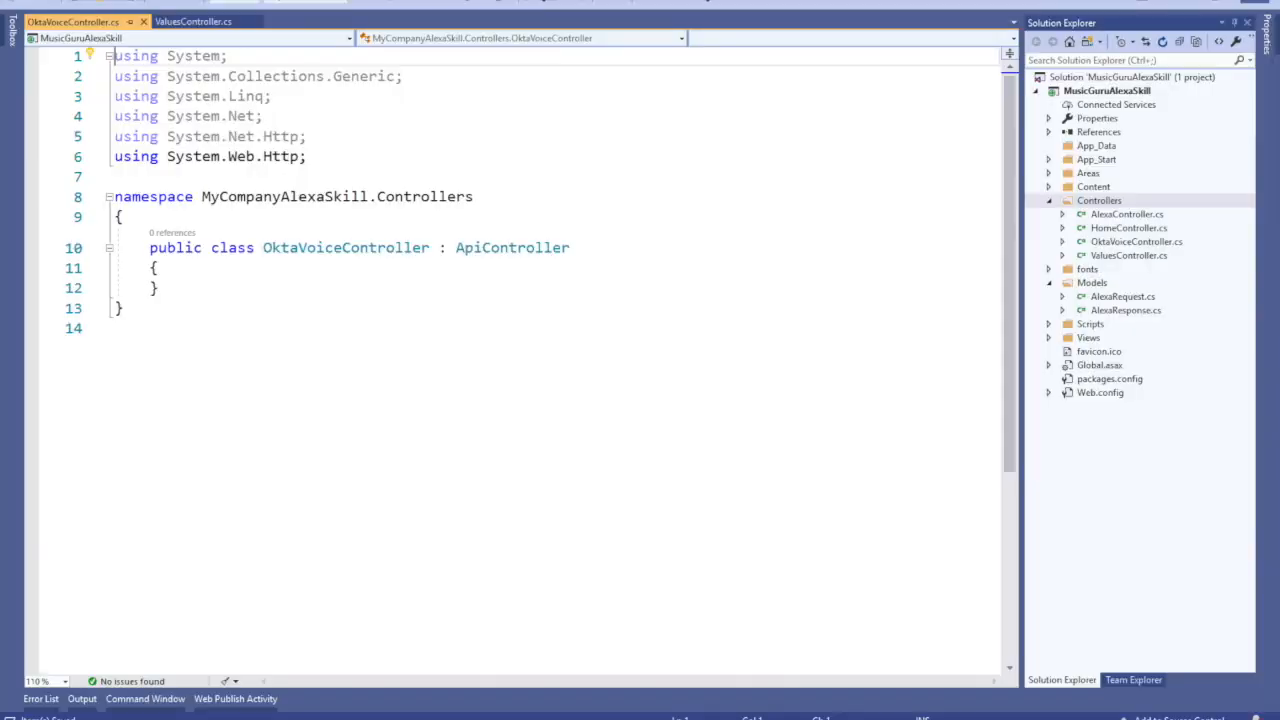
double_click(1124, 296)
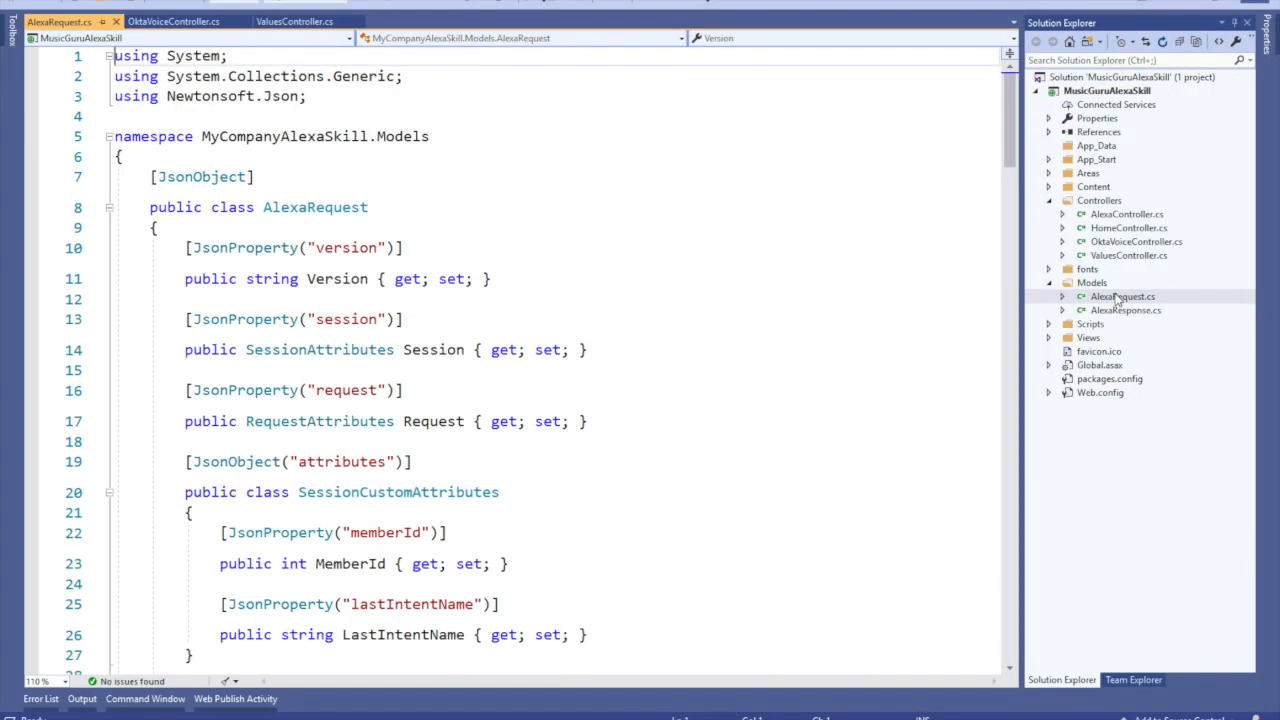
double_click(1126, 308)
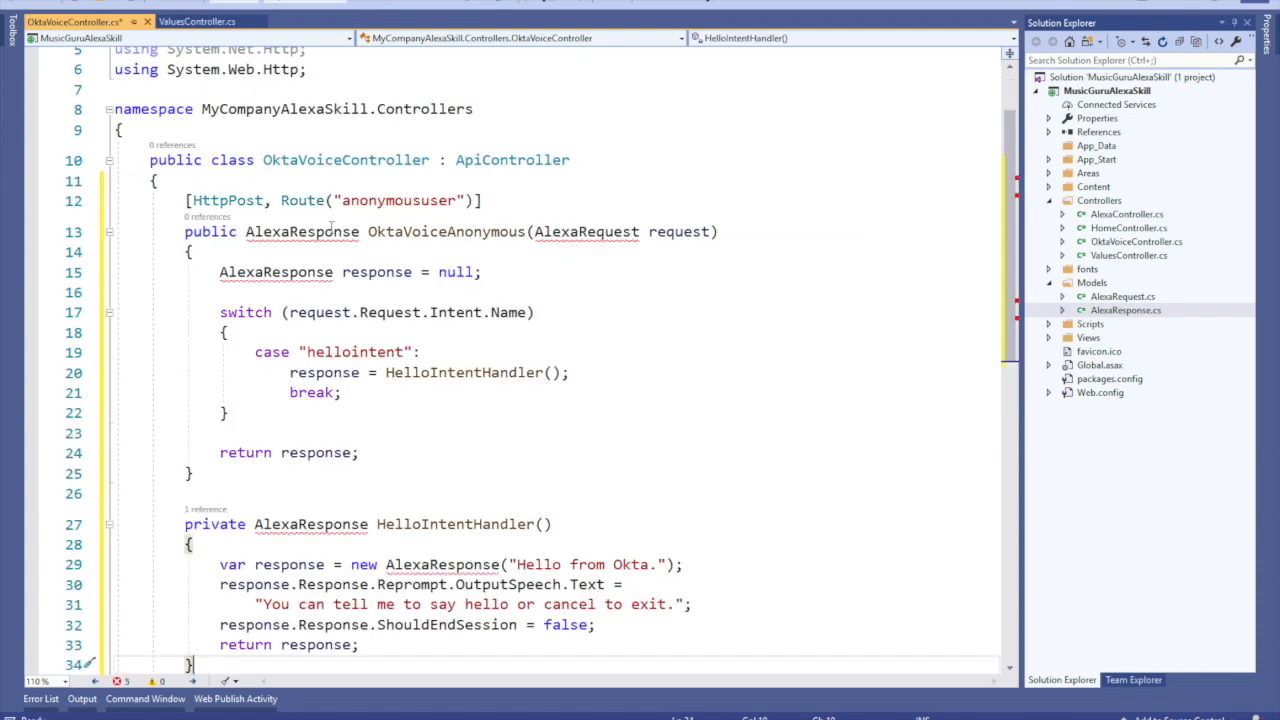
Import MyCompanyAlexaSkill.Models to complete the anonymoususer helloIntent handler returning "Hello from Okta.".
left_click(308, 252)
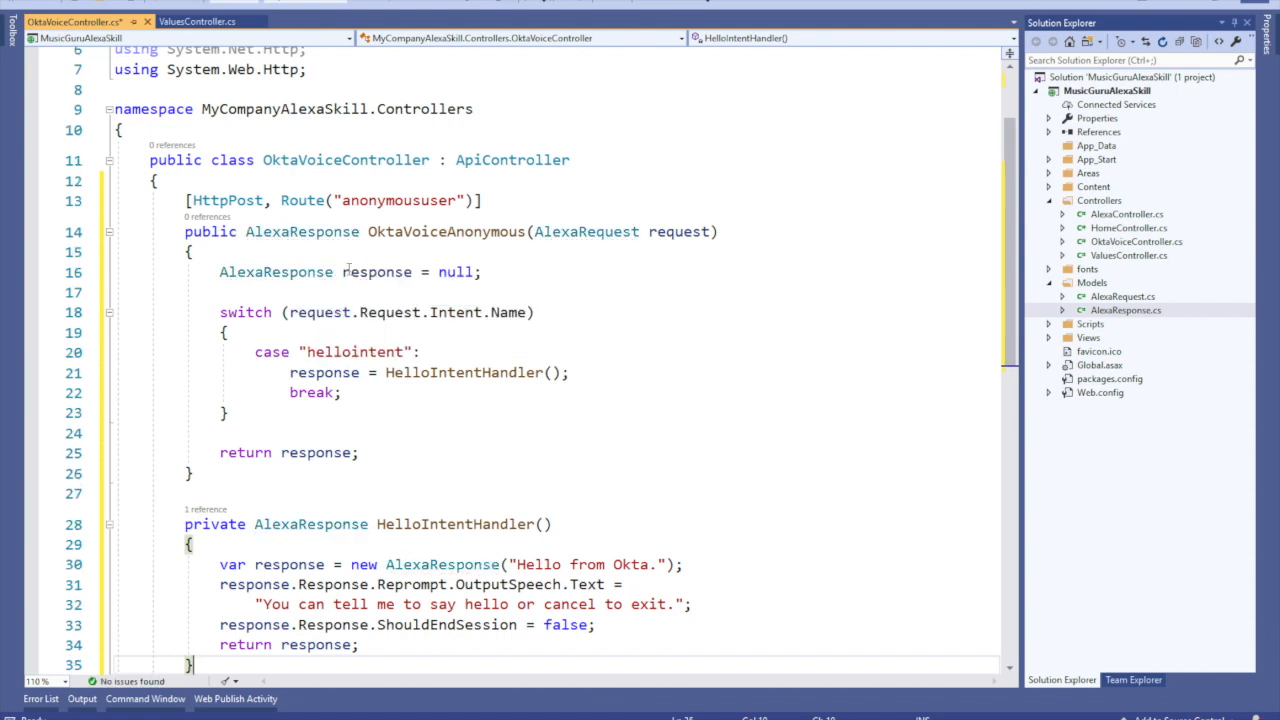
scroll("up", 3)
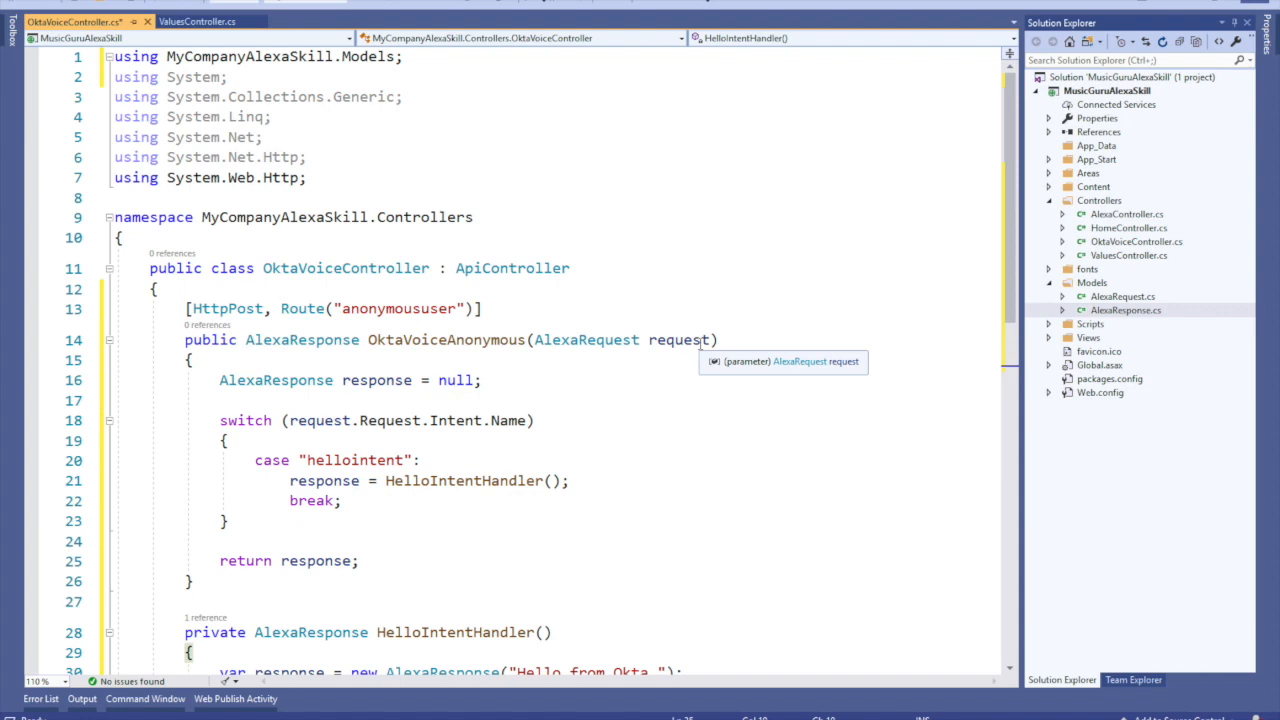
scroll("down", 3)
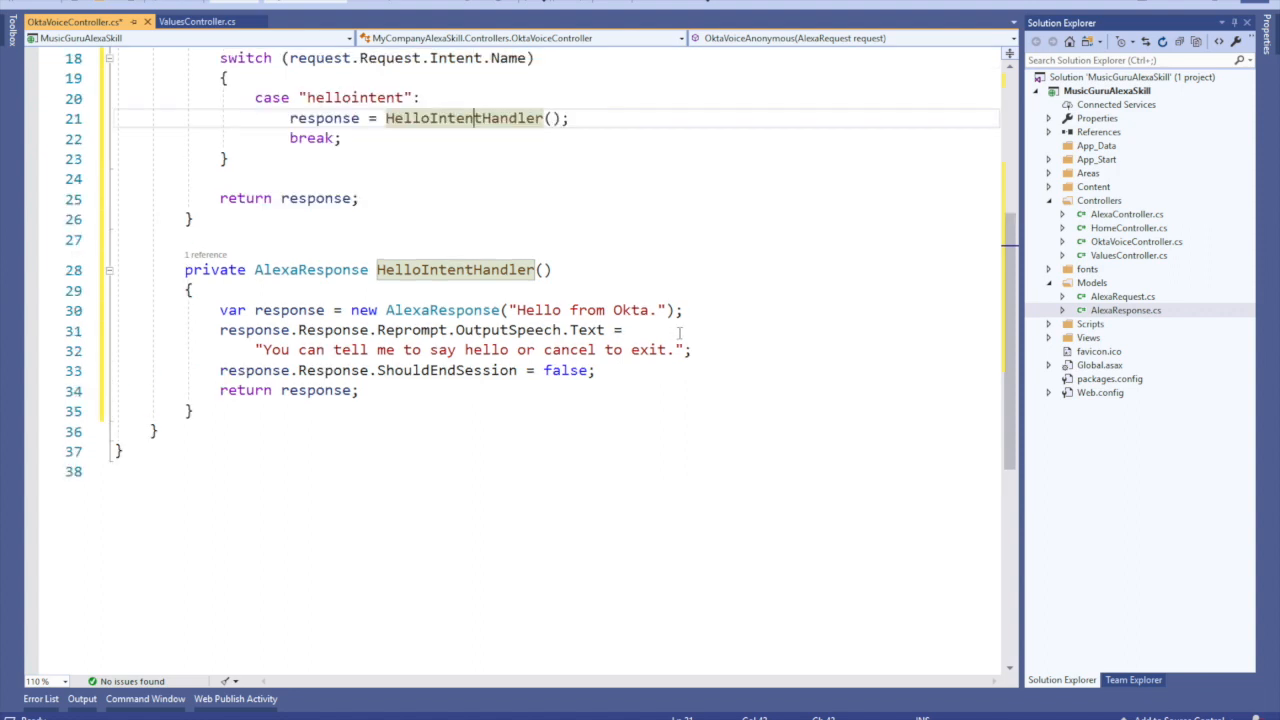
right_click(1108, 90)
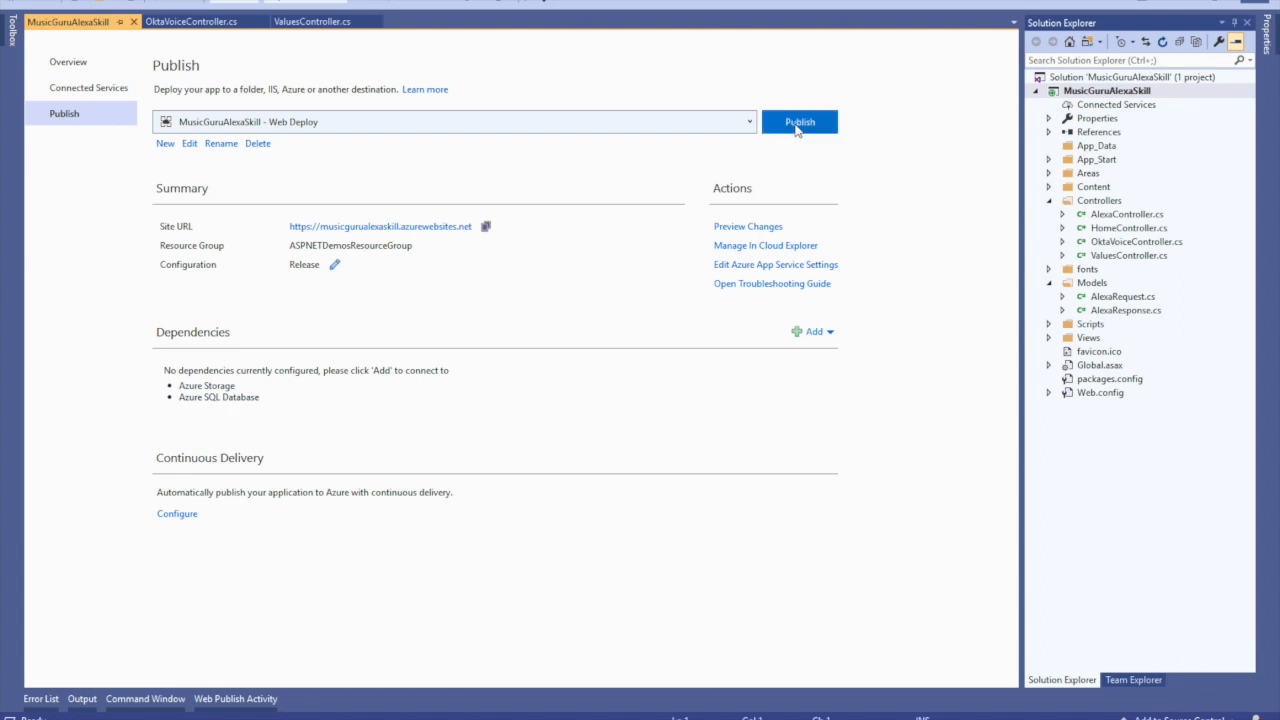
Publish MusicGuruAlexaSkill to Azure and check the OktaVoice anonymoususer POST on the API help page.
left_click(800, 122)
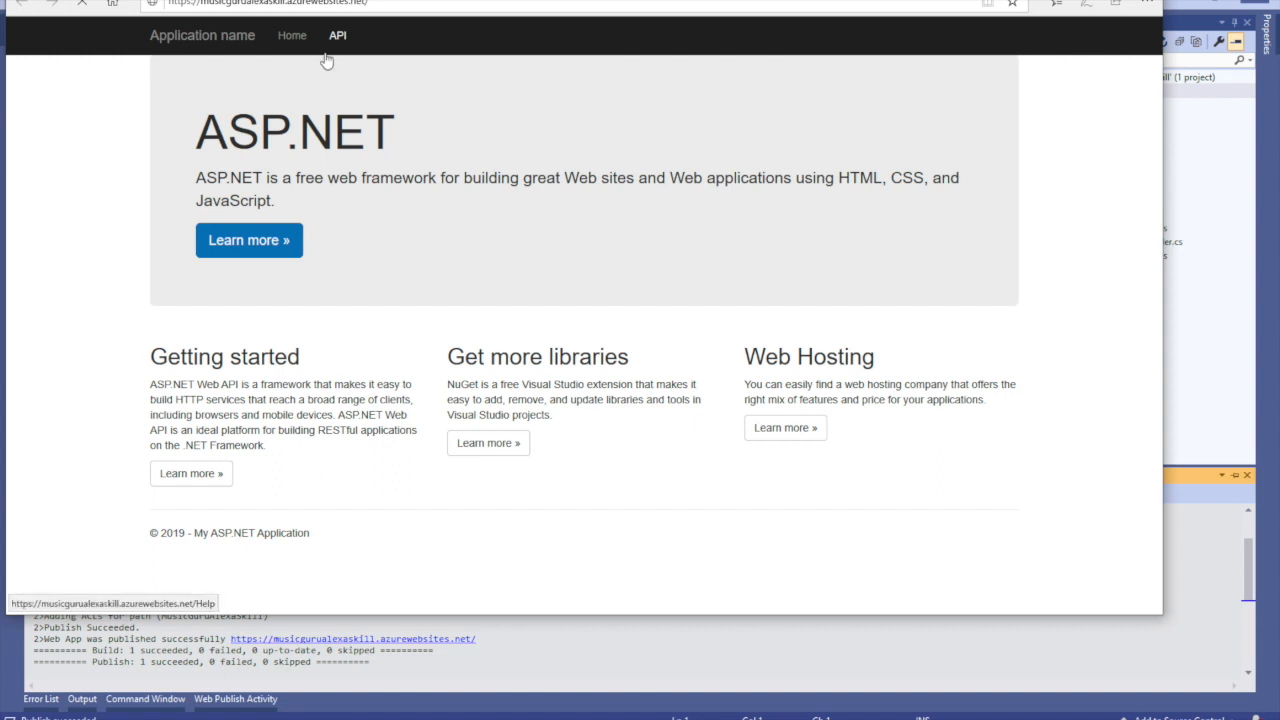
mouse_move(476, 172)
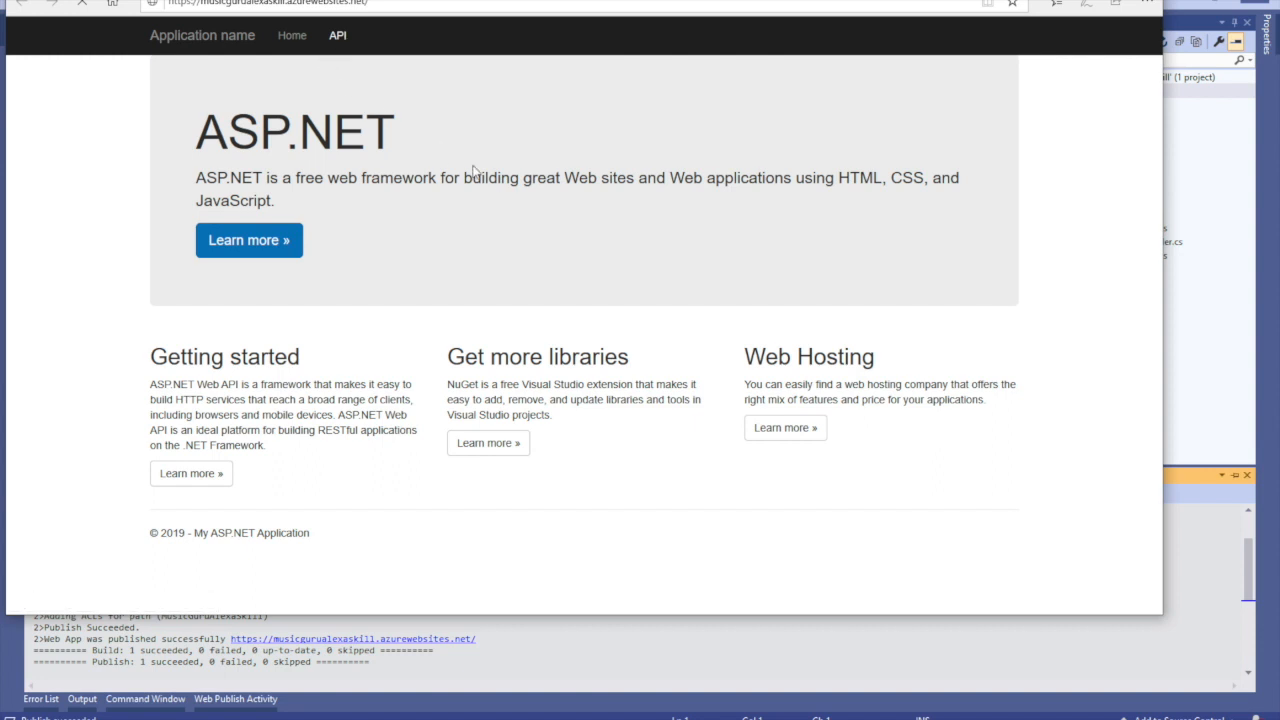
left_click(336, 36)
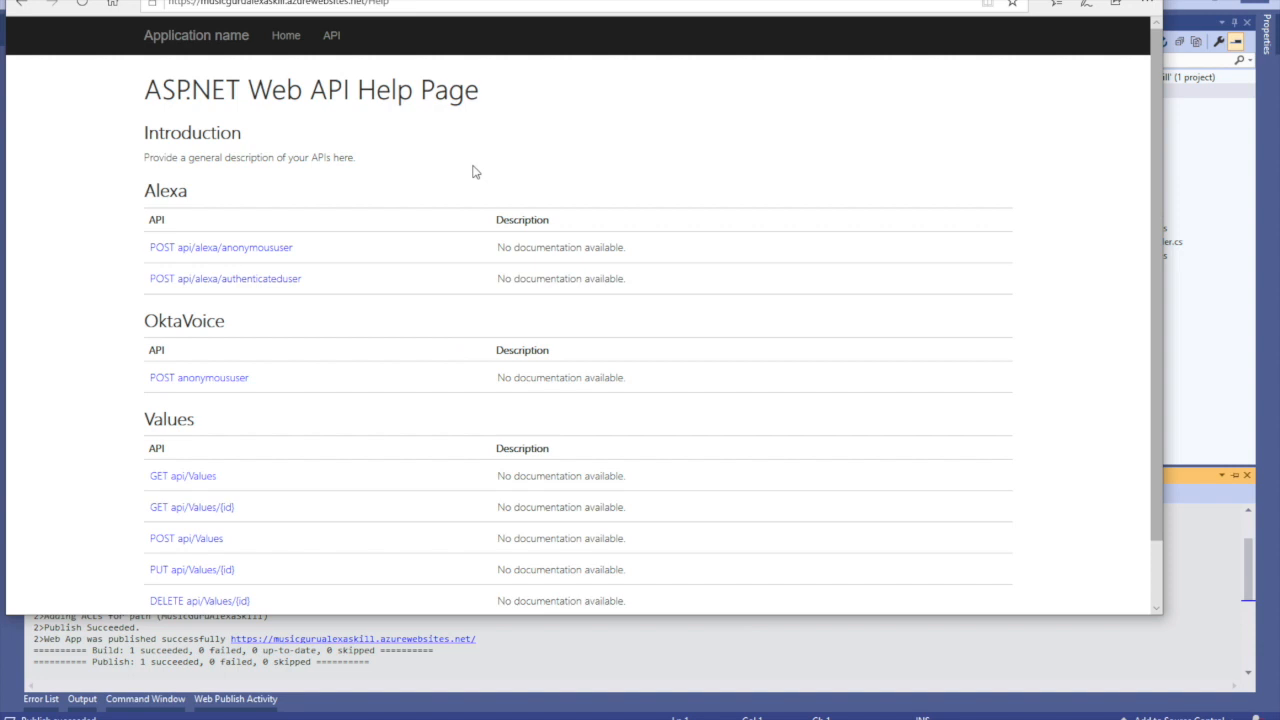
mouse_move(212, 384)
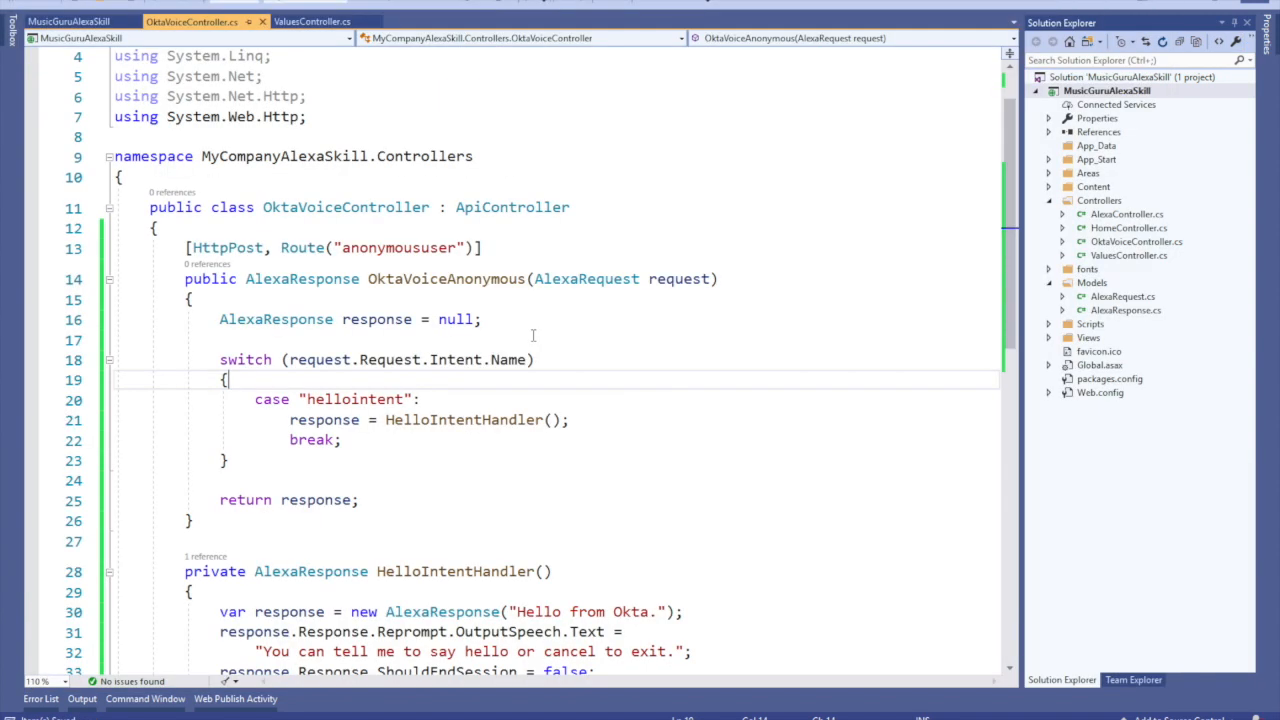
Highlight the OktaVoice part of the controller class name to confirm the endpoint path.
double_click(300, 206)
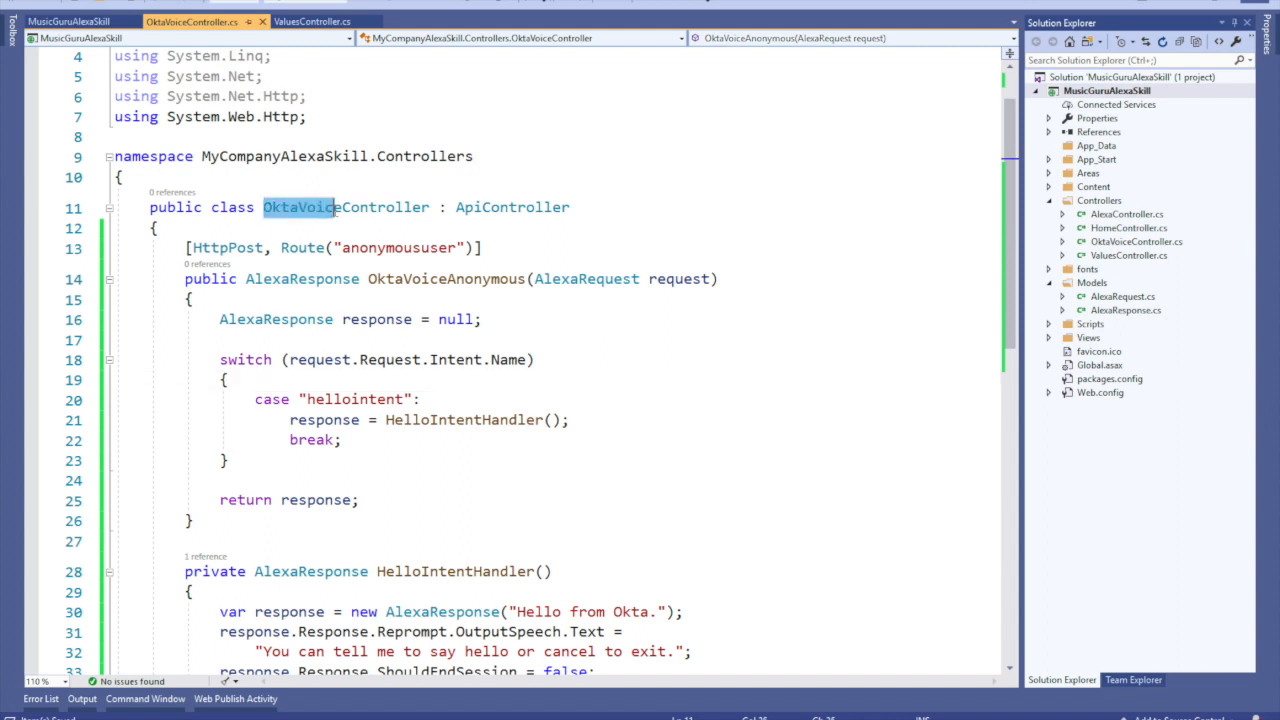
double_click(392, 248)
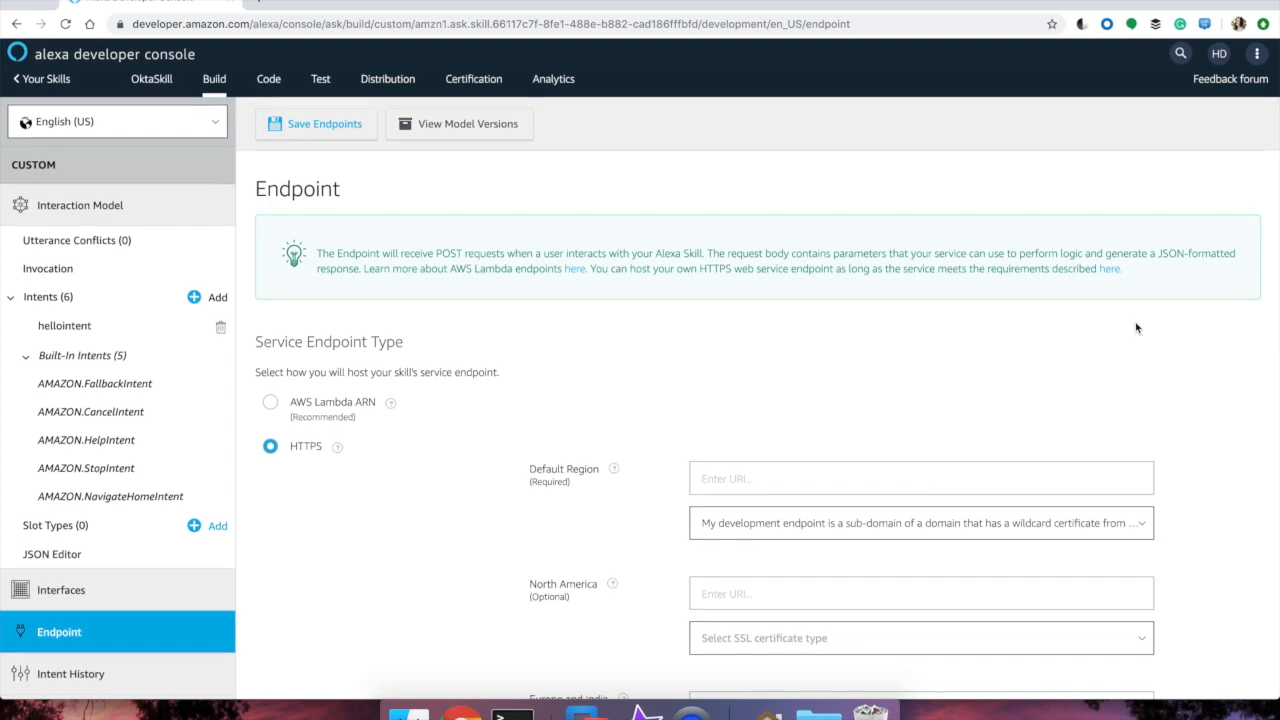
type("https://musicgurualexaskill.azurewebsites.net/oktavoice/anonymoususer")
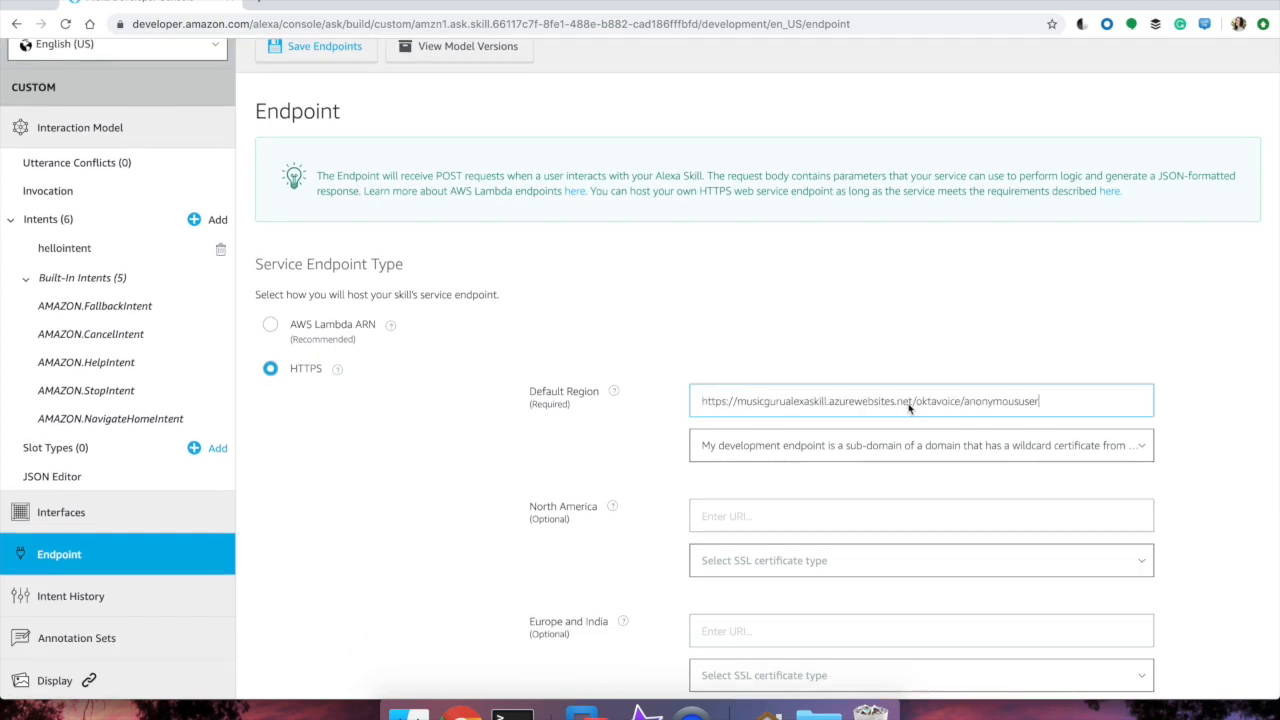
mouse_move(990, 414)
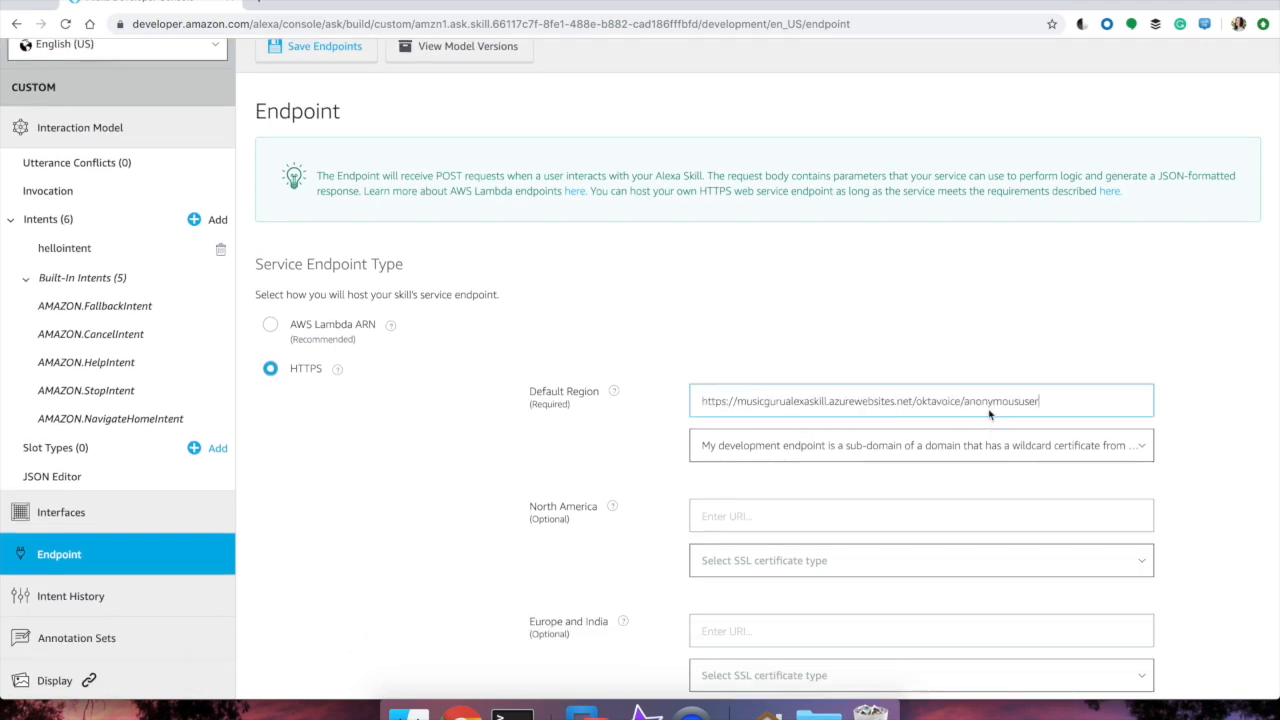
left_click(920, 444)
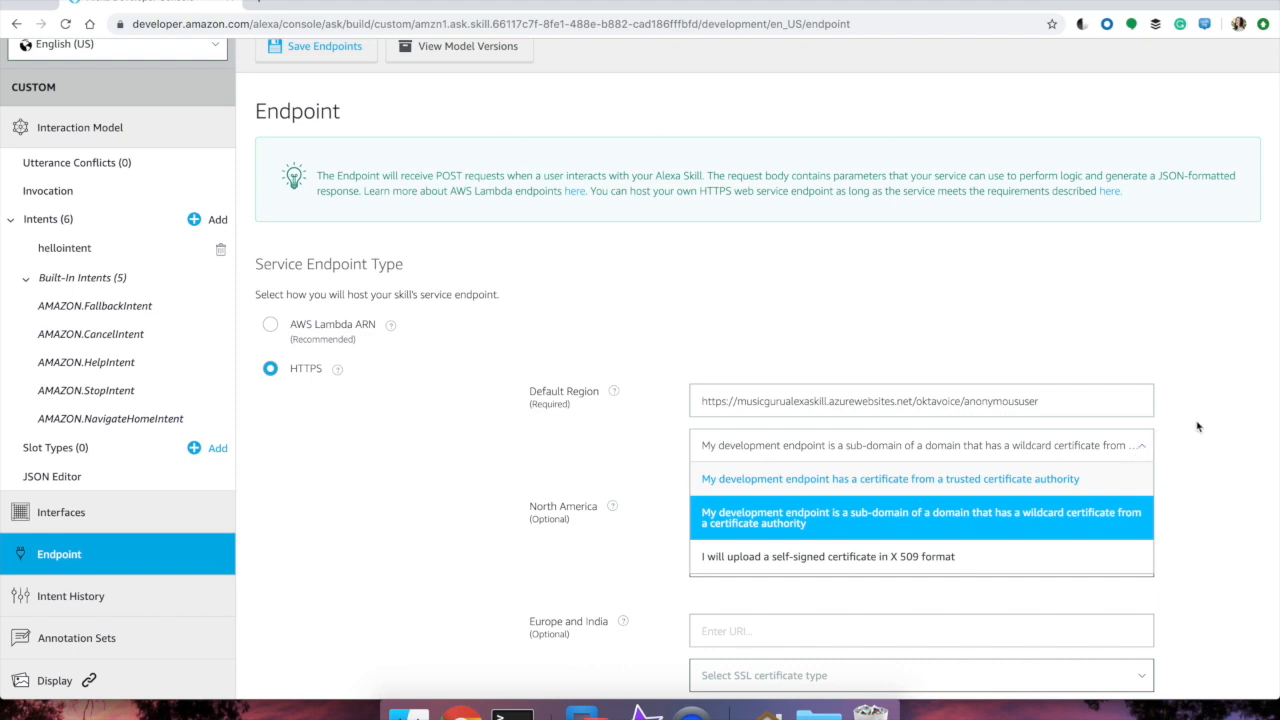
left_click(920, 516)
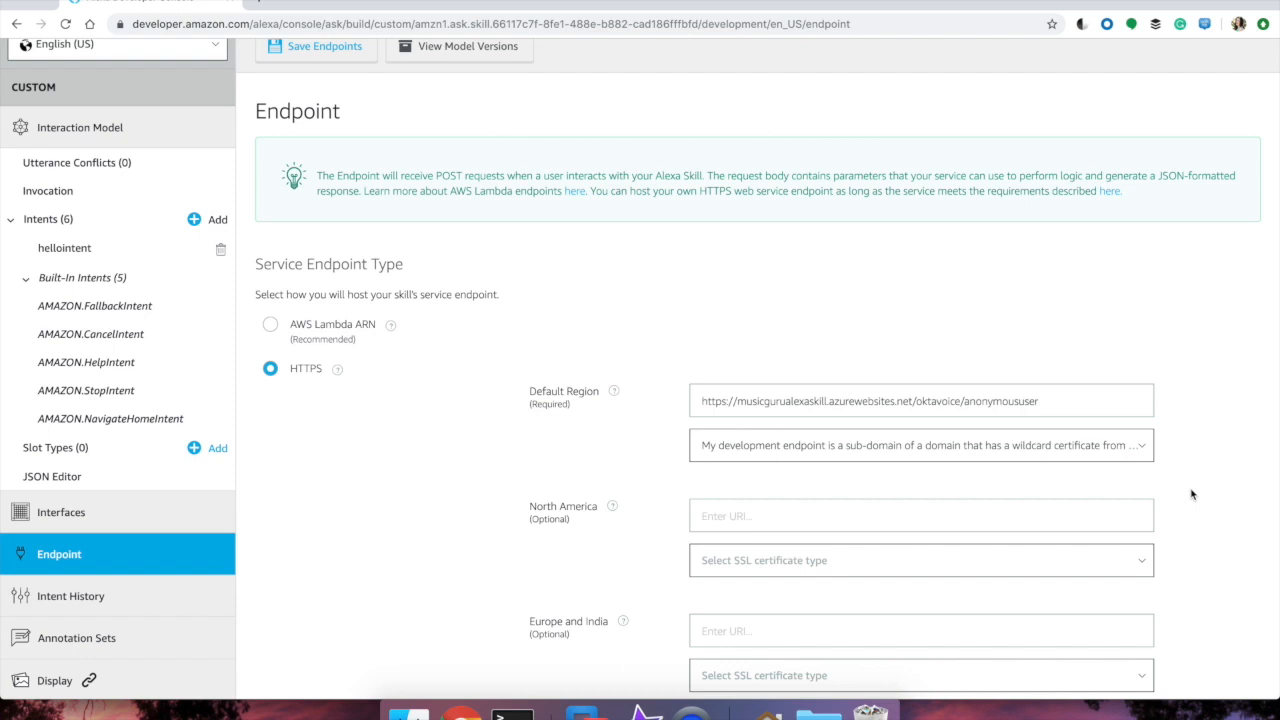
left_click(316, 124)
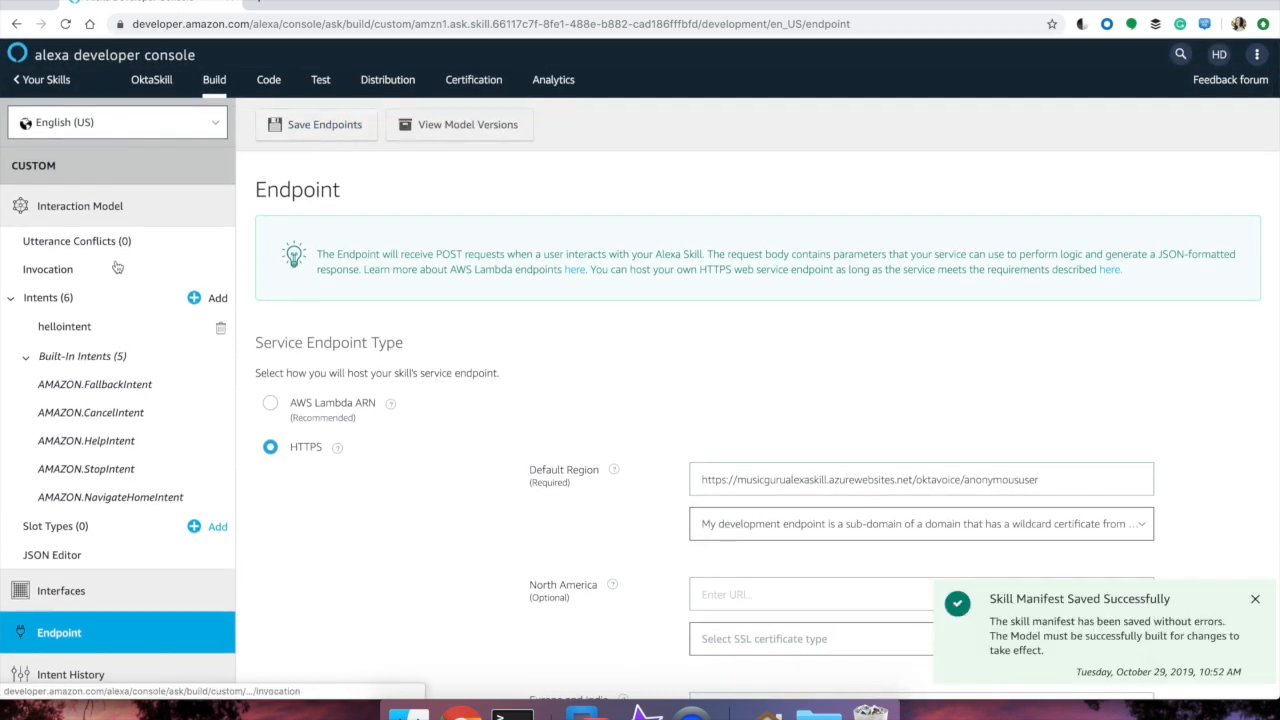
Set the invocation name to 'okta voice', save and rebuild the model, then move to the endpoint settings.
left_click(48, 268)
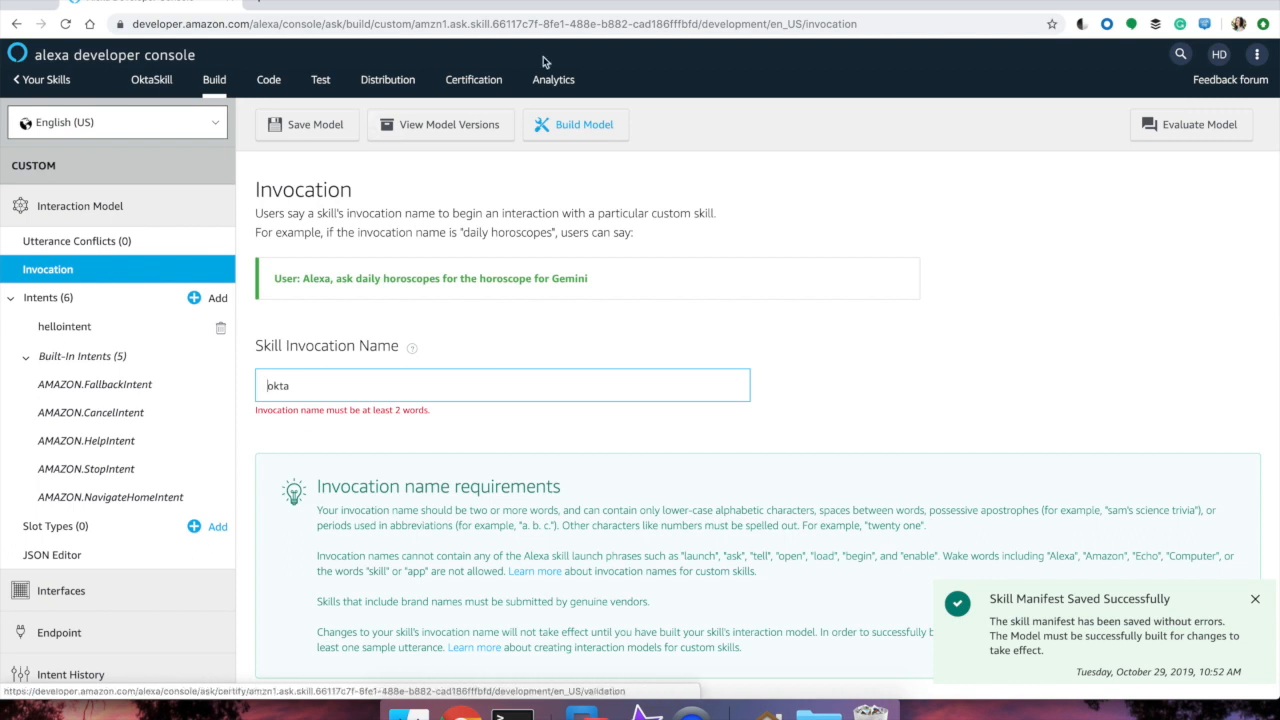
left_click(576, 124)
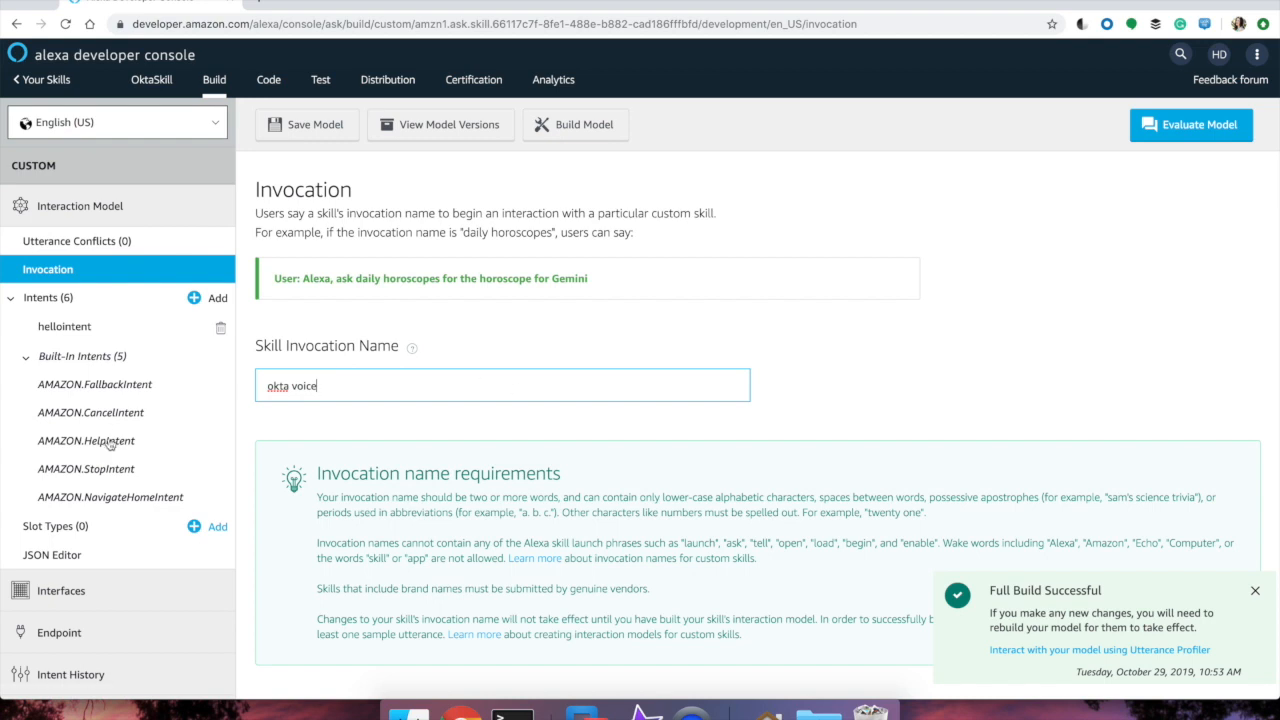
mouse_move(1130, 360)
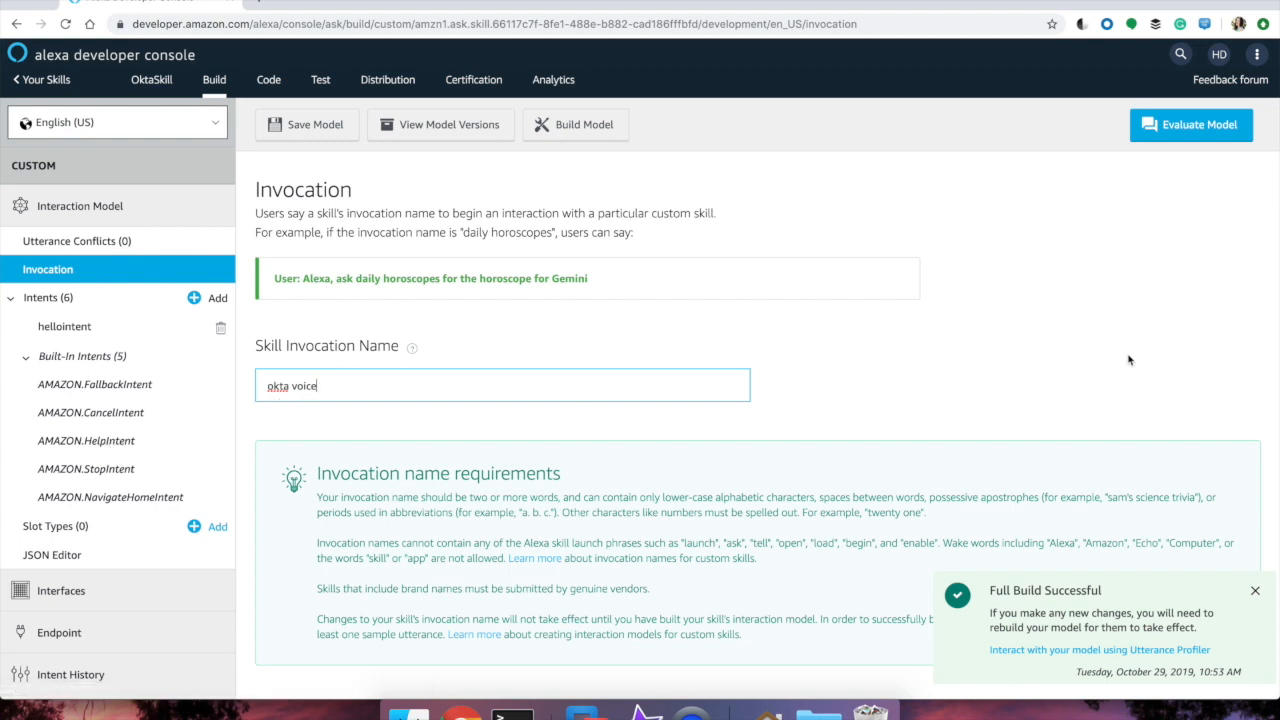
left_click(316, 124)
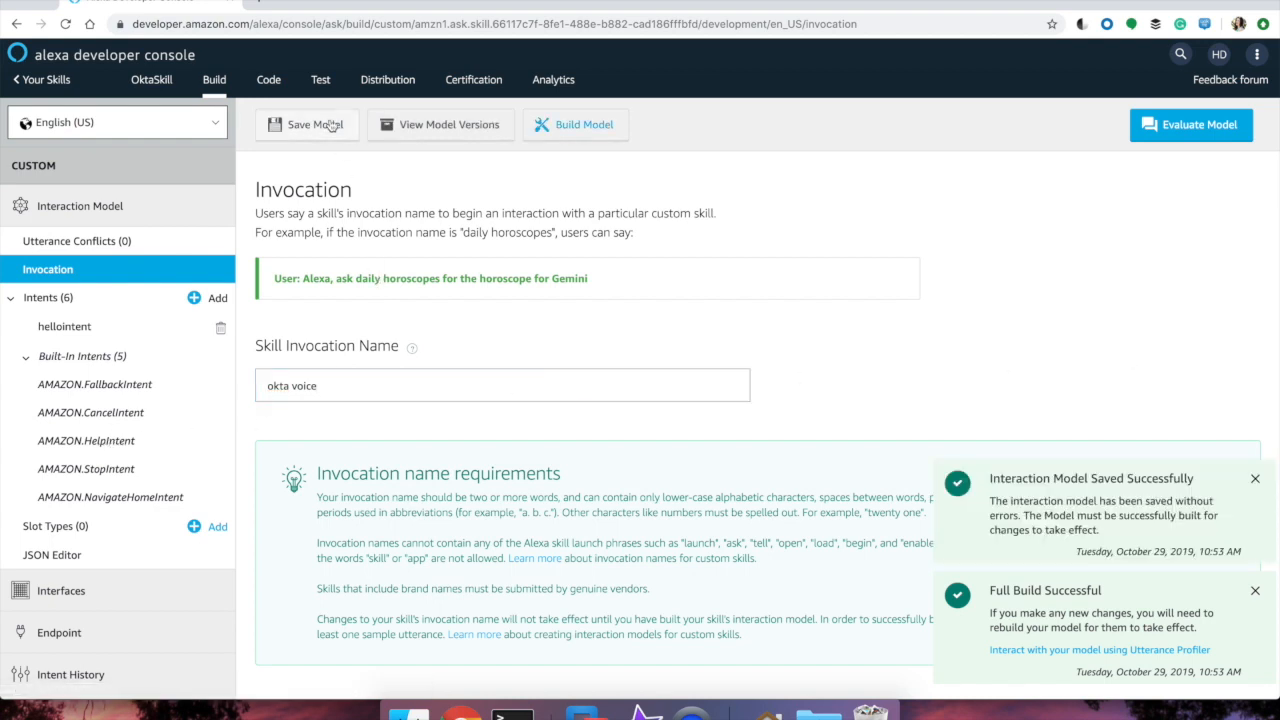
left_click(576, 124)
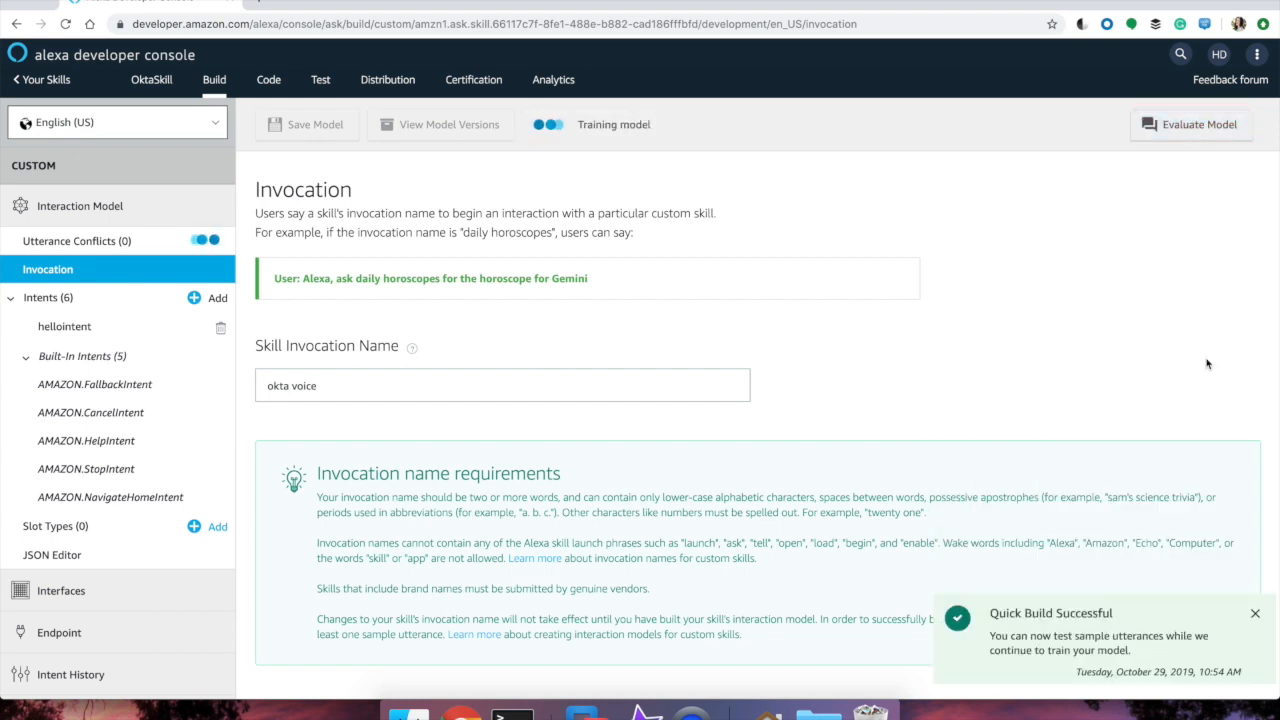
left_click(58, 632)
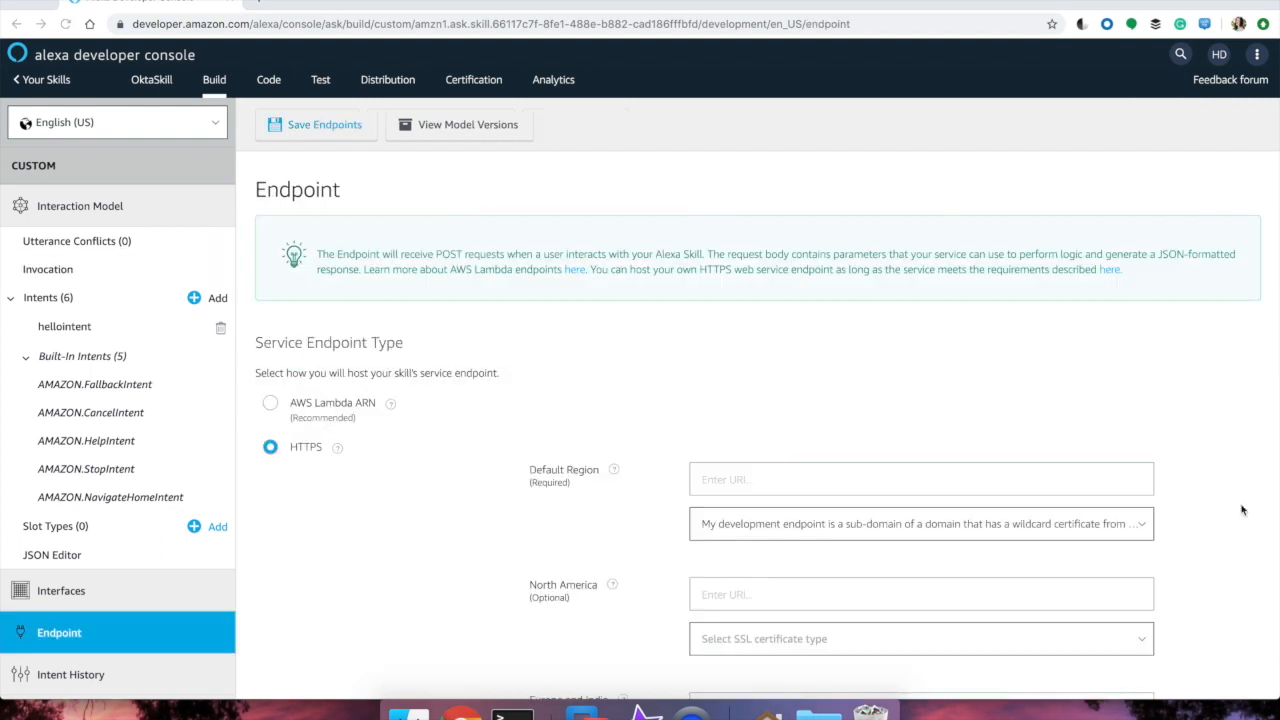
mouse_move(604, 520)
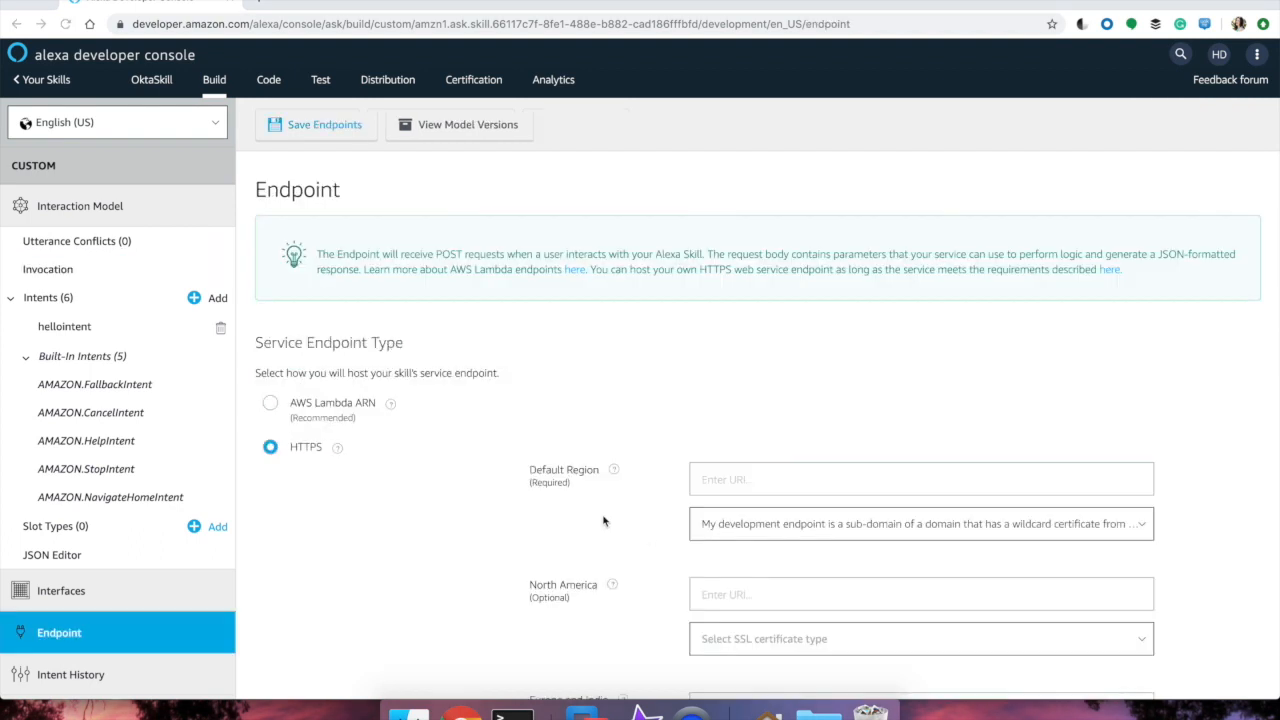
mouse_move(144, 640)
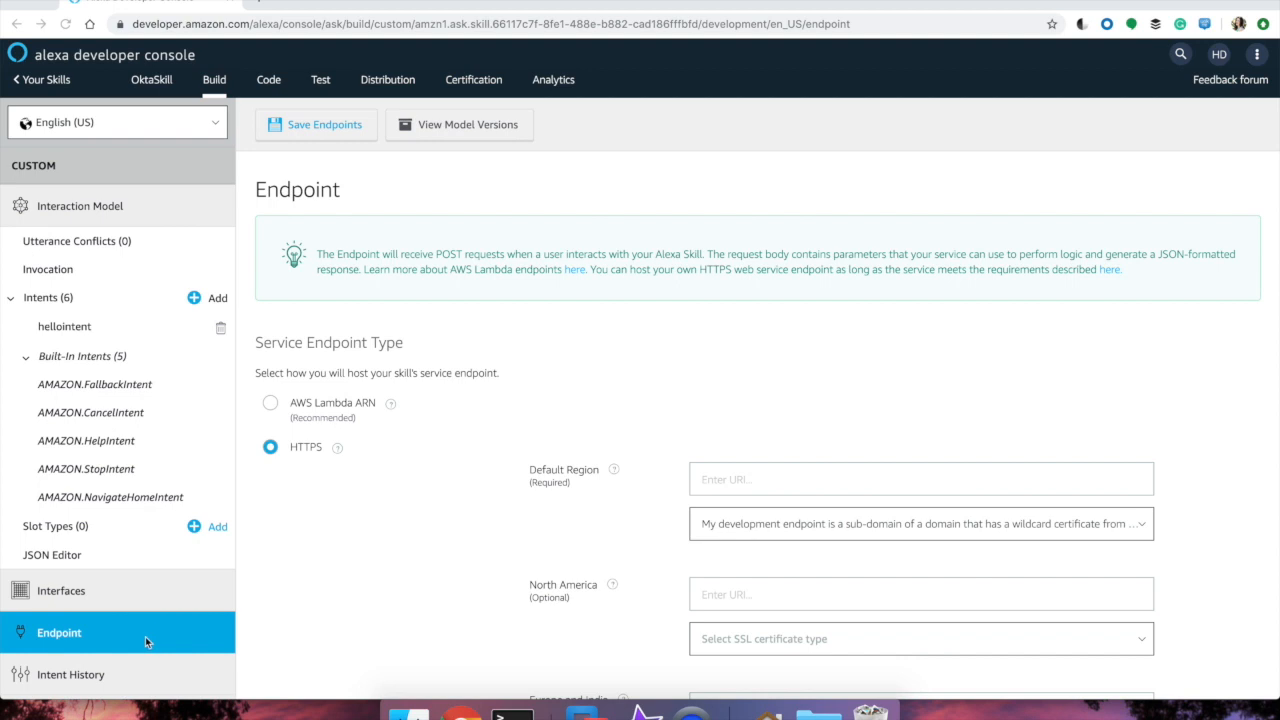
left_click(920, 480)
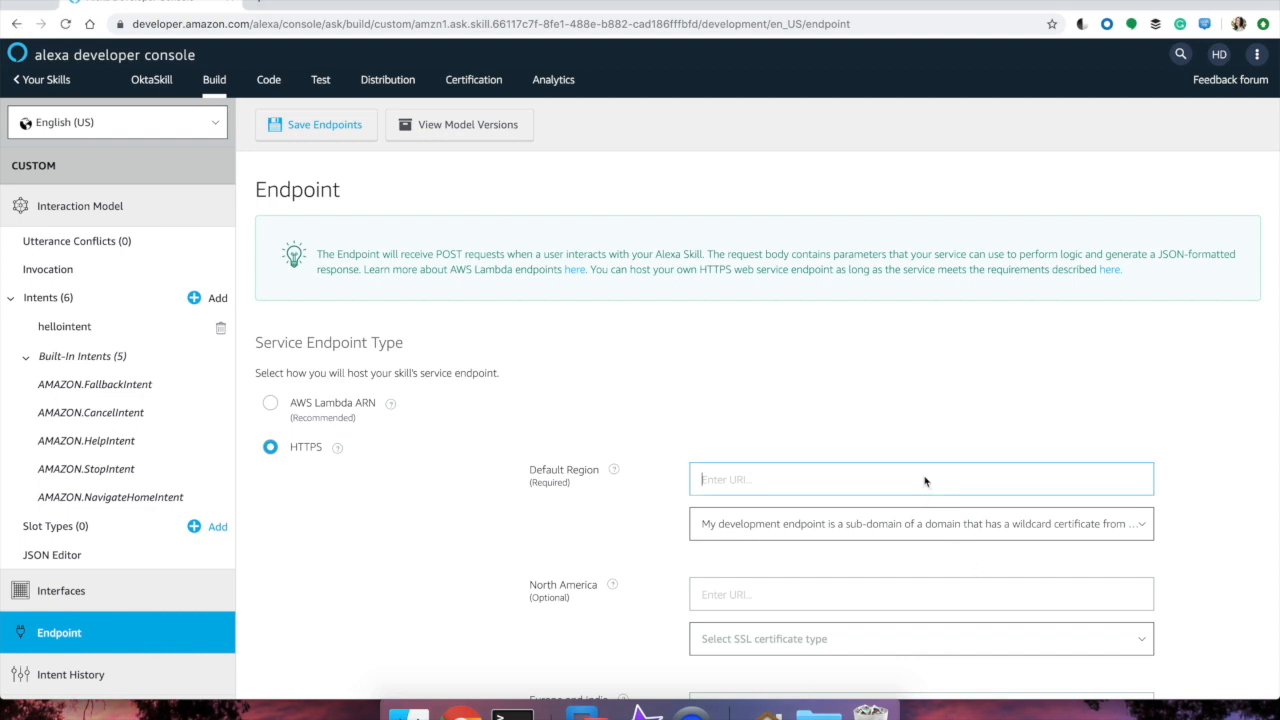
type("https://musicgurualexaskill.azurewebsites.net/api/oktavoice/anonymoususer")
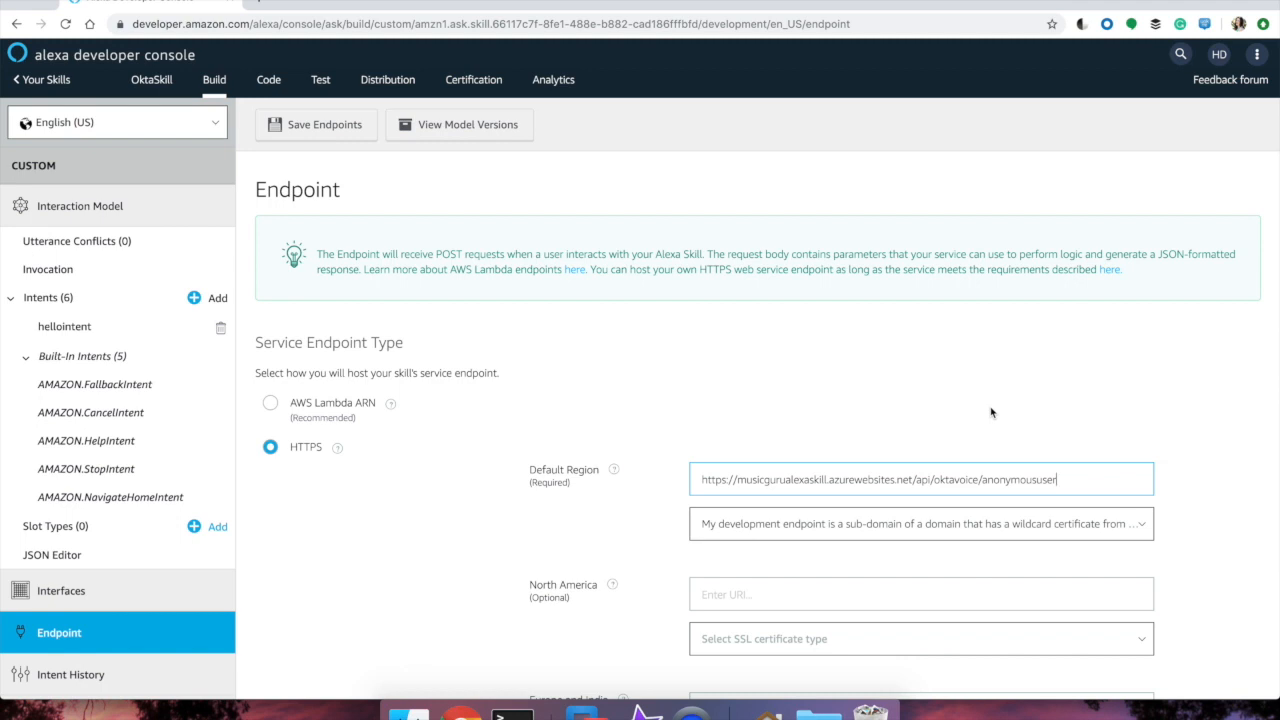
left_click(916, 524)
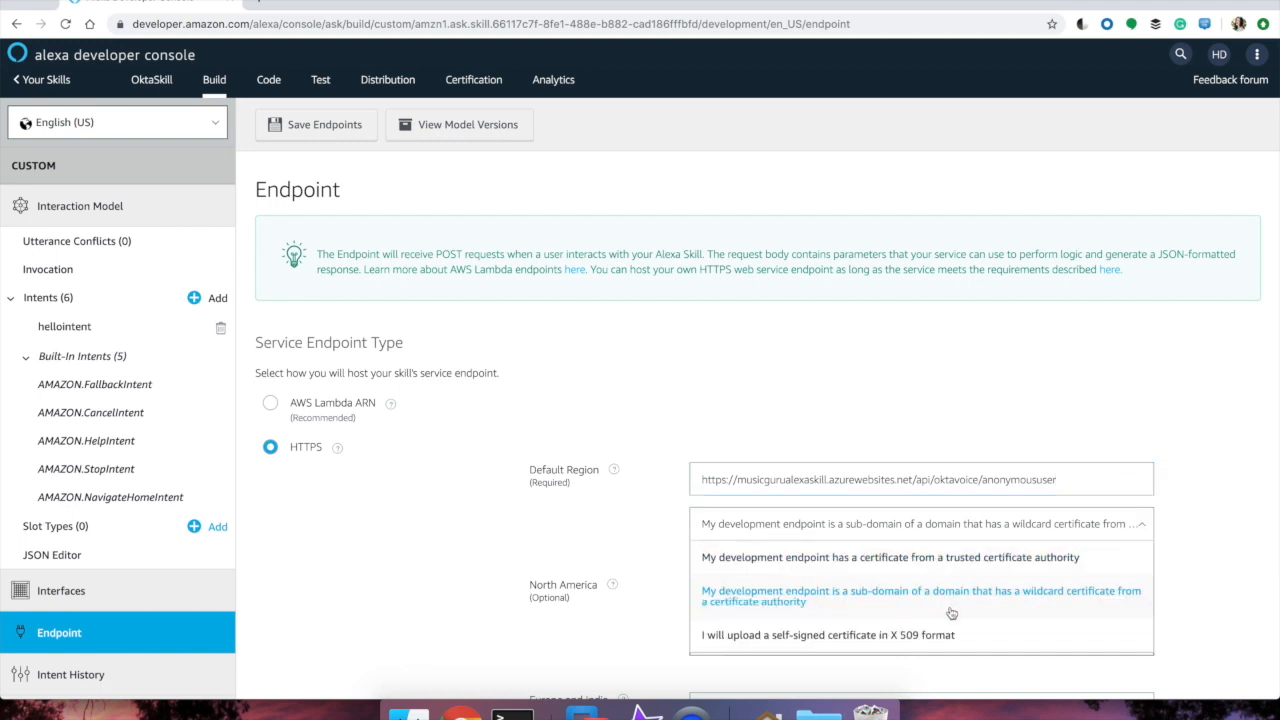
mouse_move(956, 612)
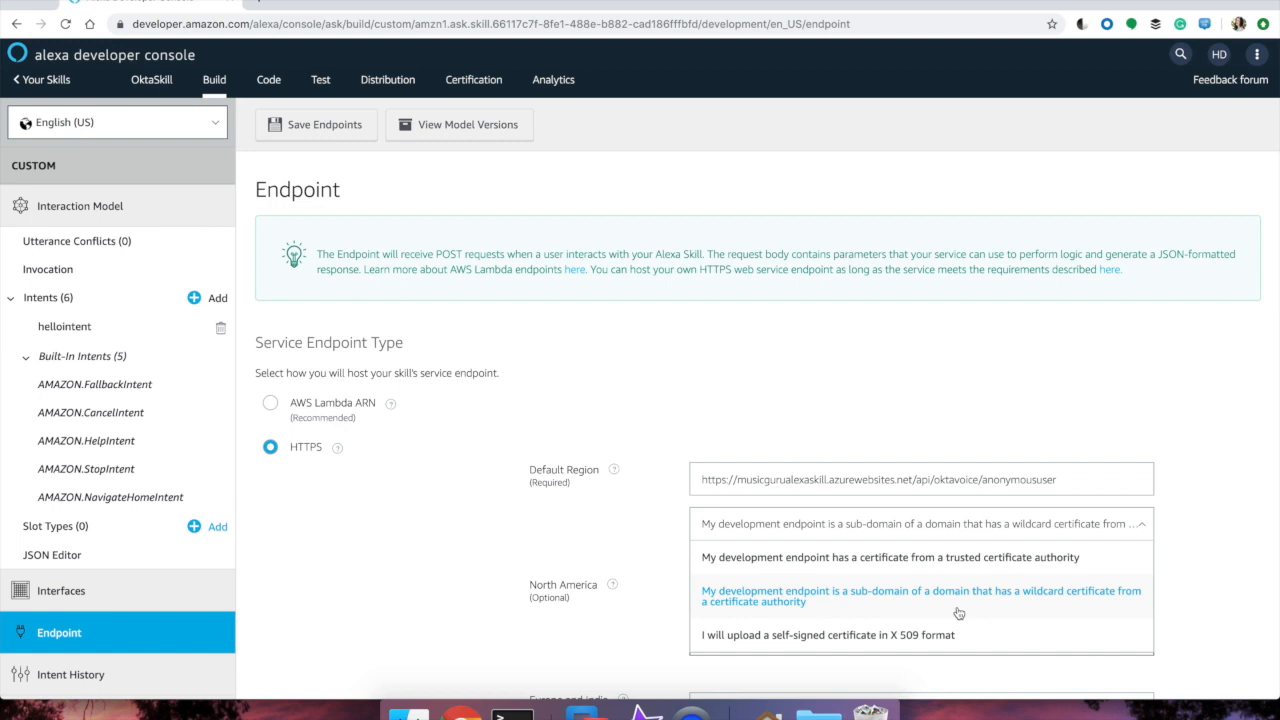
left_click(920, 596)
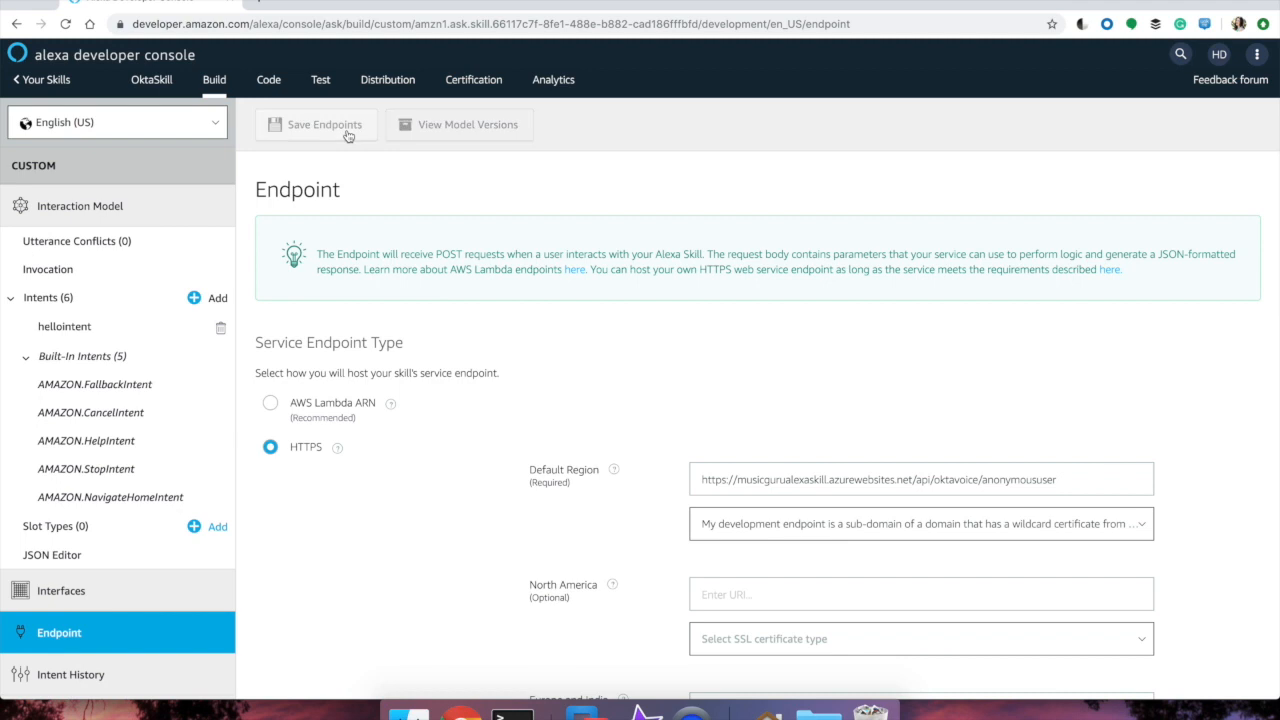
Return to the invocation settings and rebuild the skill model.
left_click(324, 124)
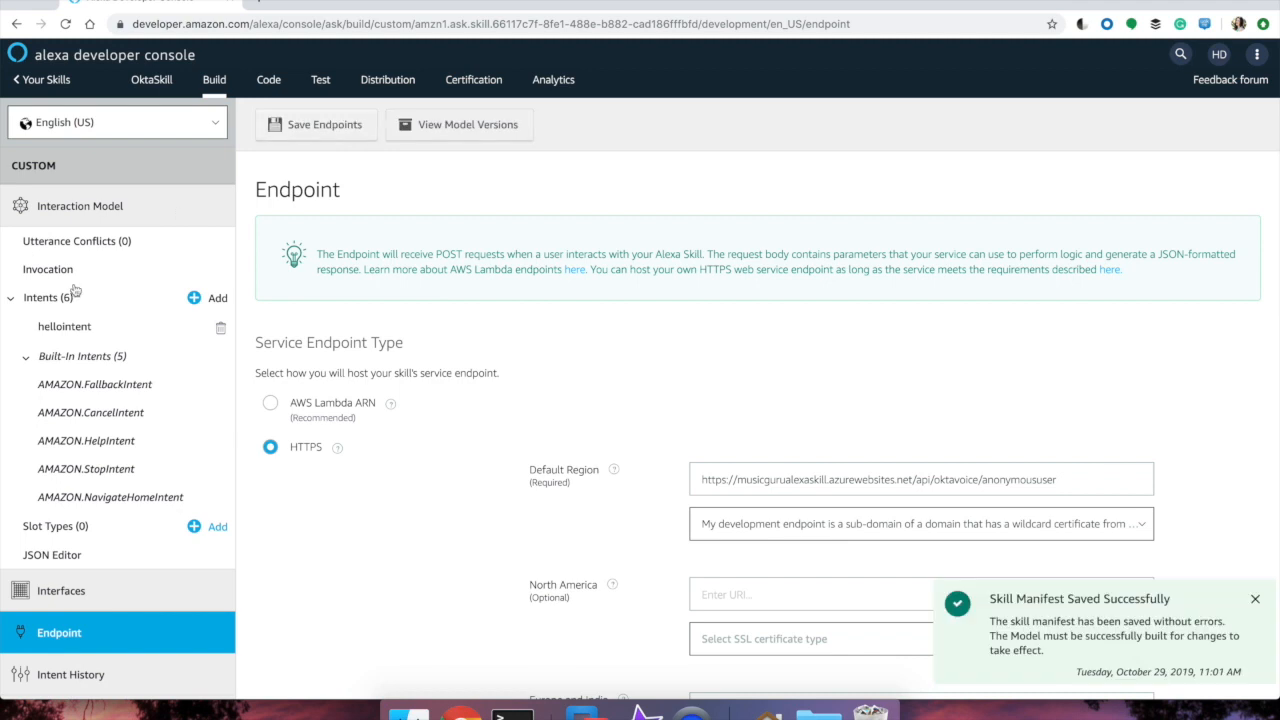
left_click(48, 268)
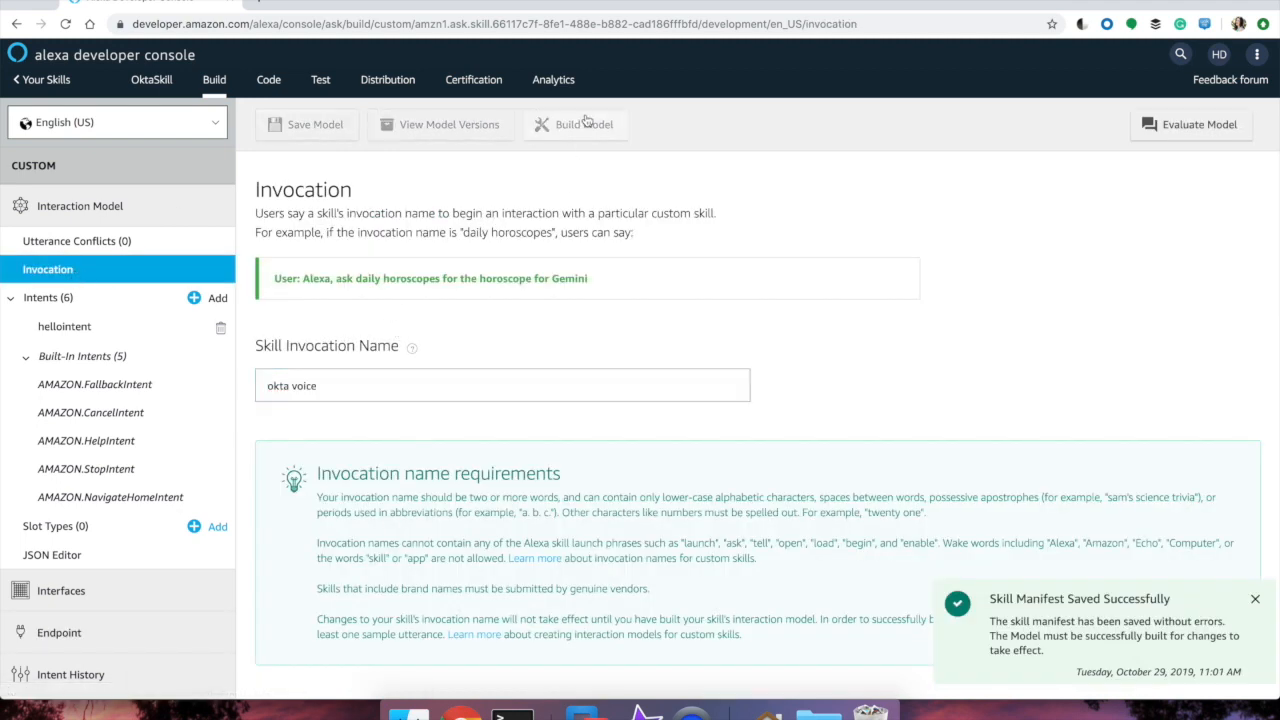
Run the full model build and go to the Test page once it succeeds.
left_click(574, 124)
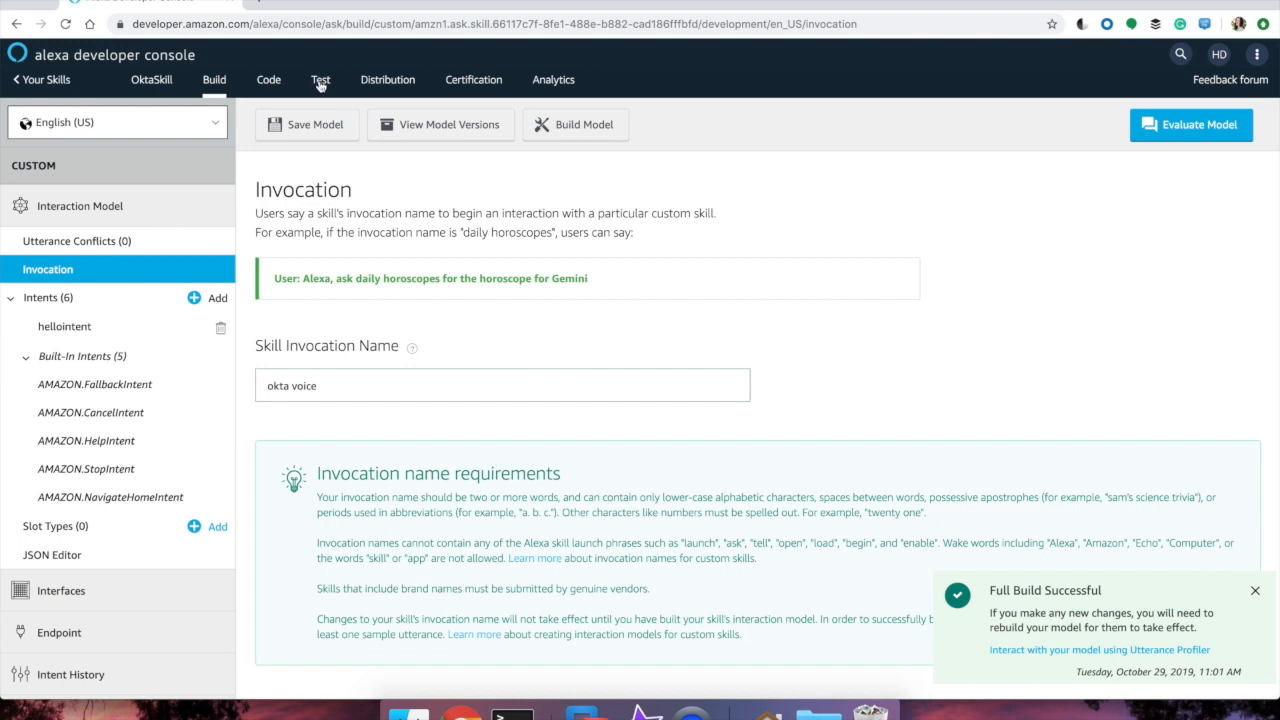
left_click(320, 80)
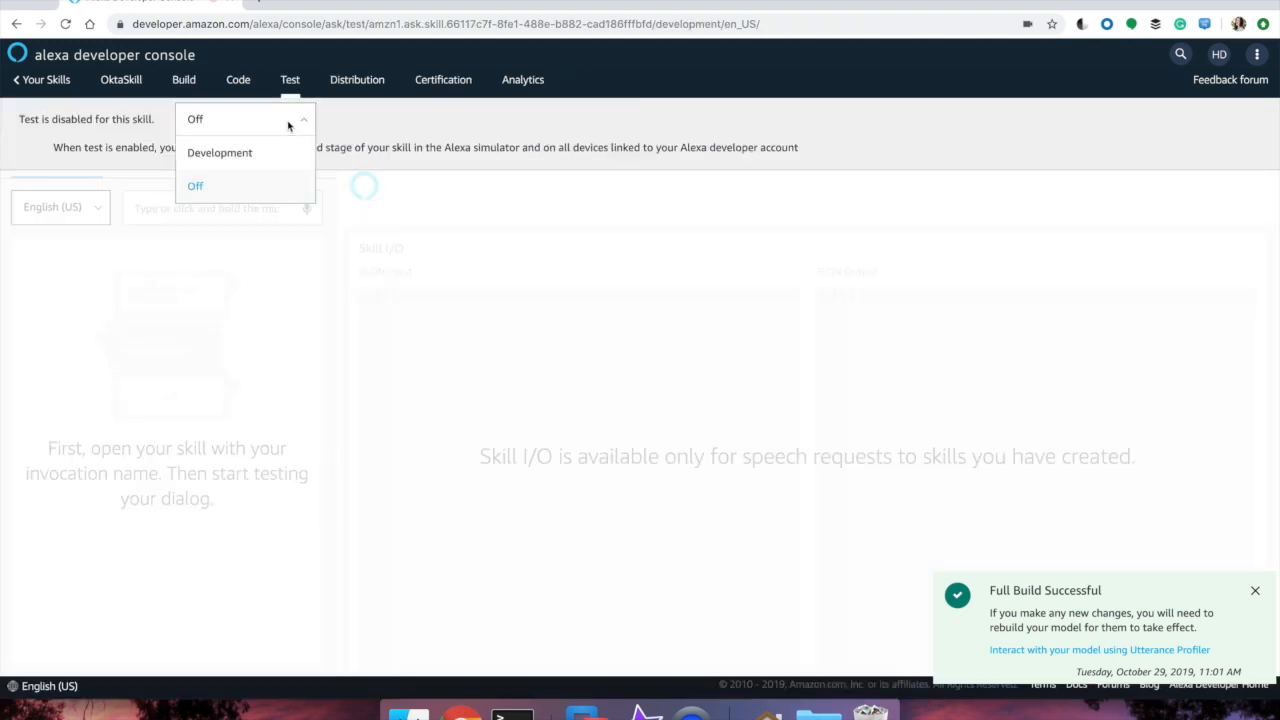
Enable skill testing in the Development stage.
left_click(220, 152)
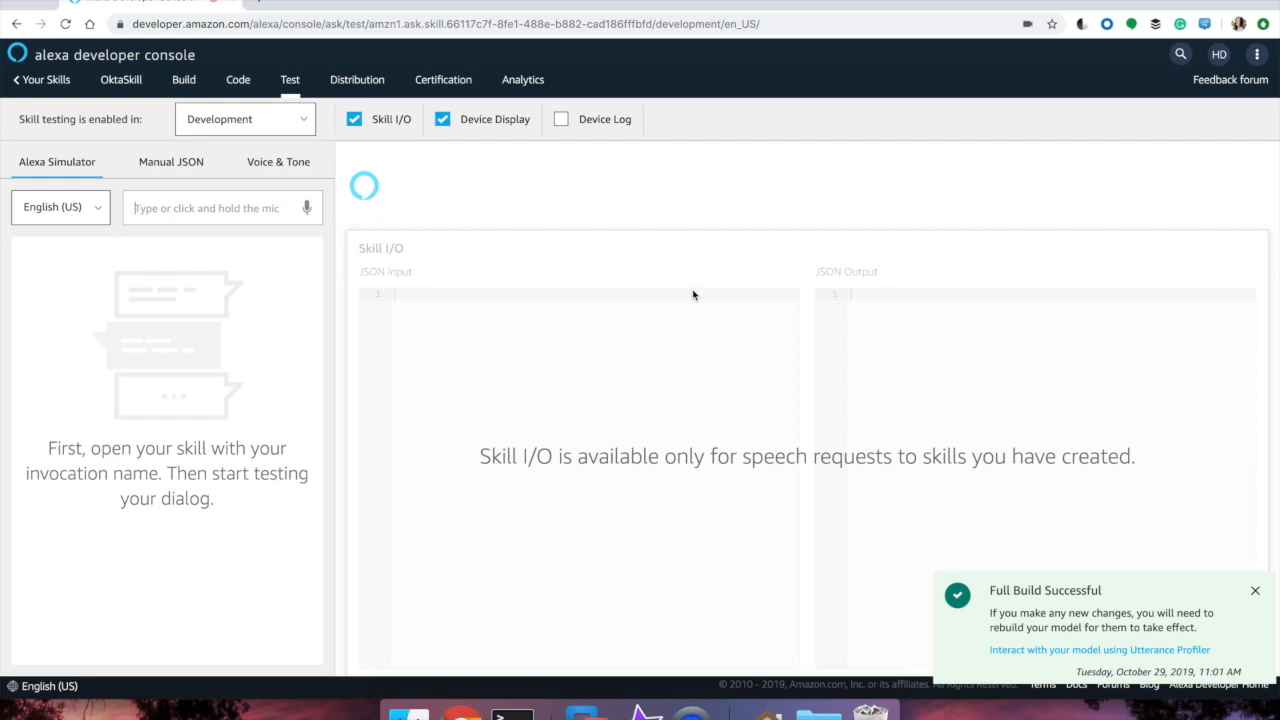
Send 'tell okta voice hi' to the simulator and review the 'Hello from Okta.' reply and JSON output.
type("tell okta voice")
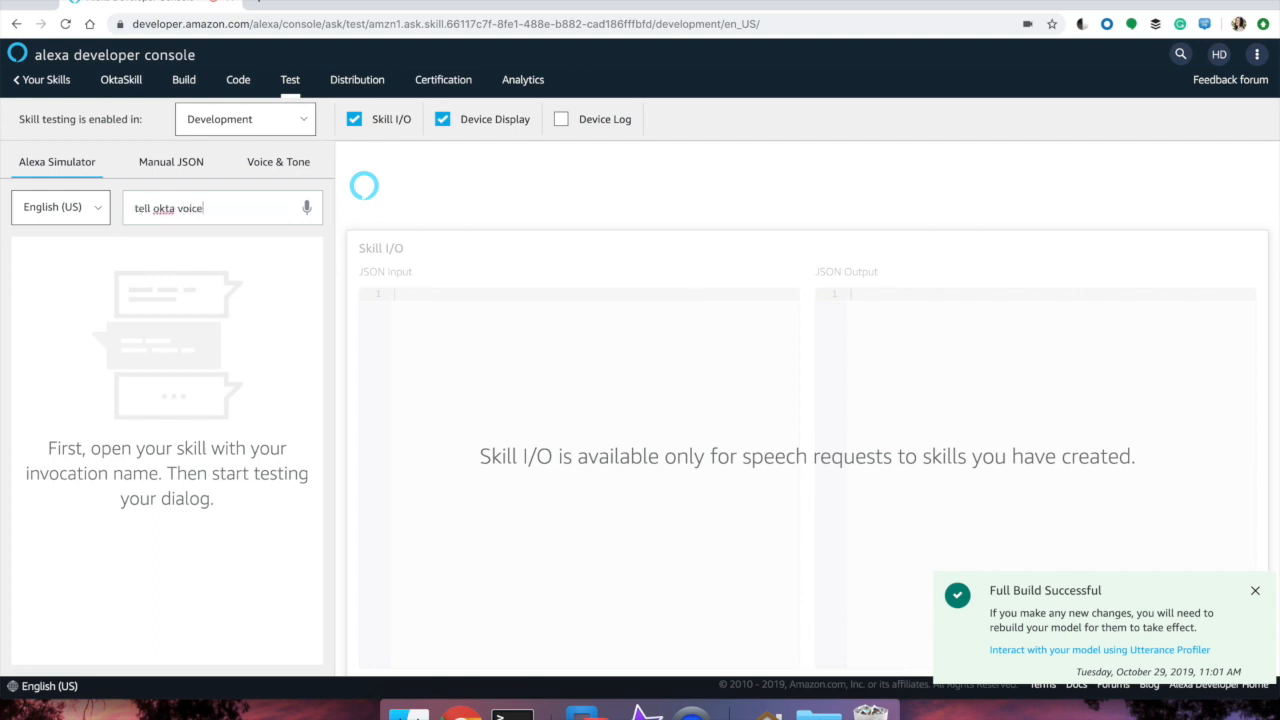
type("h")
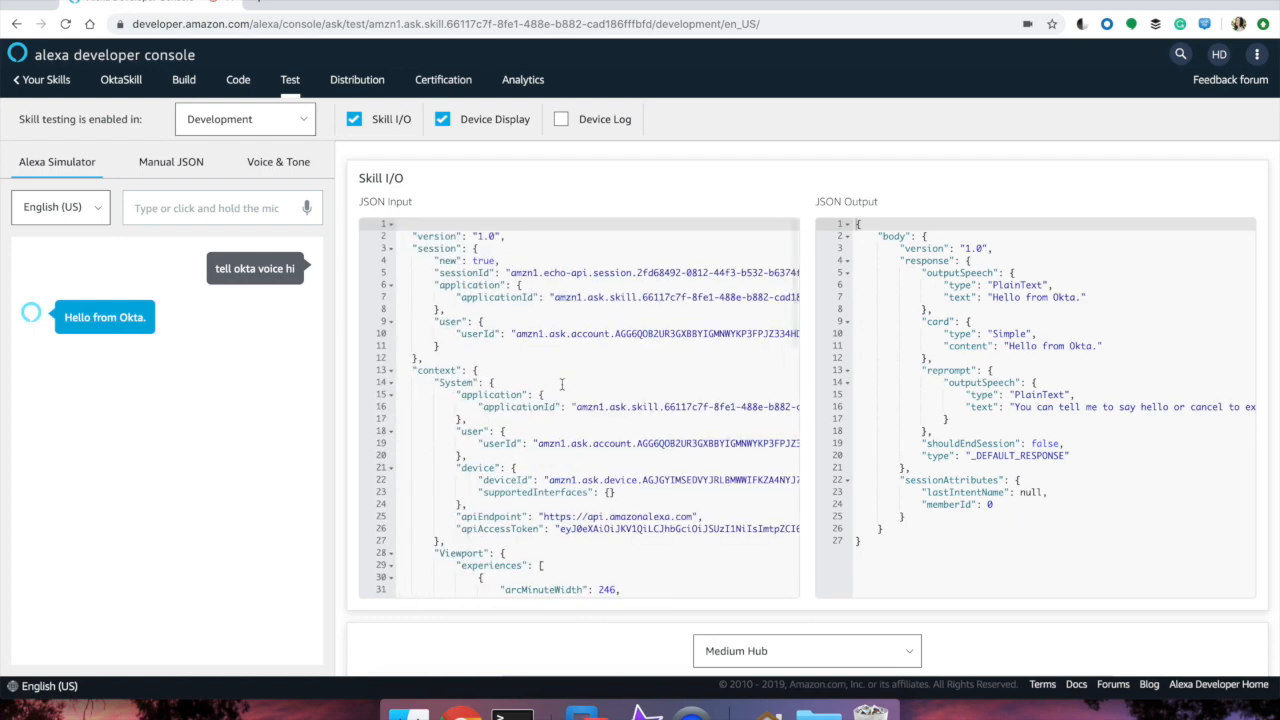
scroll("down", 3)
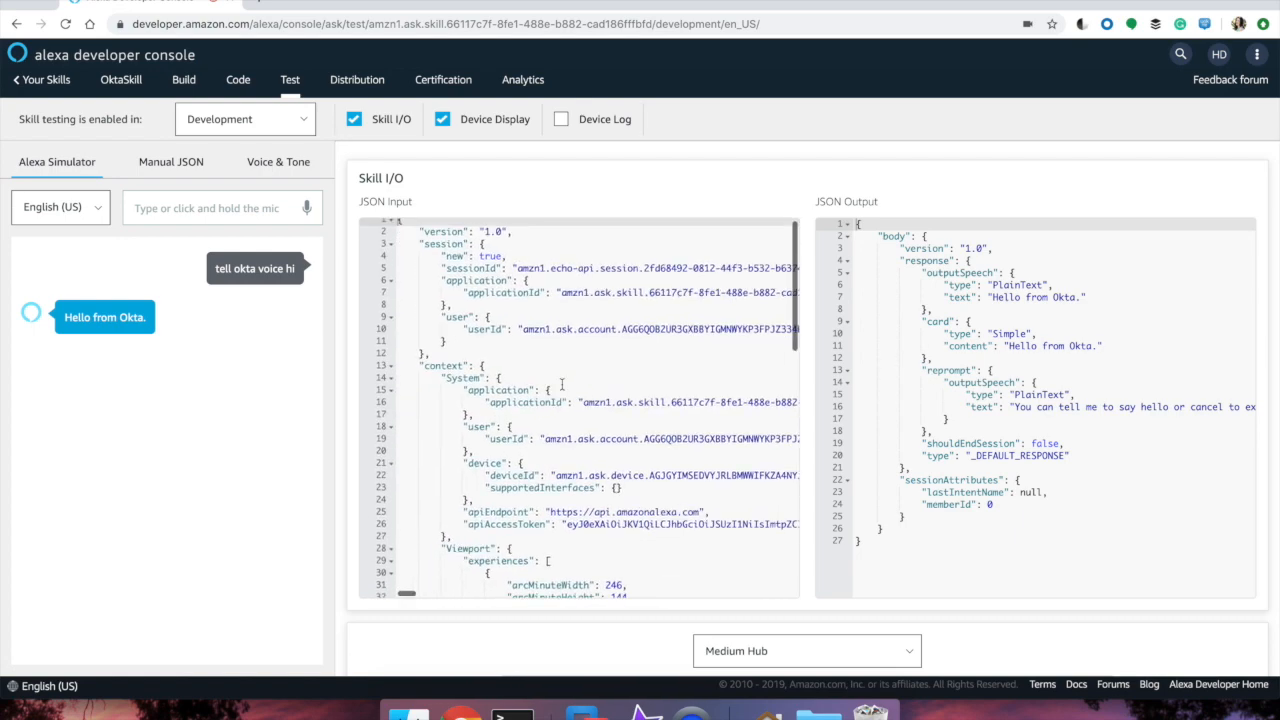
scroll("down", 3)
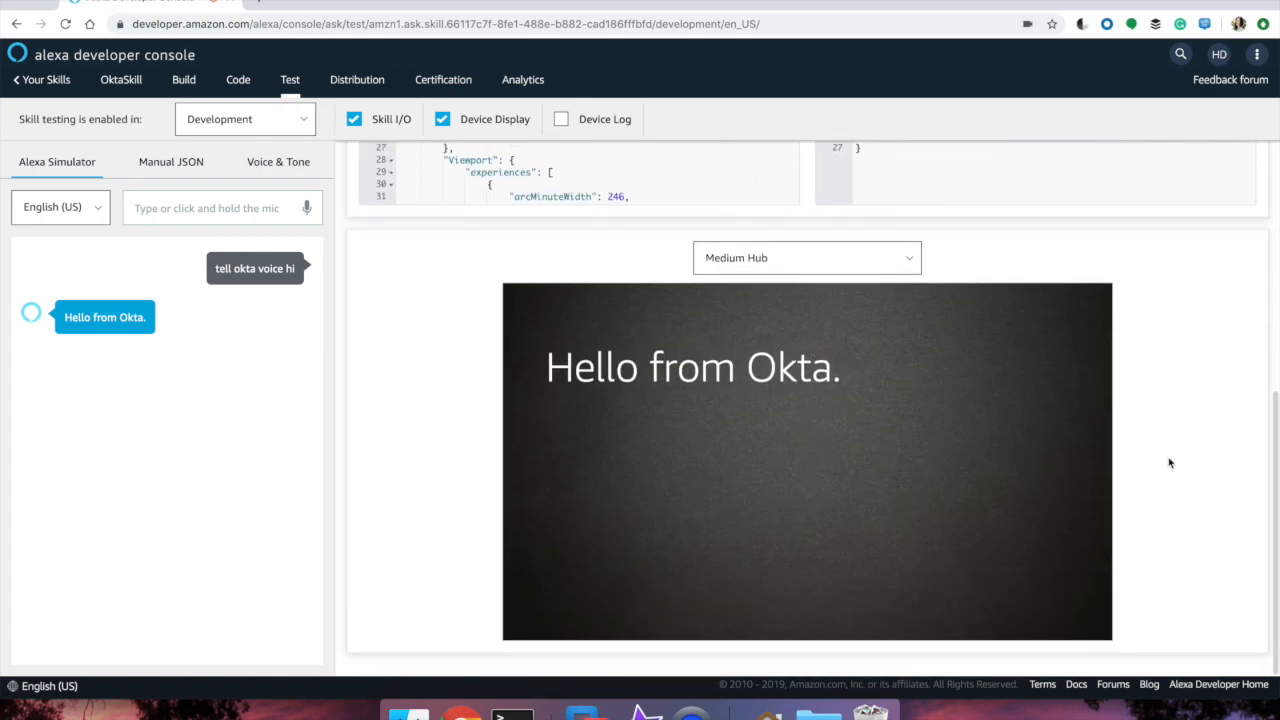
mouse_move(1176, 464)
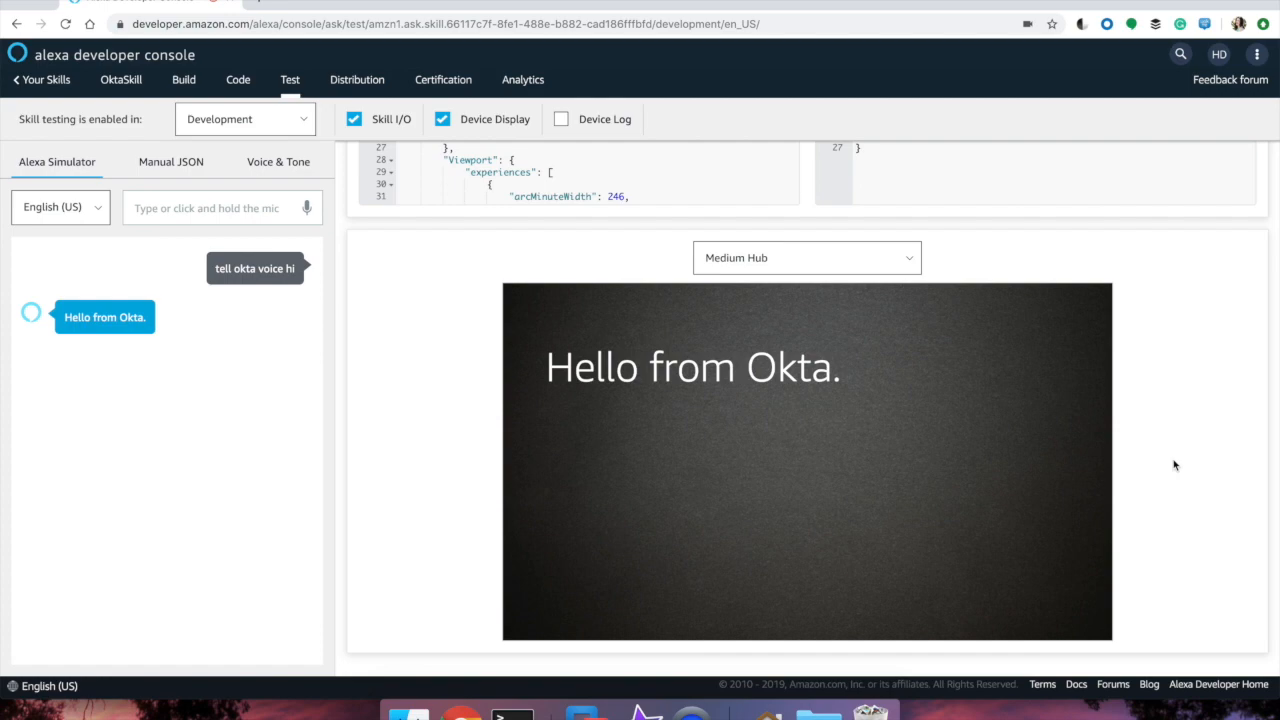
scroll("down", 3)
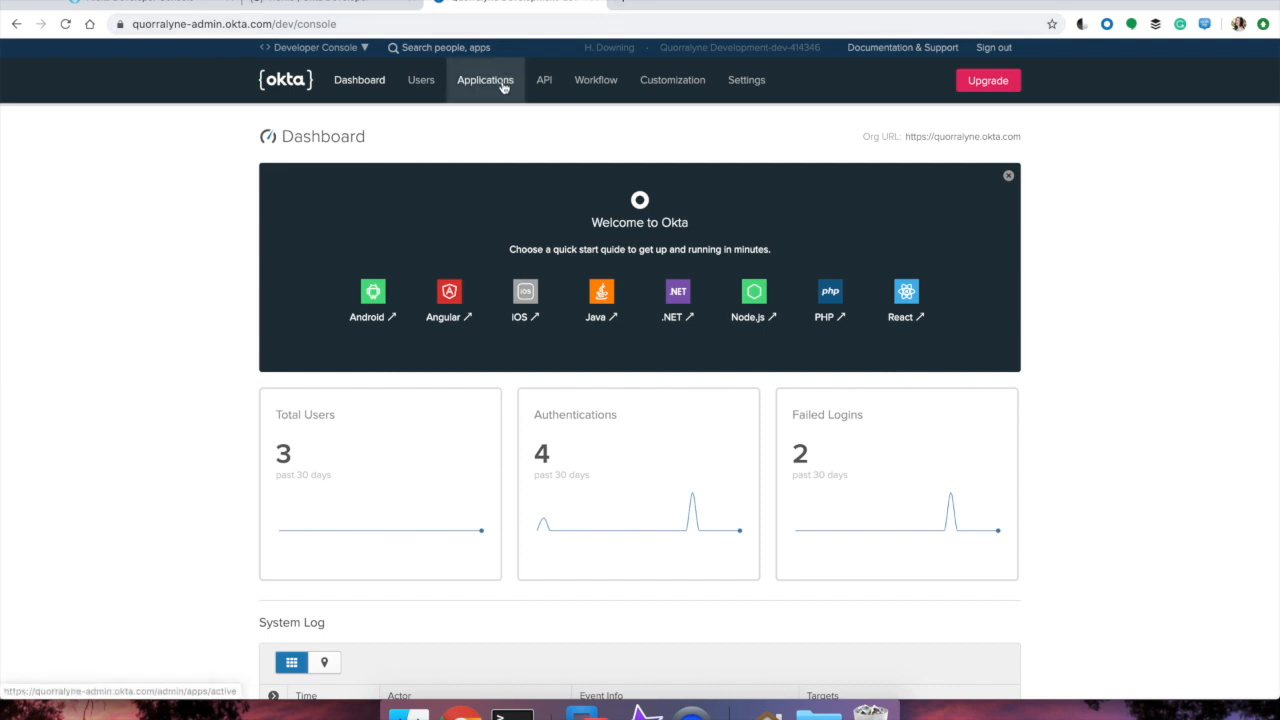
Create a new Okta web application named 'Okta Voice Skill'.
left_click(484, 80)
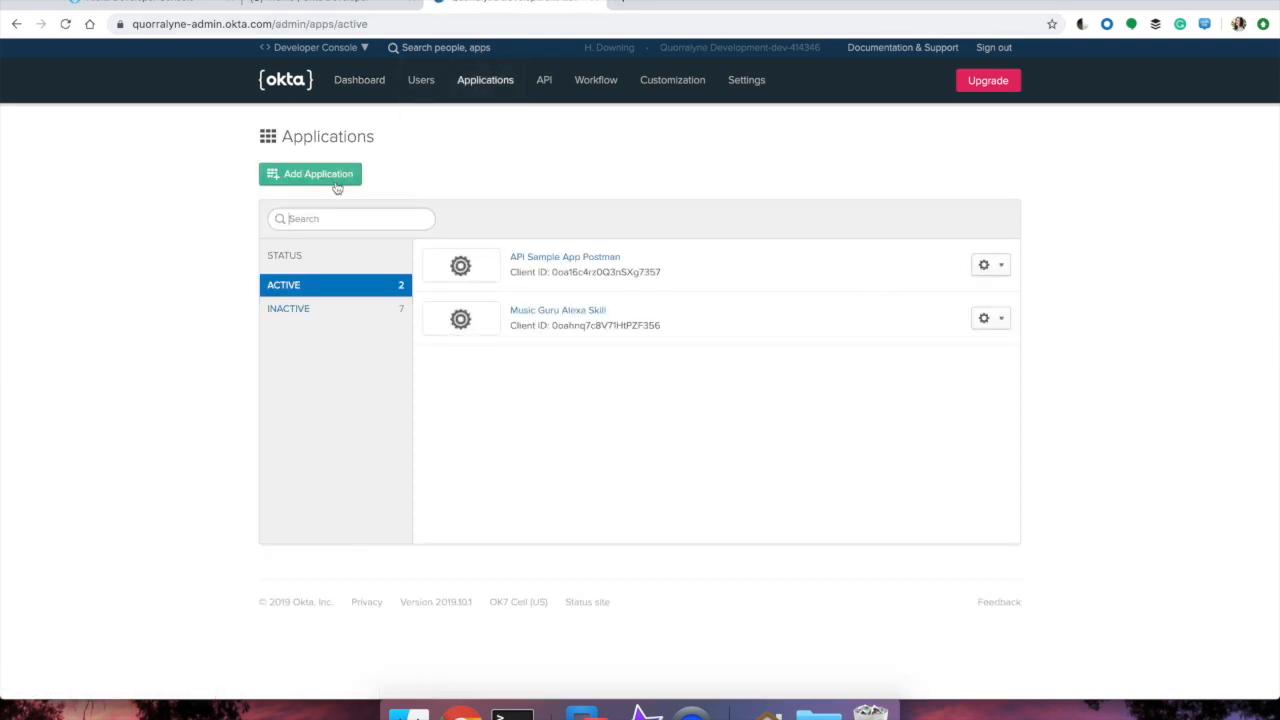
left_click(310, 174)
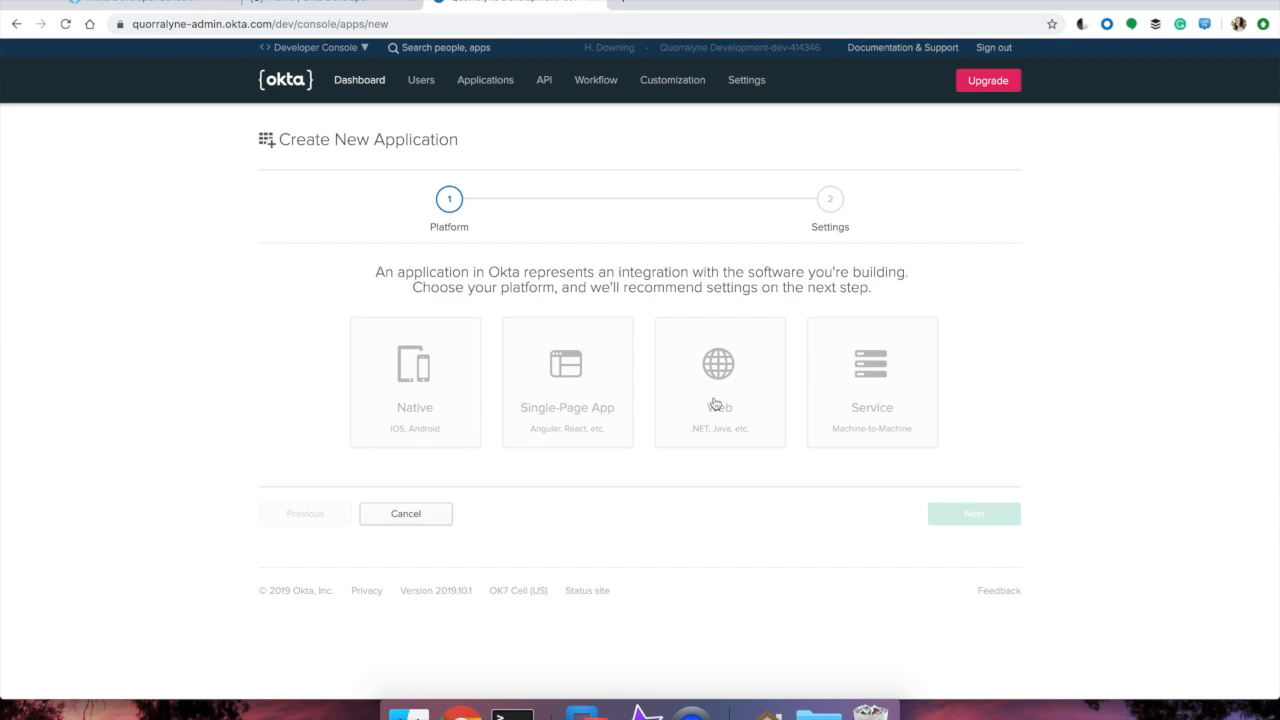
left_click(720, 382)
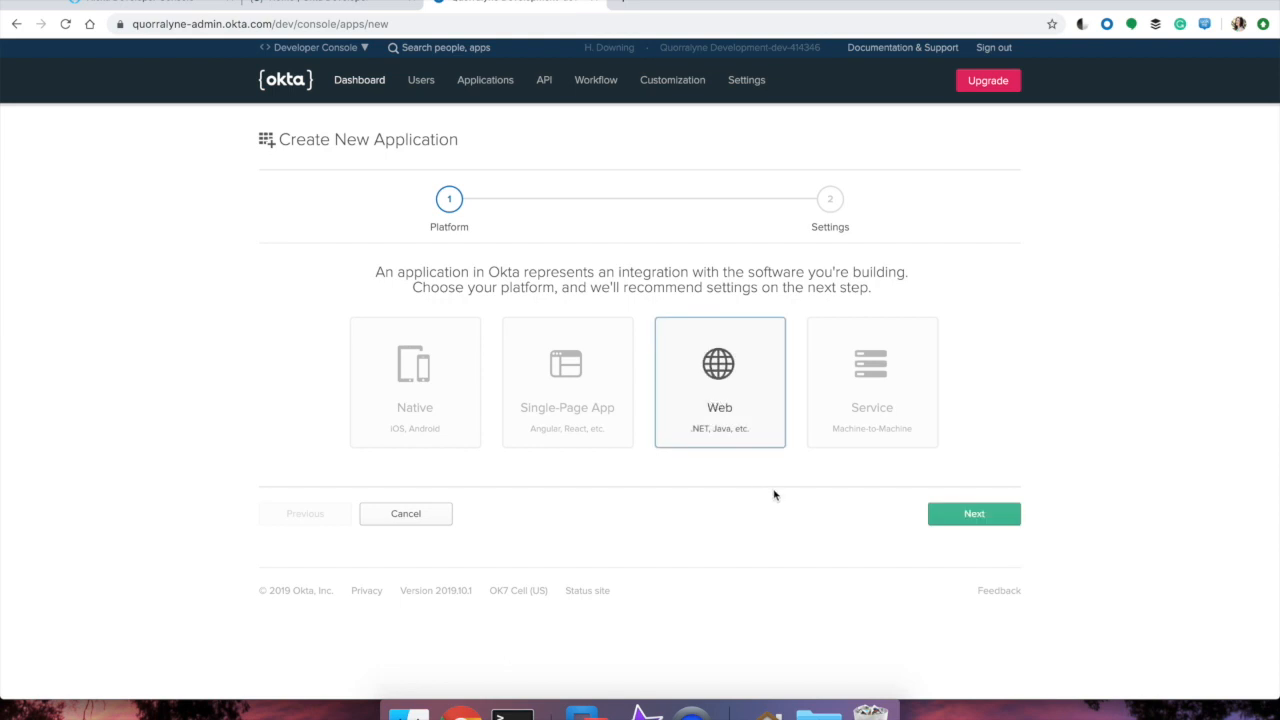
left_click(972, 512)
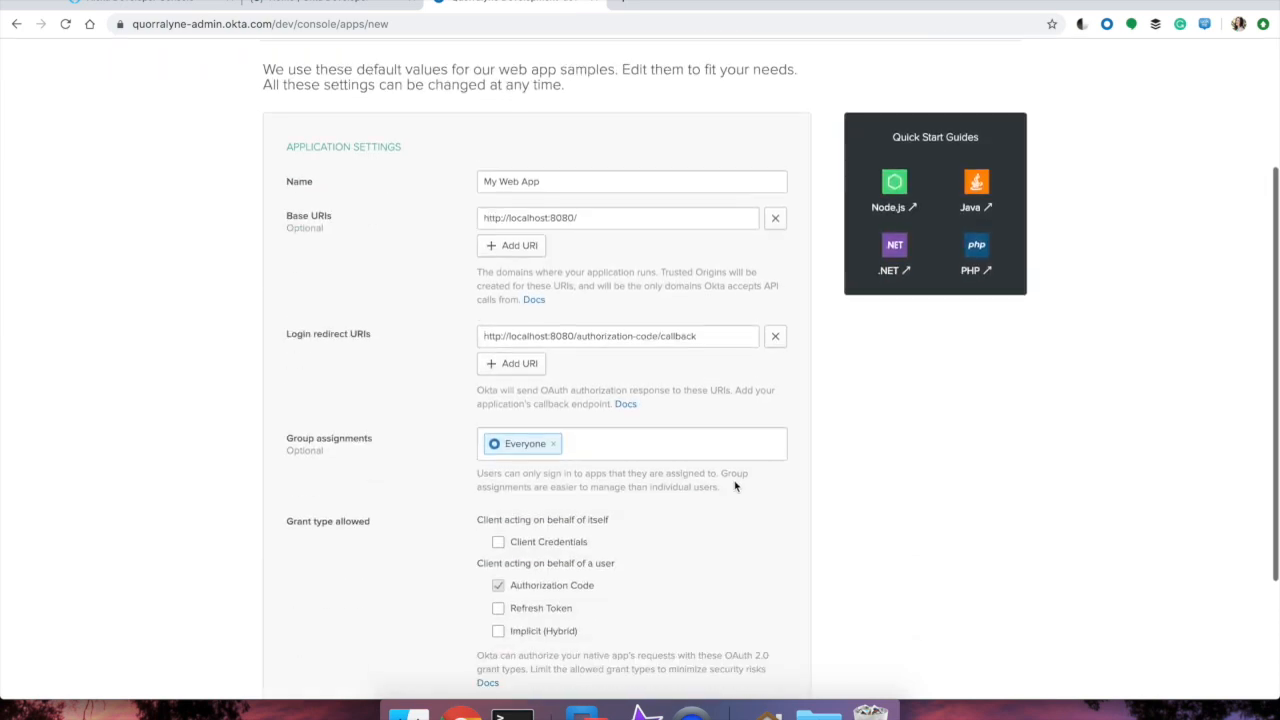
type("Okta")
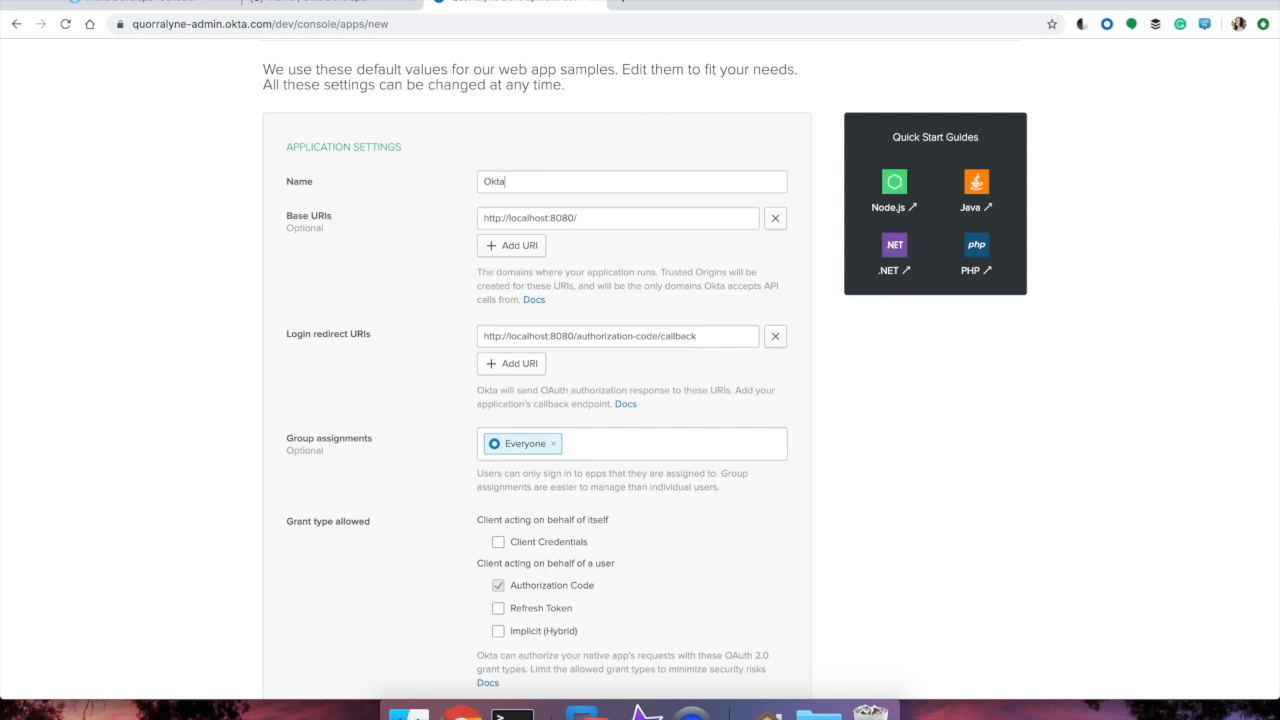
type("Voice")
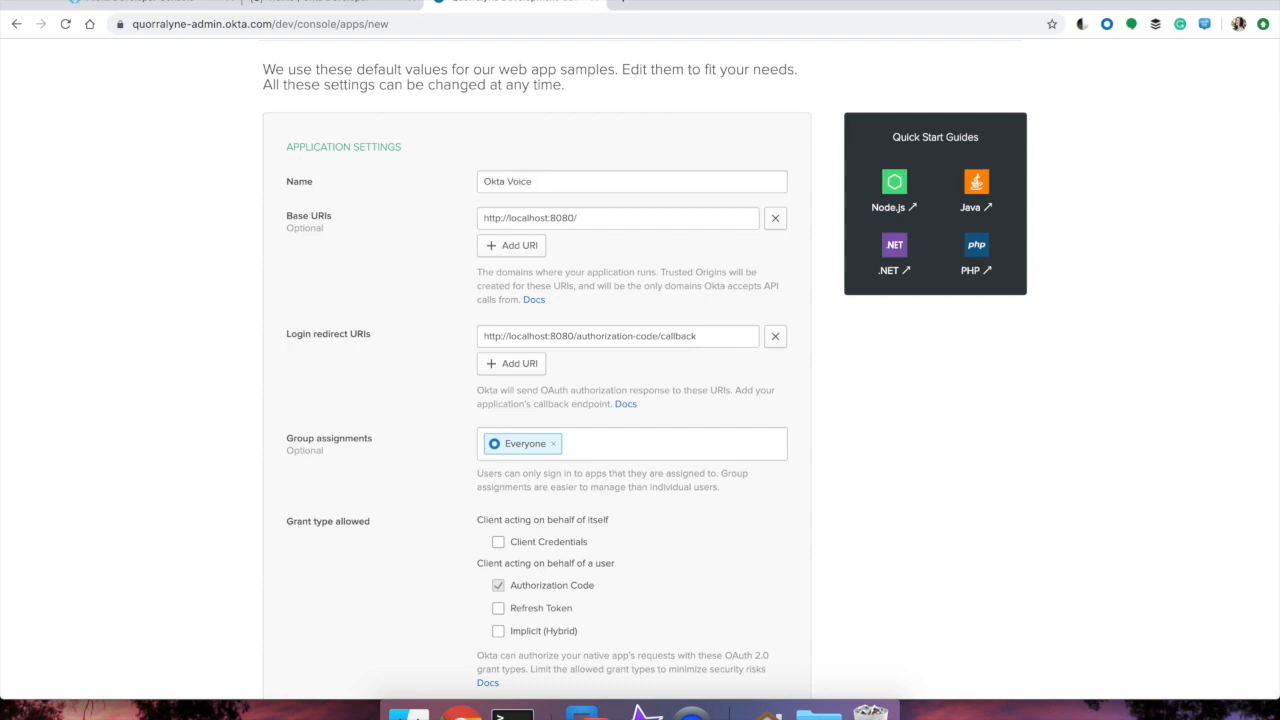
type("Skill")
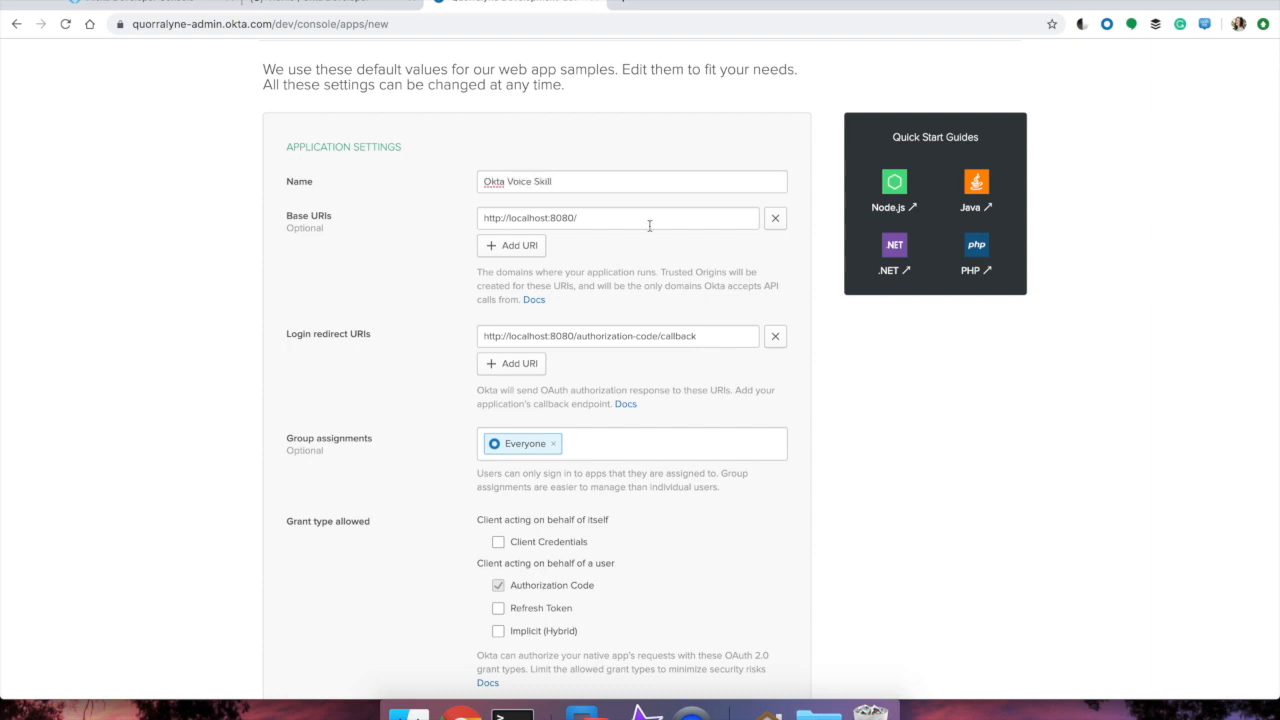
Allow the Refresh Token grant alongside Authorization Code and finish creating the app.
scroll("down", 3)
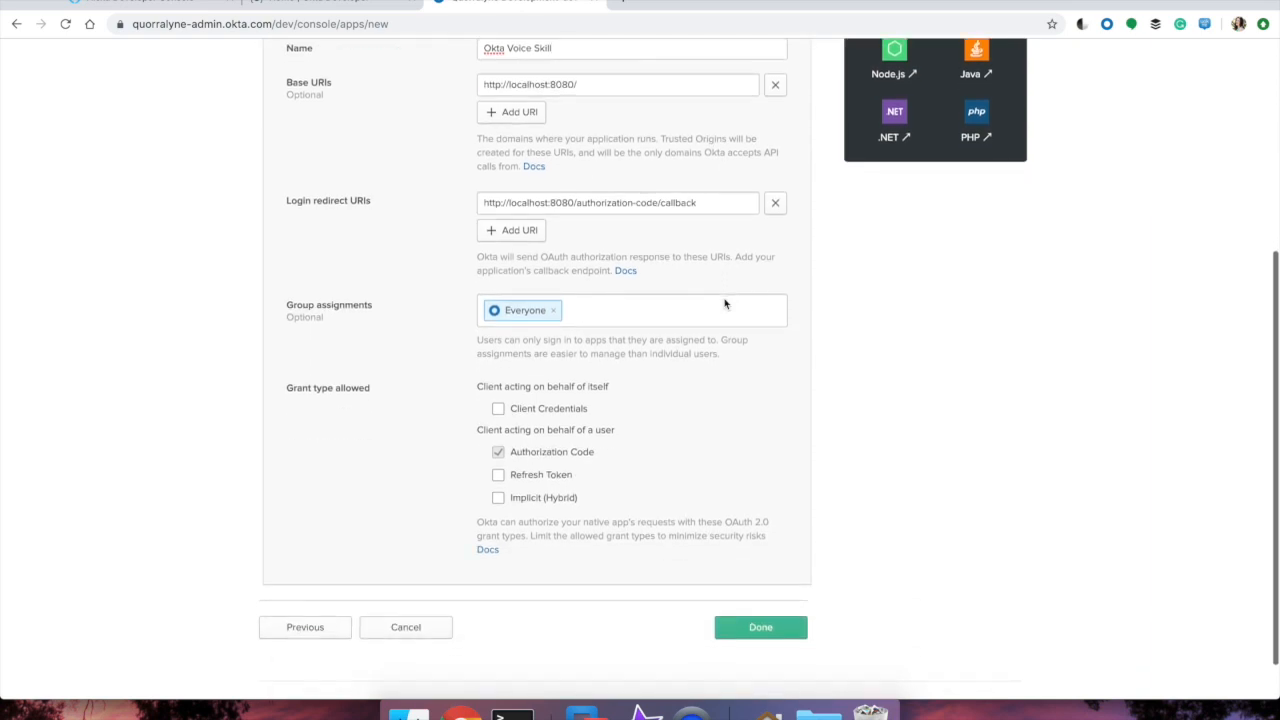
mouse_move(416, 252)
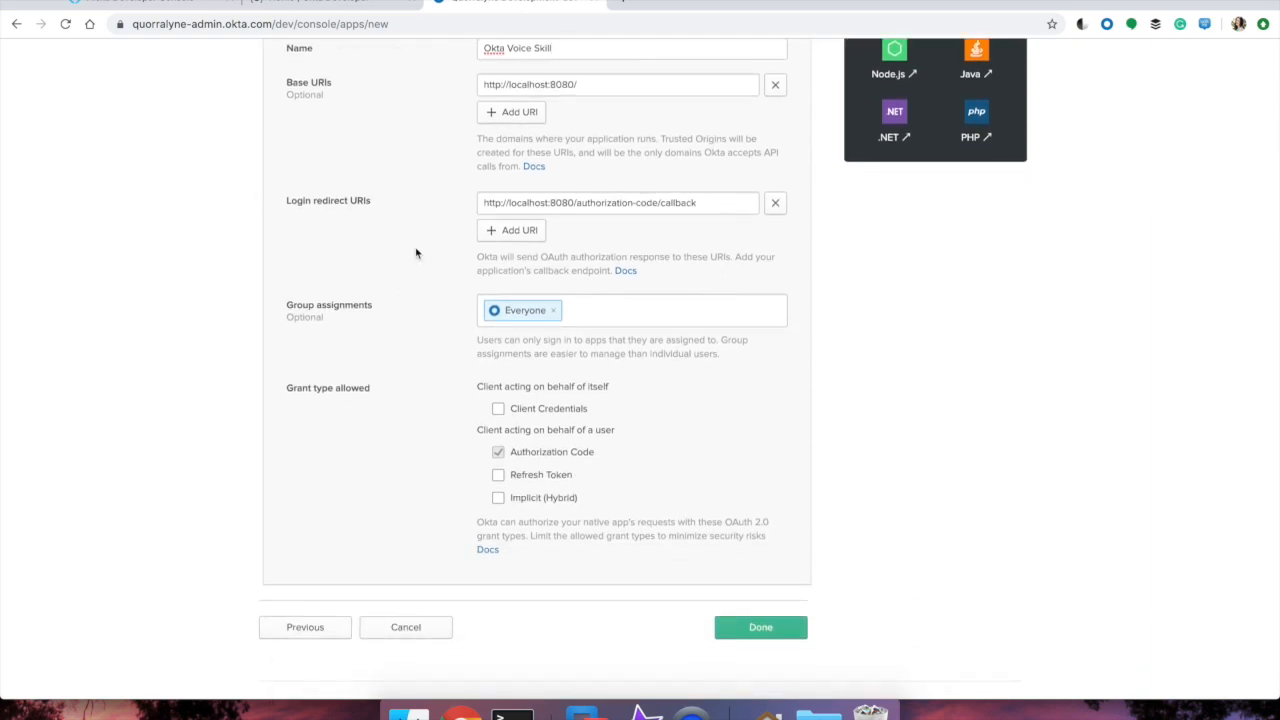
scroll("down", 3)
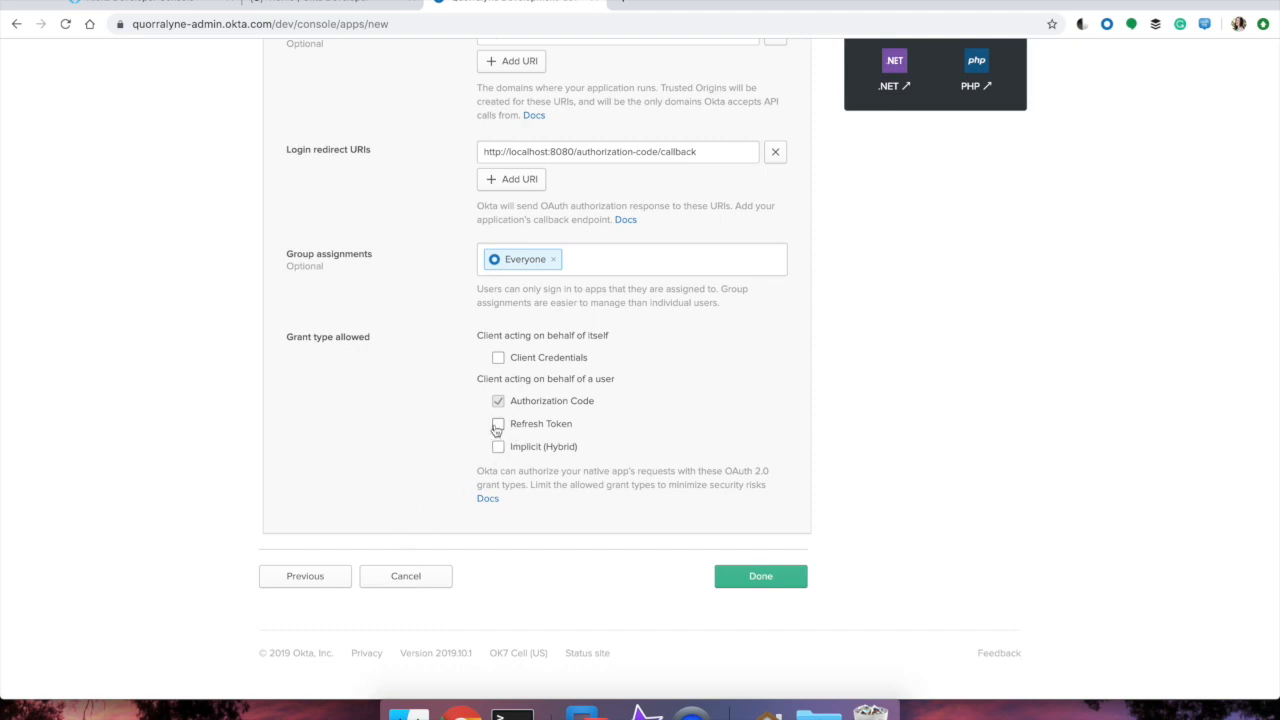
left_click(496, 424)
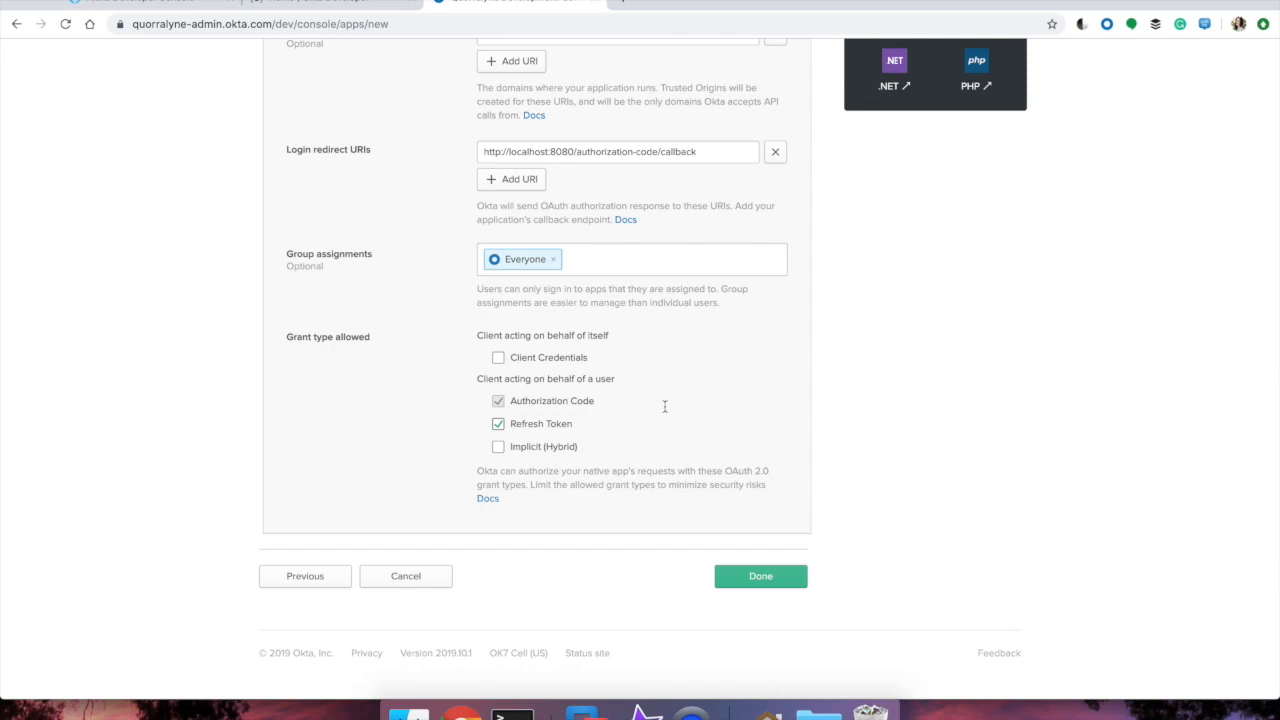
left_click(760, 576)
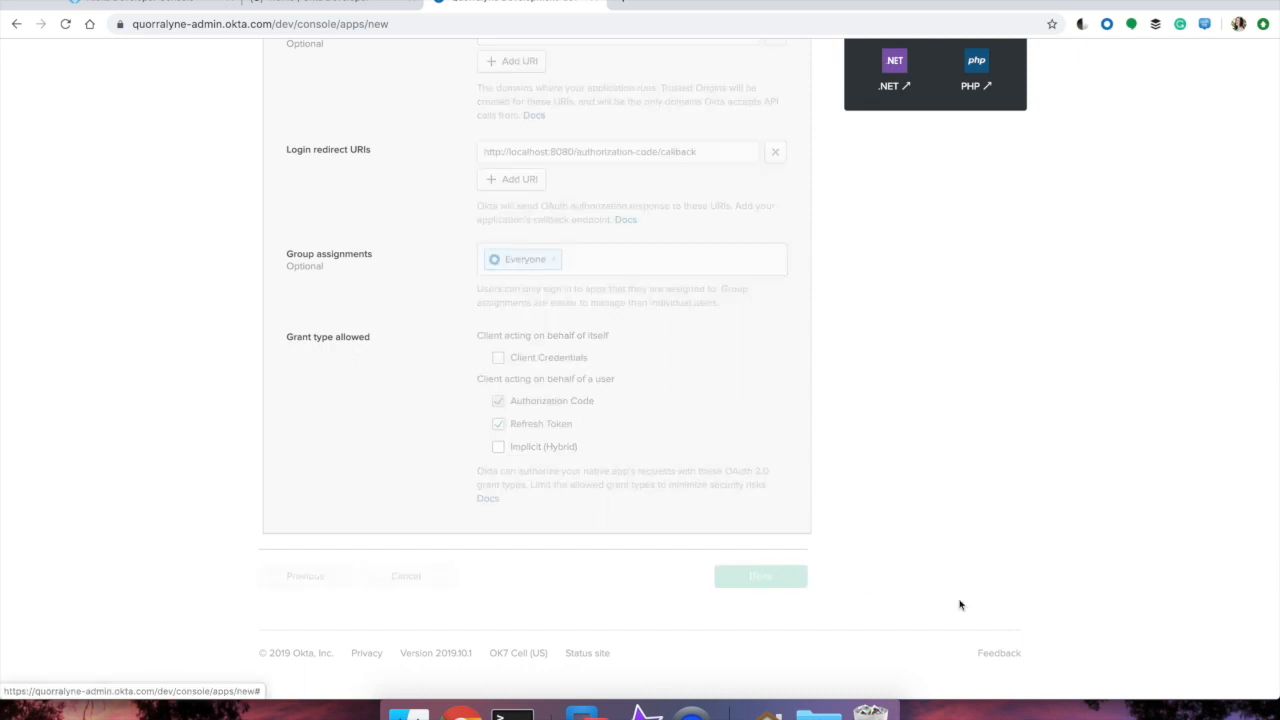
left_click(760, 576)
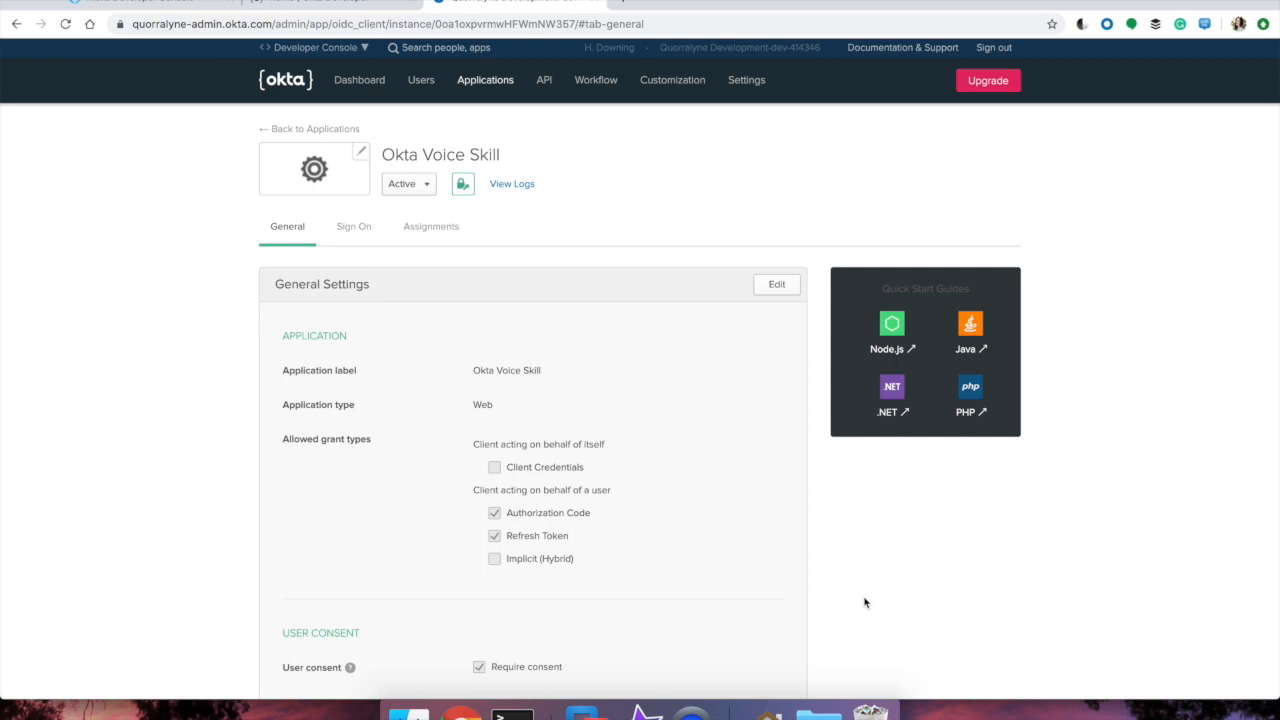
Reveal the Okta Voice Skill app's Client ID and client secret under Client Credentials.
scroll("down", 3)
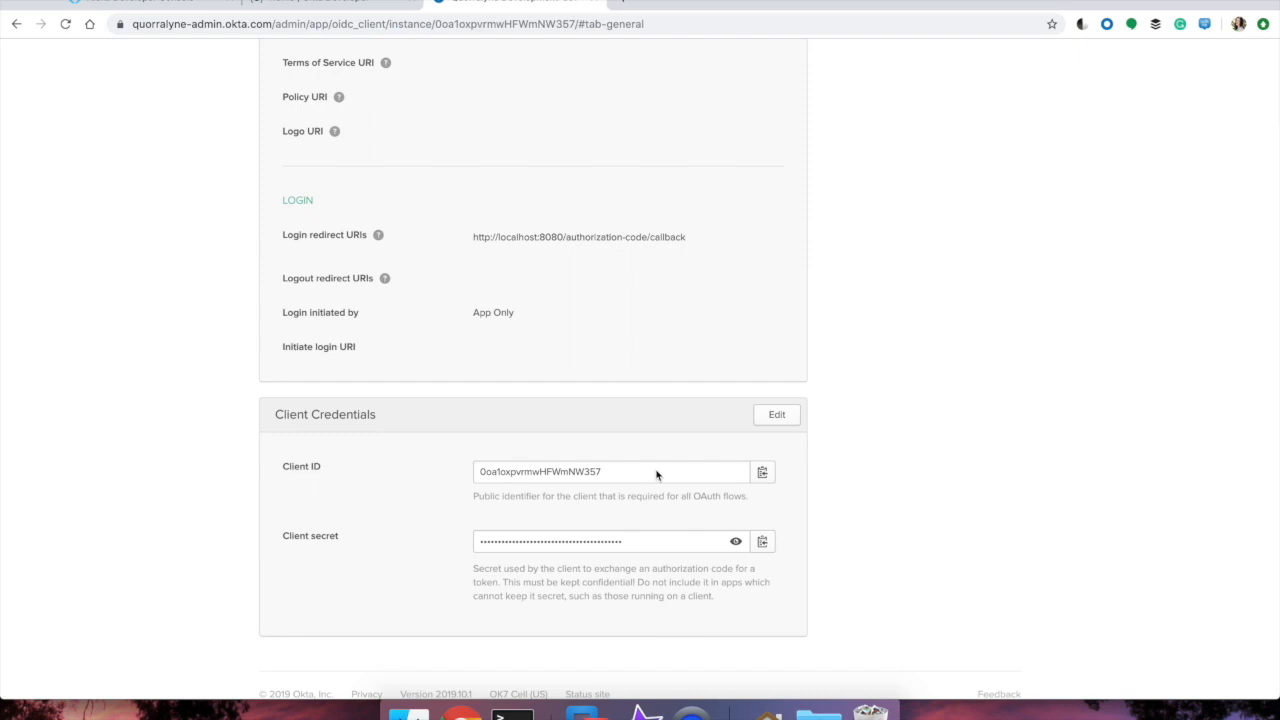
mouse_move(648, 484)
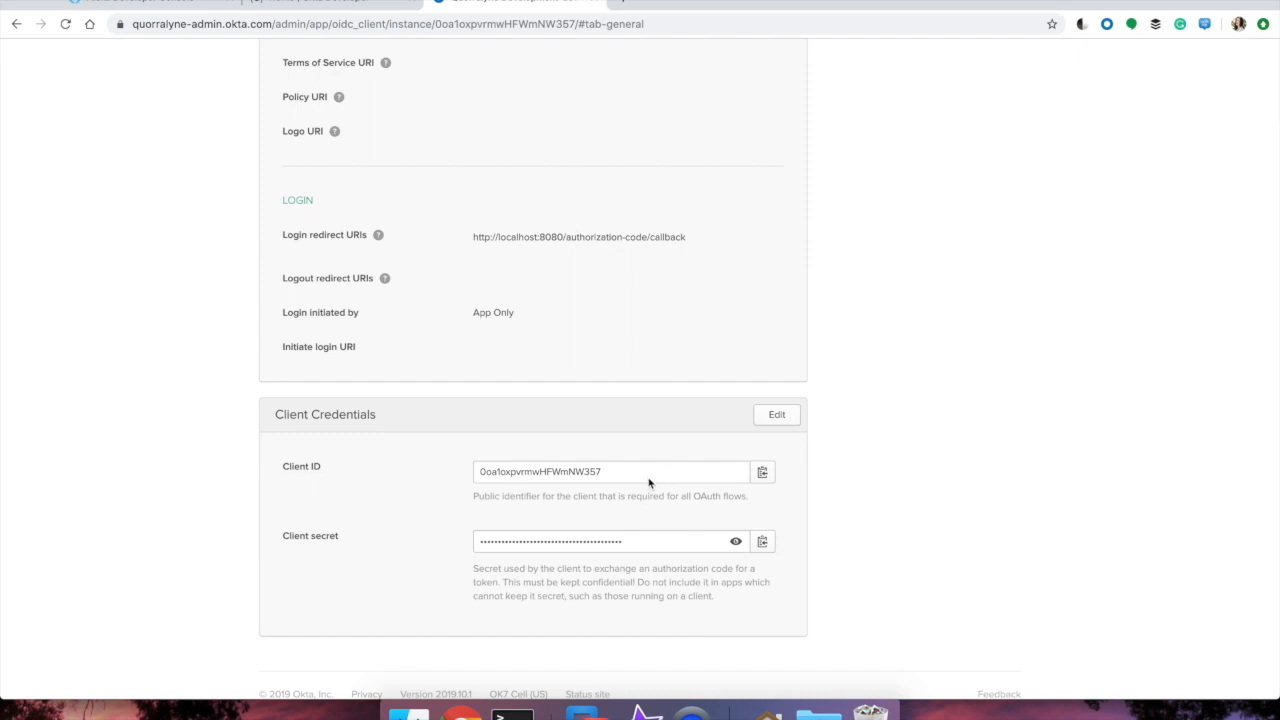
mouse_move(804, 458)
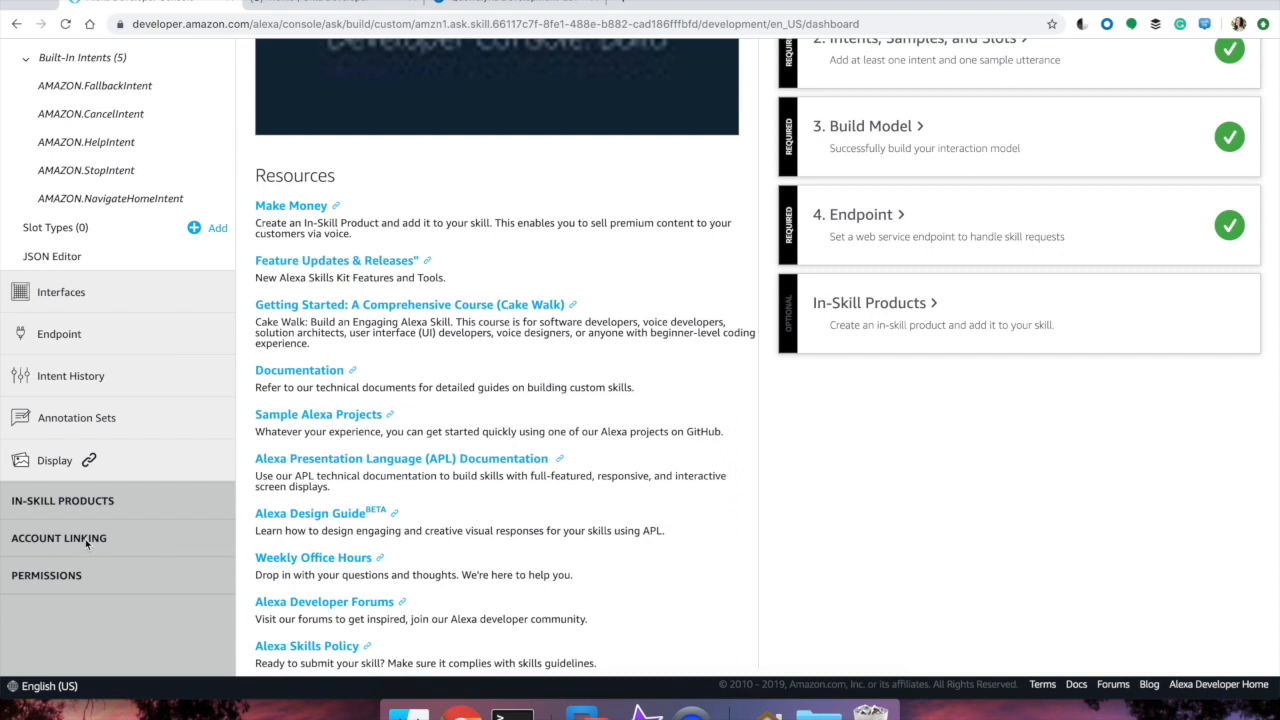
Fill the account linking form with the Okta client ID and secret, using the credentials-in-request-body scheme.
left_click(58, 538)
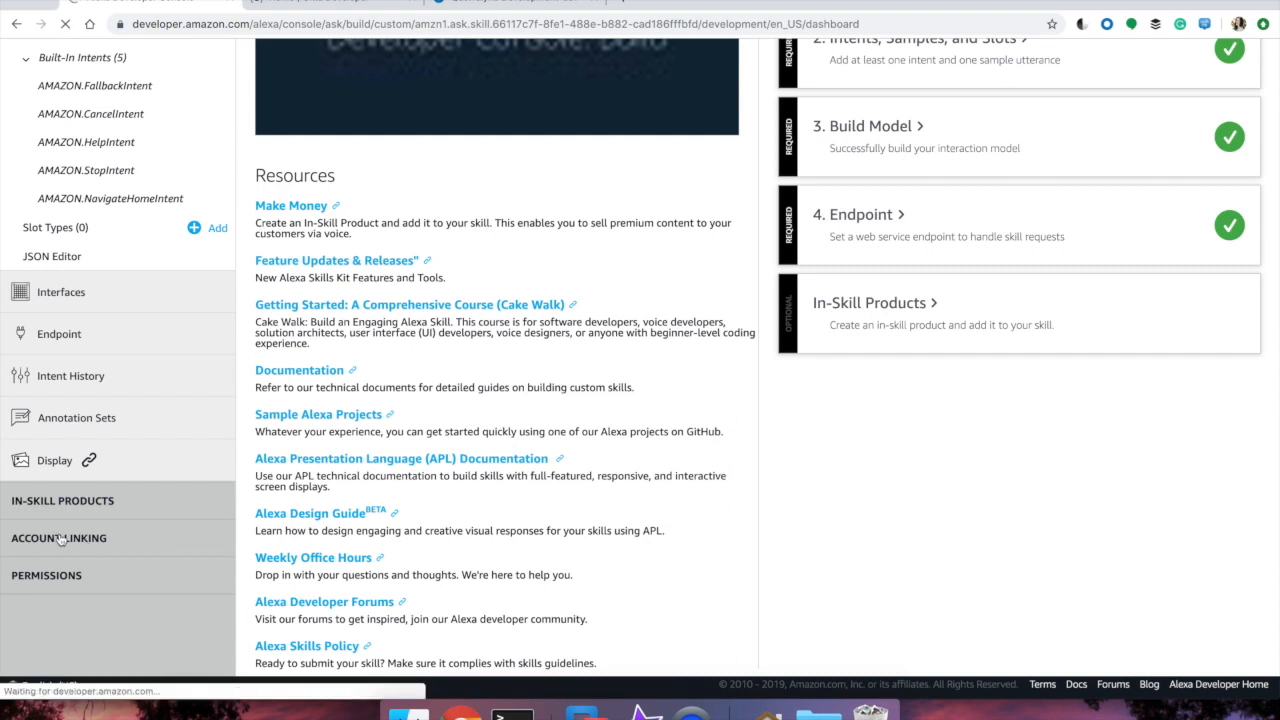
left_click(58, 538)
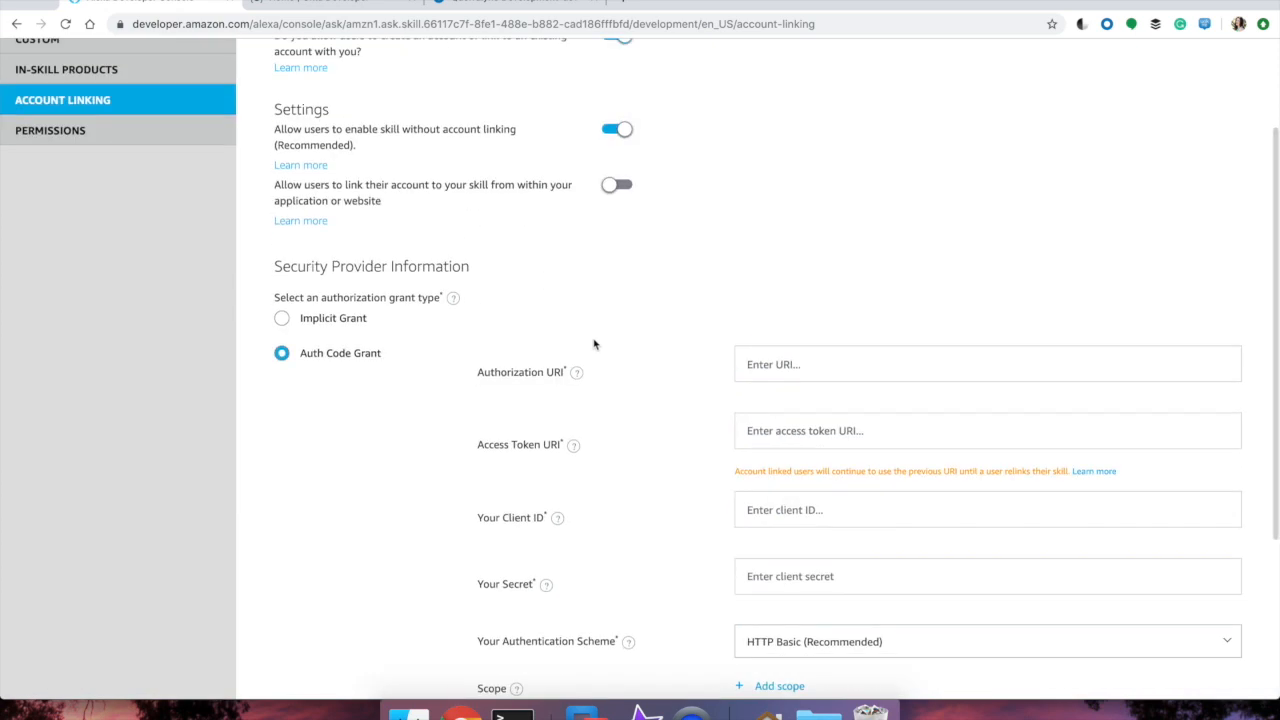
scroll("down", 3)
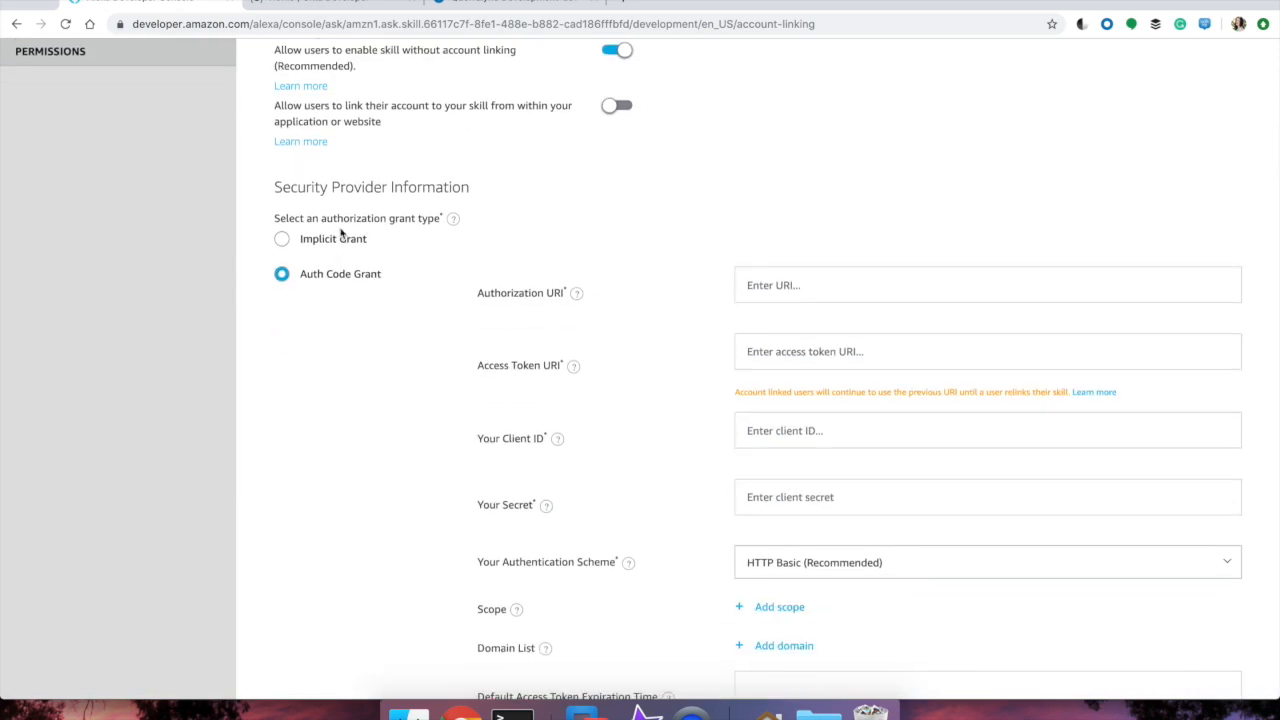
scroll("down", 3)
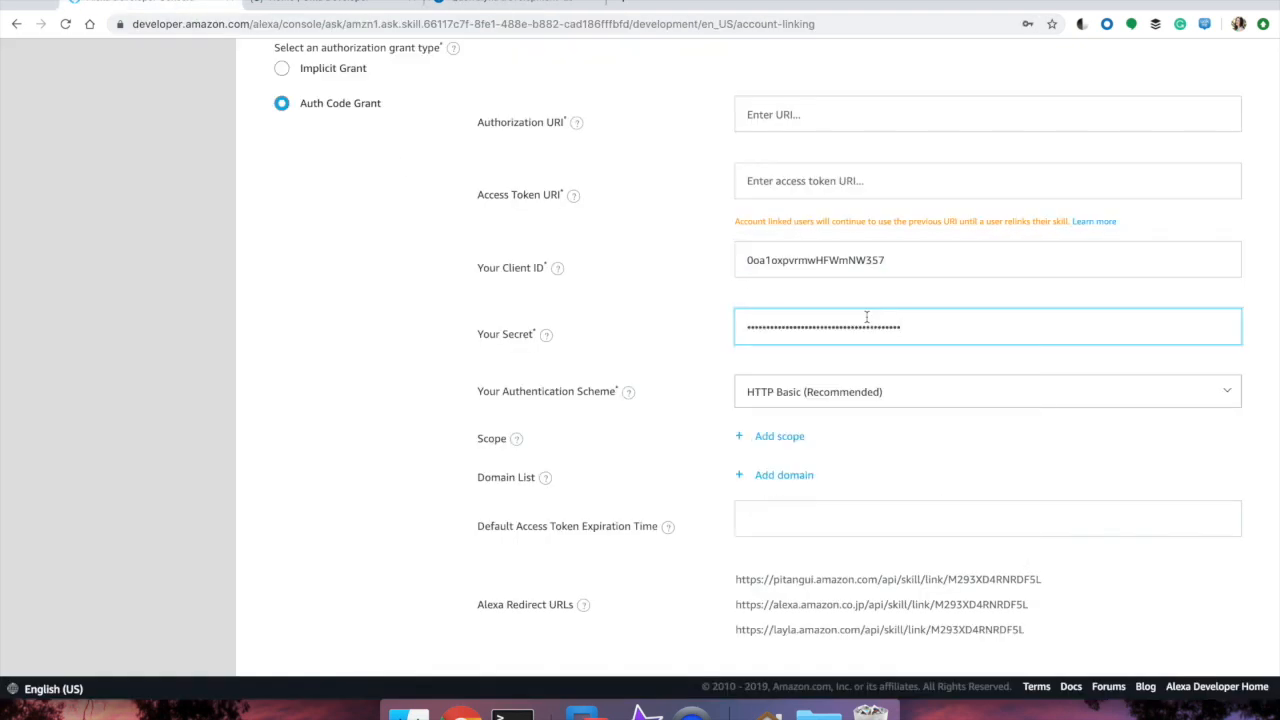
left_click(988, 390)
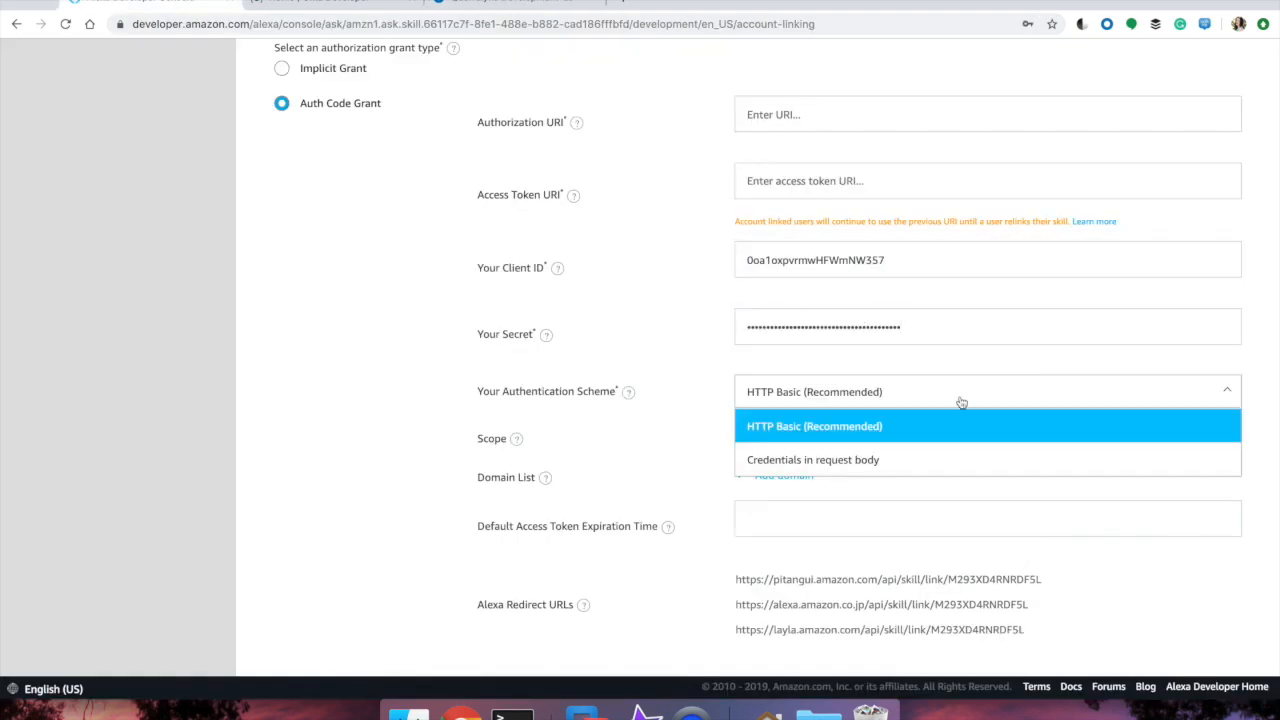
left_click(812, 458)
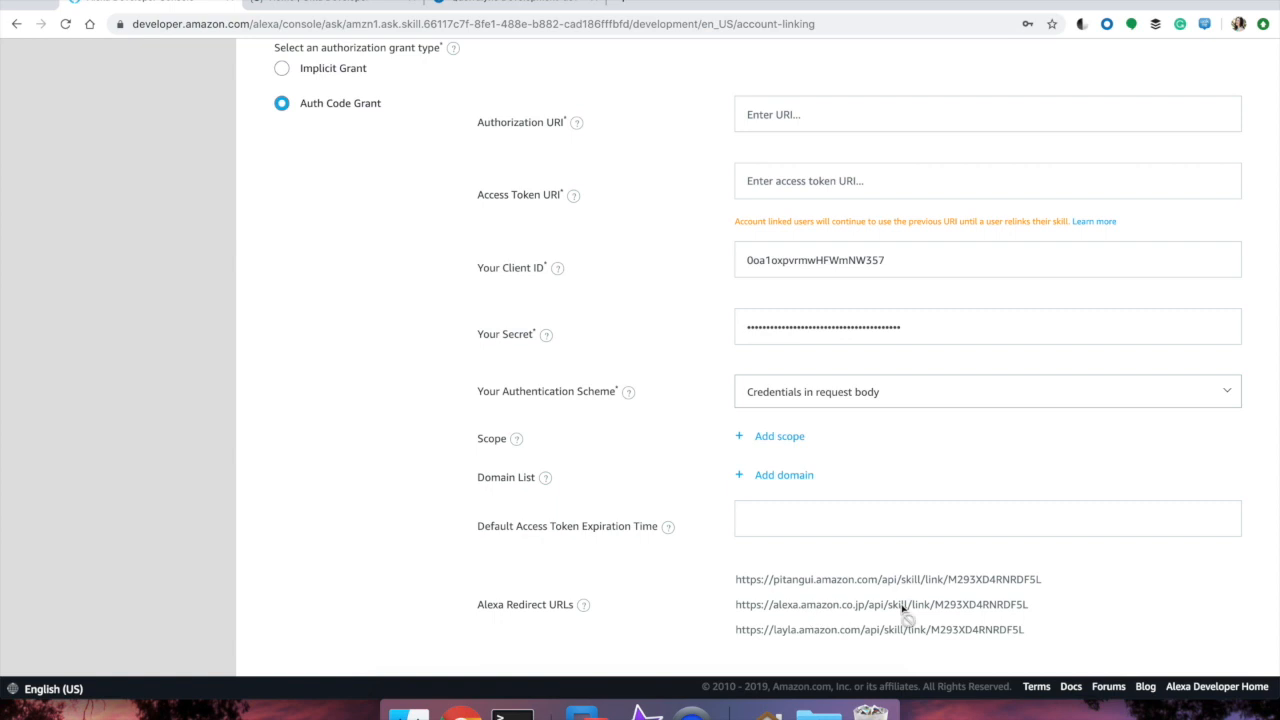
mouse_move(1044, 584)
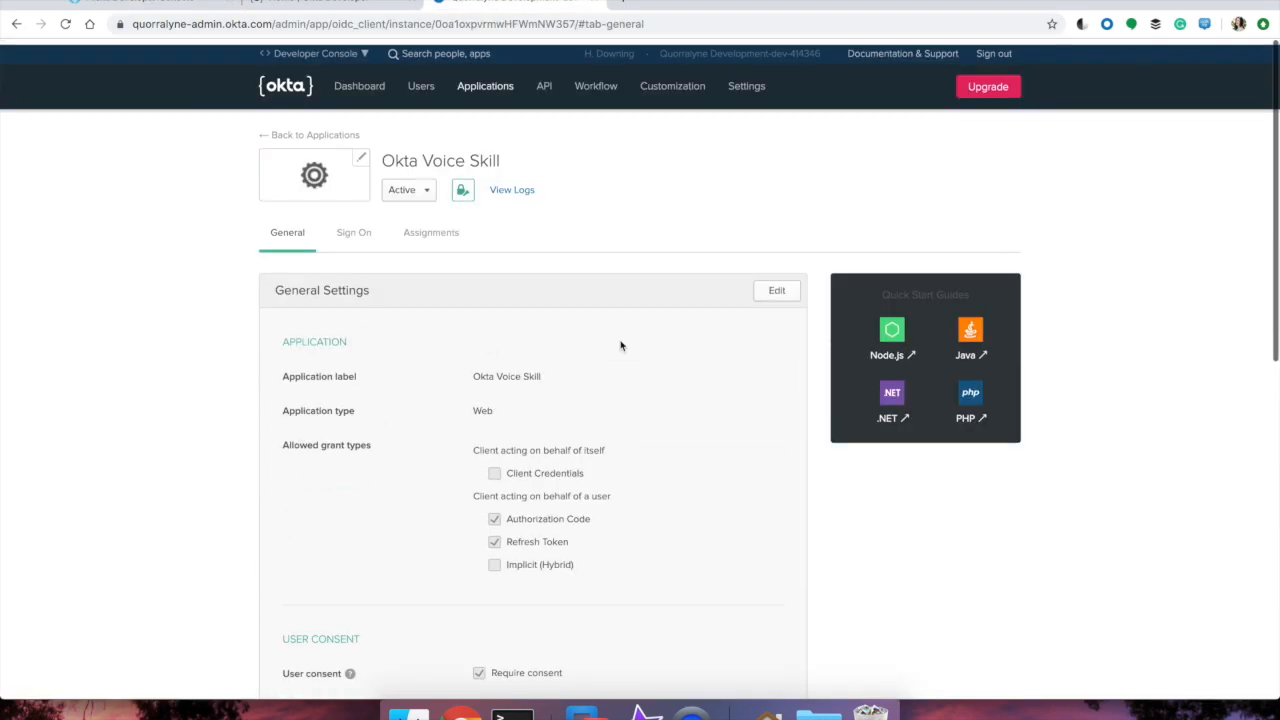
Return to Applications, reopen Music Guru Alexa Skill and view its Amazon Alexa login redirect URIs under General.
scroll("down", 3)
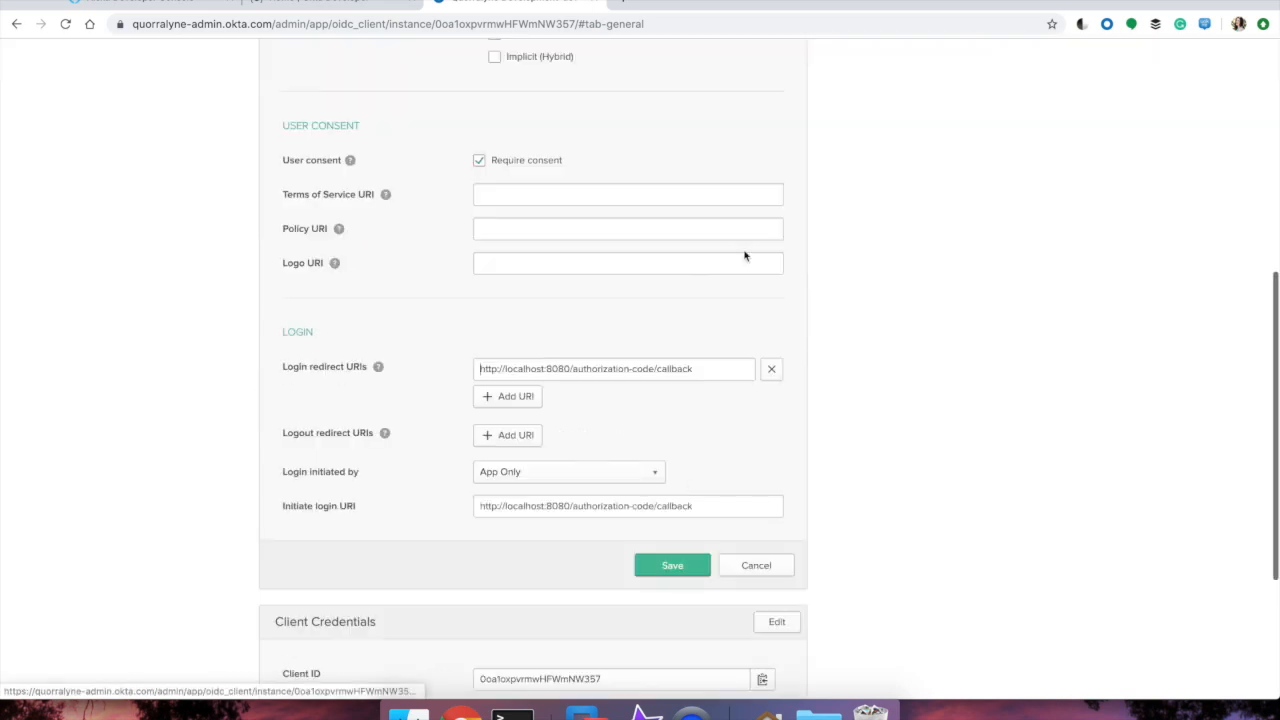
scroll("down", 3)
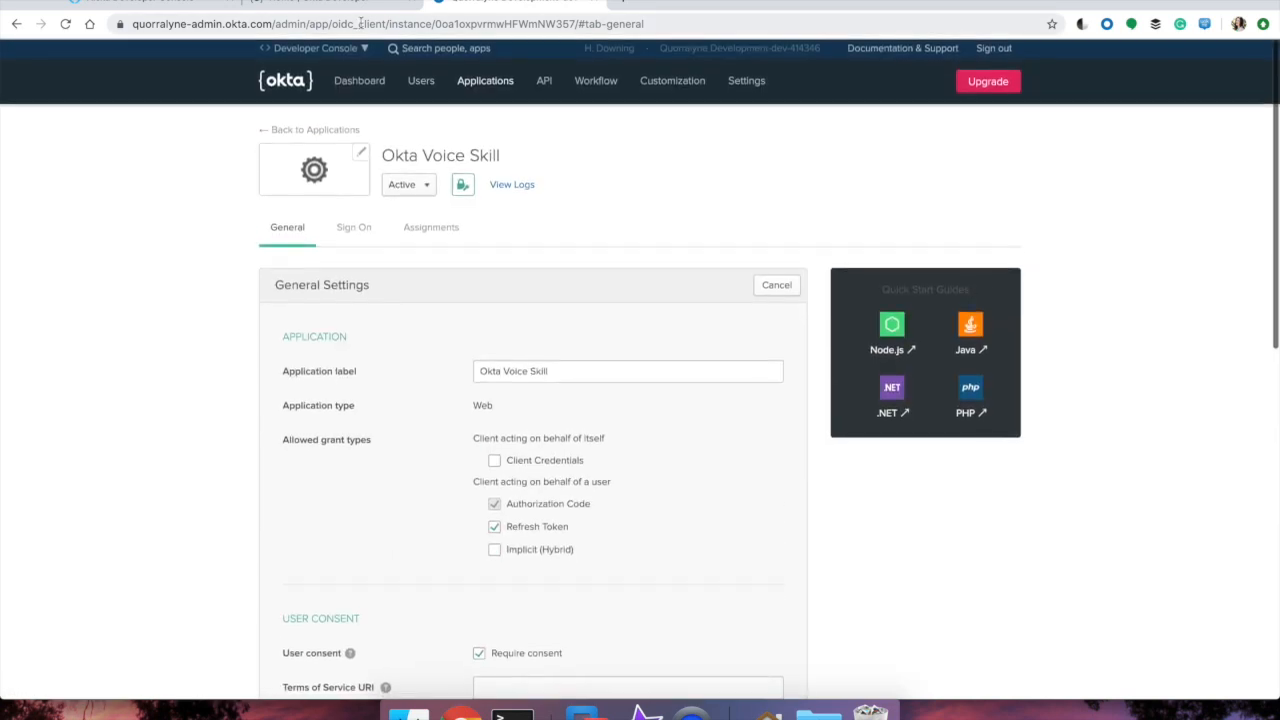
left_click(308, 128)
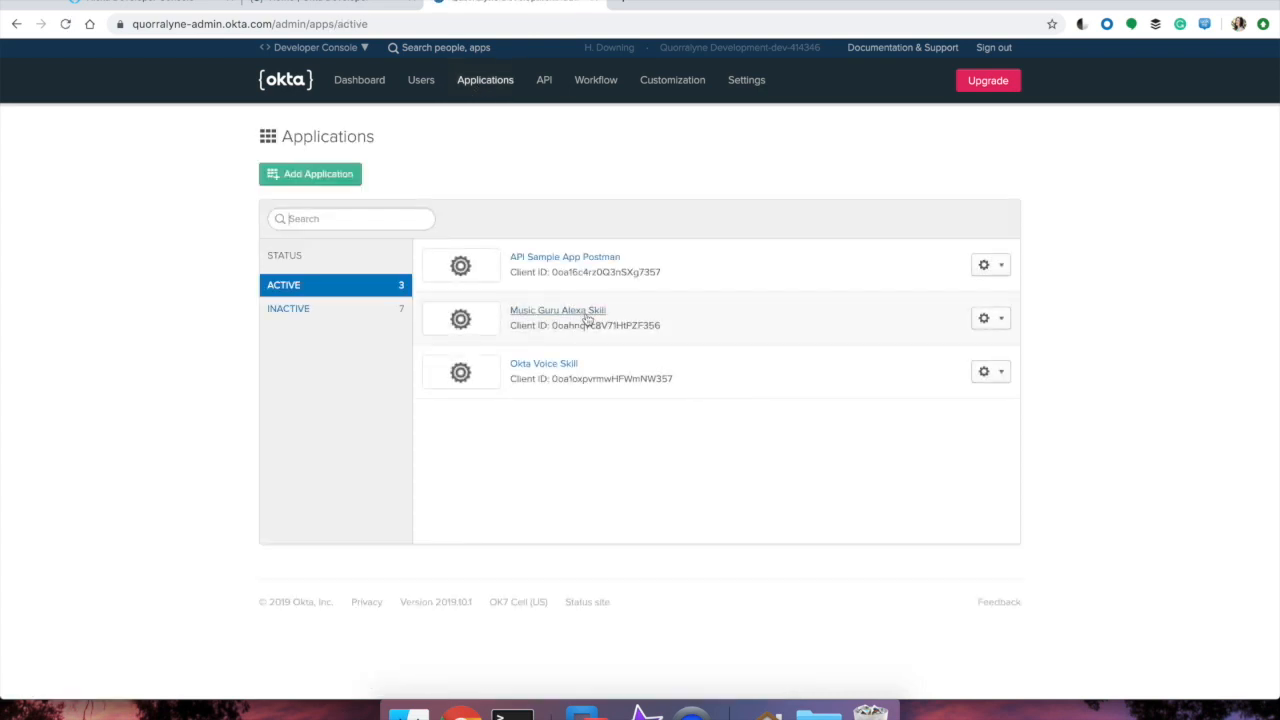
left_click(556, 310)
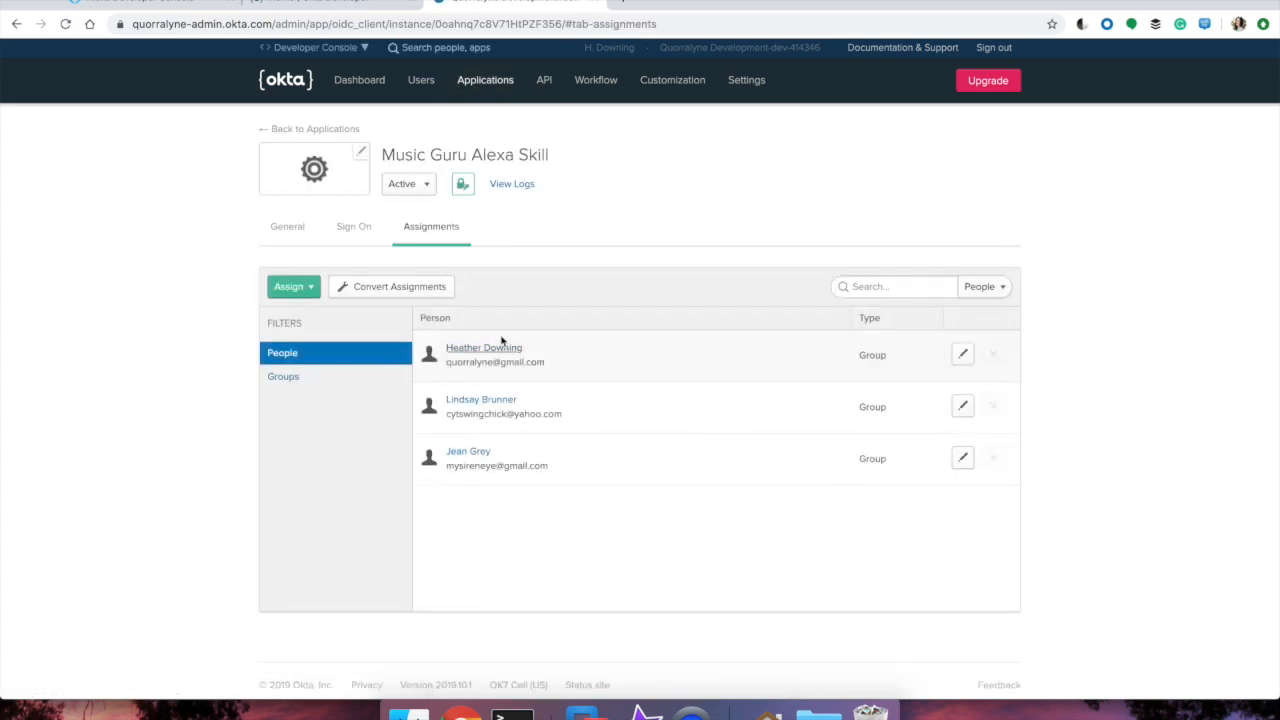
left_click(288, 226)
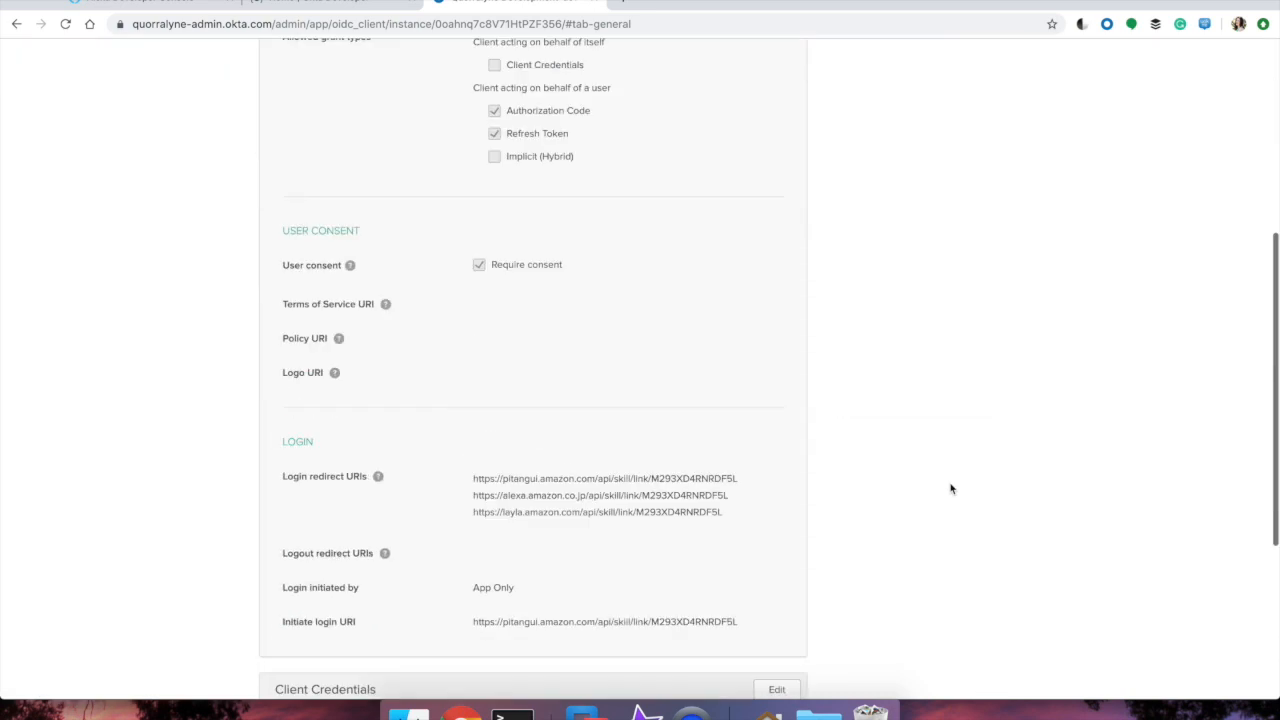
scroll("down", 3)
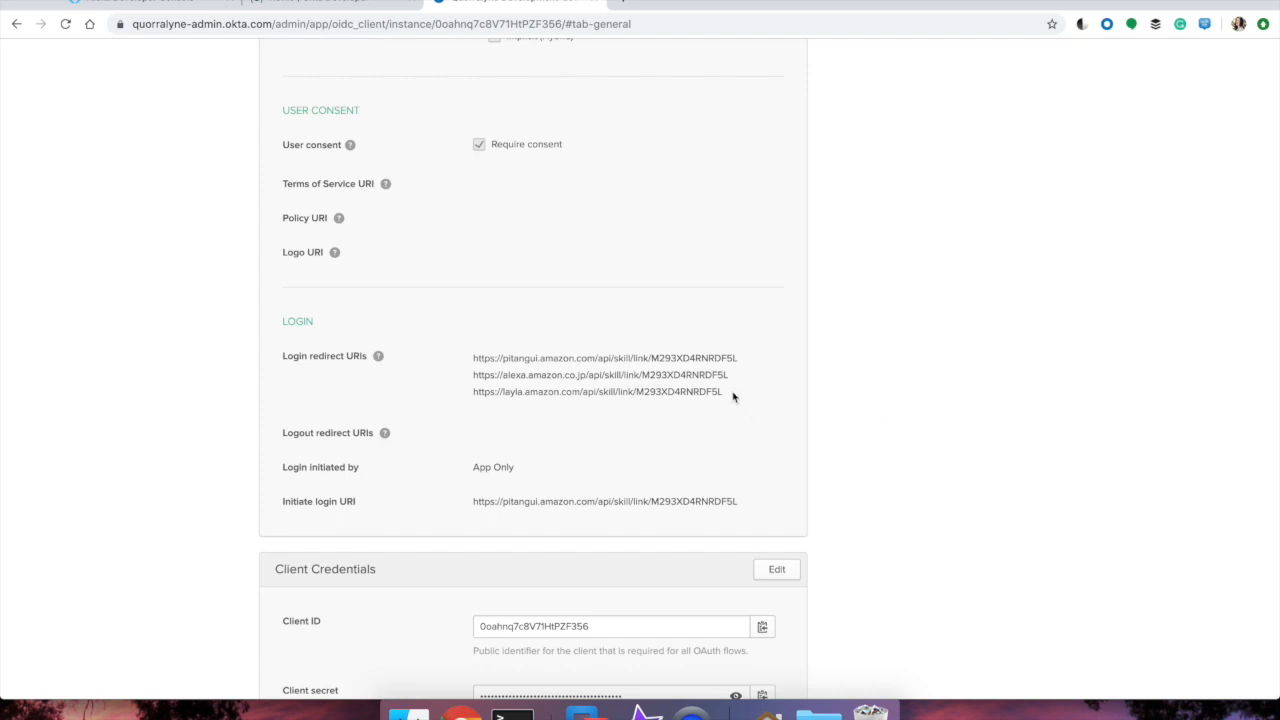
mouse_move(434, 468)
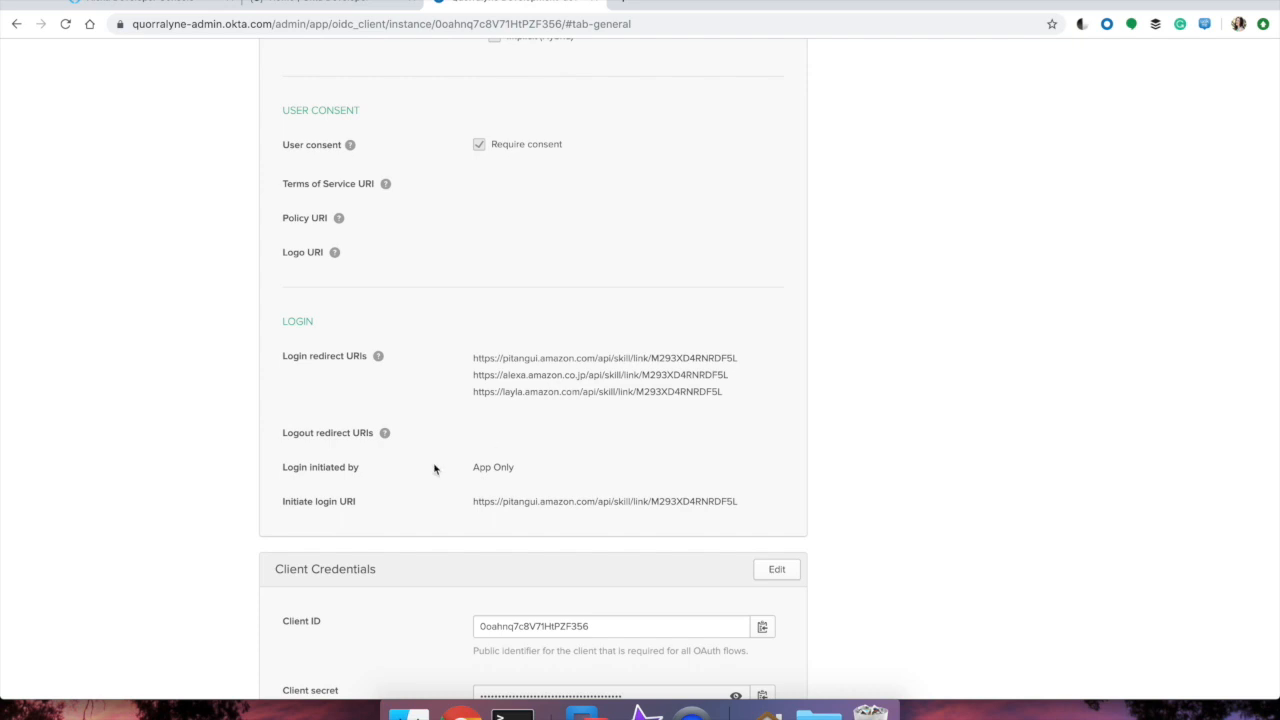
mouse_move(400, 516)
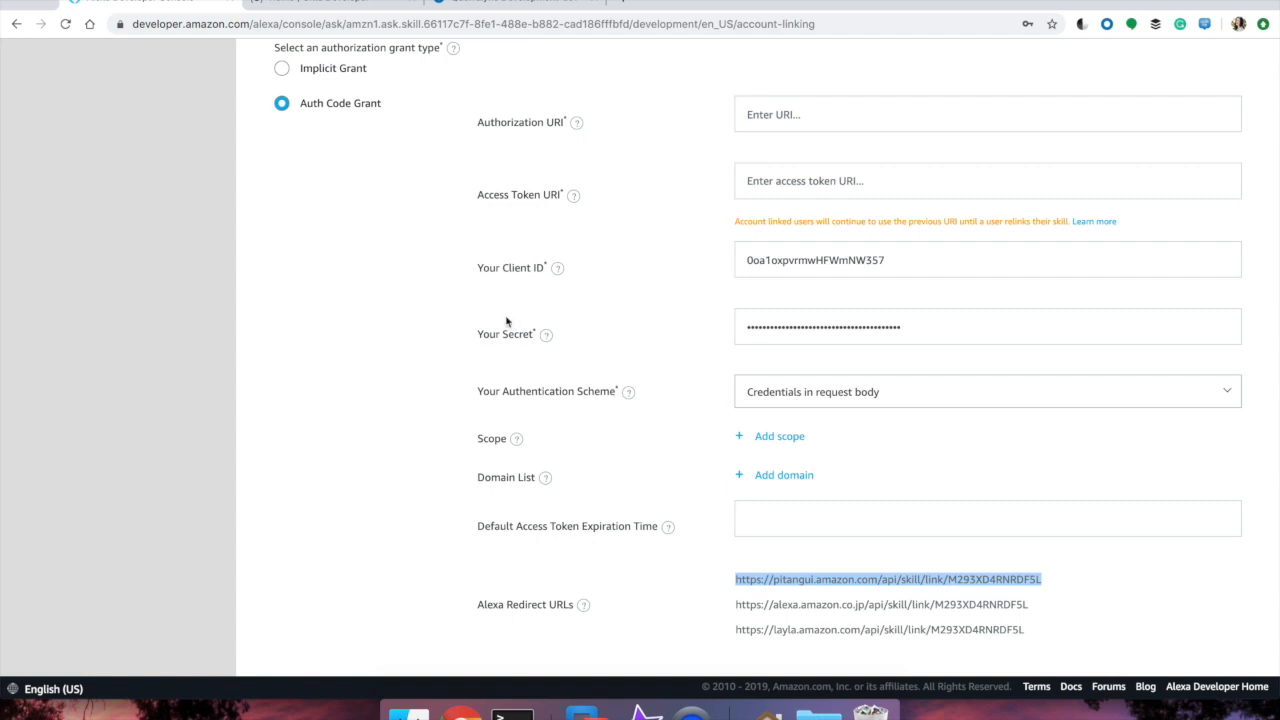
mouse_move(806, 448)
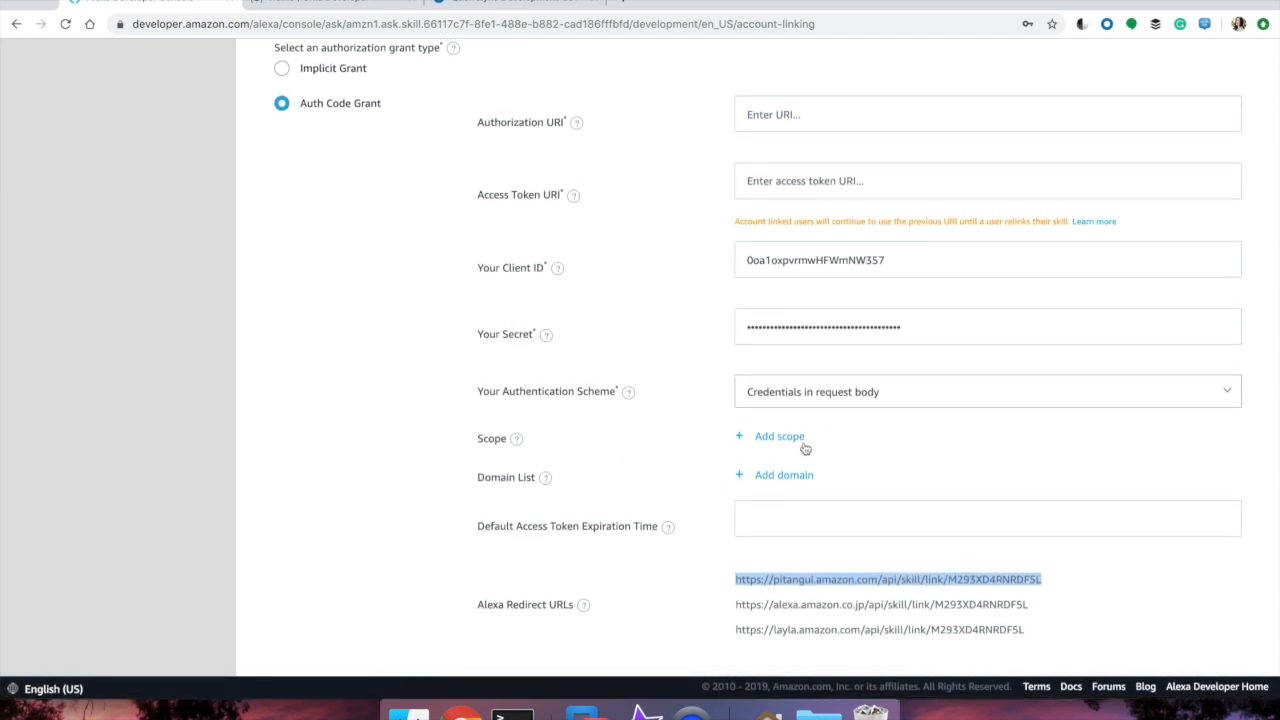
mouse_move(324, 268)
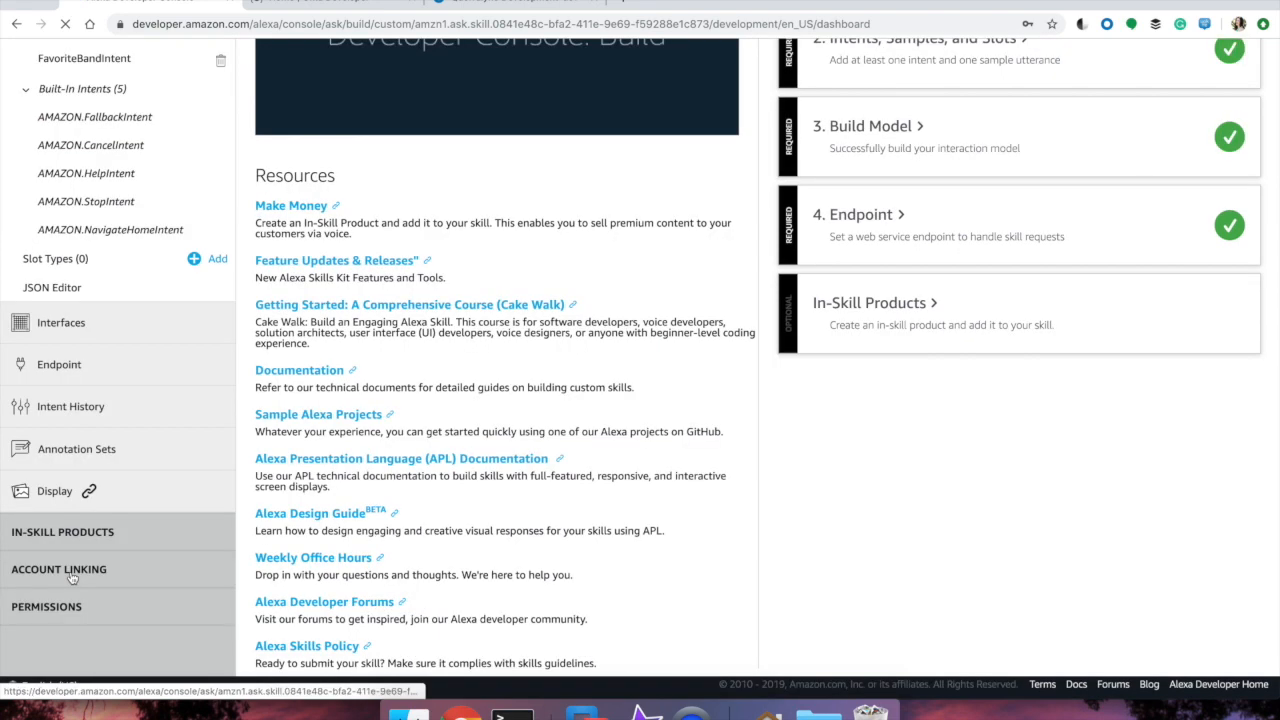
Review the Account Linking form's openid, profile, offline_access scopes and the Okta domain list.
left_click(58, 568)
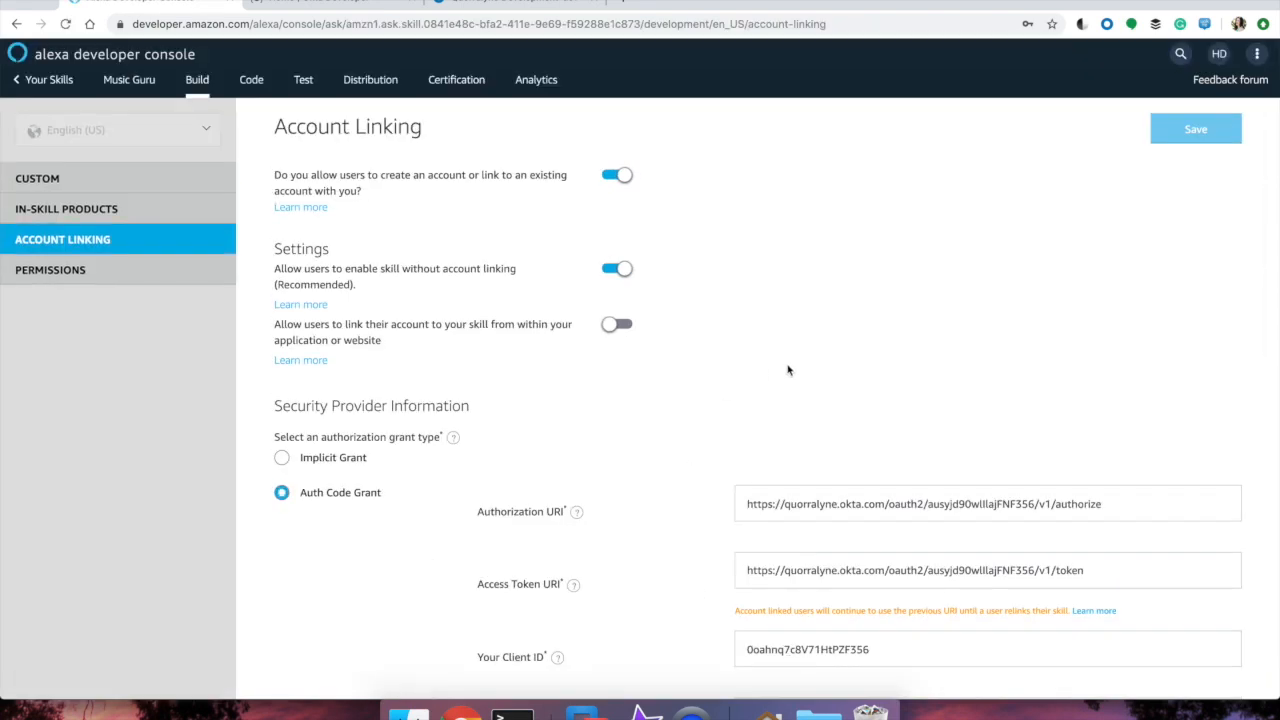
scroll("down", 3)
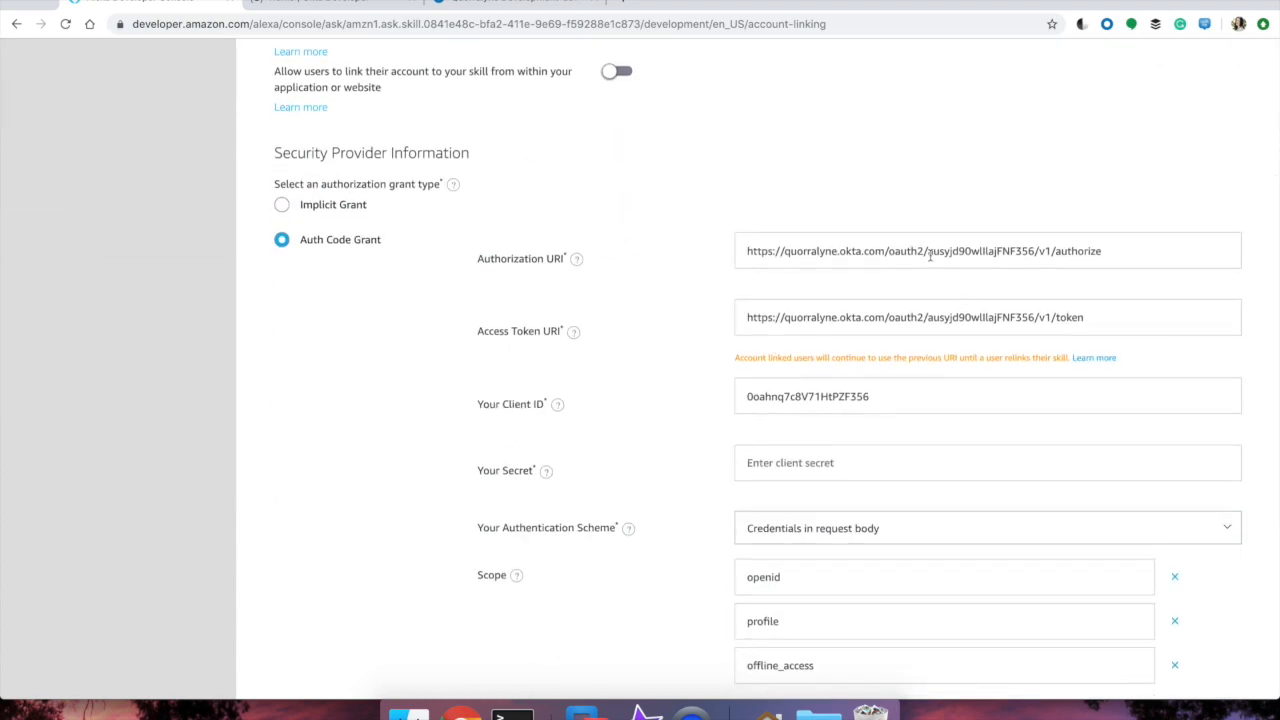
mouse_move(852, 324)
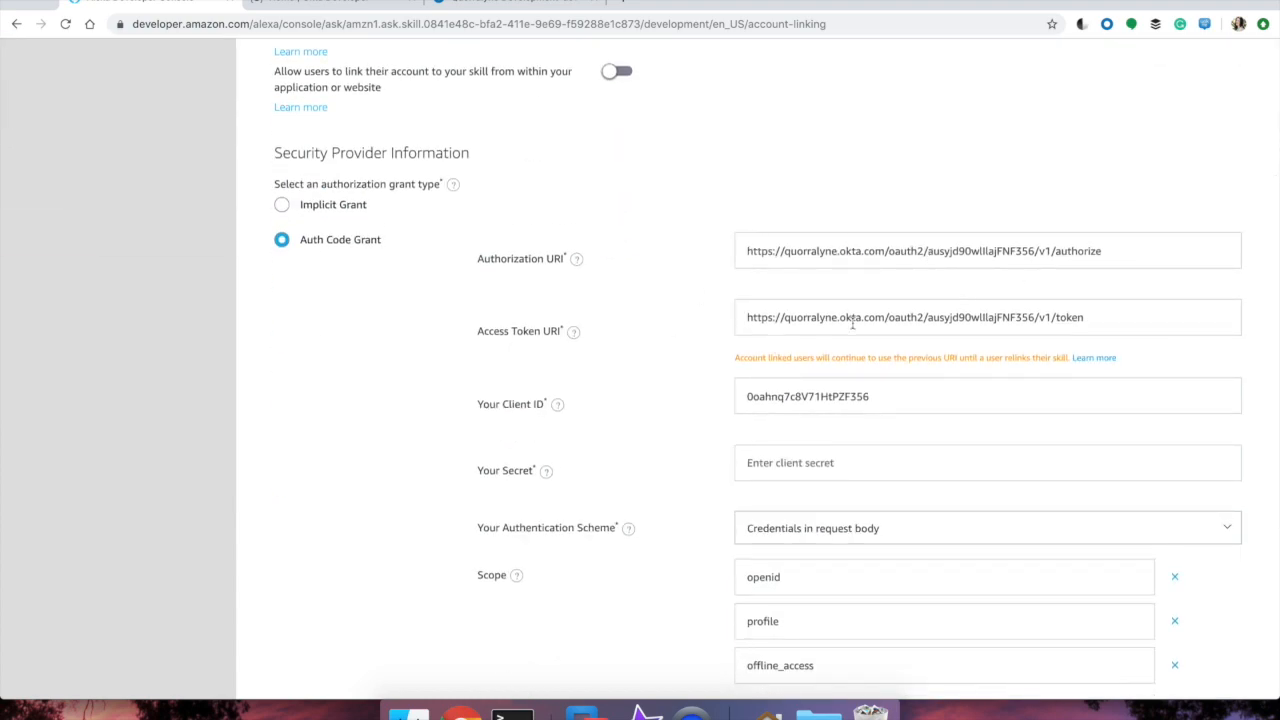
scroll("down", 3)
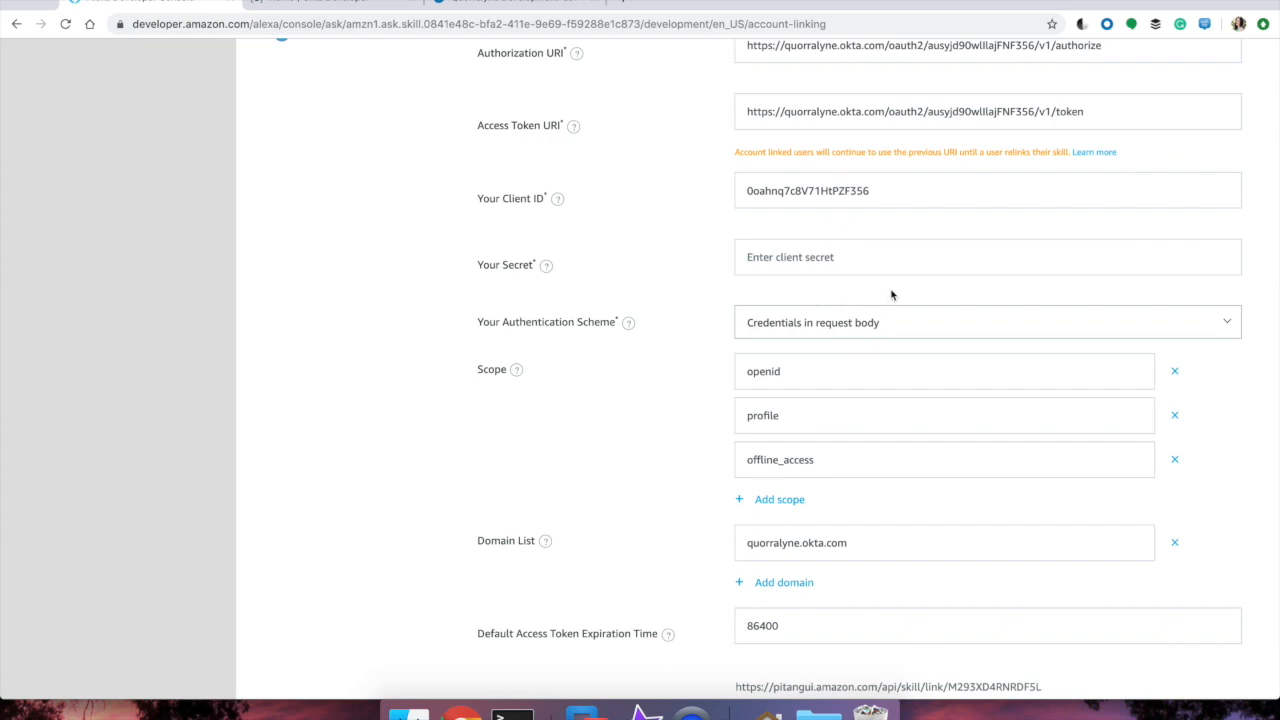
mouse_move(904, 326)
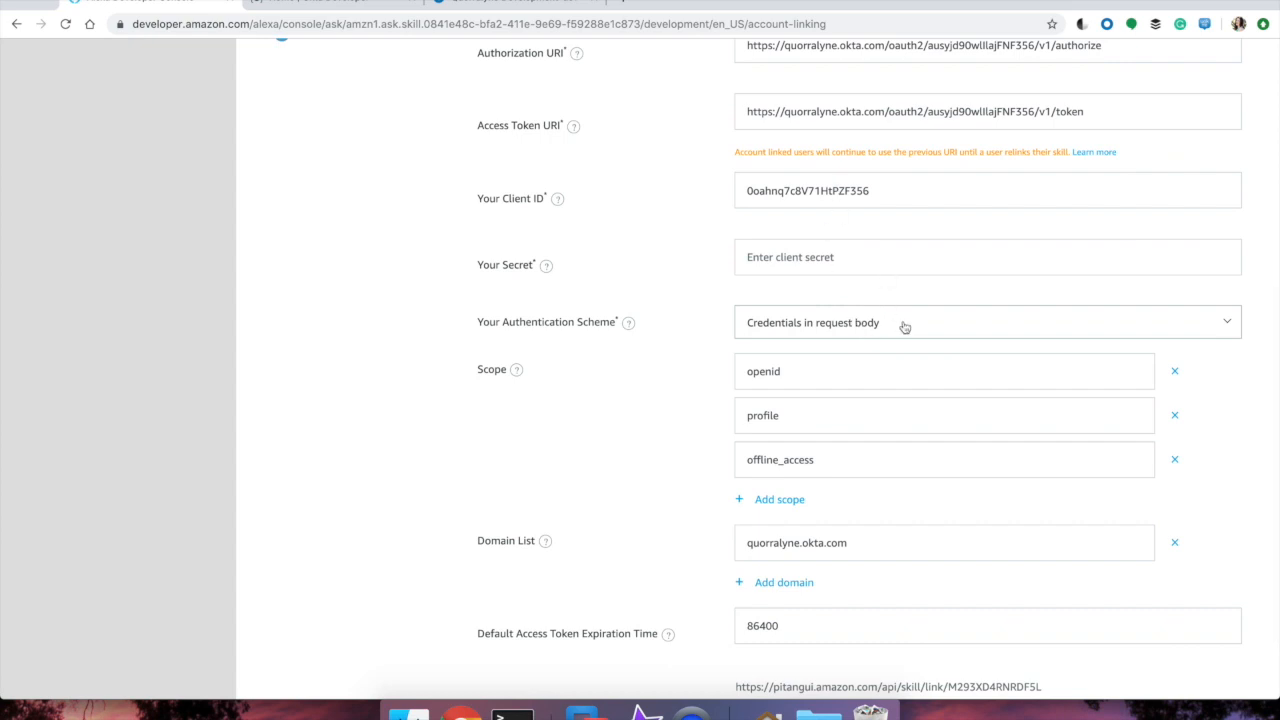
mouse_move(882, 496)
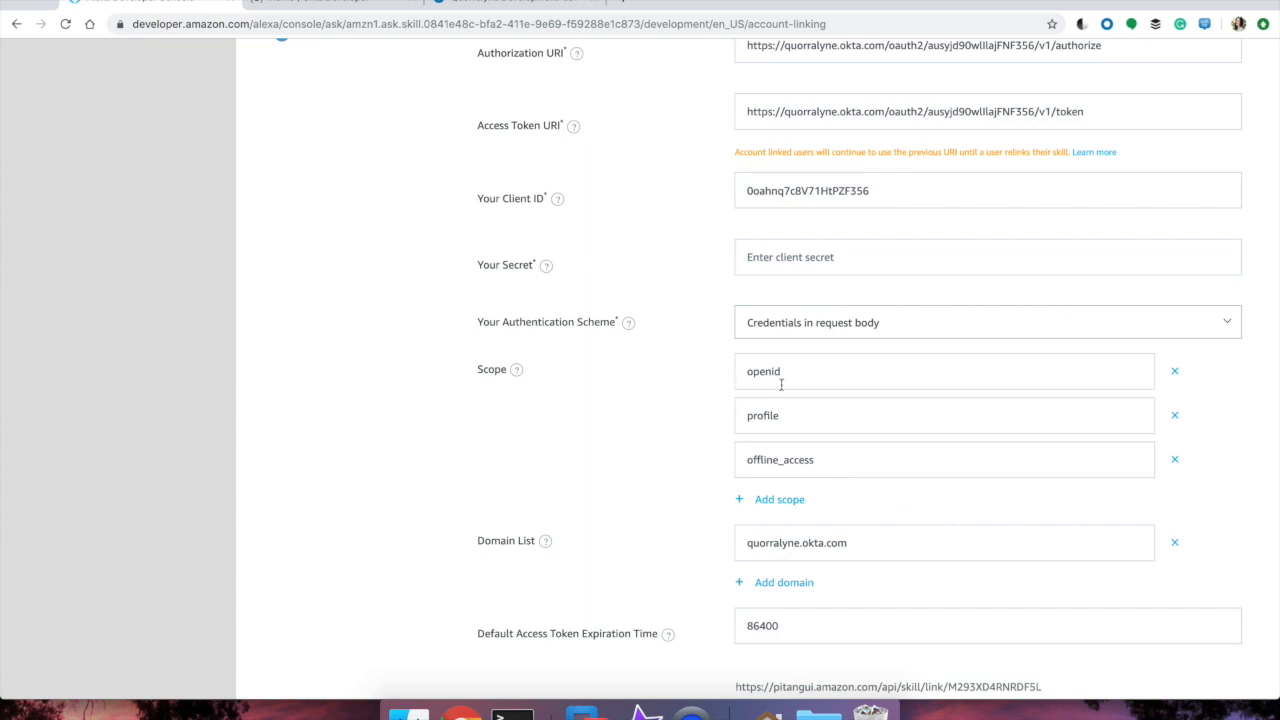
mouse_move(820, 424)
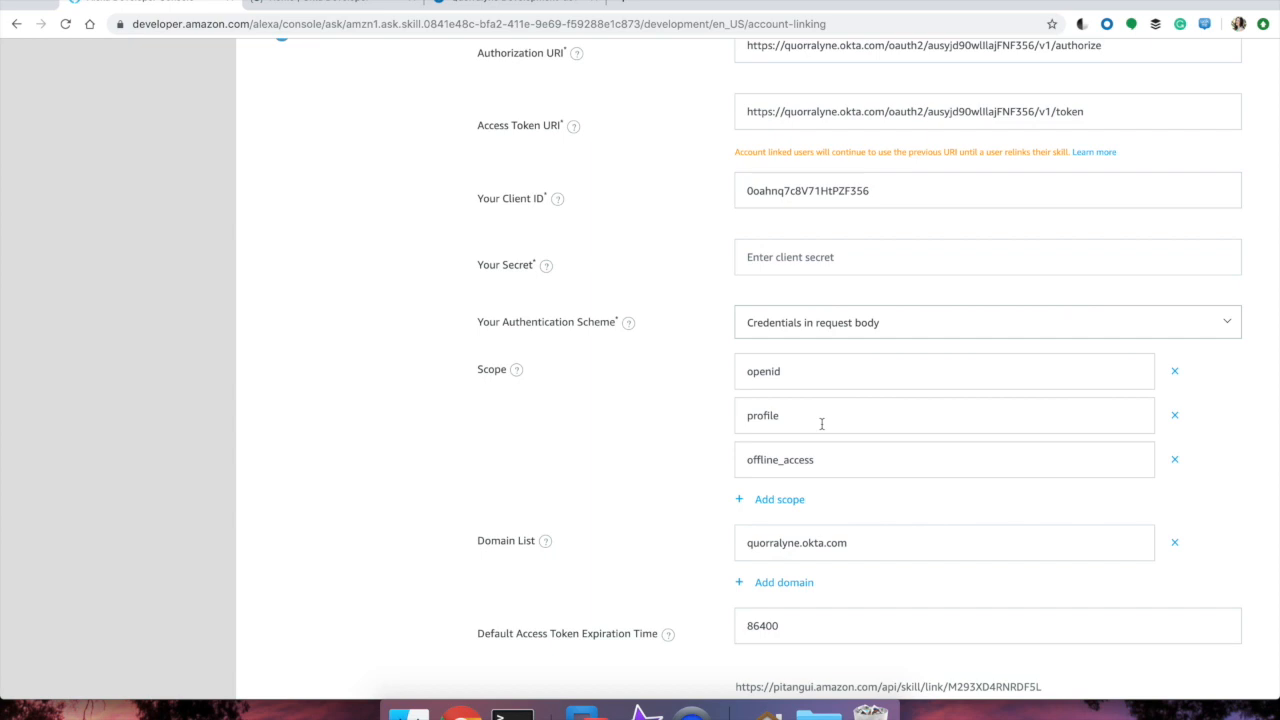
mouse_move(864, 458)
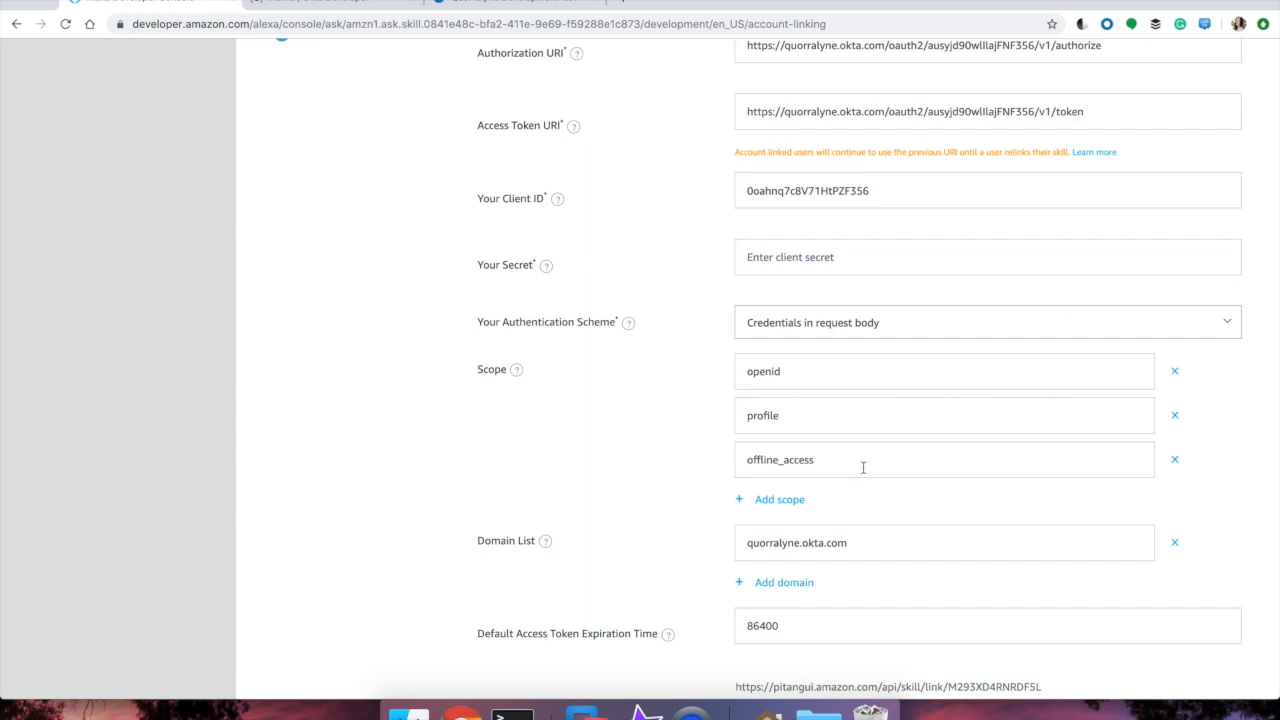
mouse_move(892, 552)
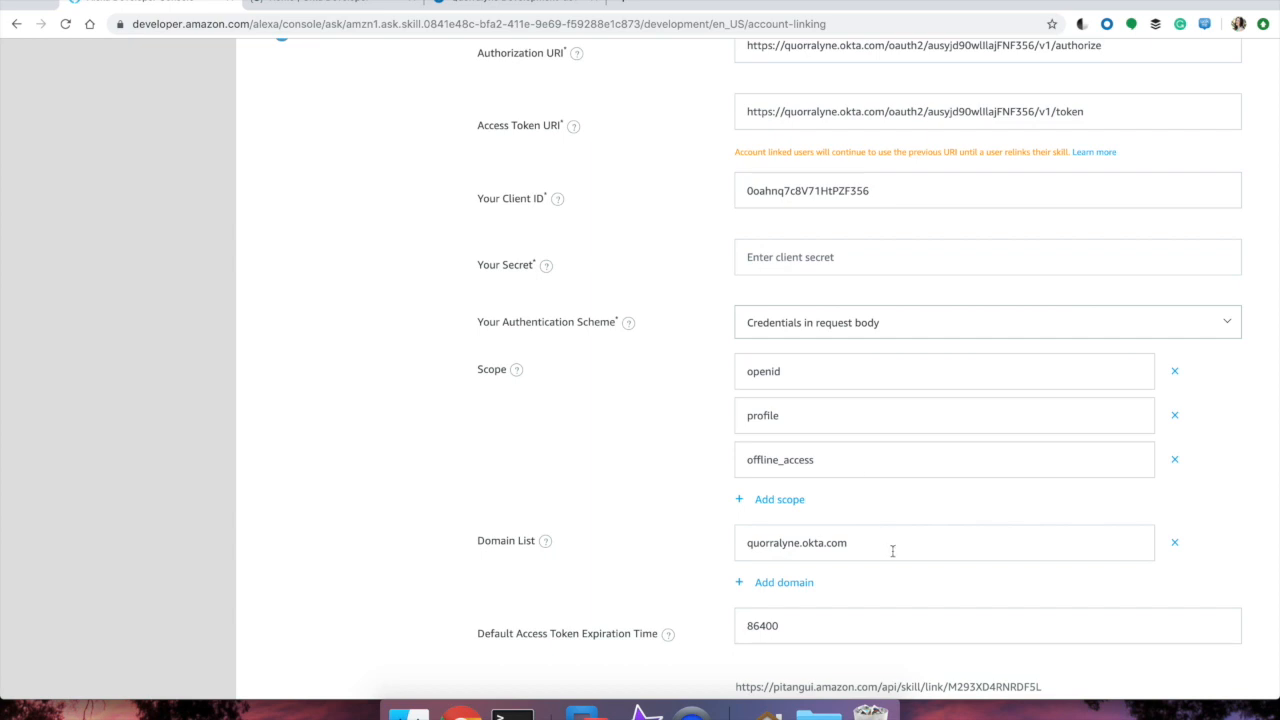
scroll("down", 3)
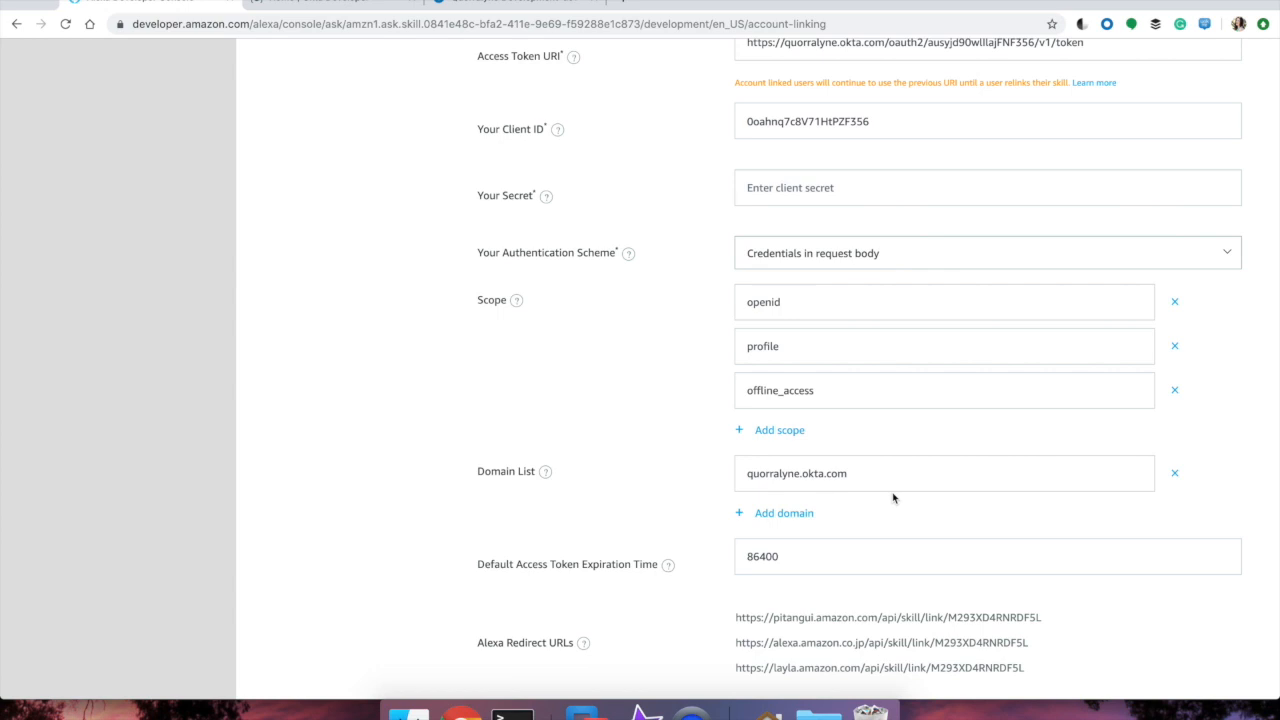
scroll("down", 3)
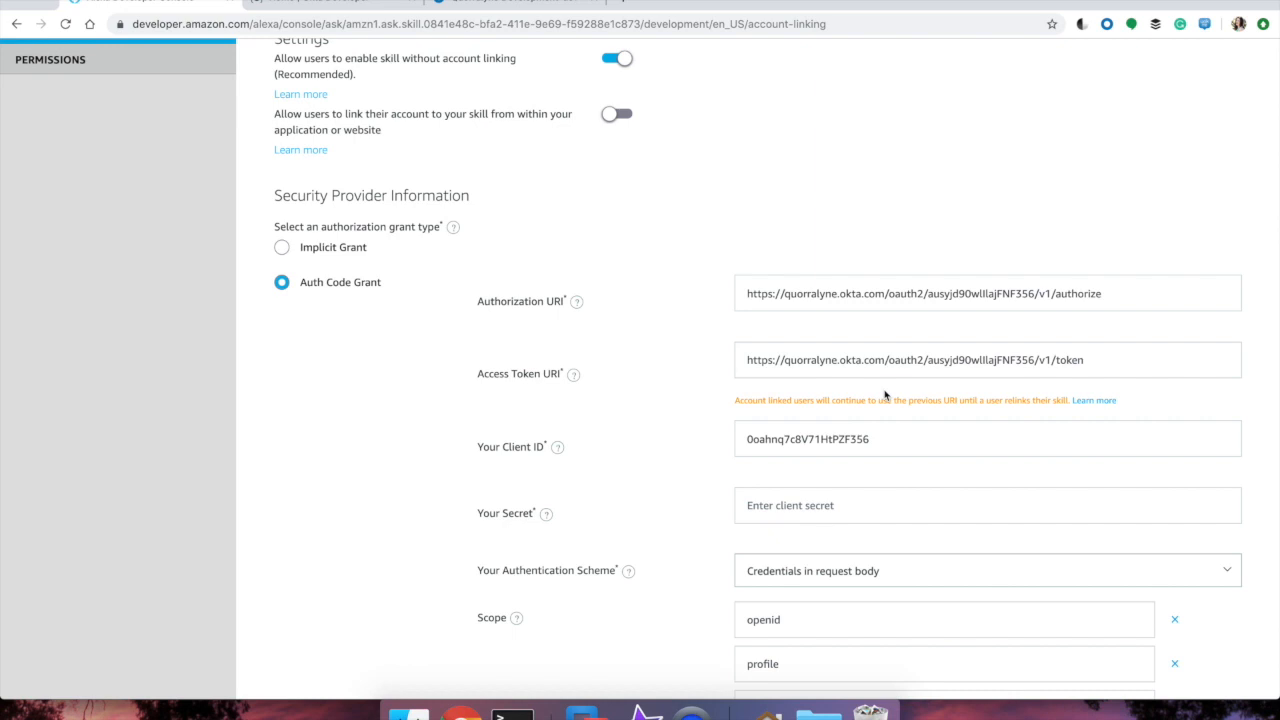
scroll("up", 3)
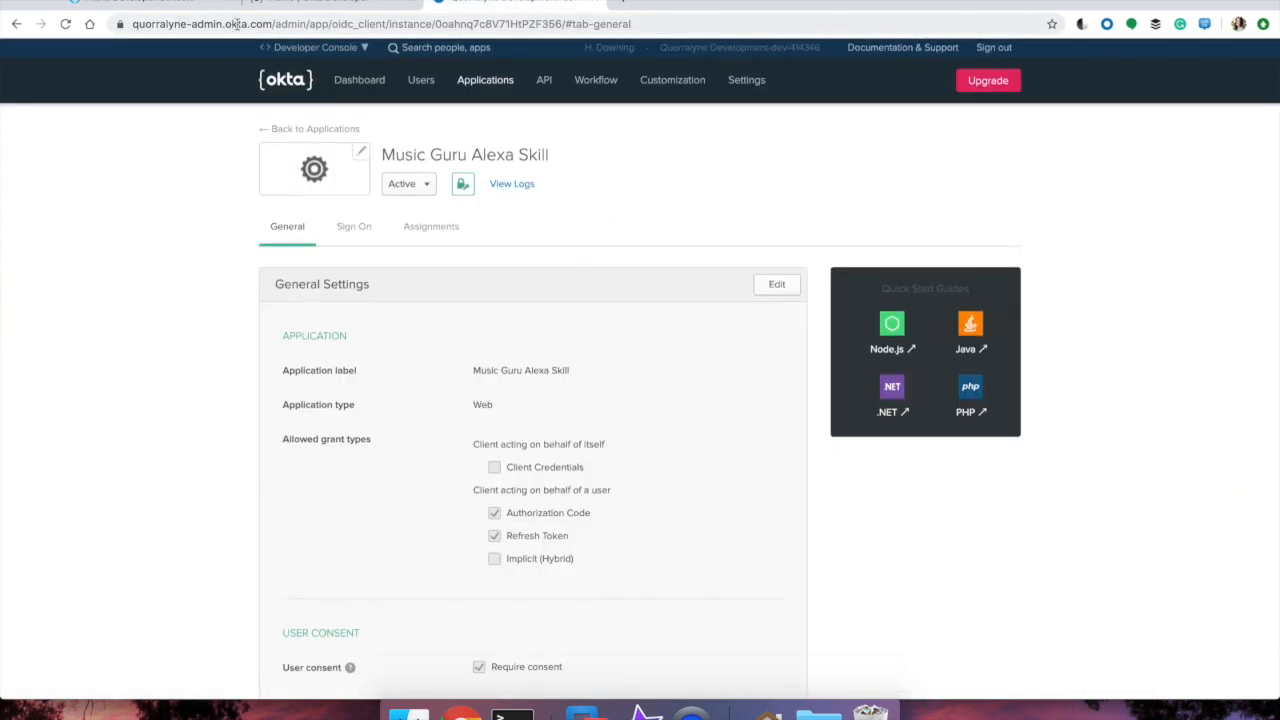
left_click(544, 80)
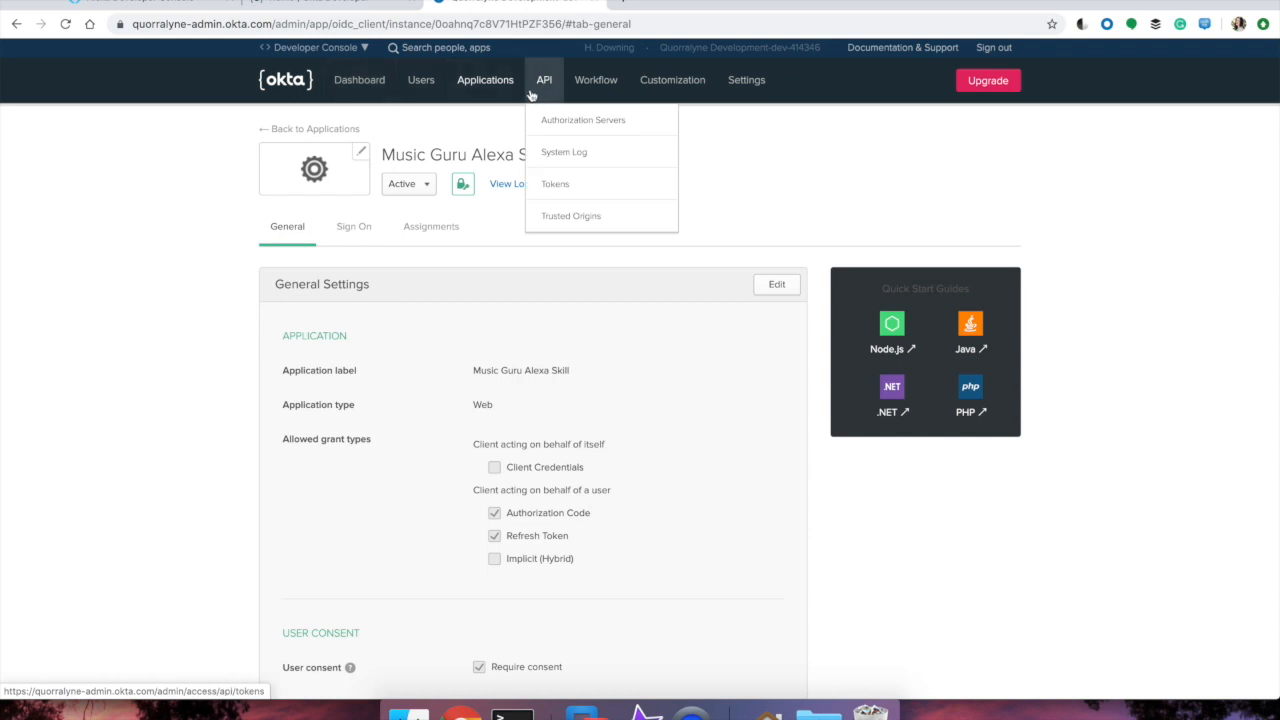
left_click(584, 120)
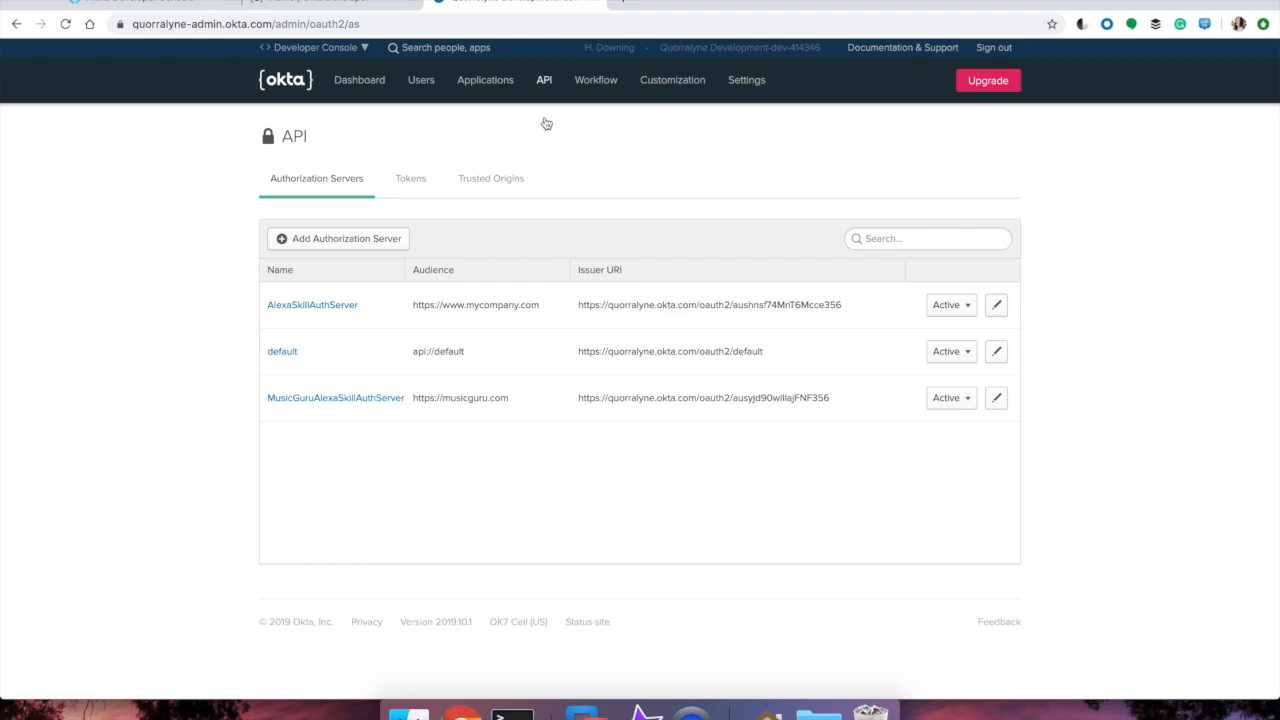
mouse_move(336, 396)
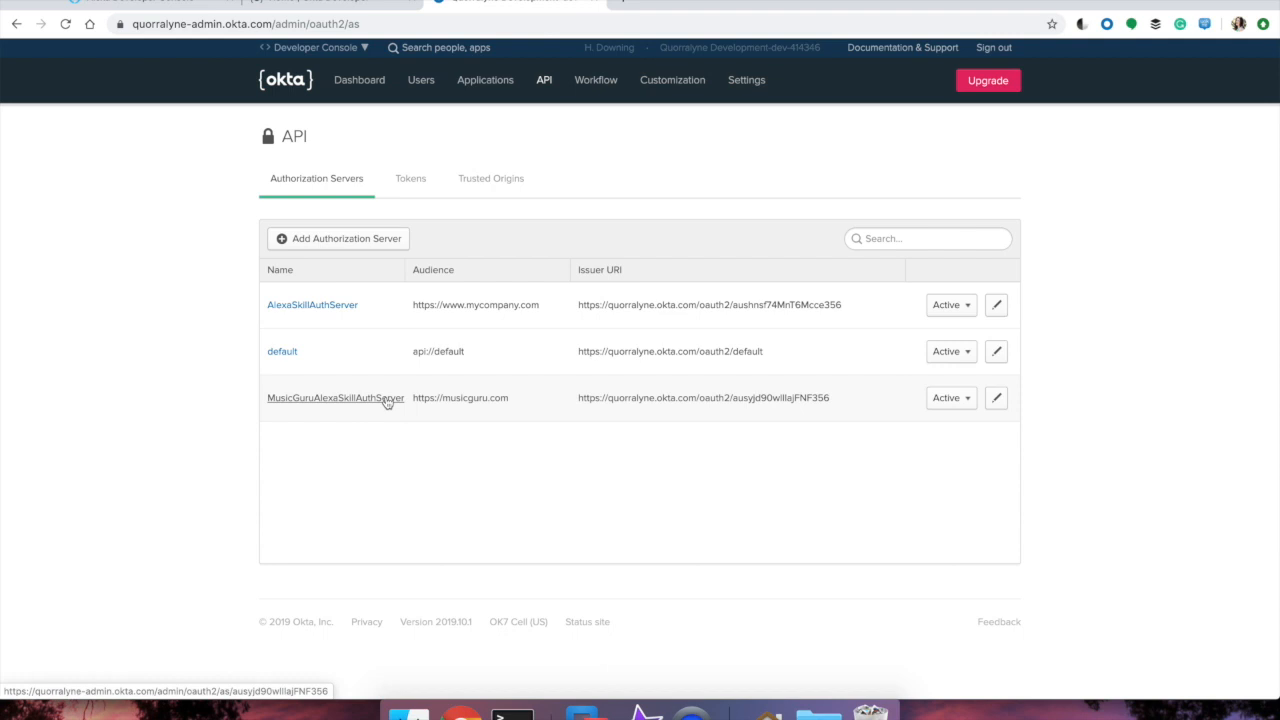
left_click(336, 396)
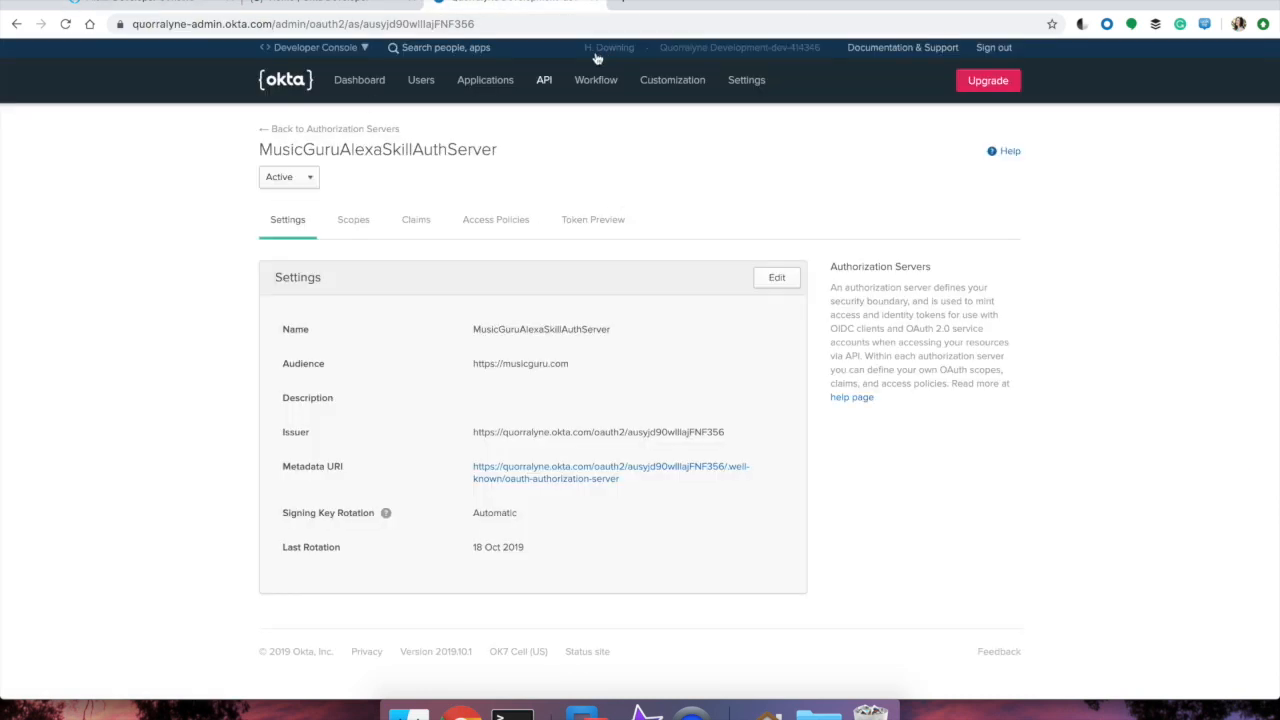
mouse_move(540, 156)
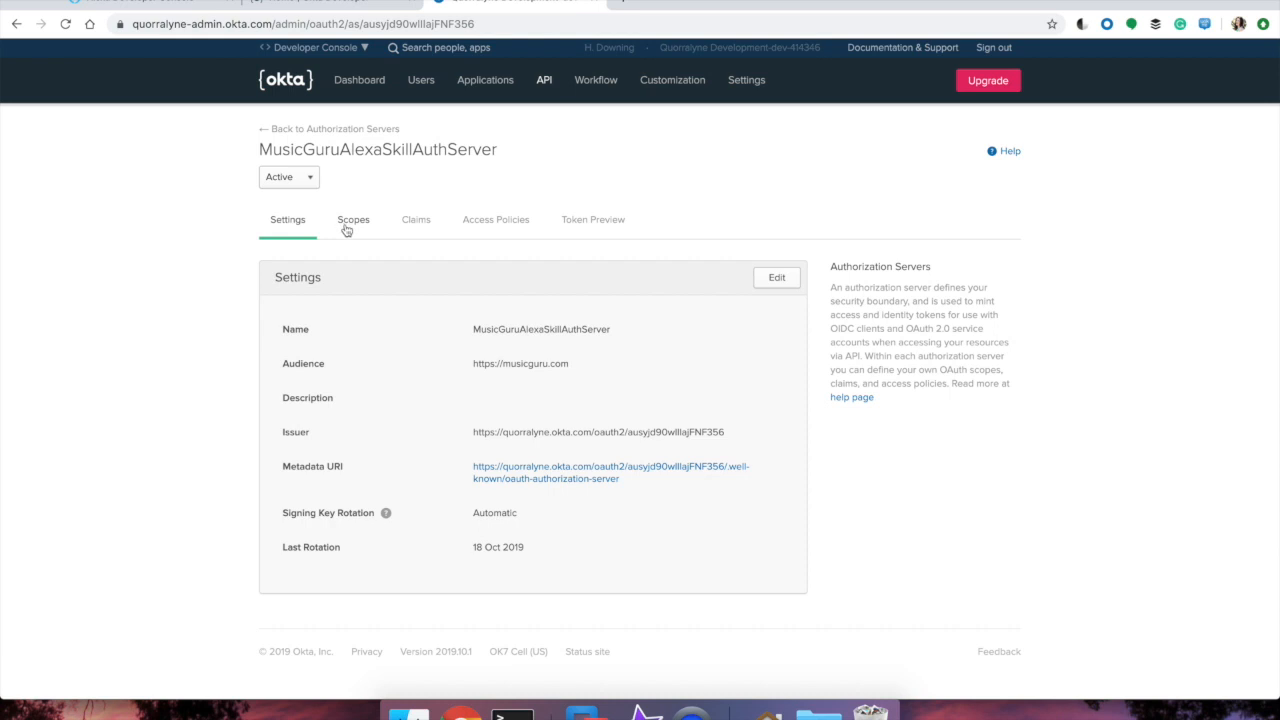
Review the Scopes and Claims lists (sub, firstName, favoriteBand), opening and cancelling the Add Claim dialog.
left_click(352, 218)
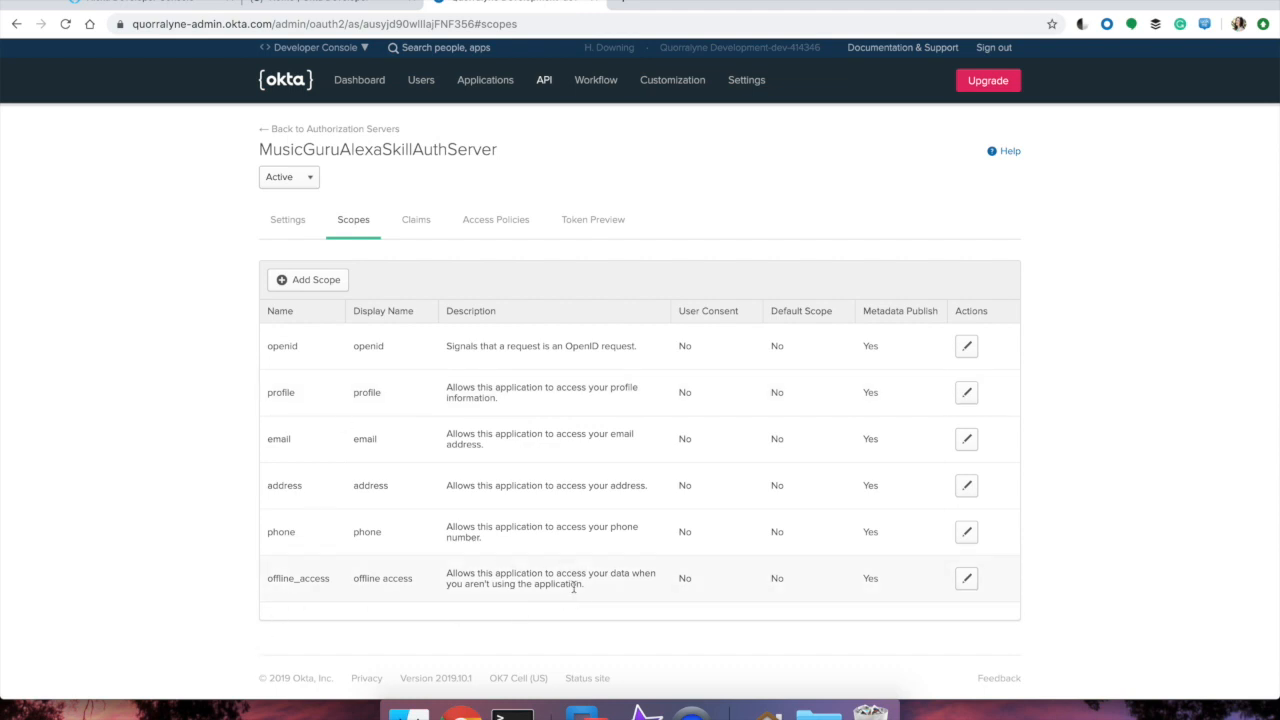
mouse_move(600, 604)
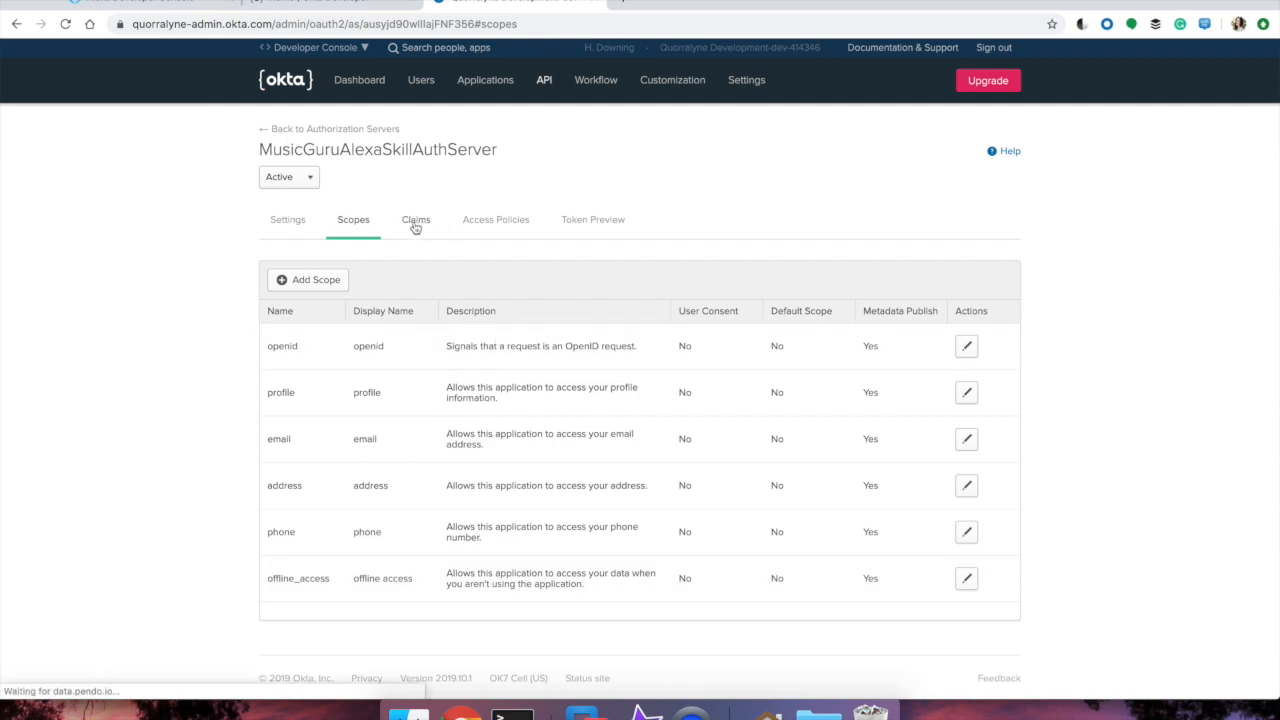
left_click(416, 218)
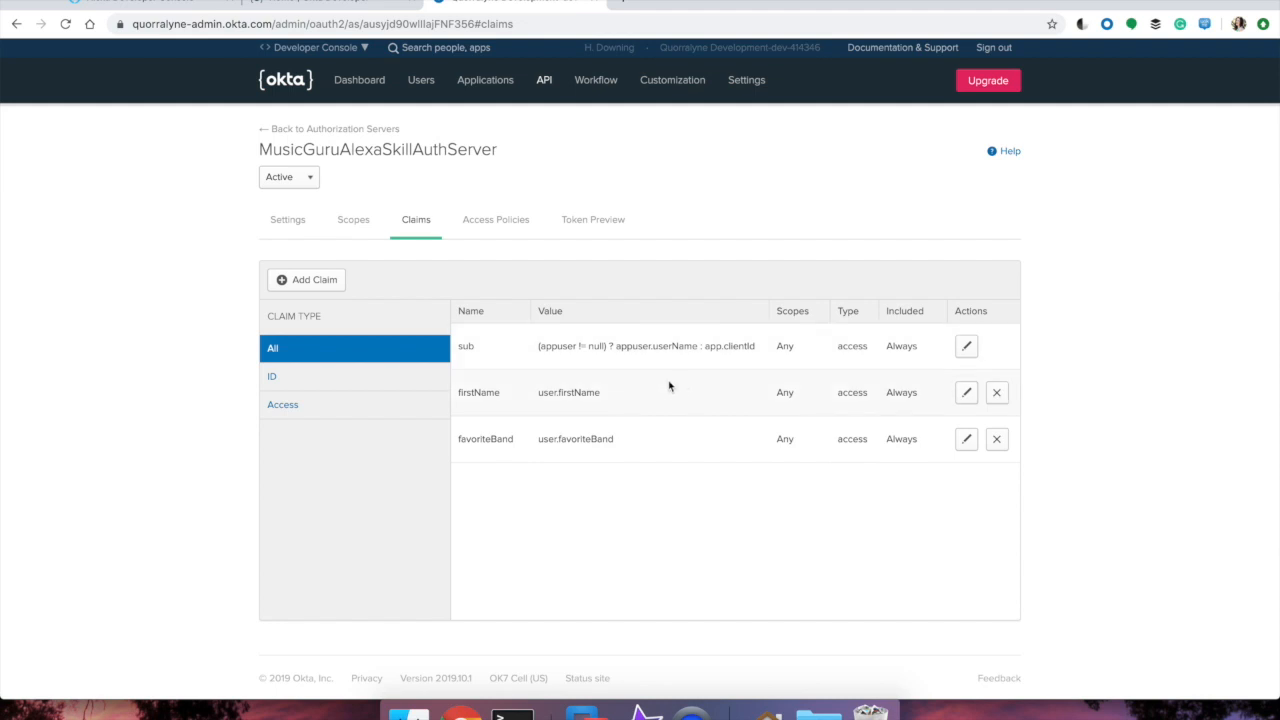
mouse_move(646, 450)
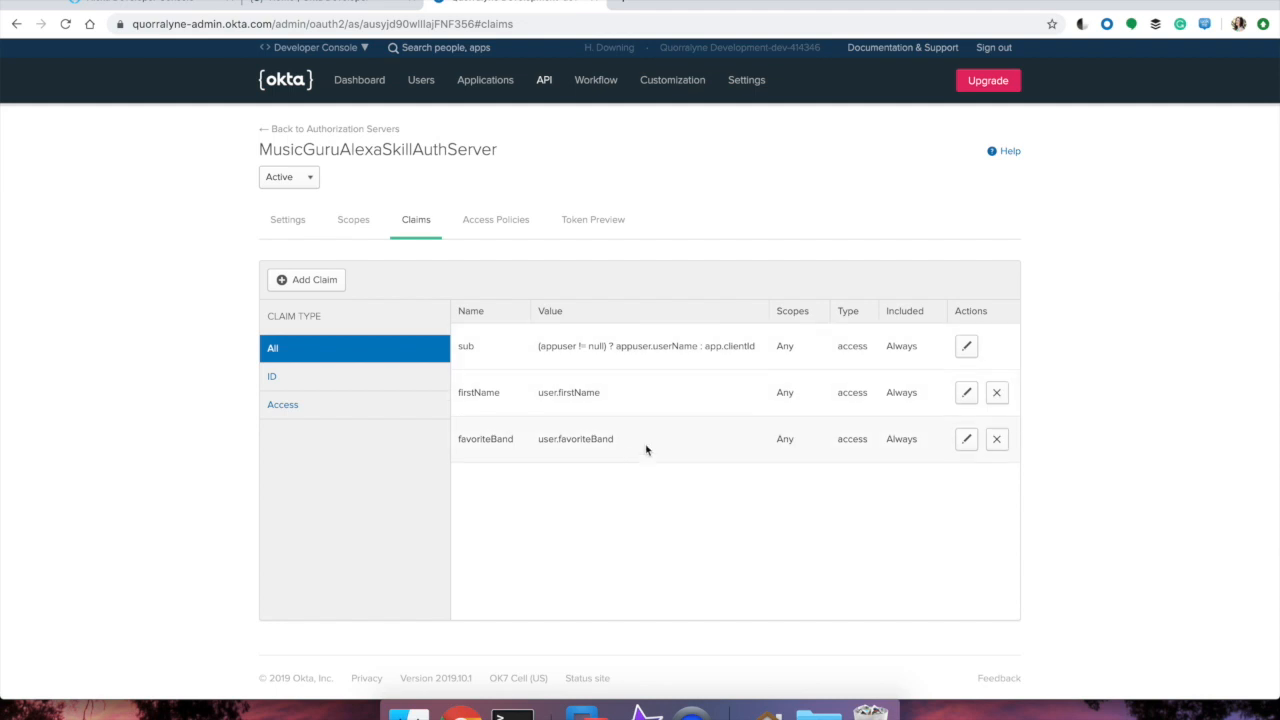
left_click(306, 280)
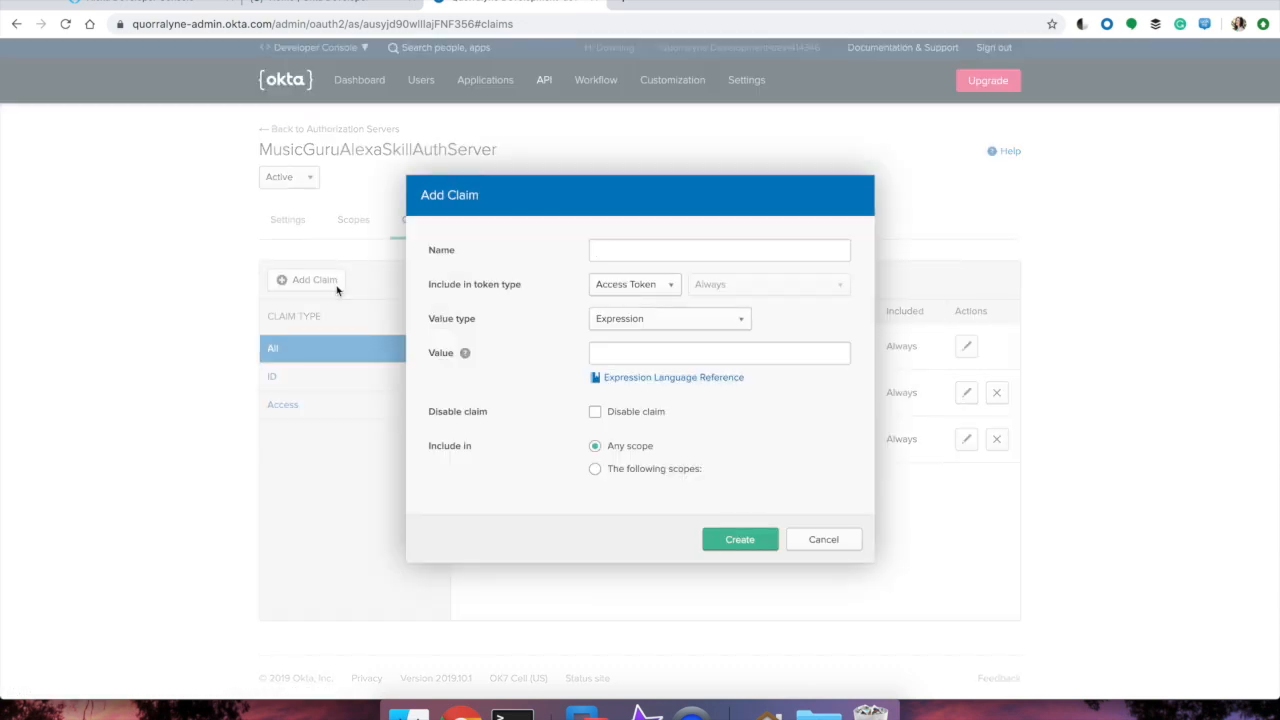
mouse_move(824, 540)
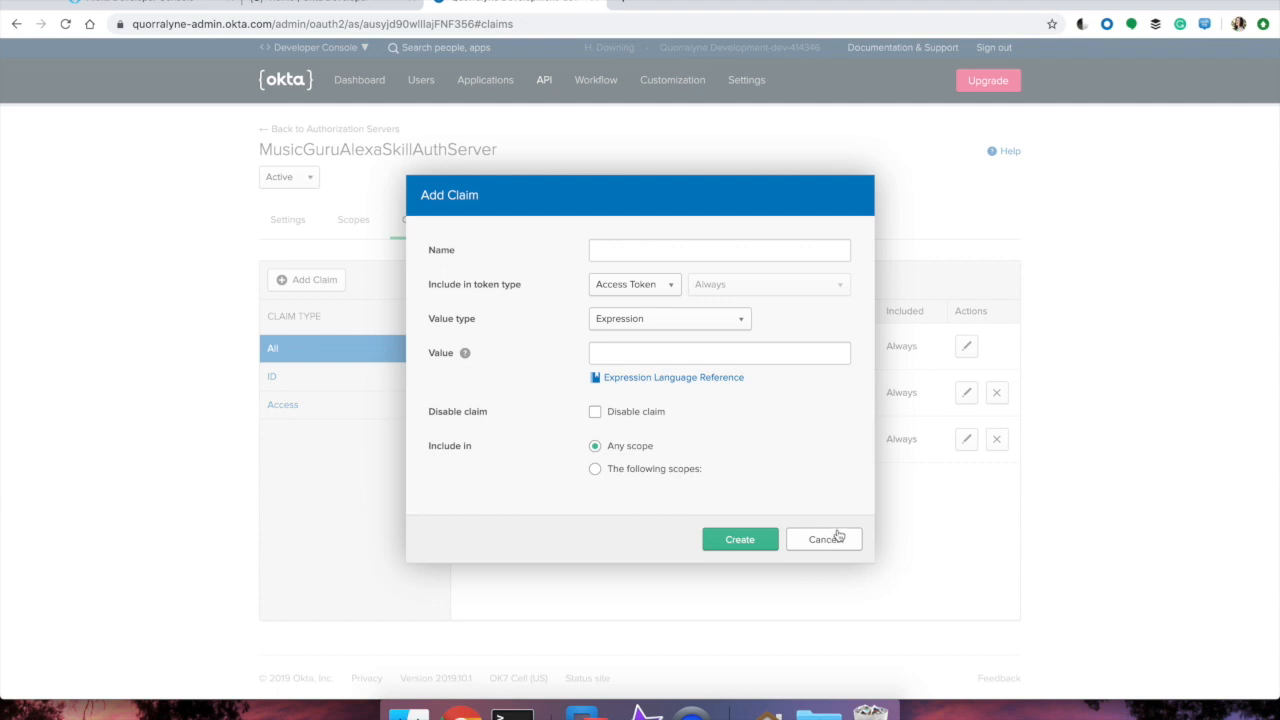
left_click(824, 540)
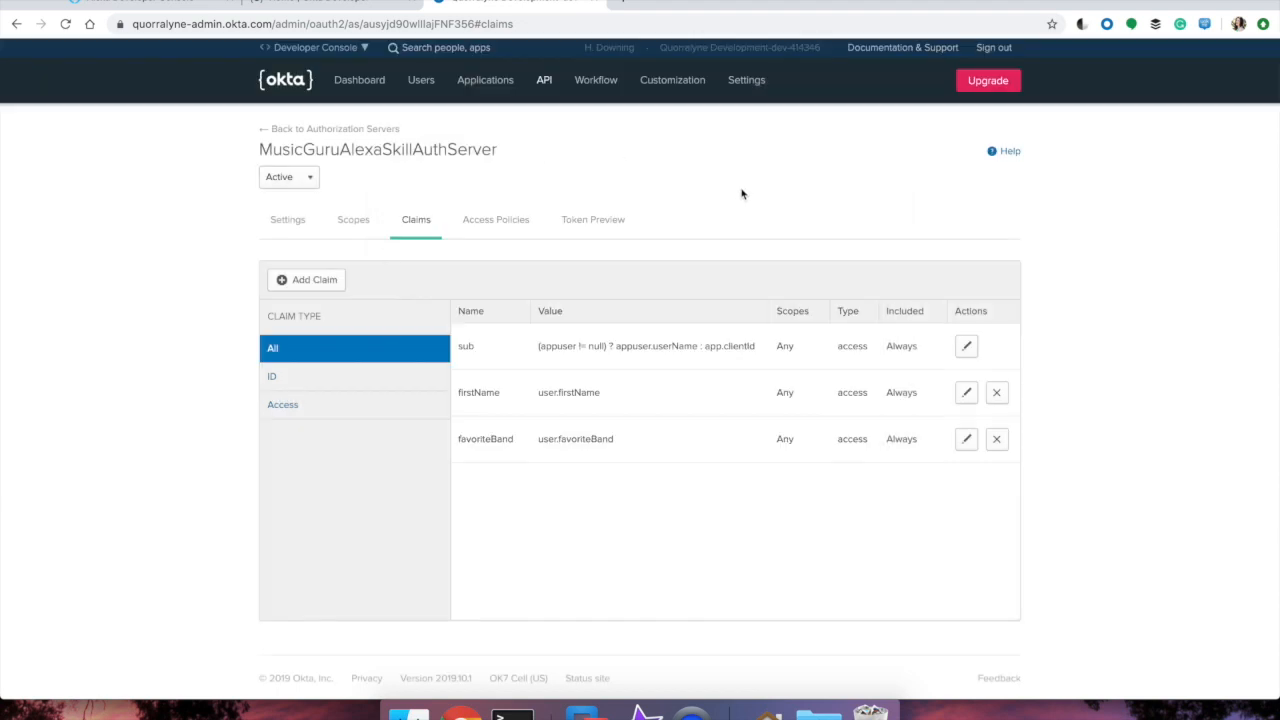
Open Jean Grey from Users > People and check her profile's Favorite Band attribute reads White Stripes.
left_click(420, 80)
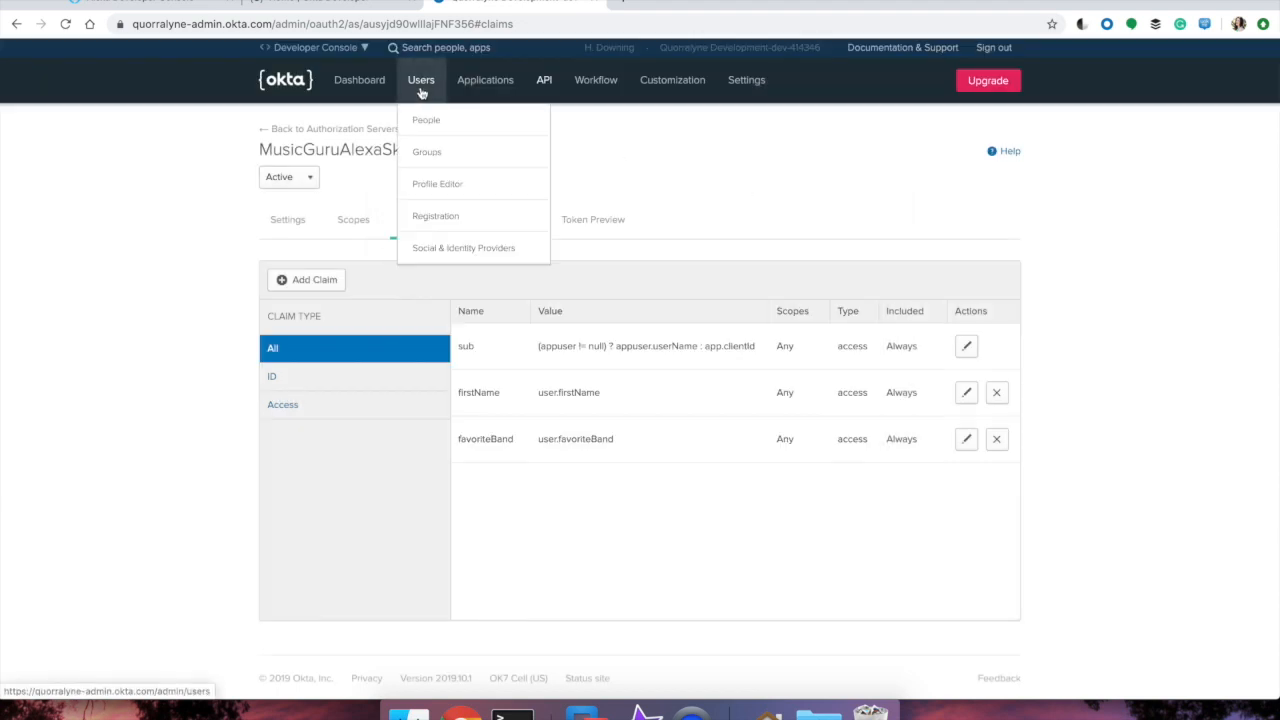
left_click(424, 120)
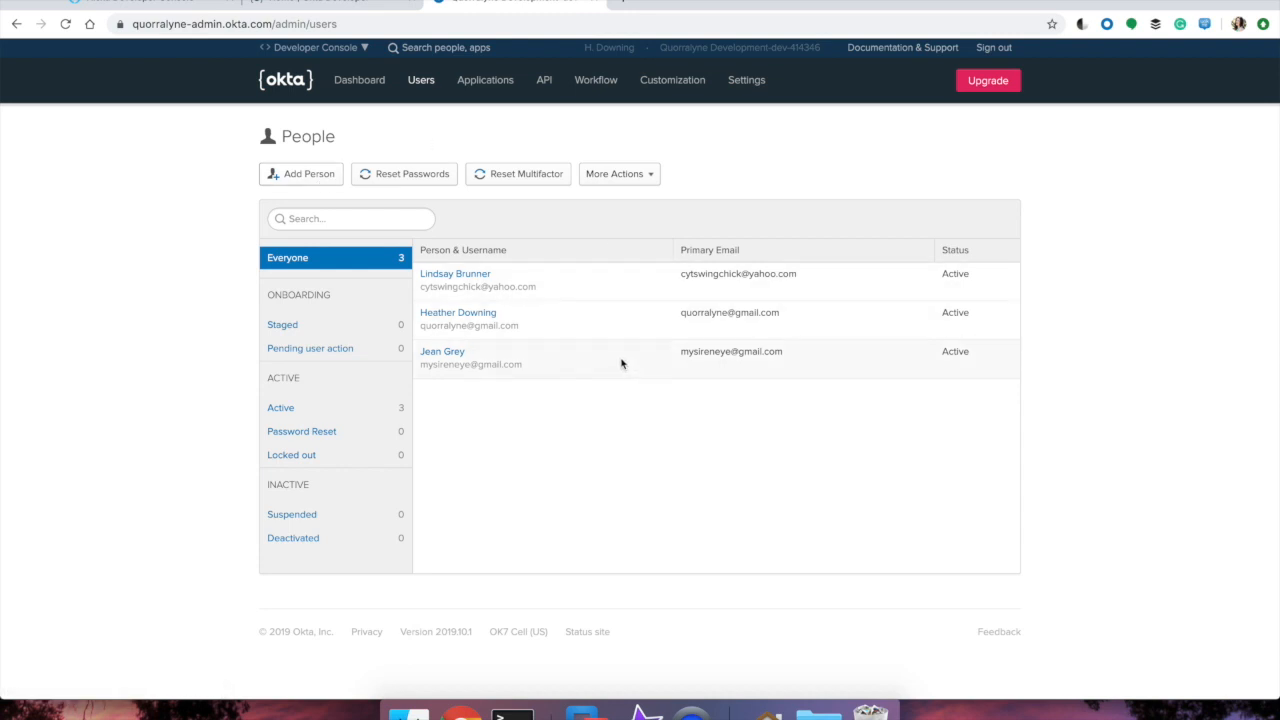
left_click(442, 352)
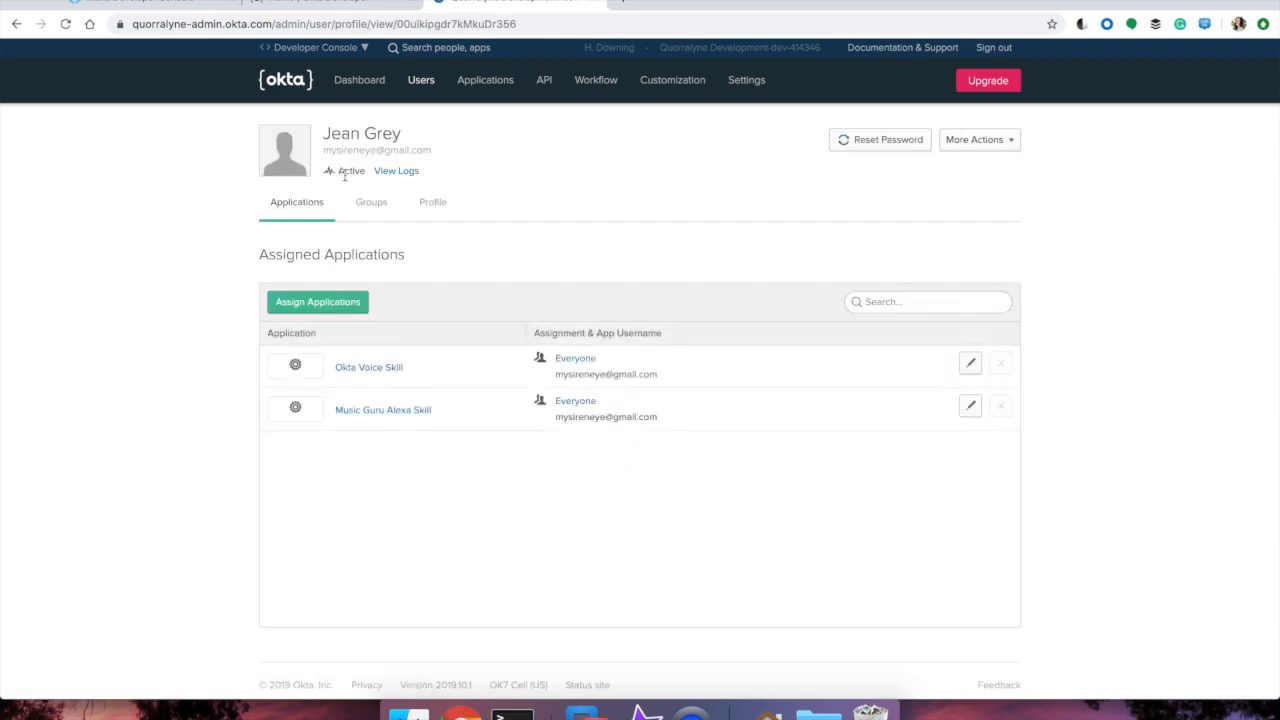
left_click(432, 200)
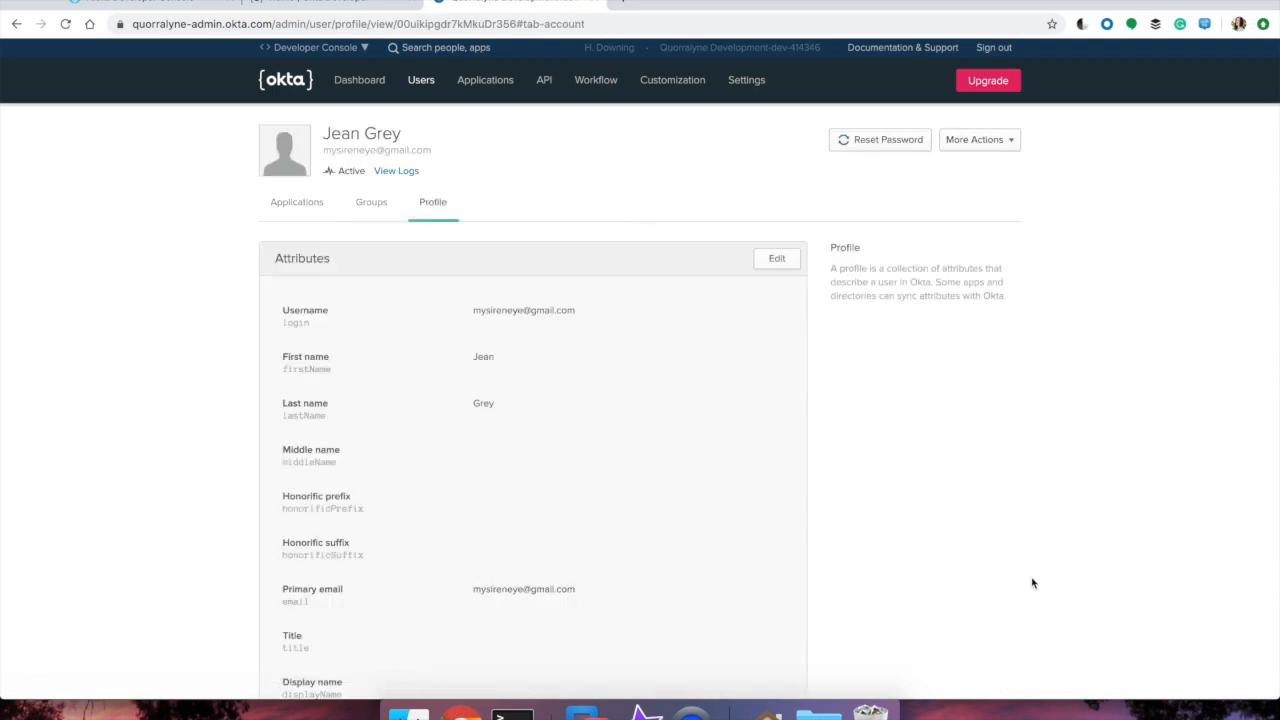
scroll("down", 3)
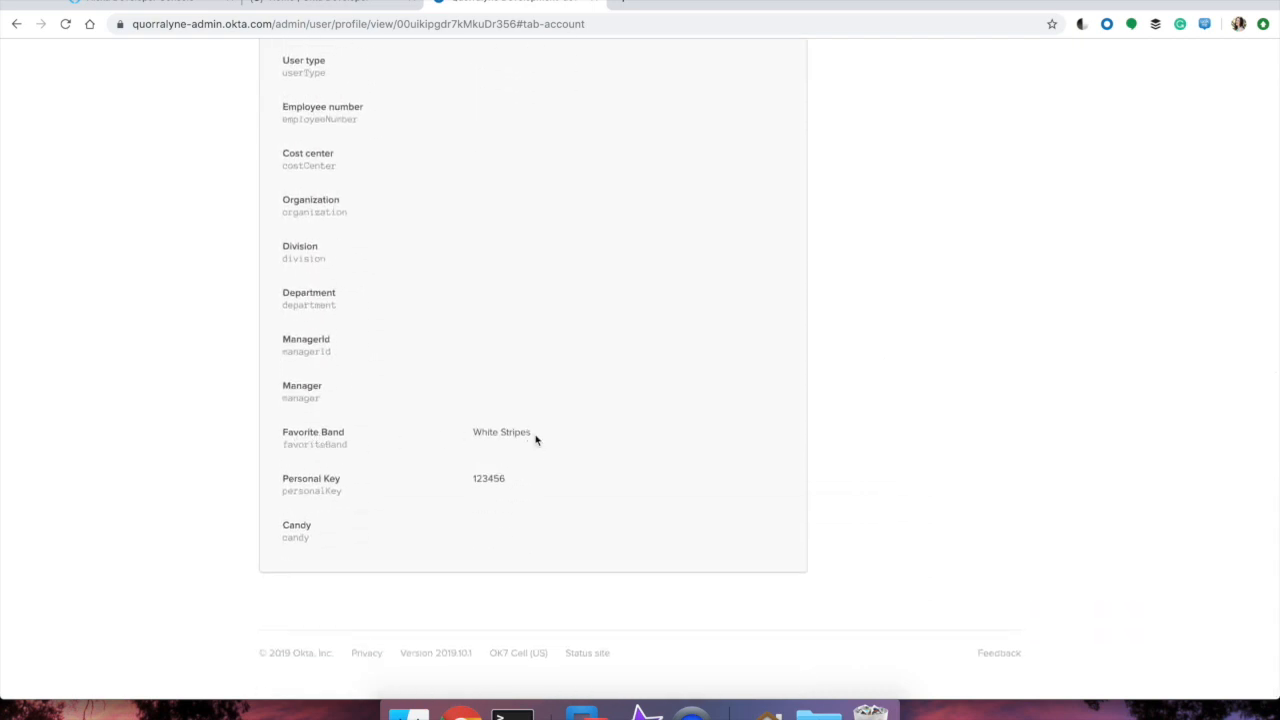
mouse_move(612, 444)
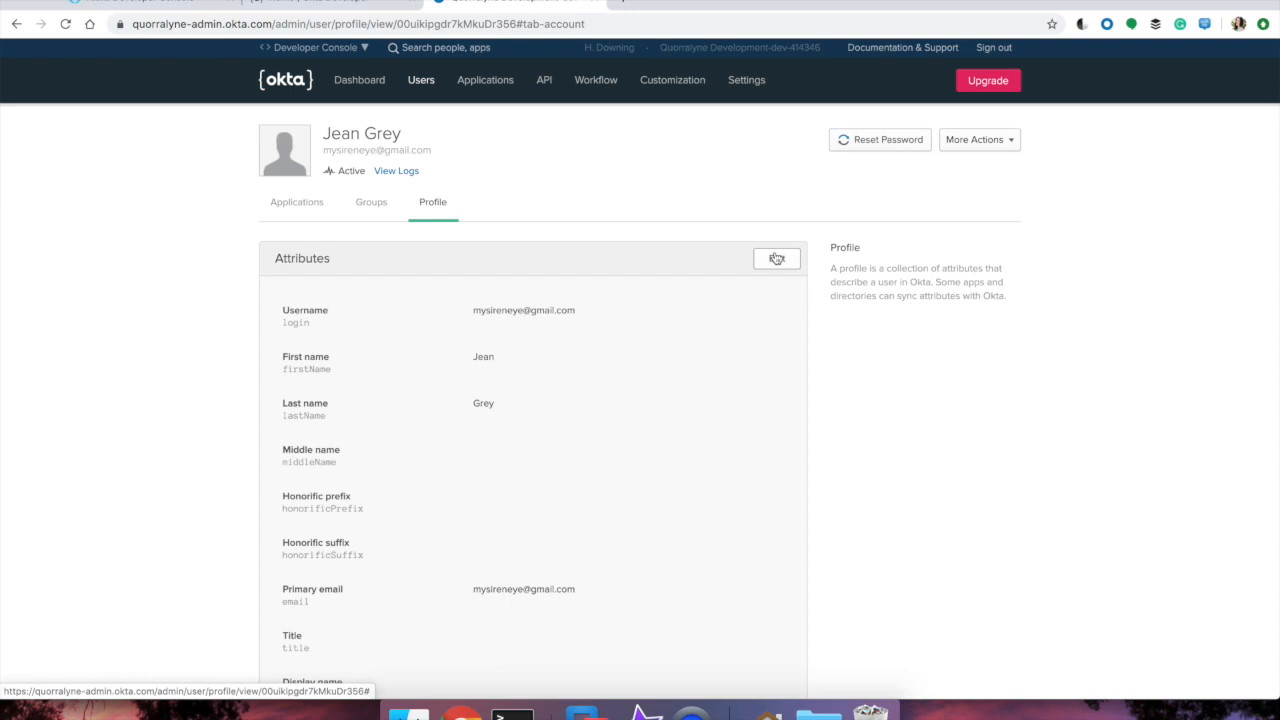
left_click(420, 80)
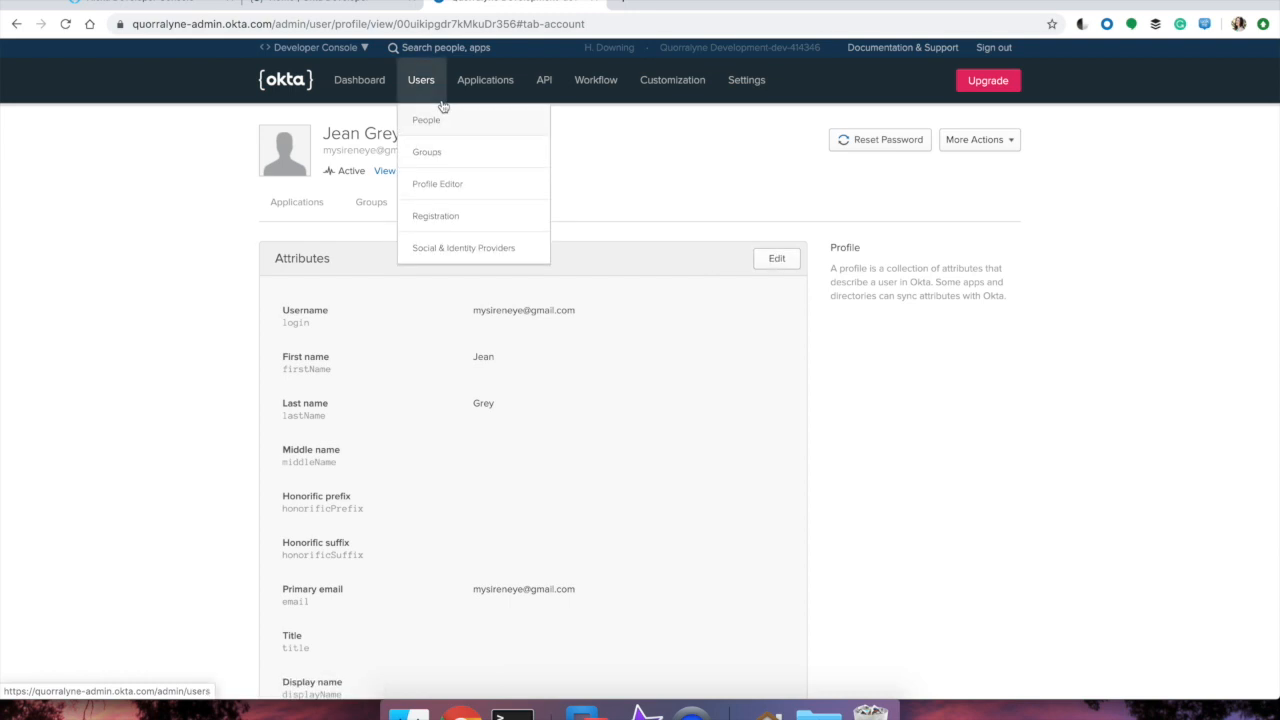
Return to the Alexa account linking page and focus the offline_access scope entry.
left_click(358, 80)
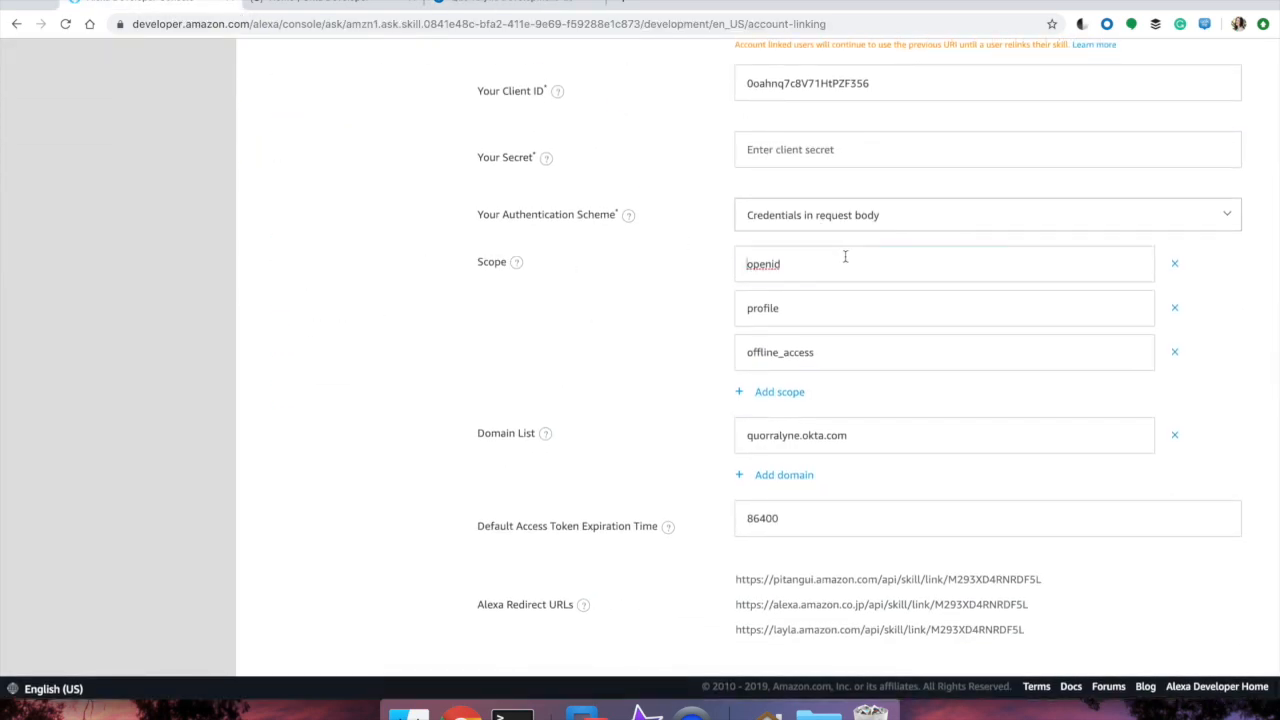
left_click(944, 352)
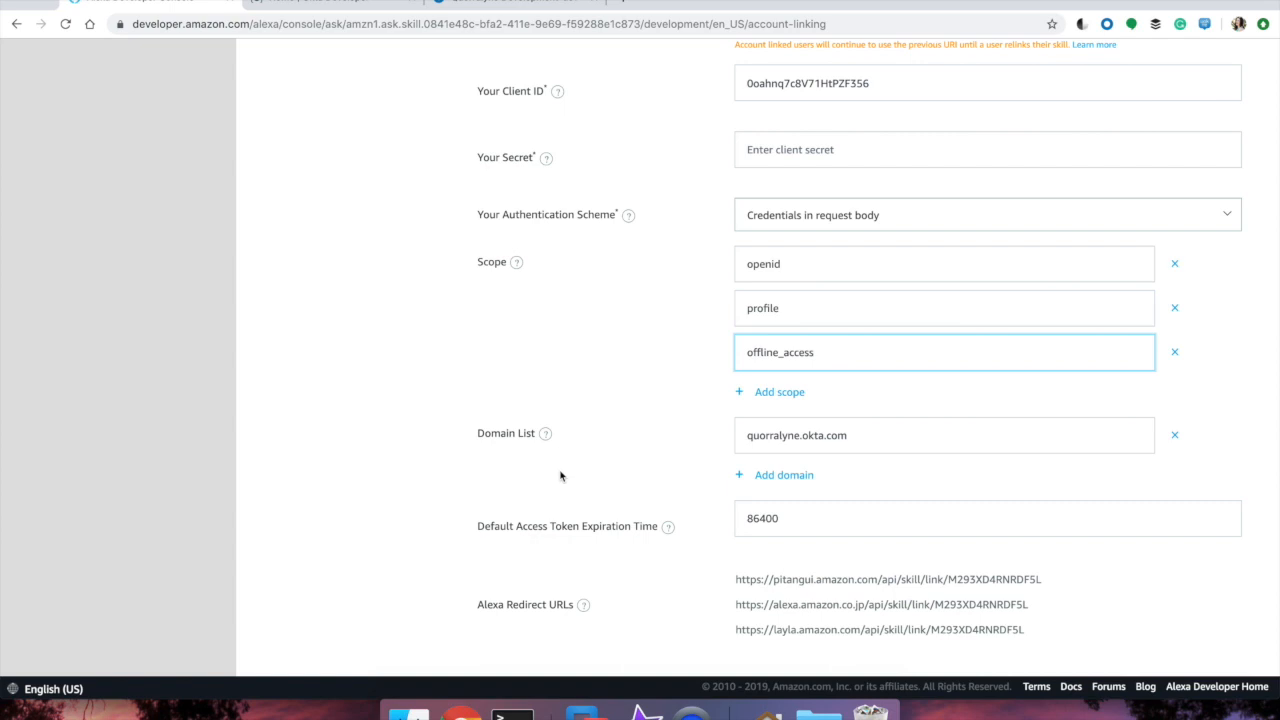
mouse_move(940, 472)
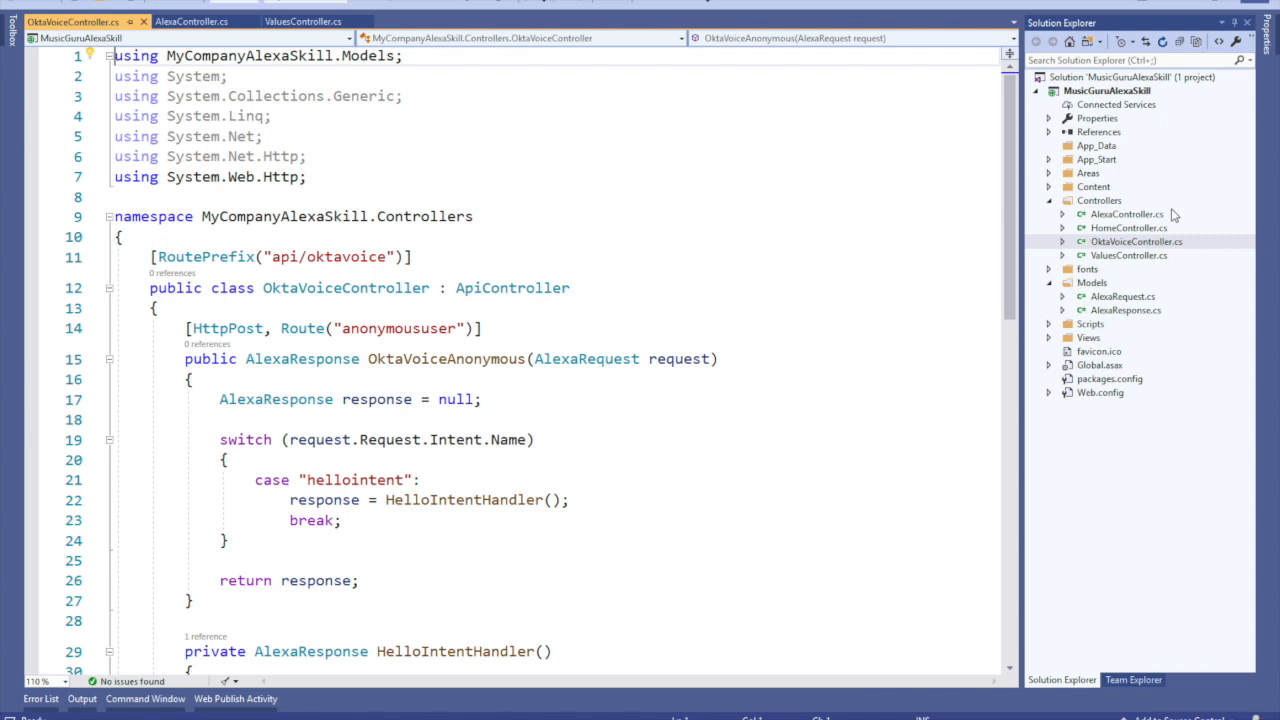
mouse_move(1216, 190)
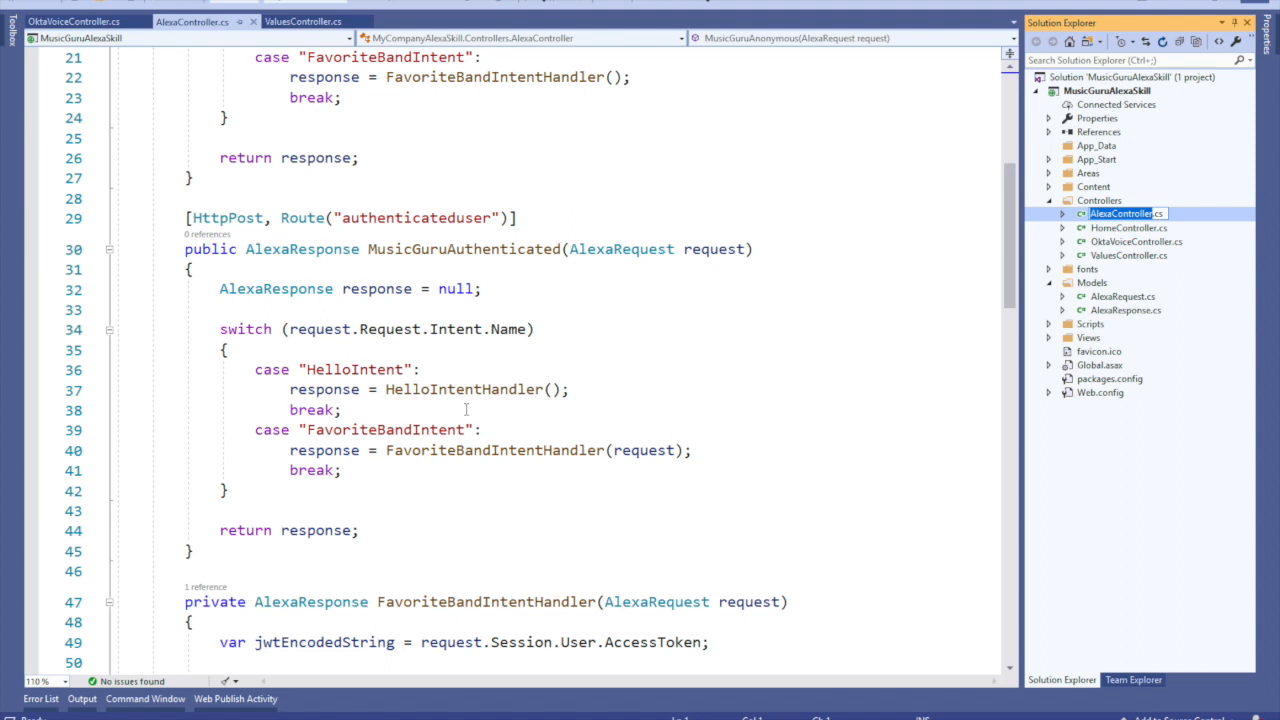
mouse_move(464, 408)
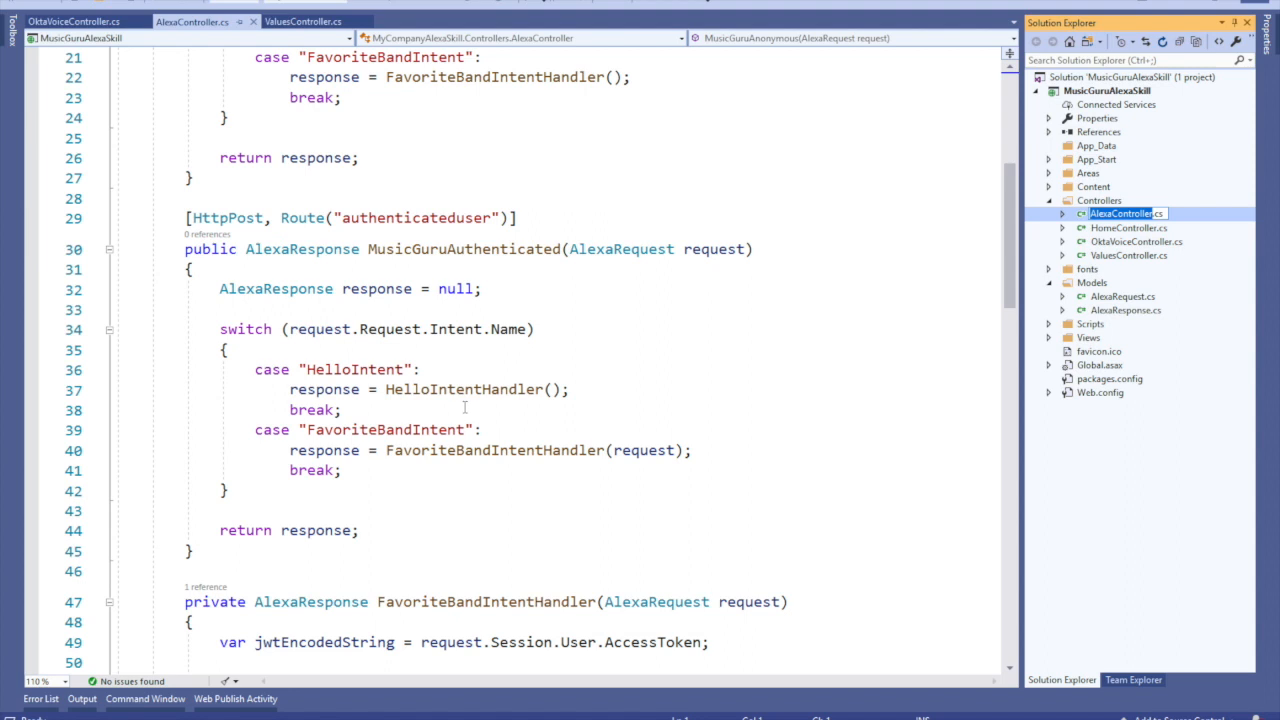
mouse_move(300, 308)
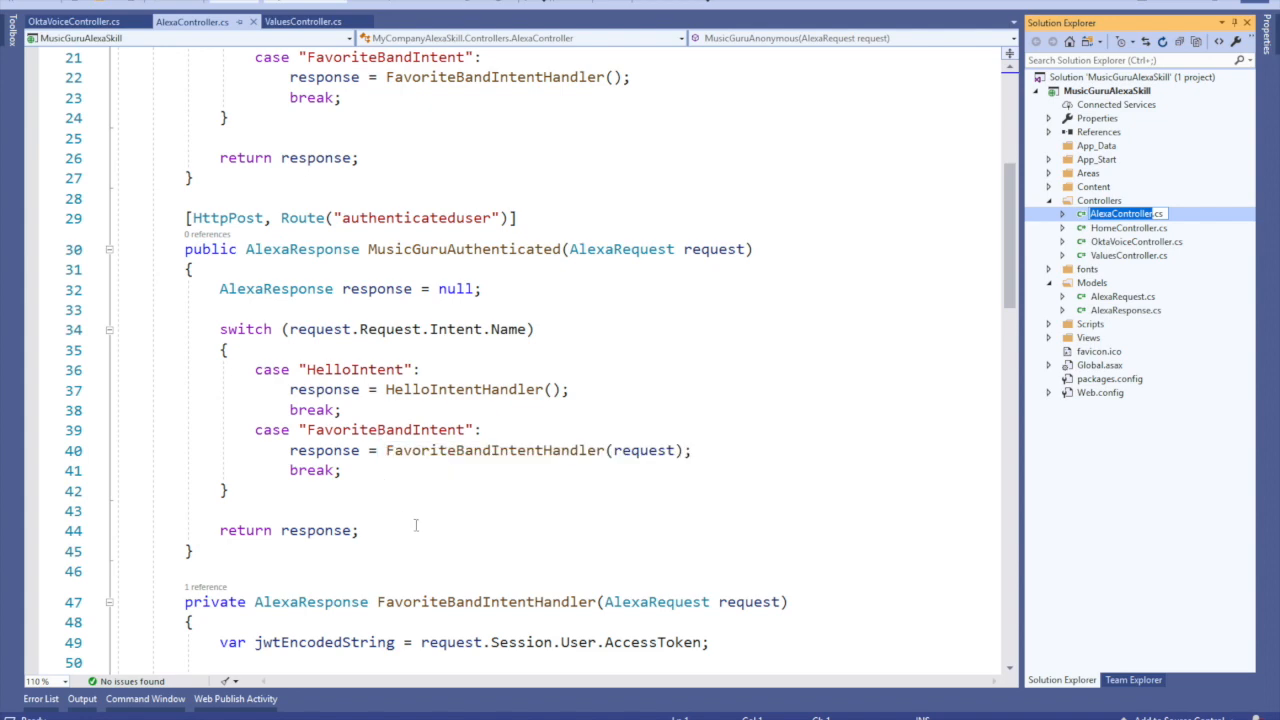
scroll("down", 3)
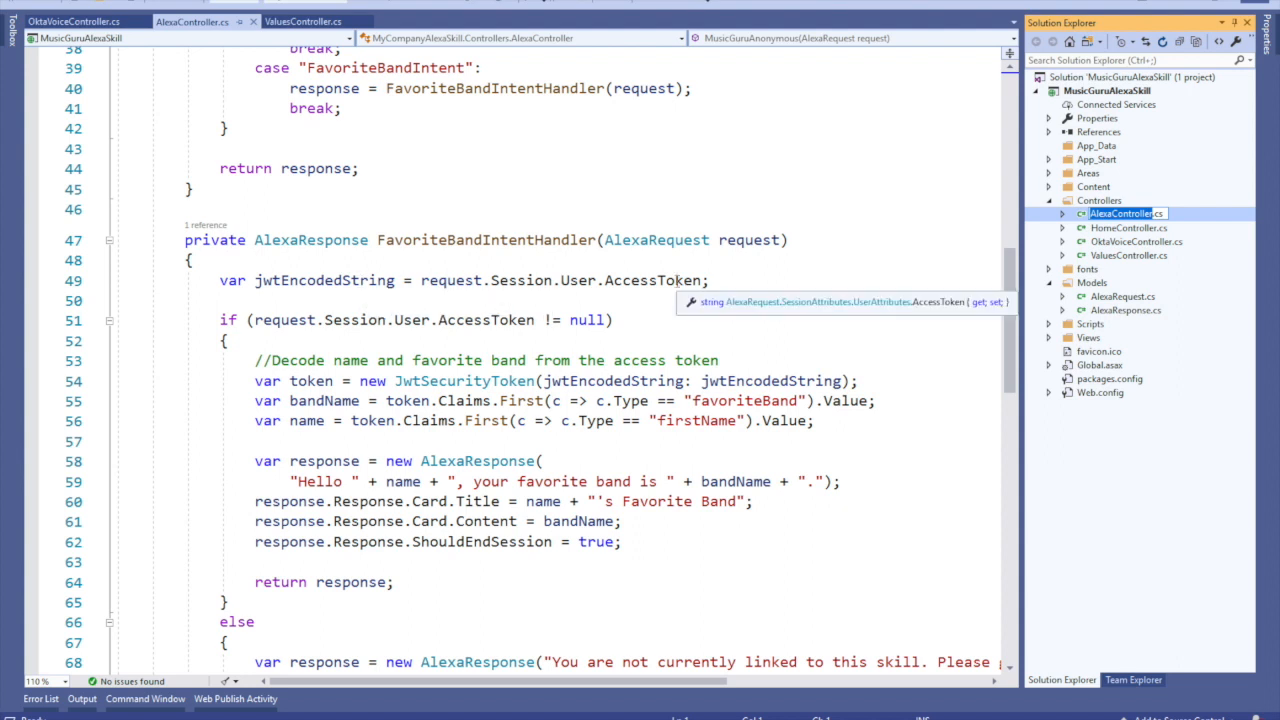
mouse_move(680, 280)
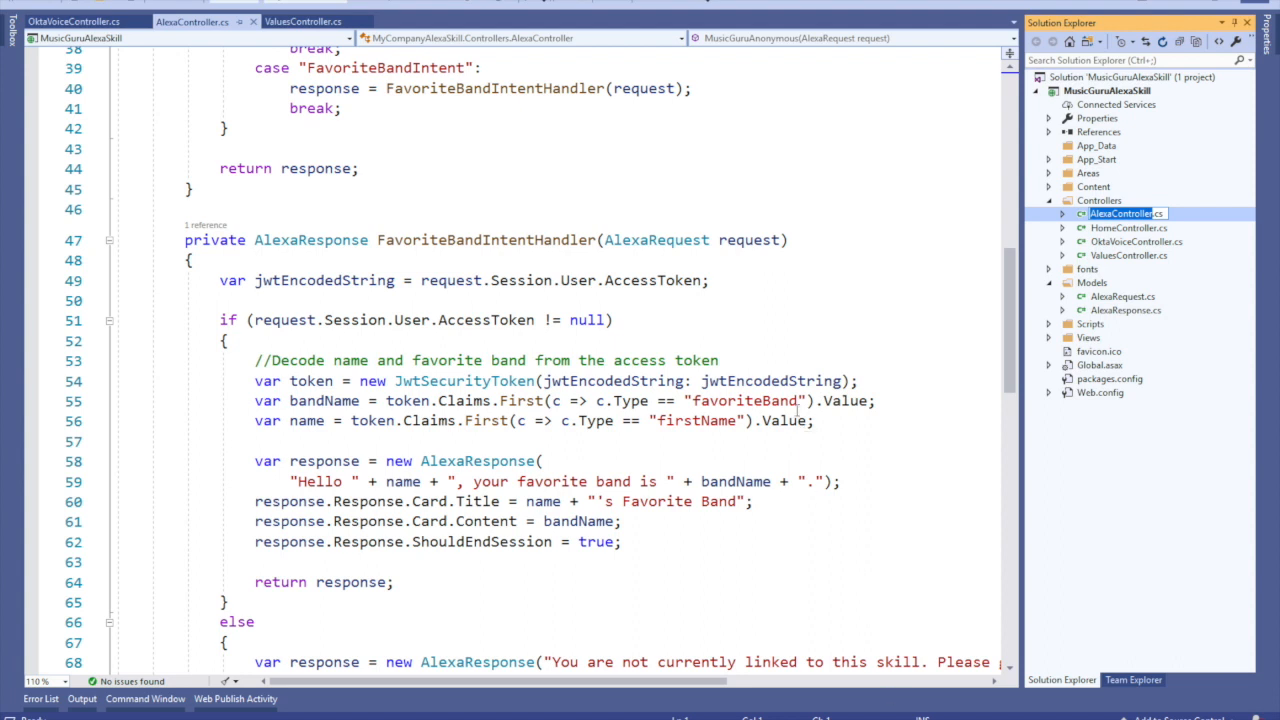
mouse_move(764, 420)
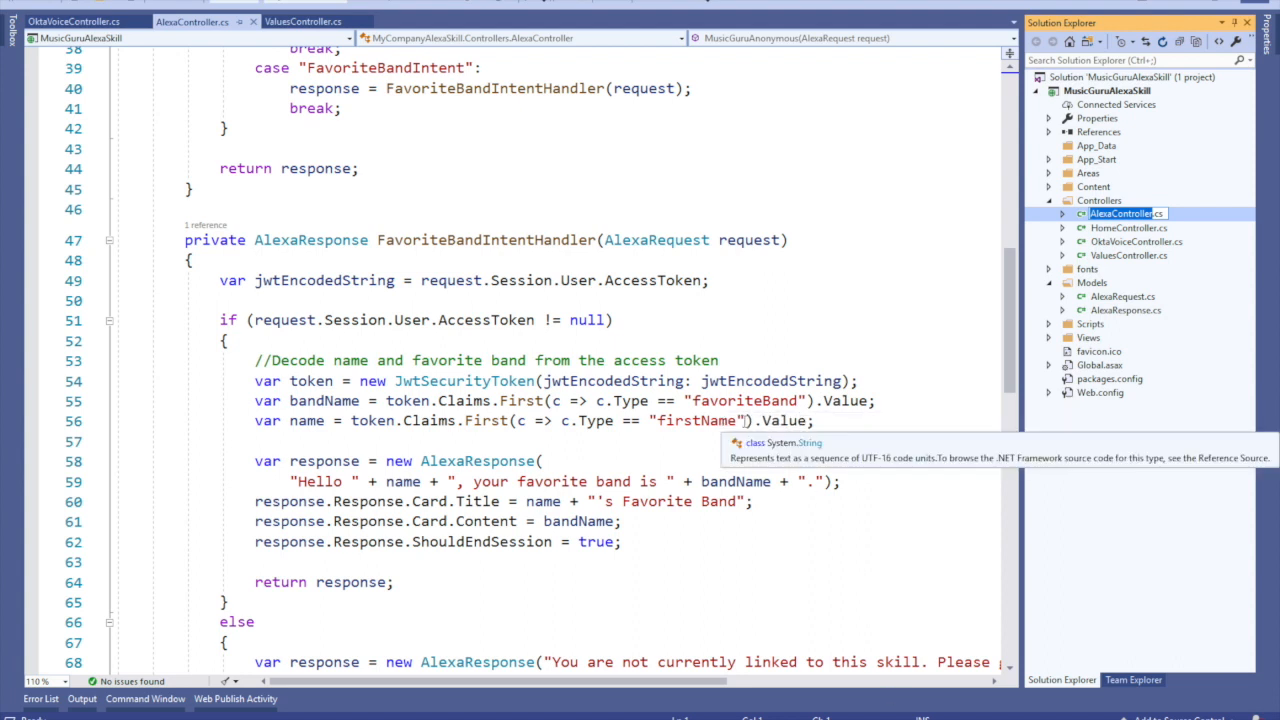
mouse_move(810, 532)
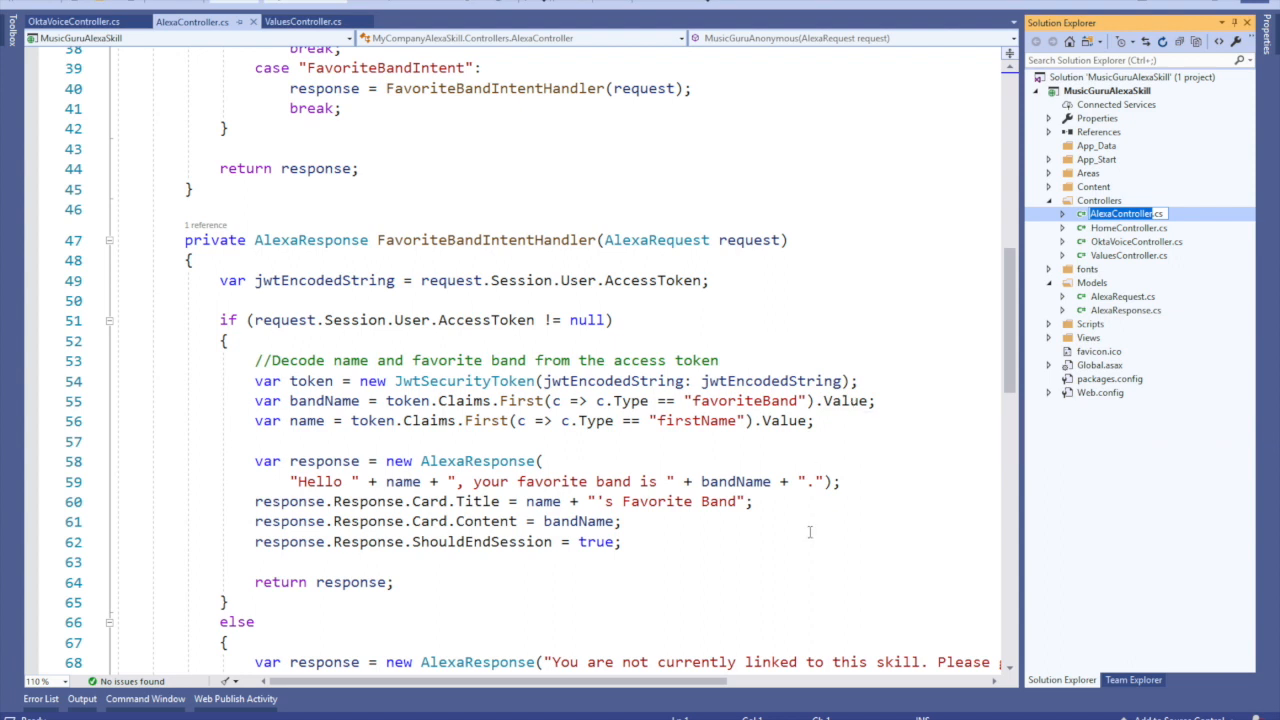
mouse_move(682, 570)
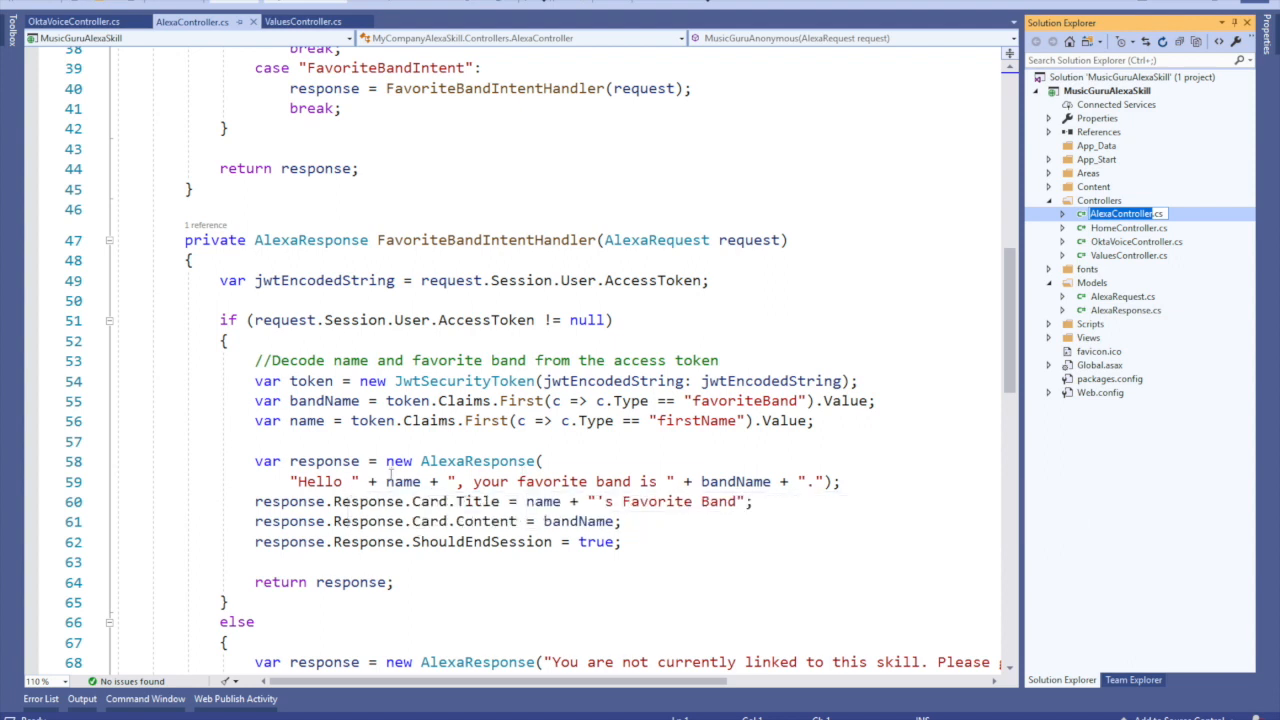
mouse_move(736, 480)
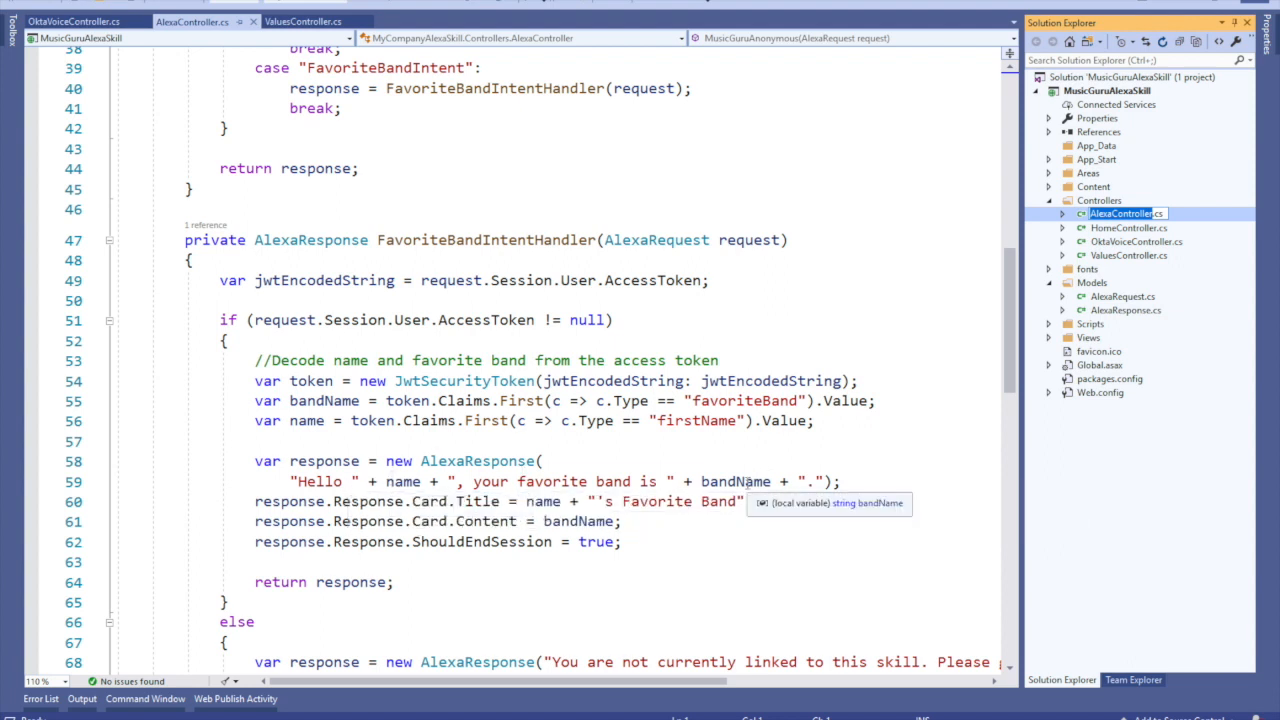
mouse_move(692, 540)
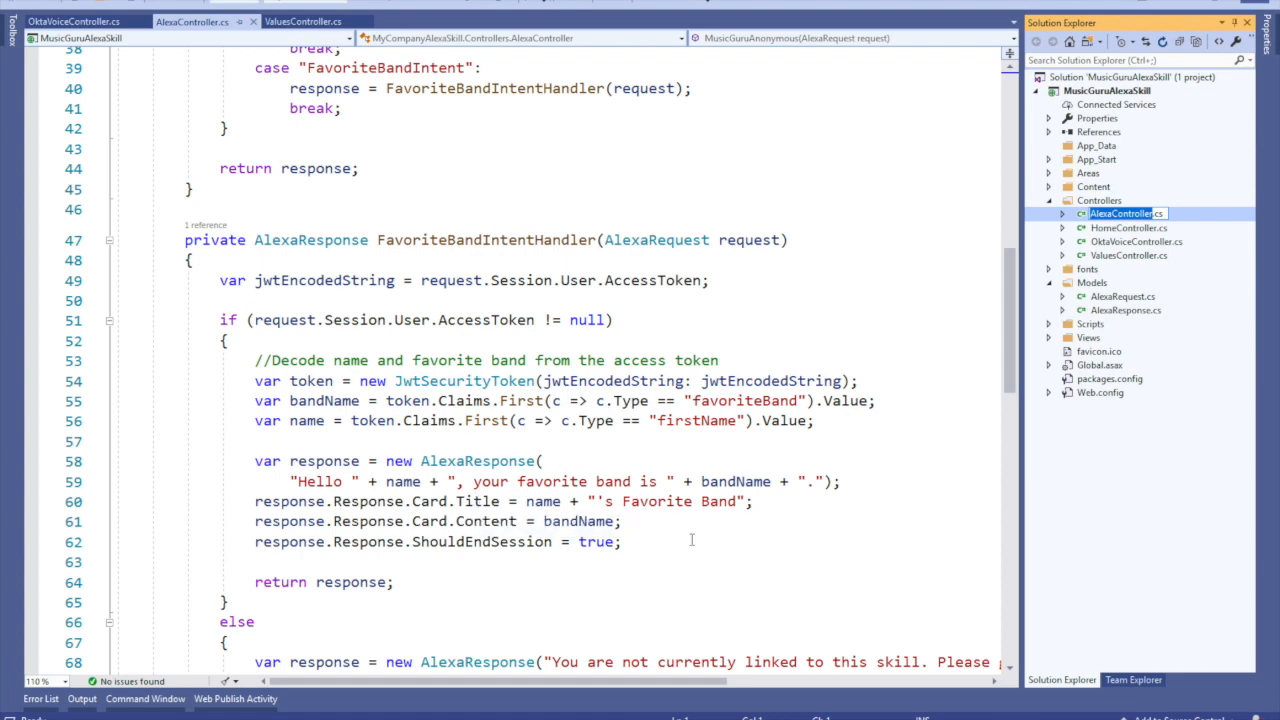
mouse_move(804, 552)
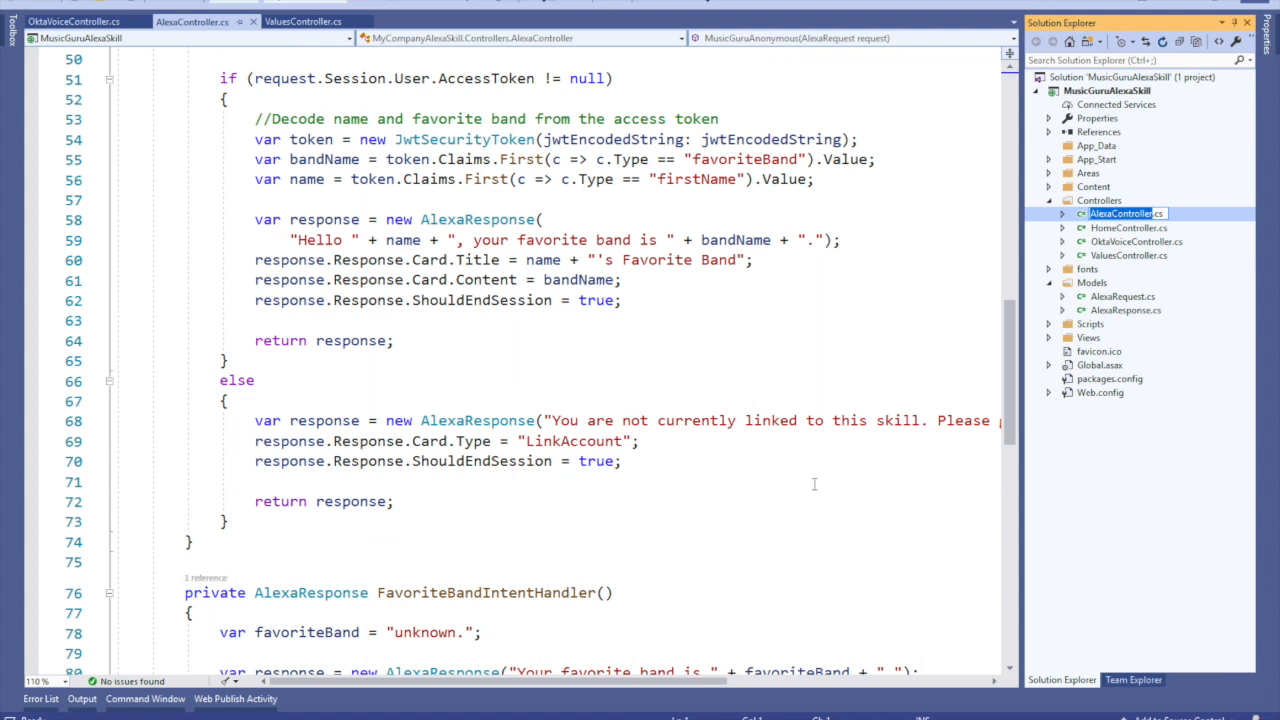
mouse_move(664, 140)
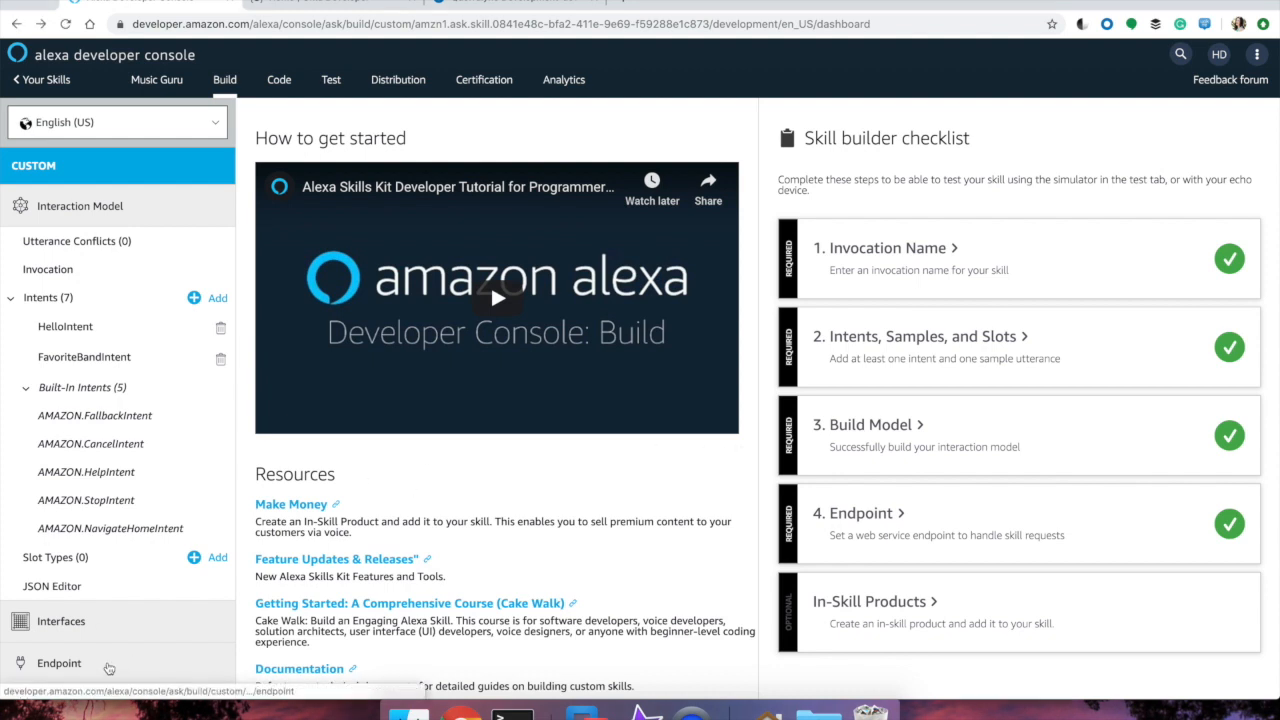
View the Endpoint settings with the HTTPS default URL ending /api/alexa/authenticateduser.
left_click(58, 664)
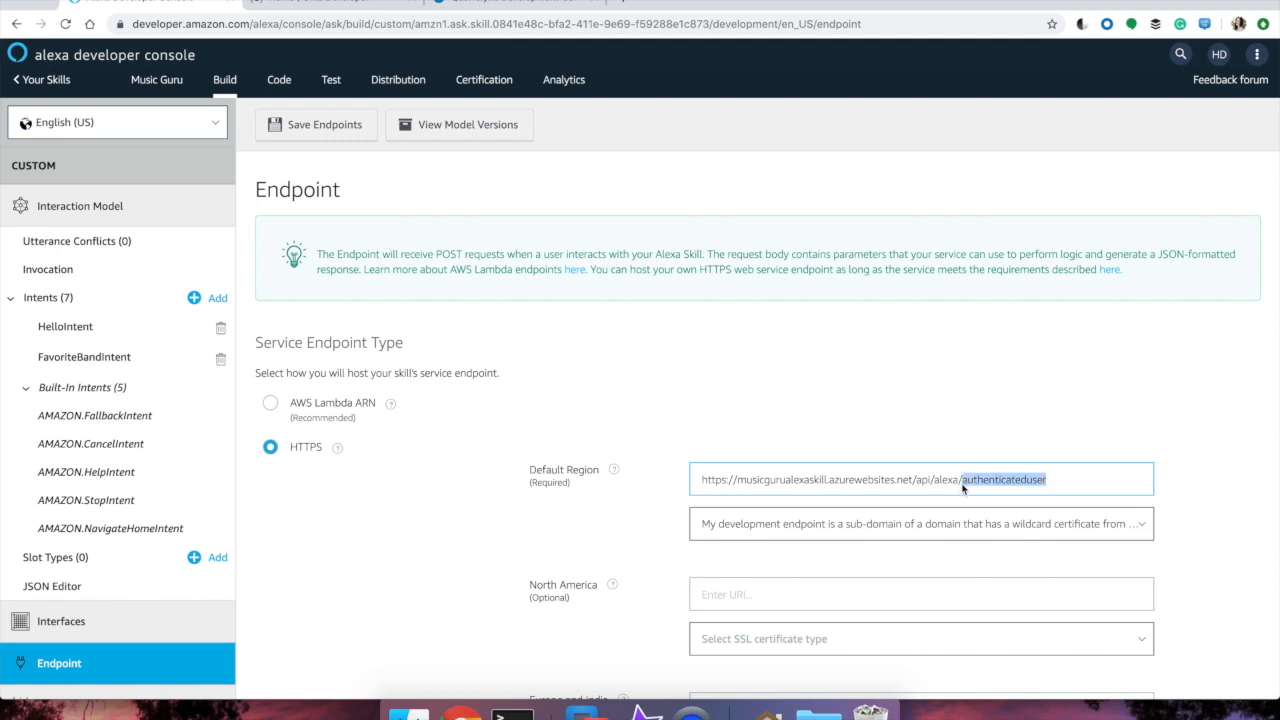
mouse_move(944, 534)
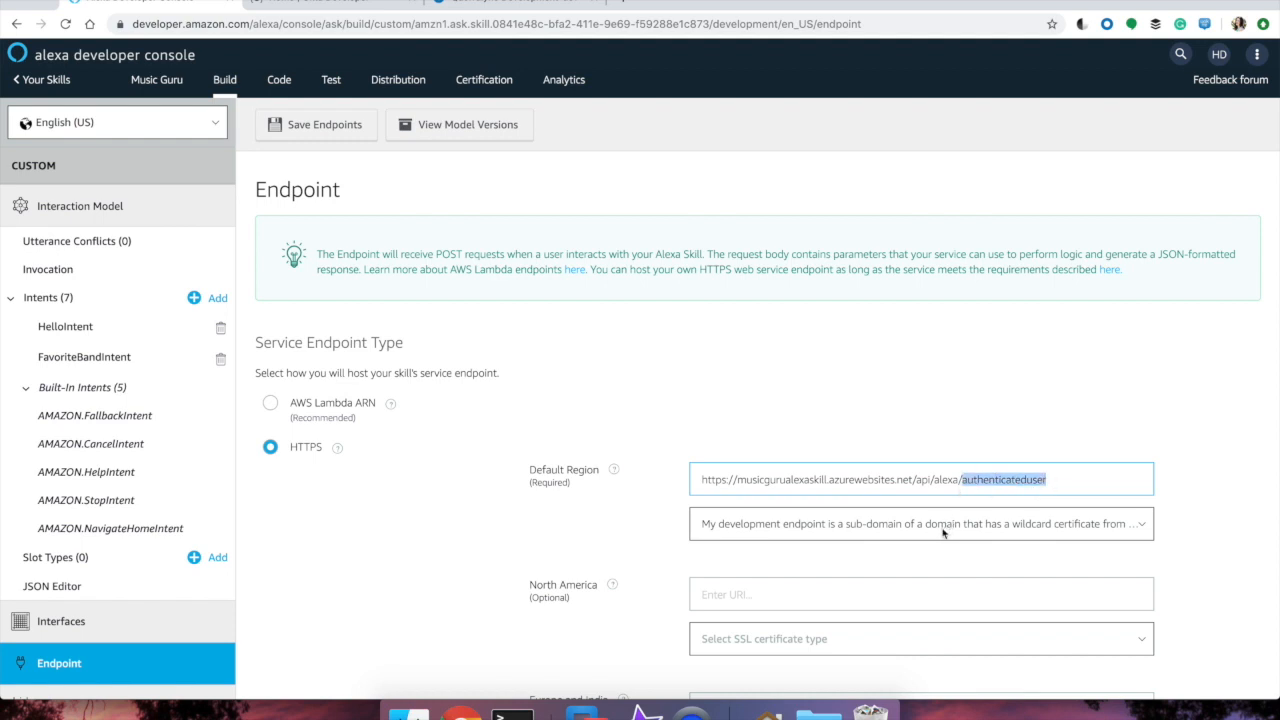
mouse_move(404, 440)
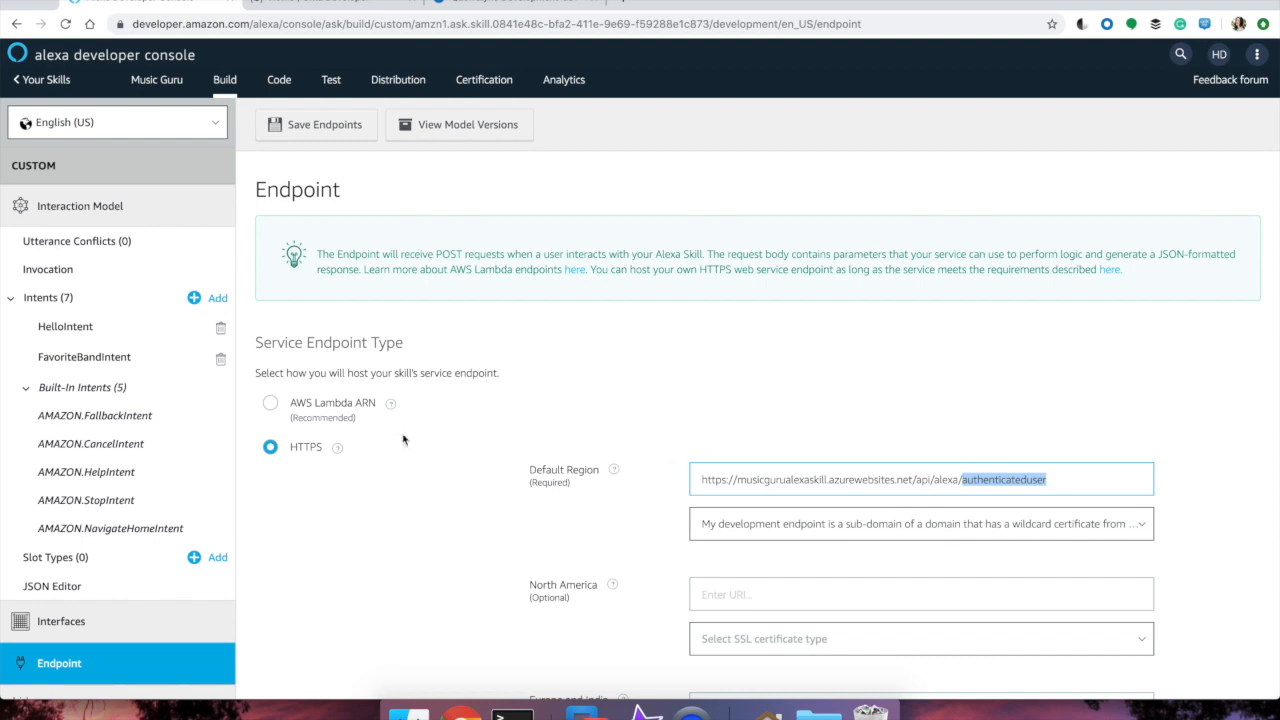
mouse_move(84, 356)
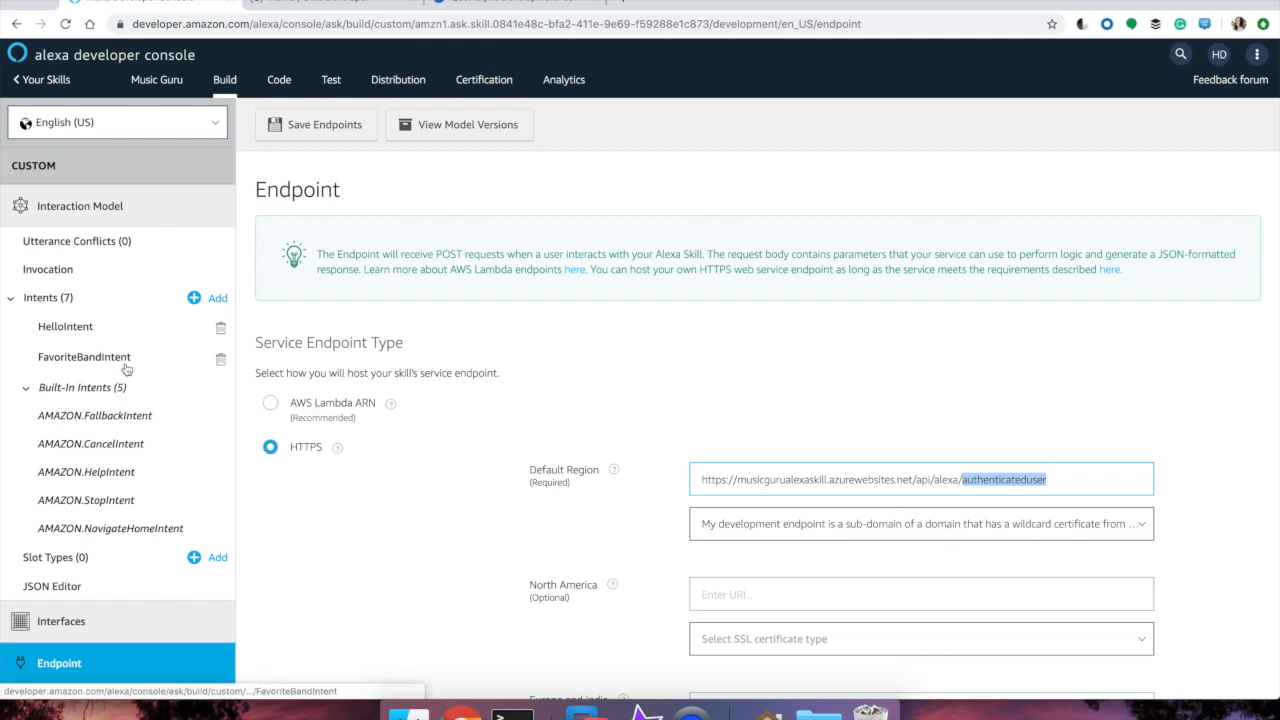
Review FavoriteBandIntent's four sample utterances like "what is my favorite band" and its empty slot list.
left_click(84, 356)
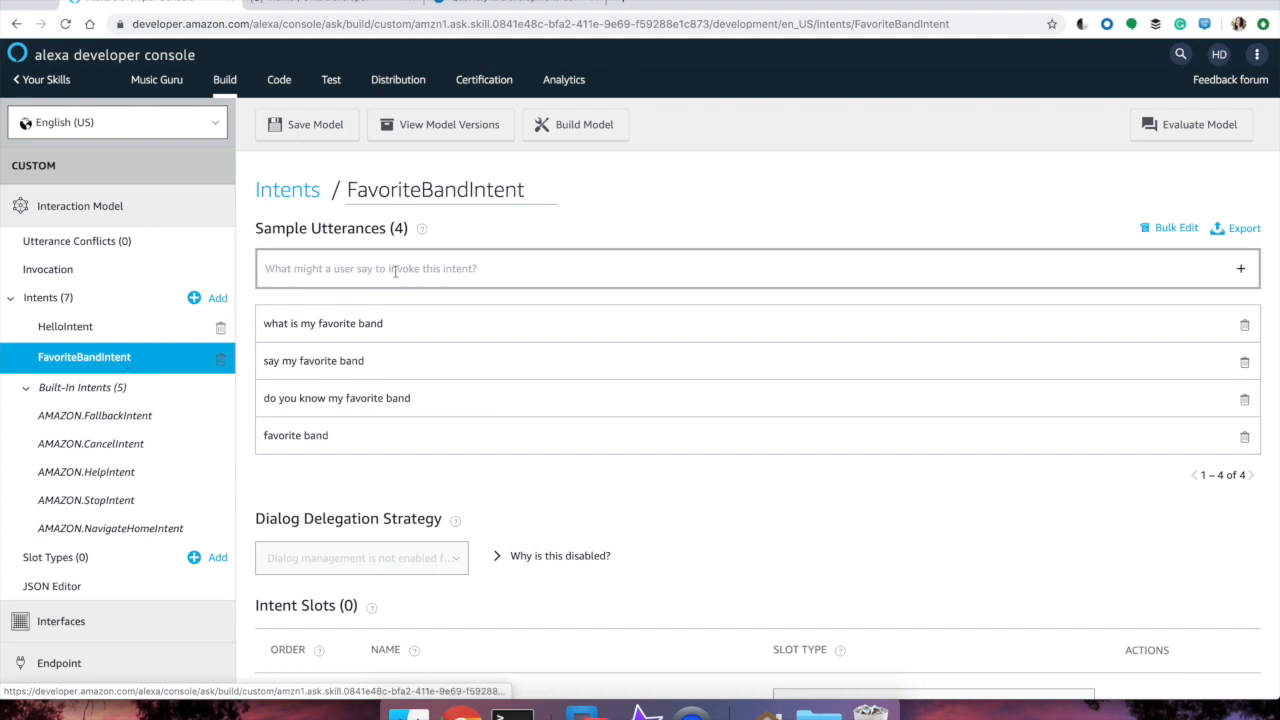
mouse_move(564, 458)
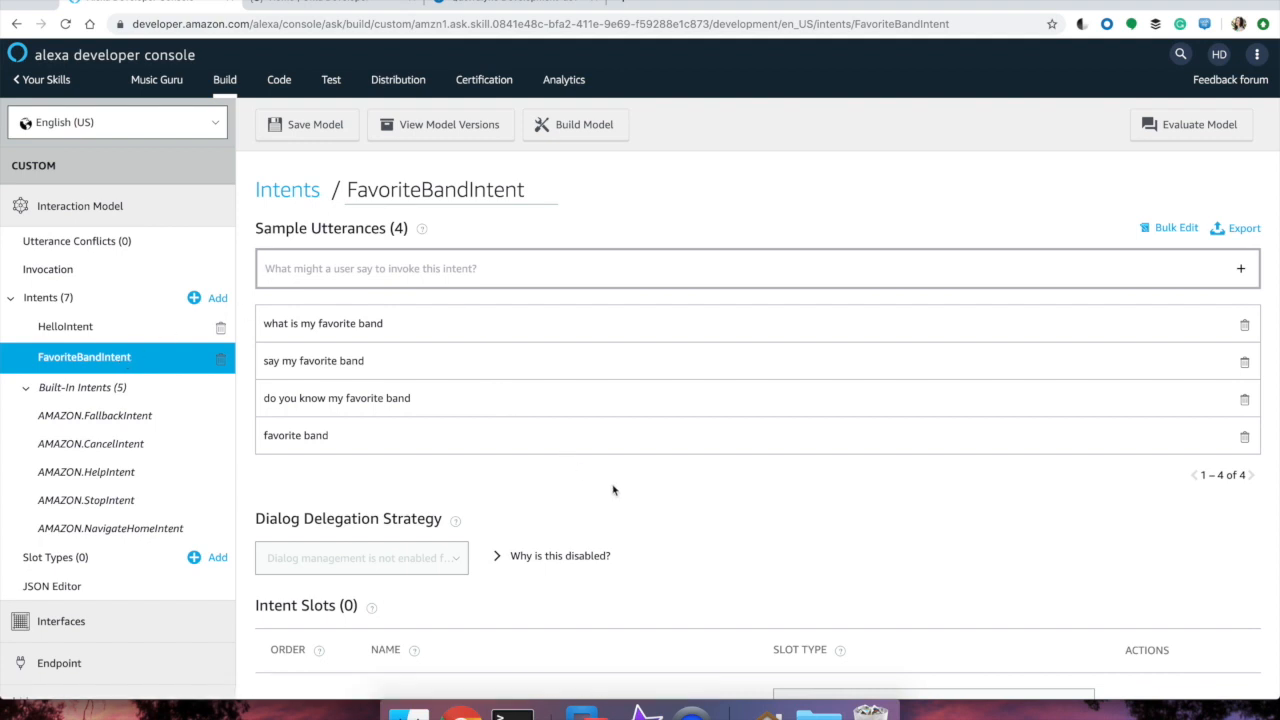
scroll("down", 3)
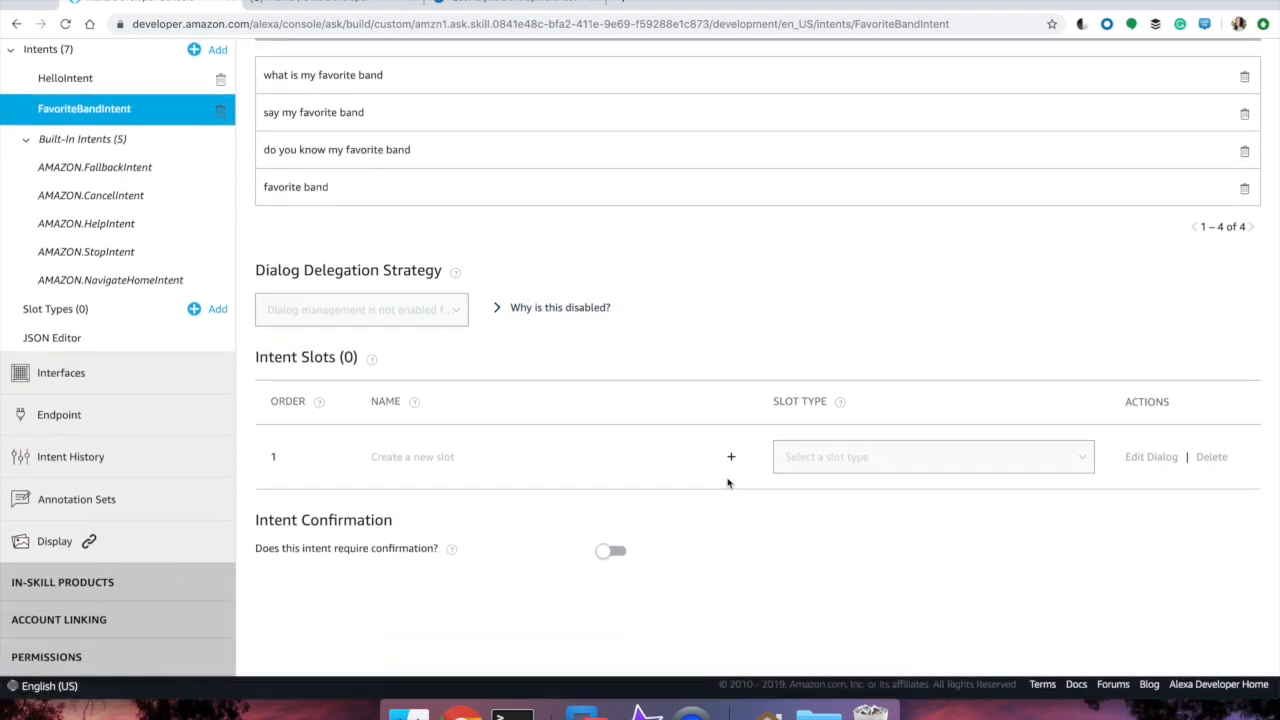
scroll("up", 3)
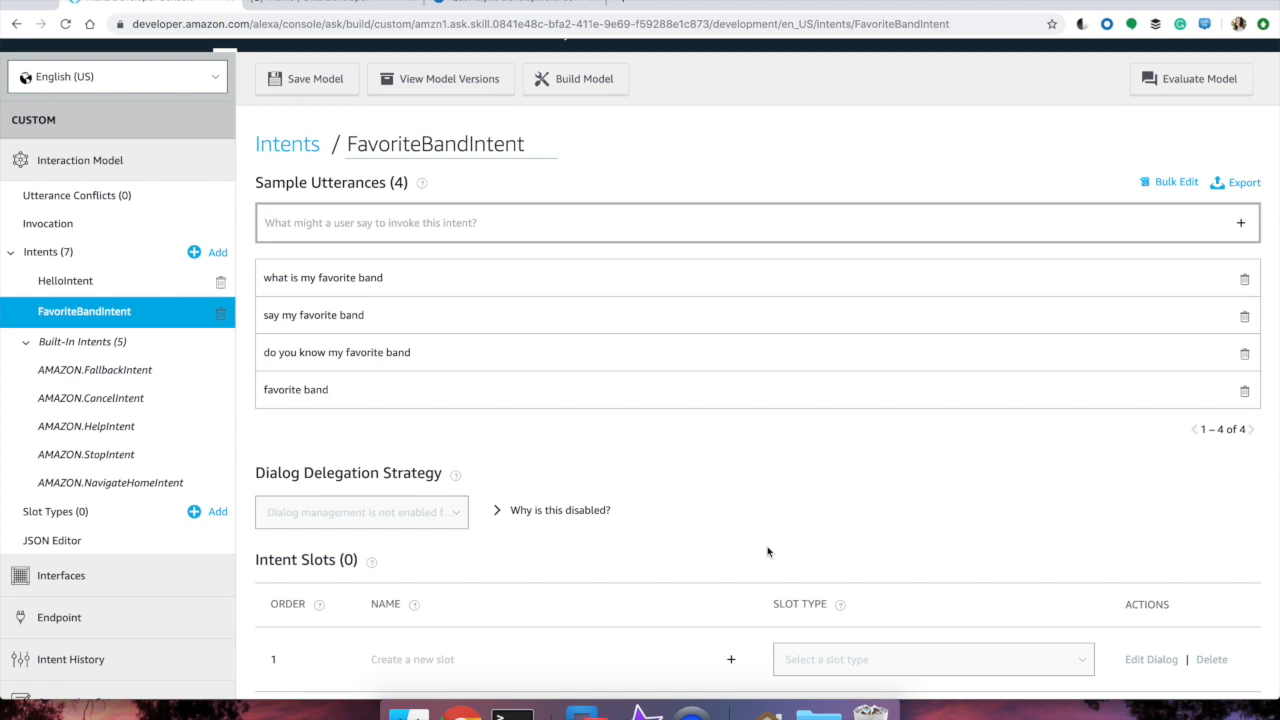
scroll("down", 3)
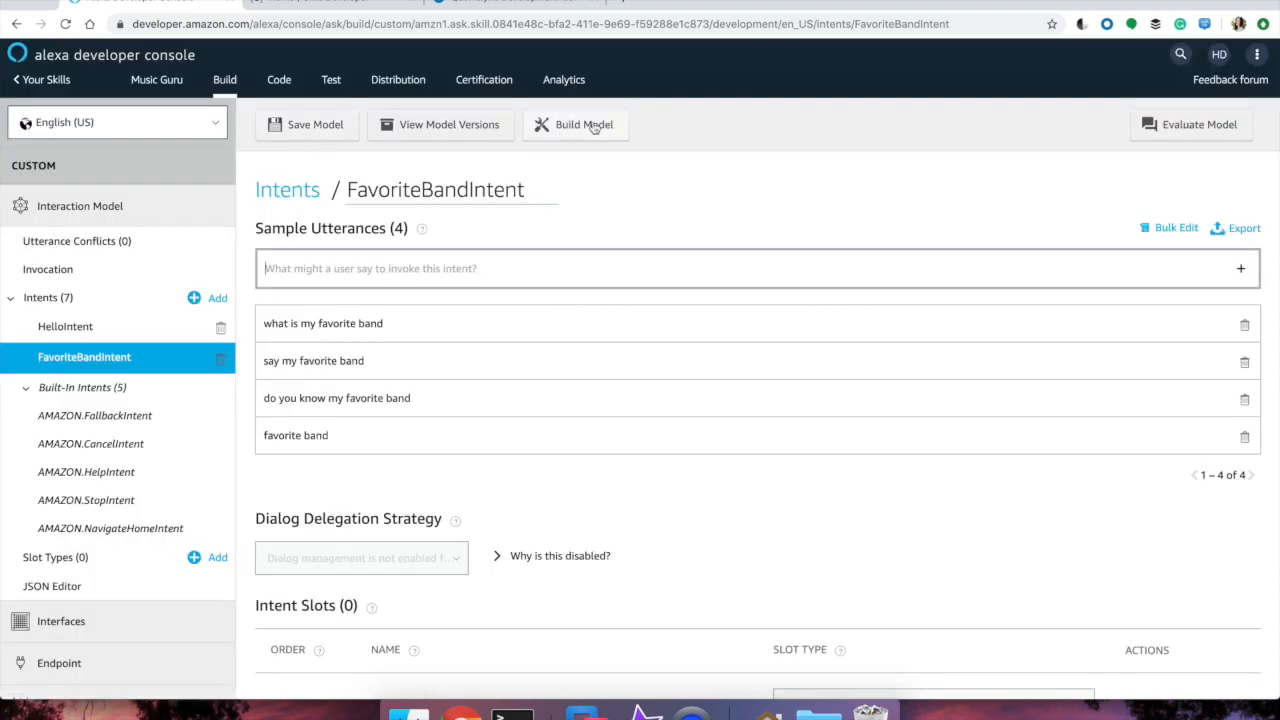
Ask "ask music guru what is my favorite band" in the Alexa Simulator and receive the not-linked reply.
left_click(330, 80)
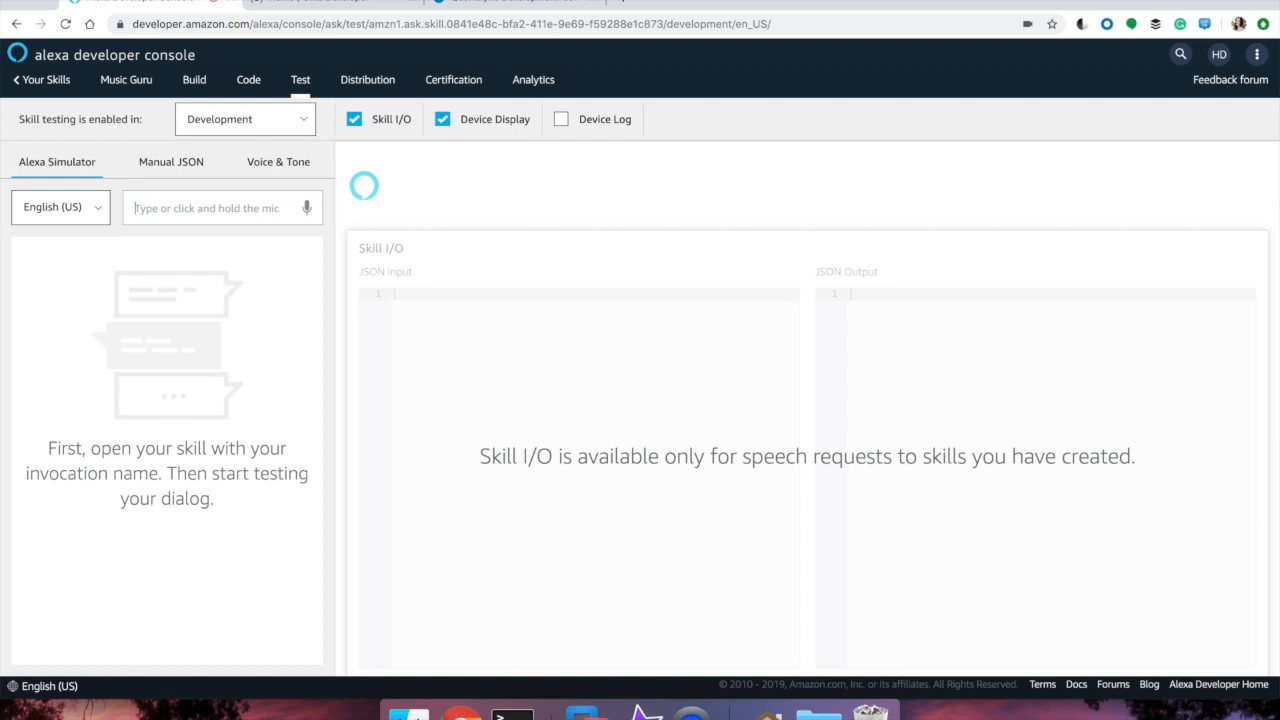
type("guru what is my favorite band")
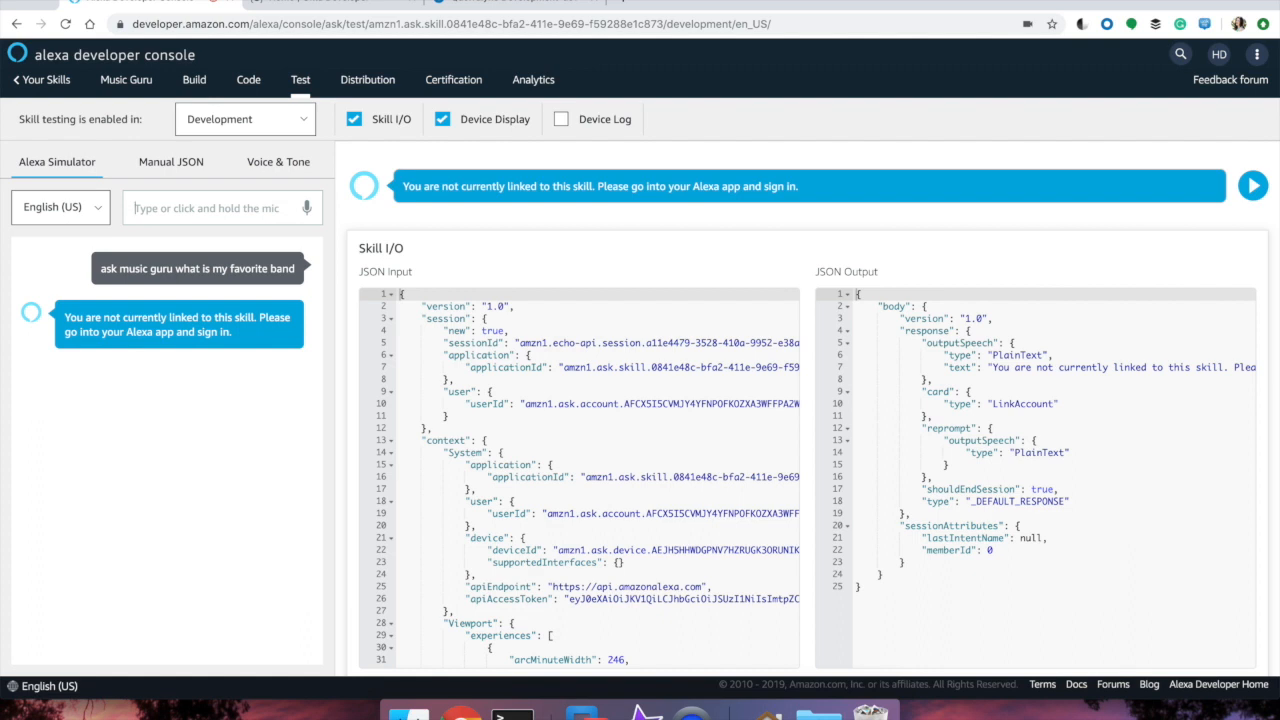
mouse_move(368, 80)
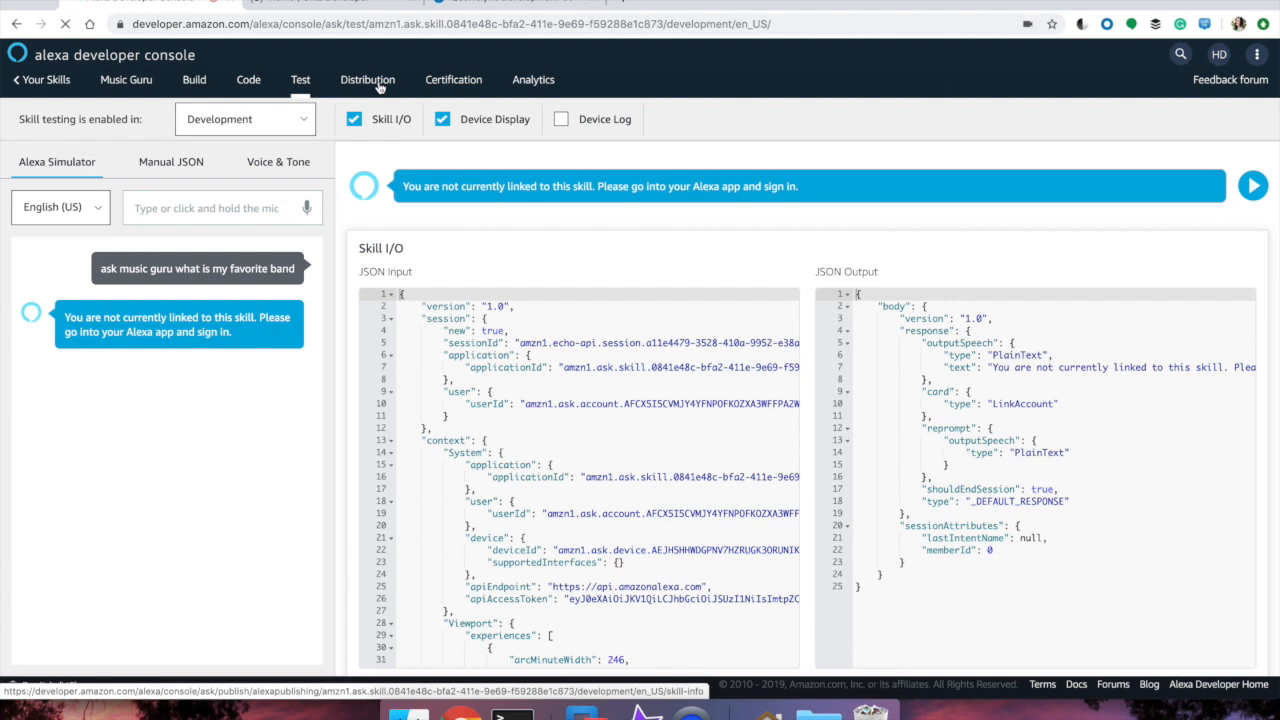
Review the Distribution store preview details and save and continue.
left_click(368, 80)
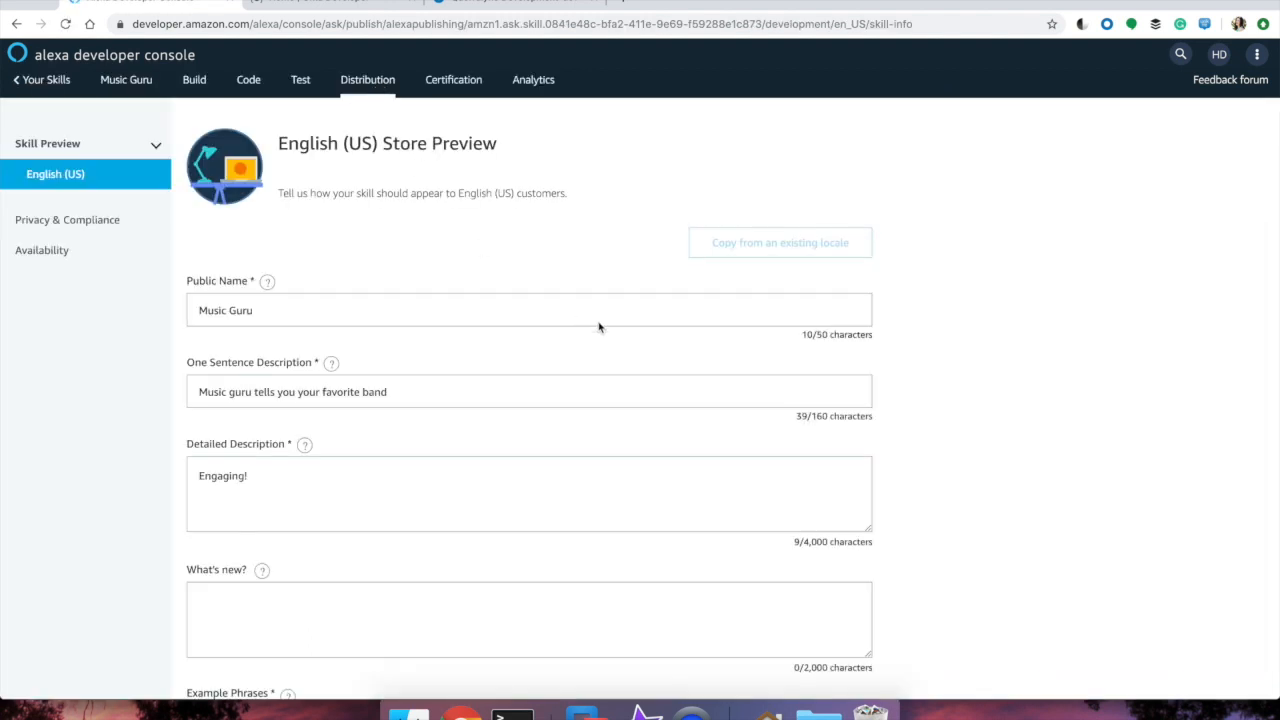
scroll("down", 3)
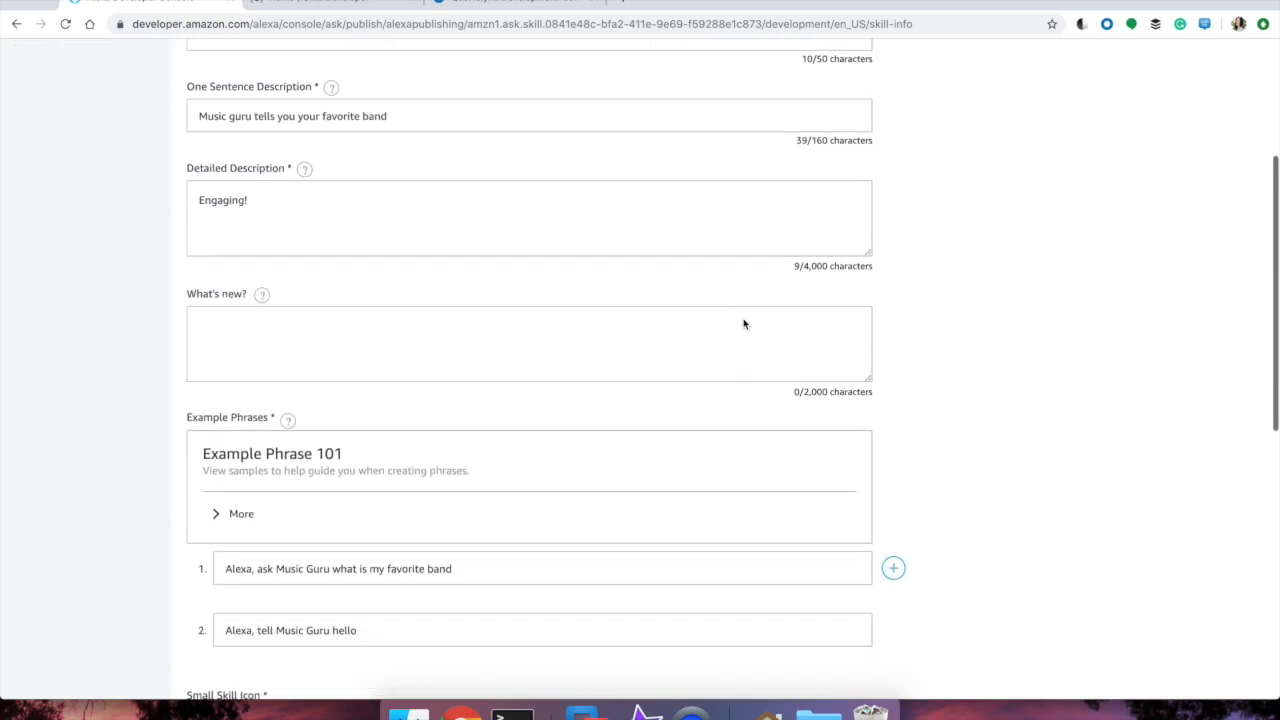
scroll("down", 3)
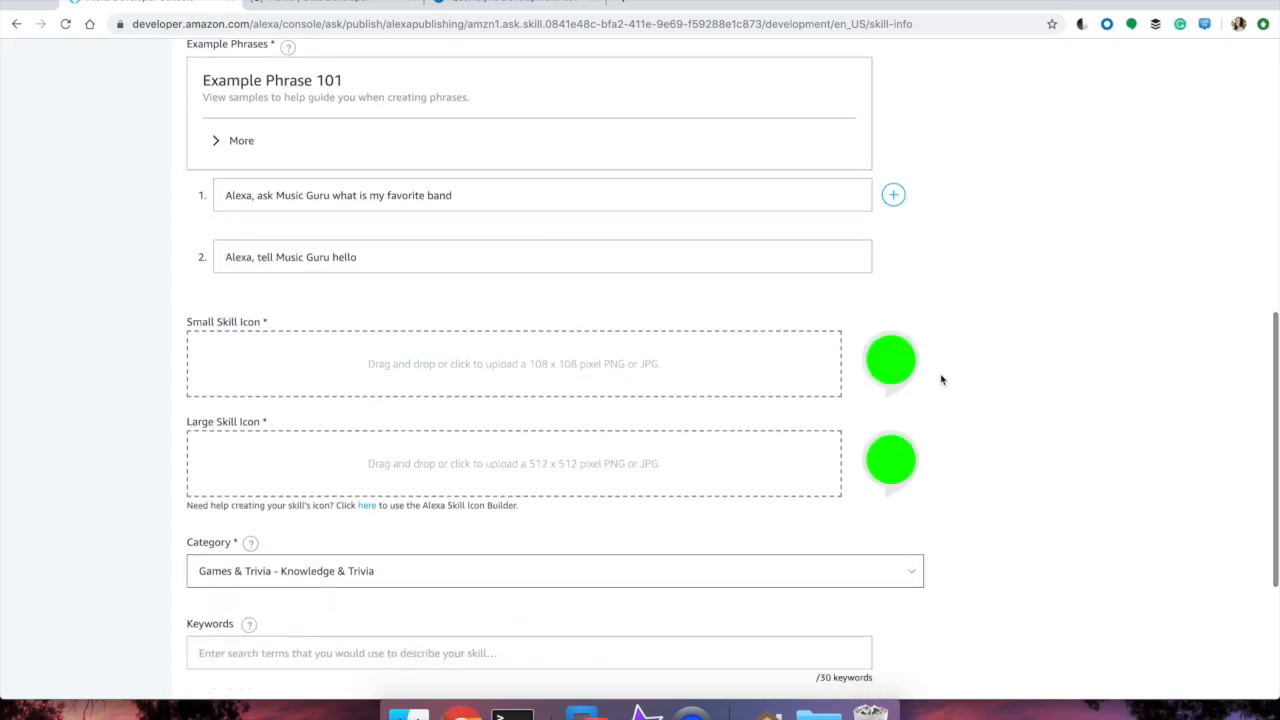
scroll("down", 3)
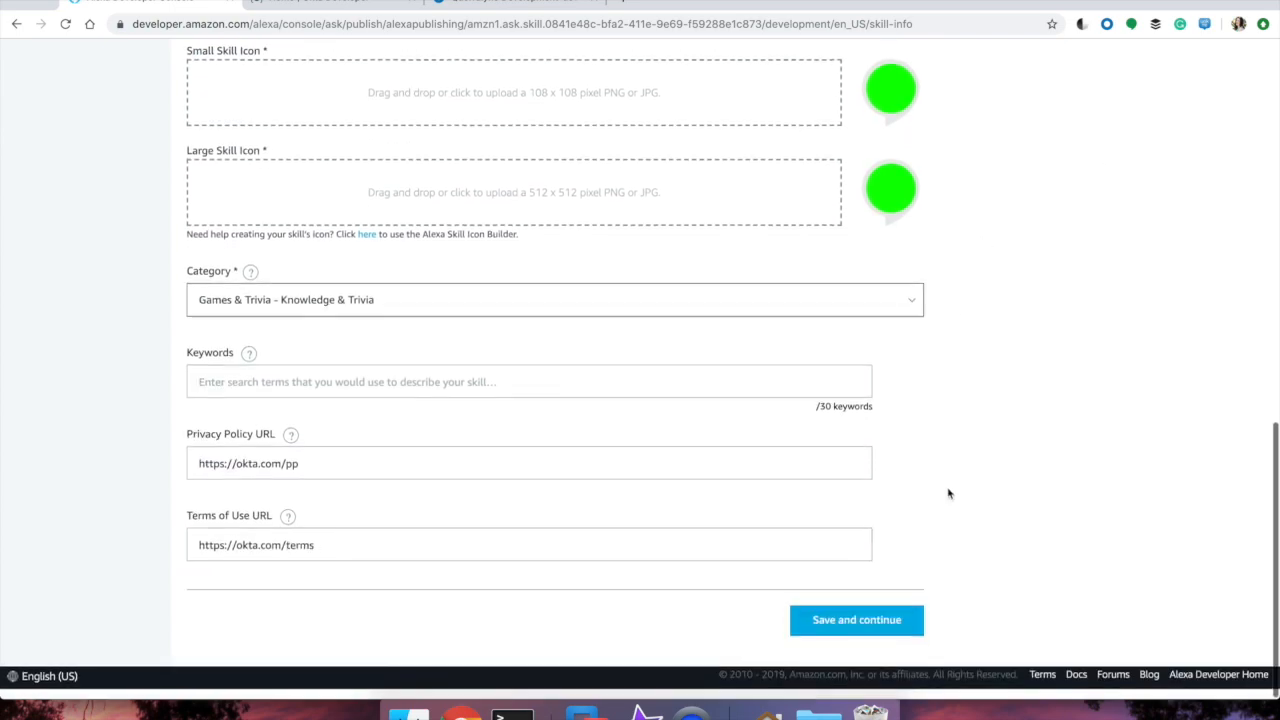
left_click(856, 620)
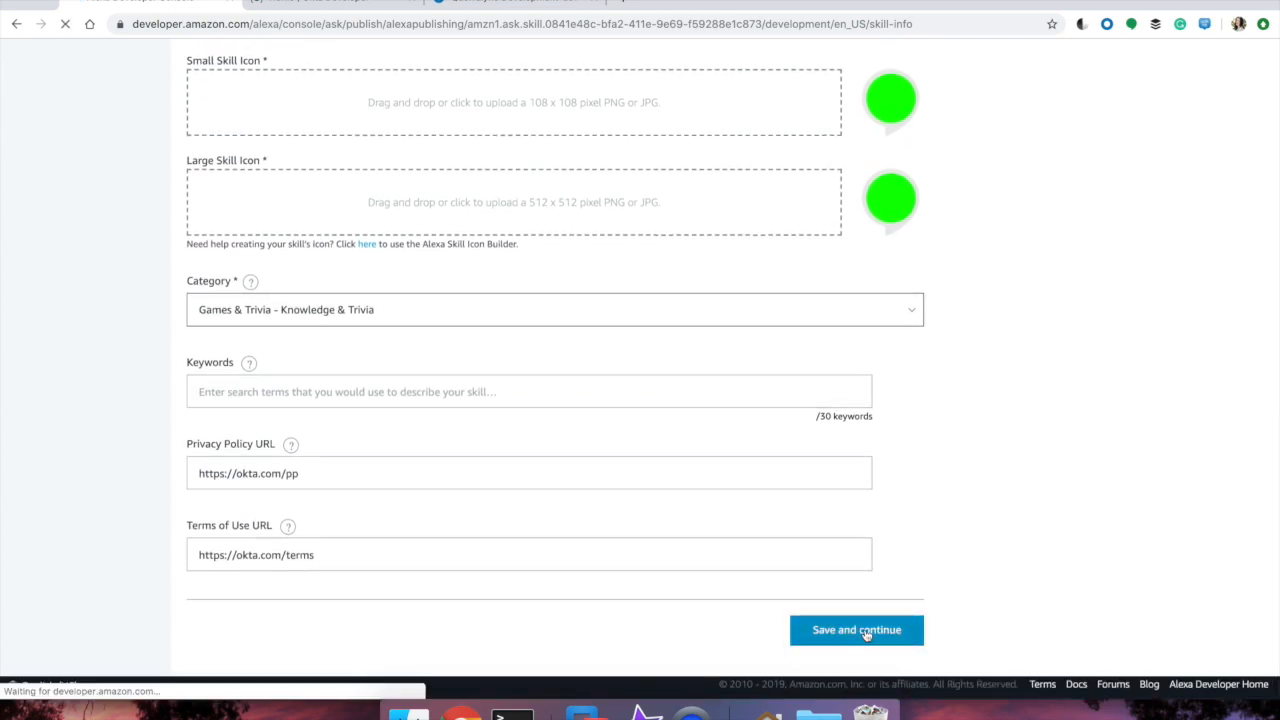
left_click(856, 630)
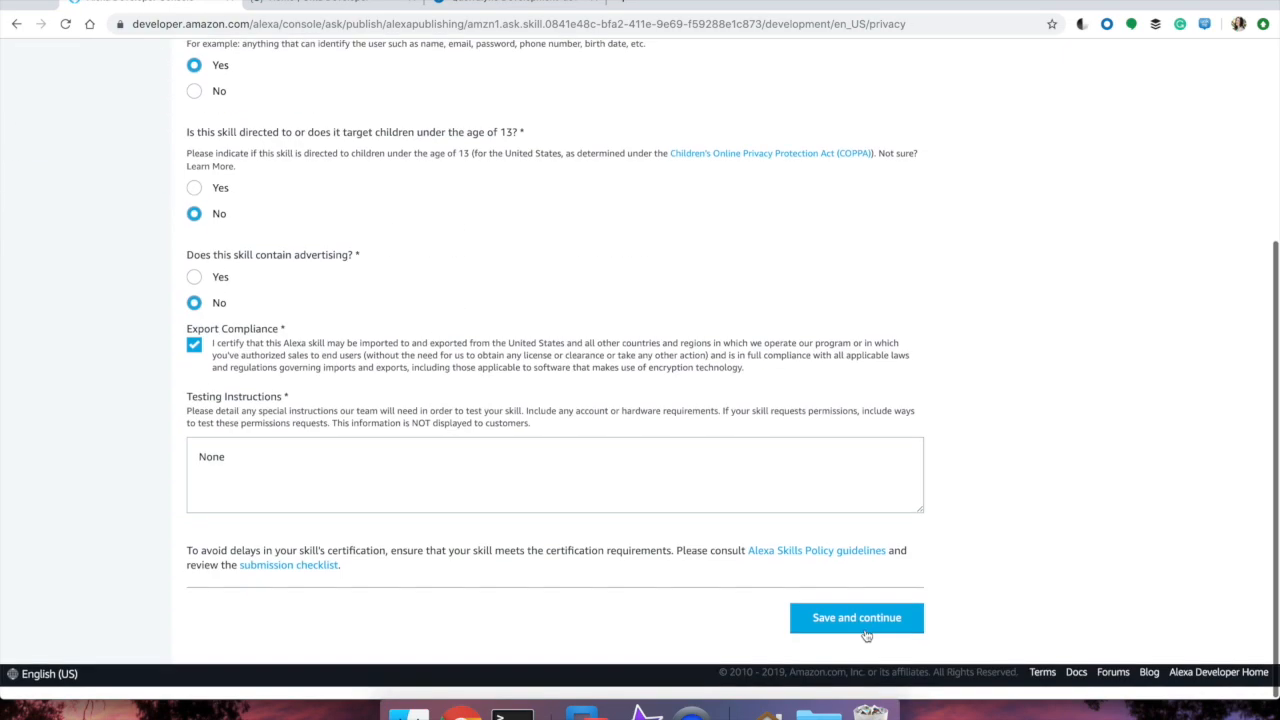
Save the Privacy & Compliance answers and continue to Availability showing the active beta test.
left_click(856, 616)
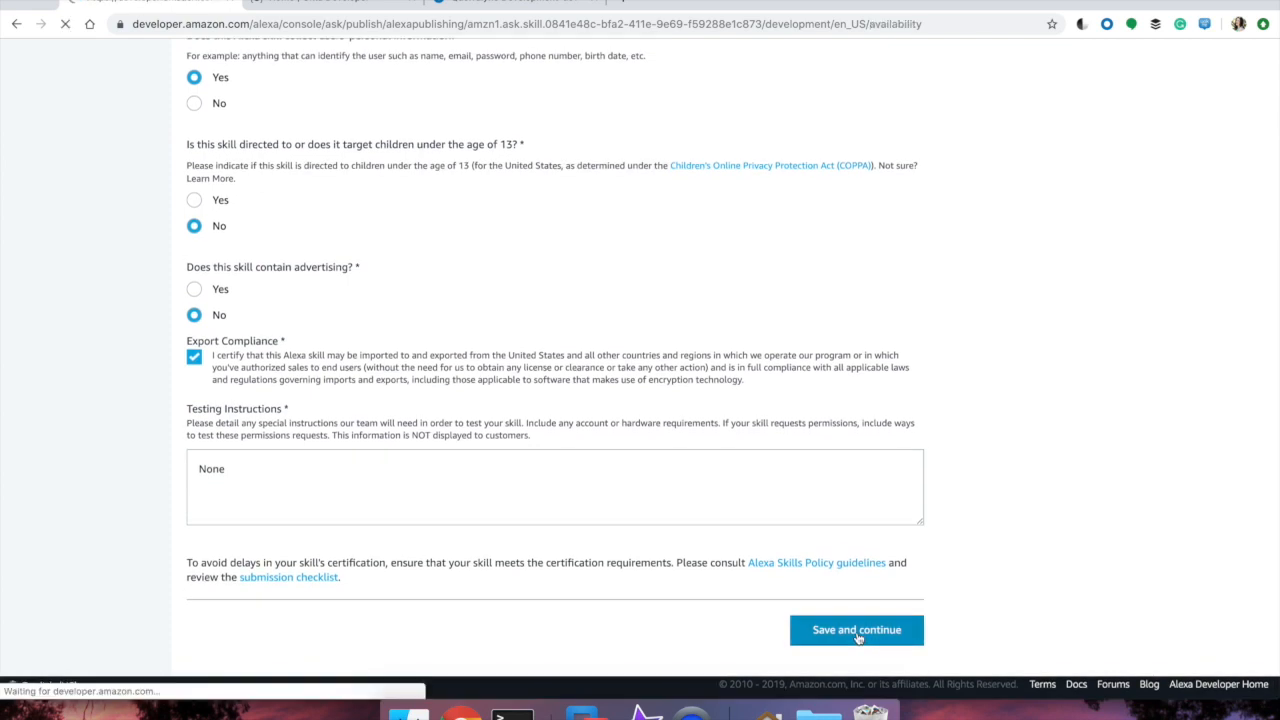
left_click(856, 630)
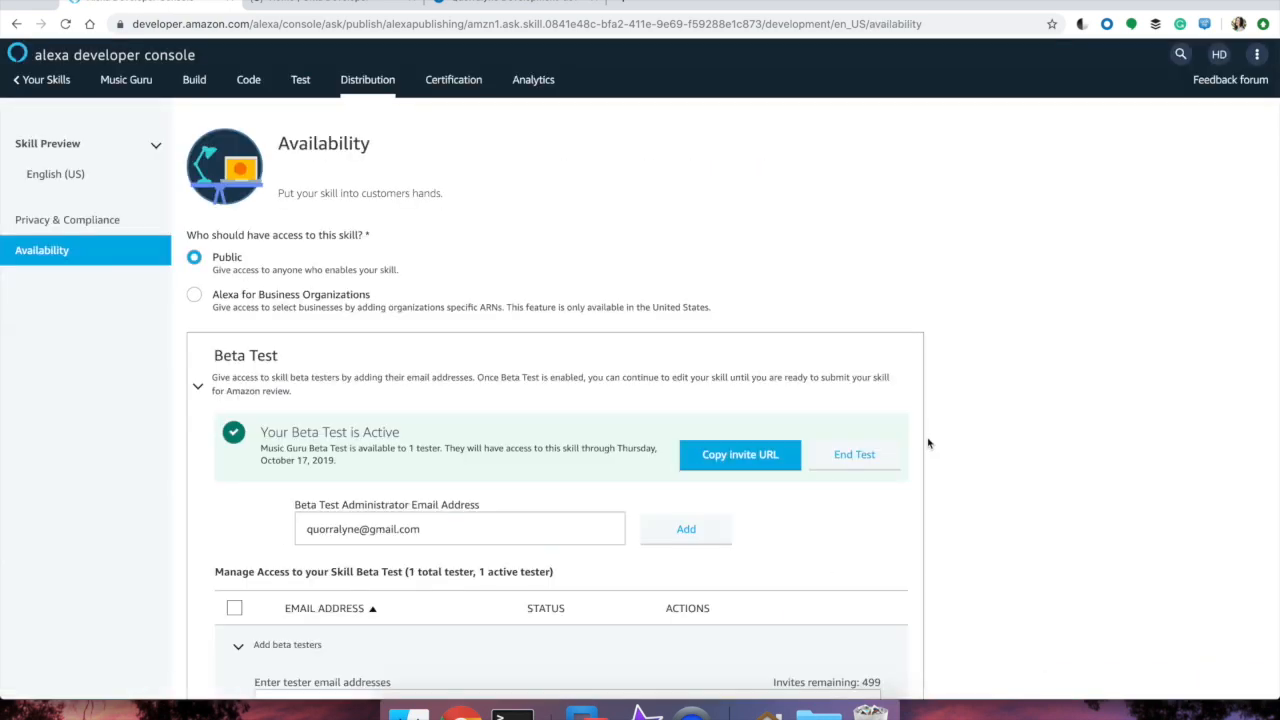
scroll("down", 3)
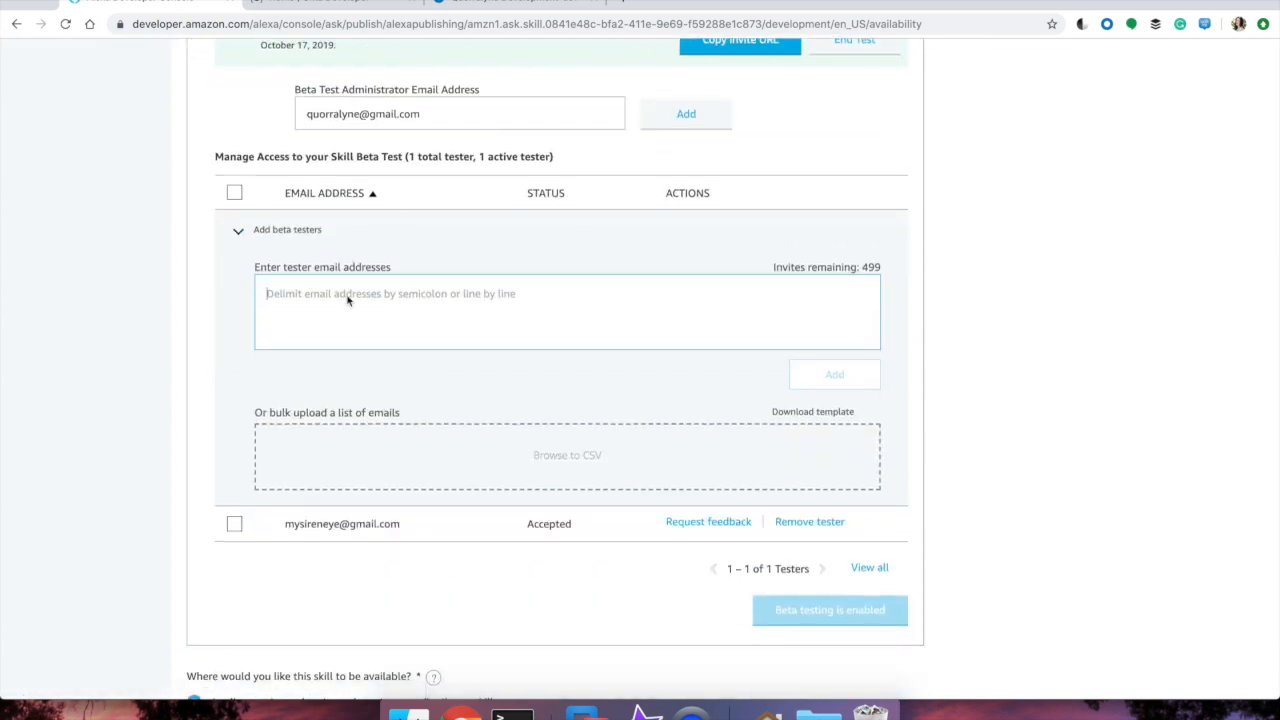
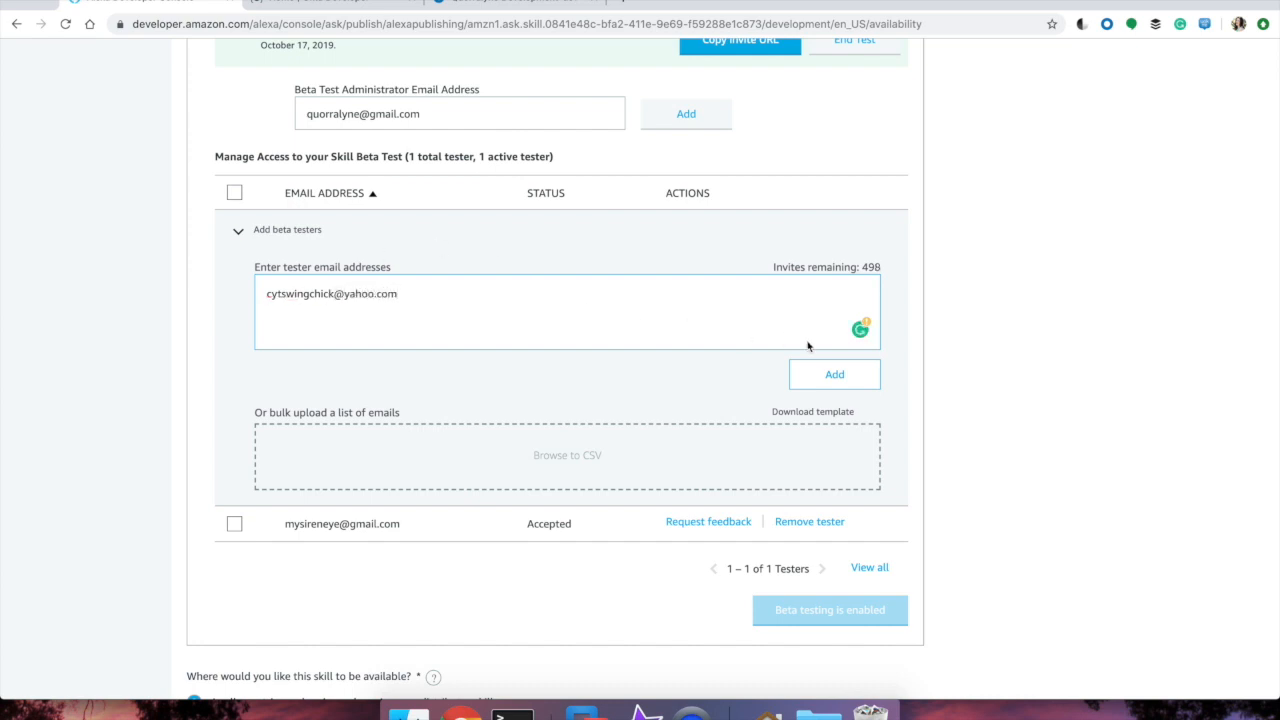
left_click(834, 374)
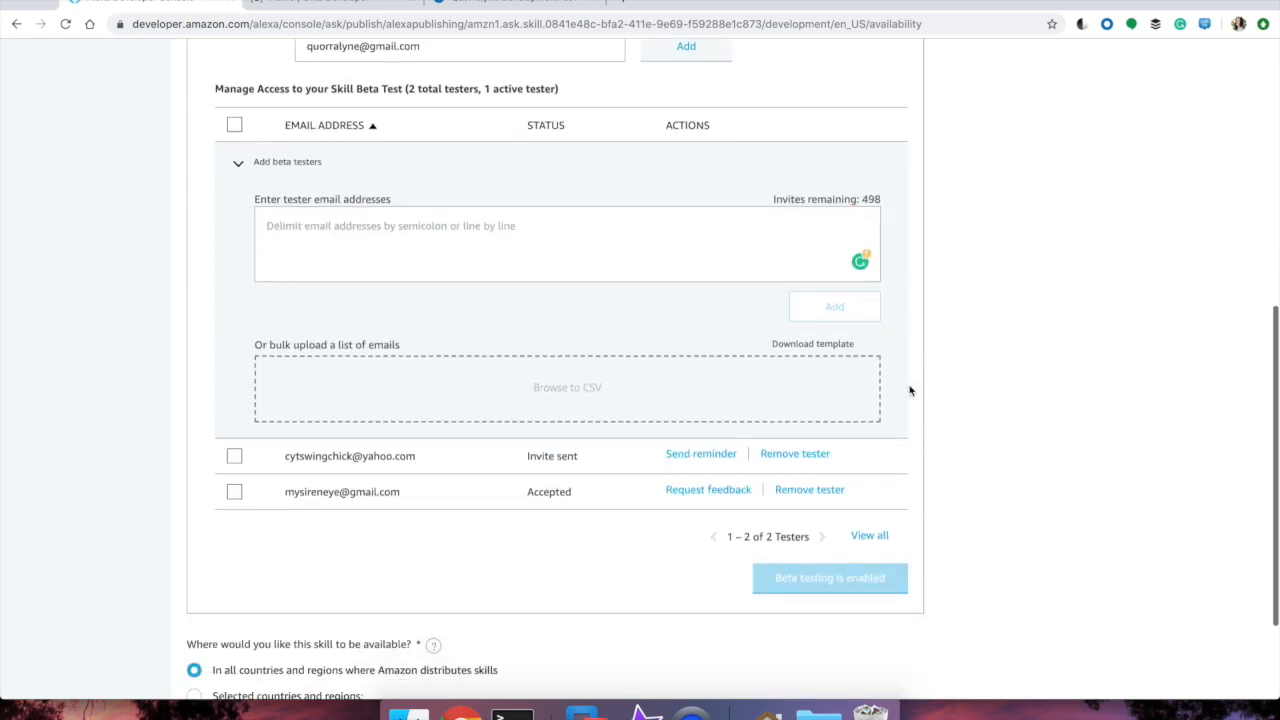
scroll("down", 3)
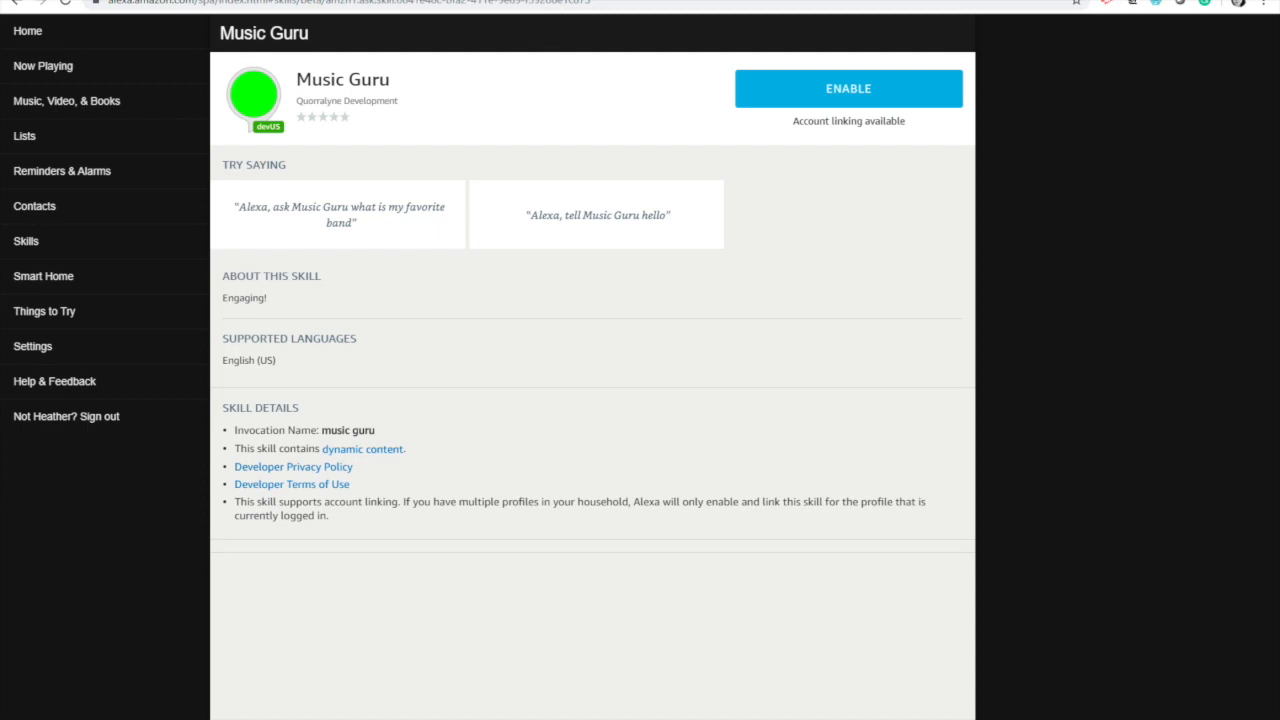
Enable Music Guru and start account linking from its settings, reaching the sign-in page.
left_click(848, 88)
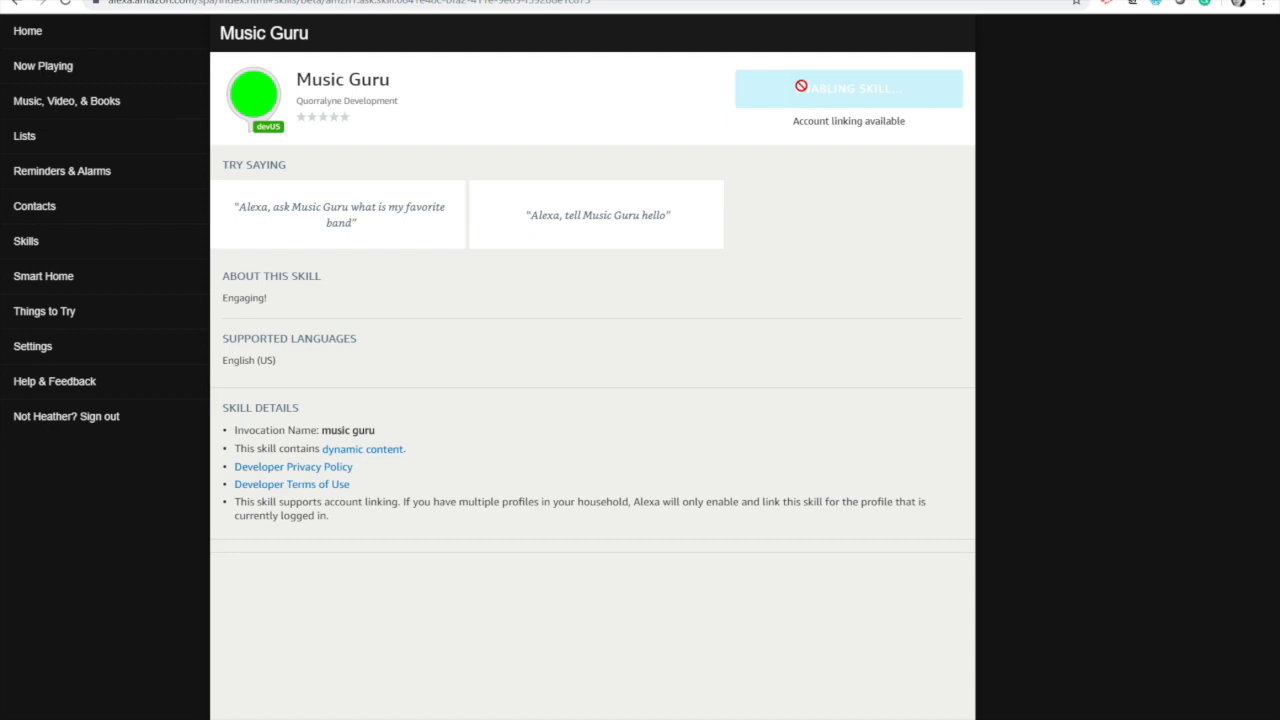
left_click(848, 88)
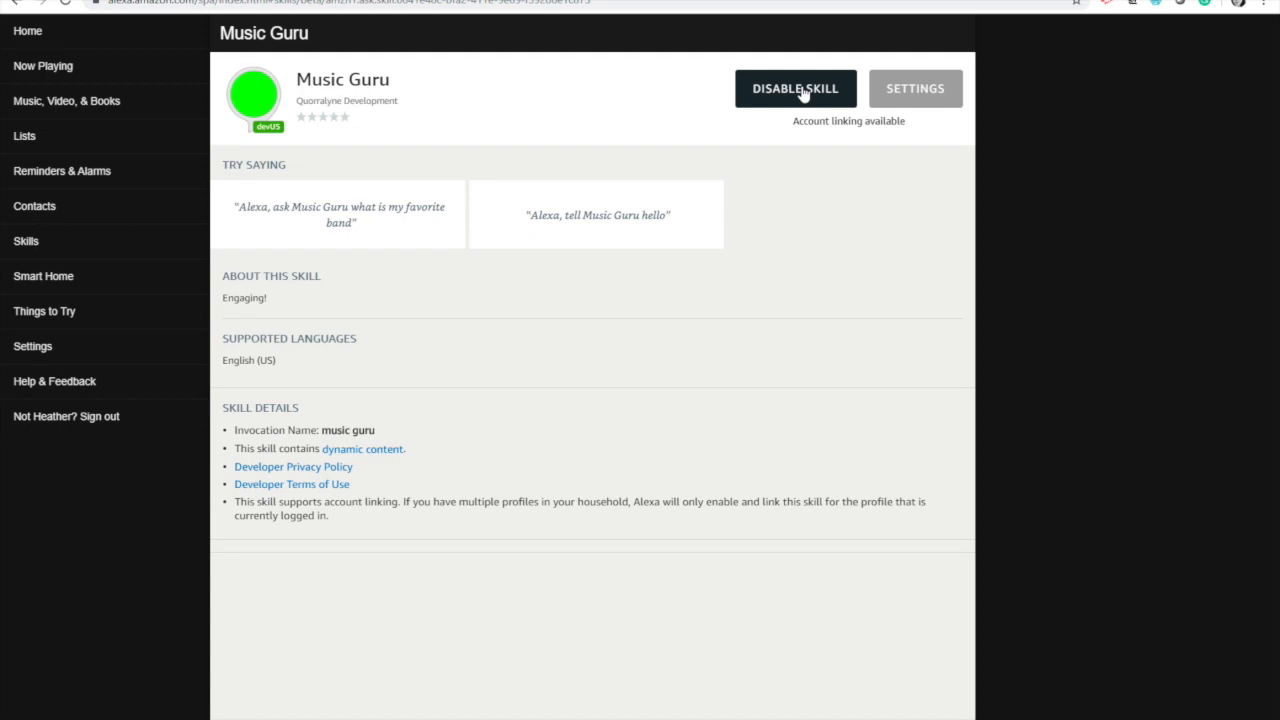
left_click(914, 88)
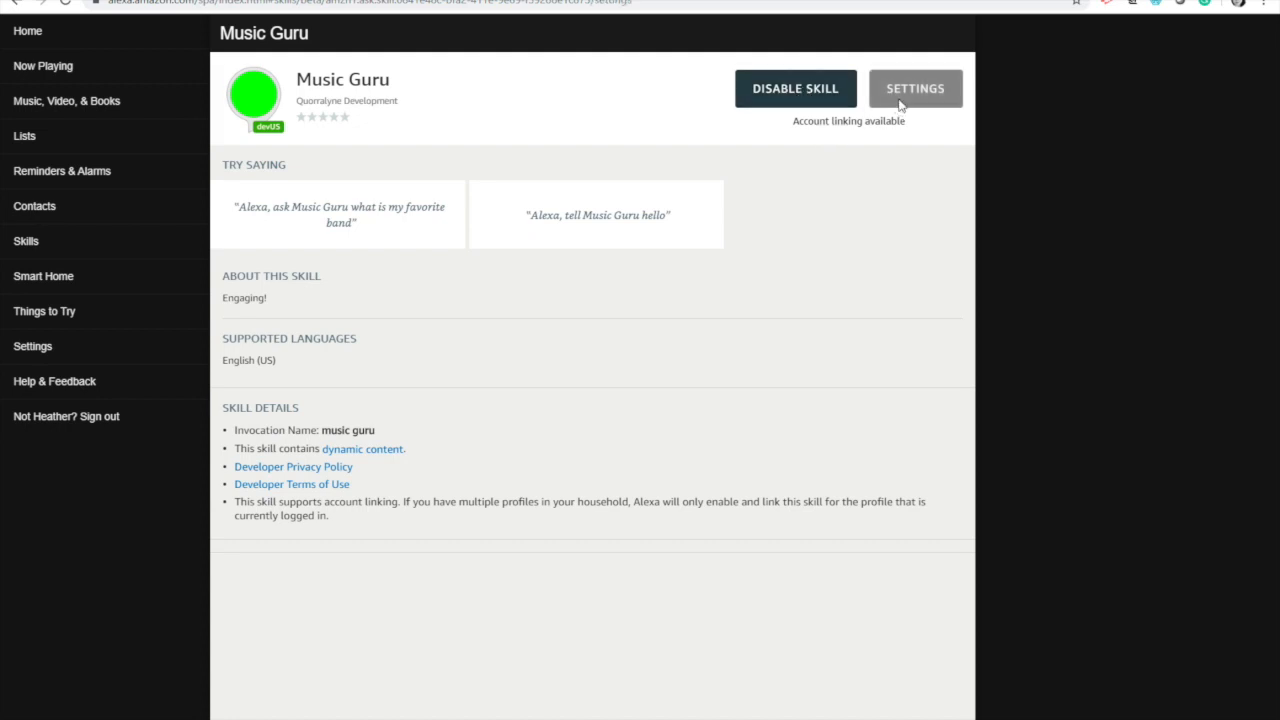
left_click(916, 88)
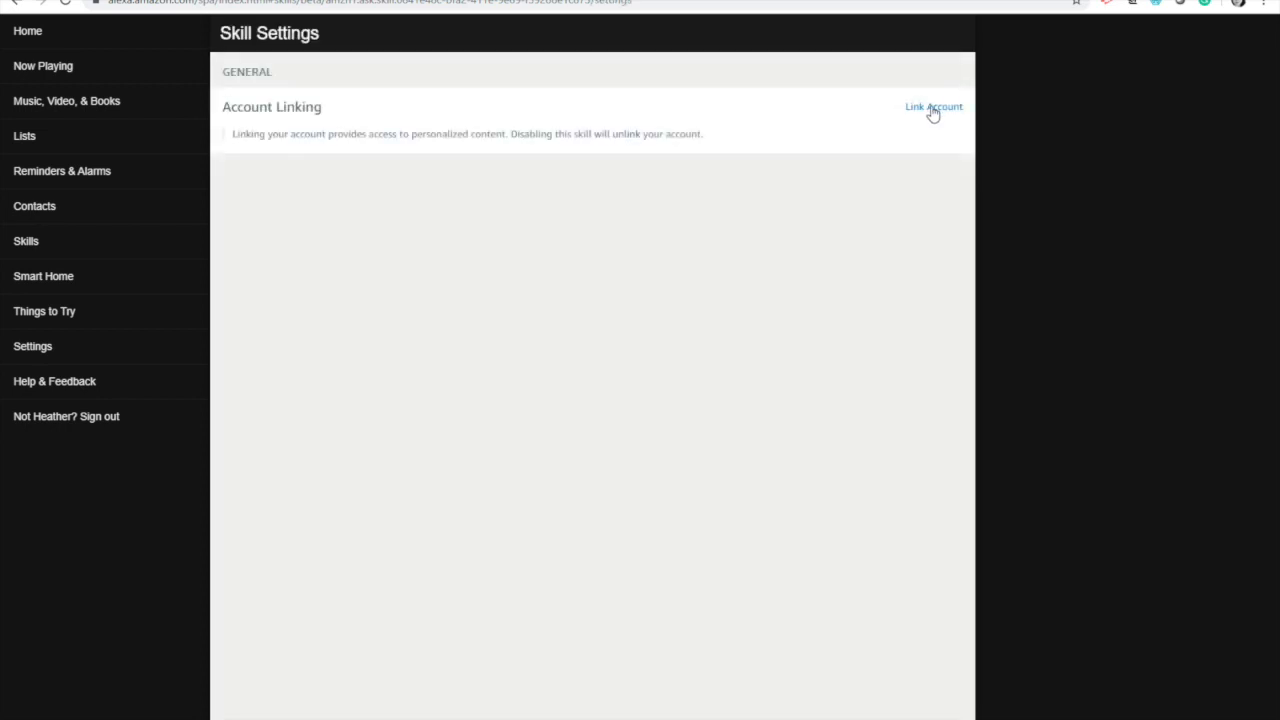
left_click(932, 106)
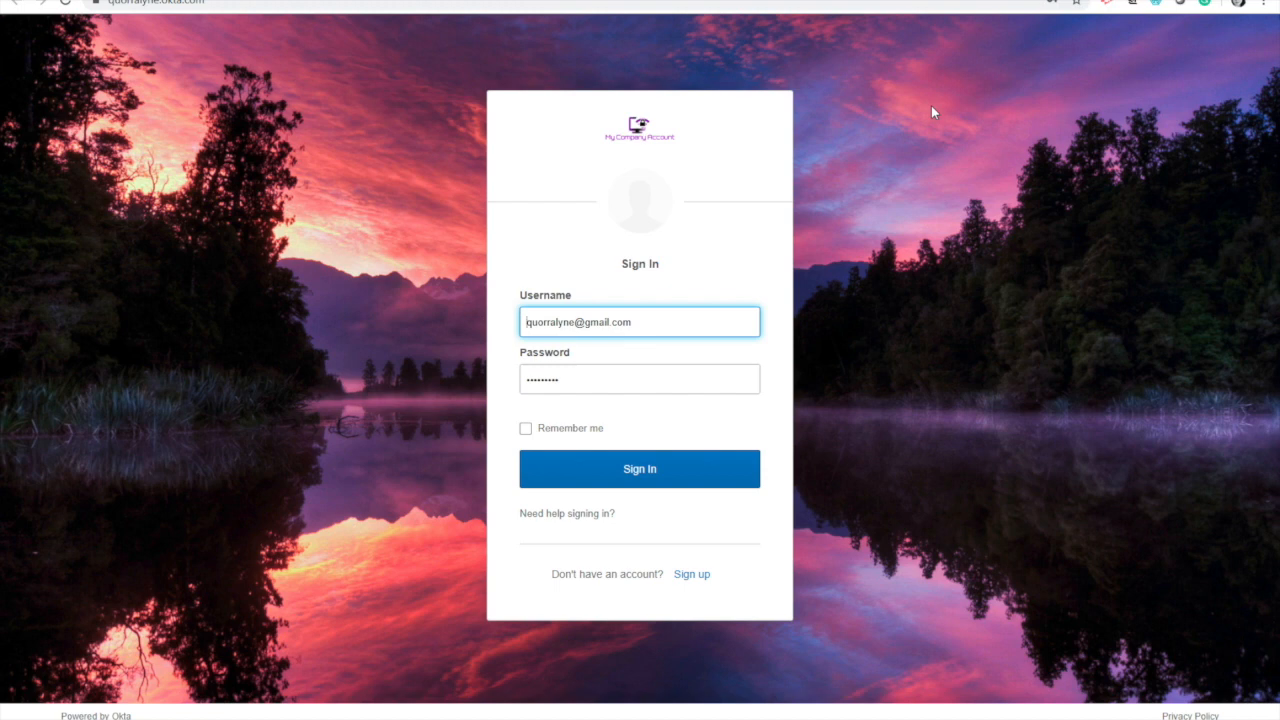
Sign in to Okta with corrected tester credentials and dismiss Chrome's save-password offer.
left_click(640, 468)
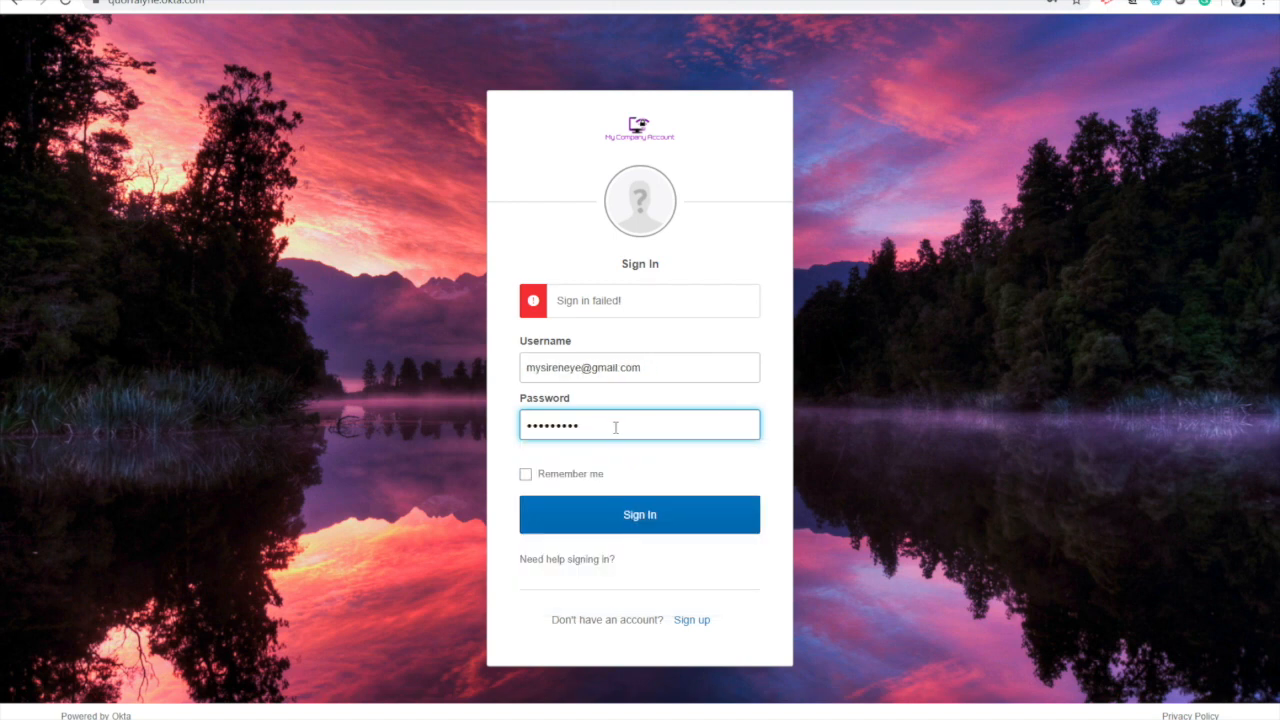
key("Backspace")
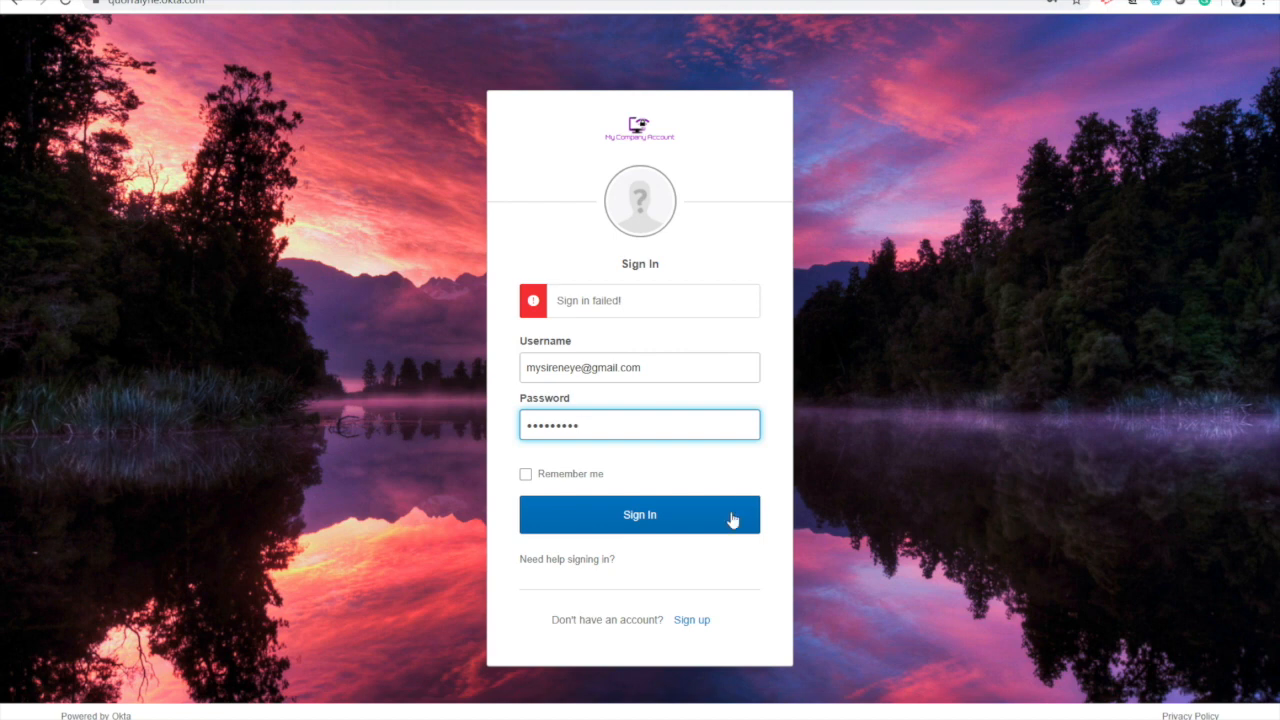
left_click(640, 514)
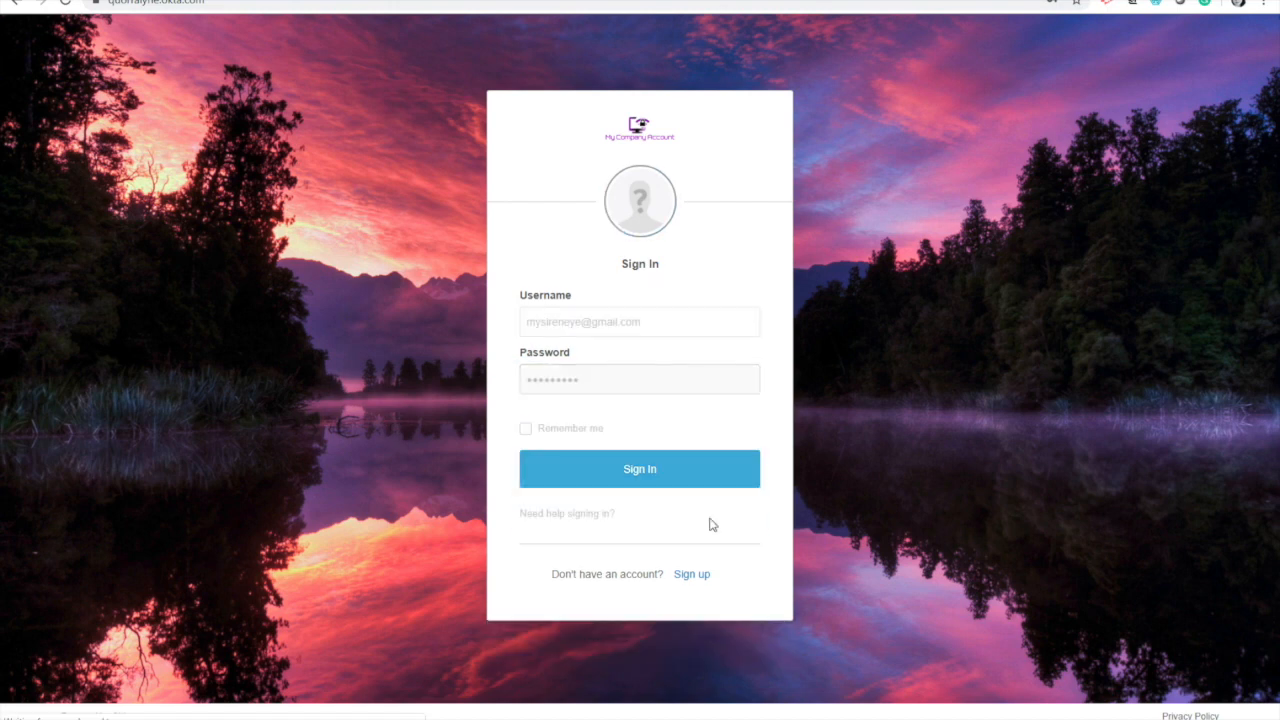
left_click(640, 468)
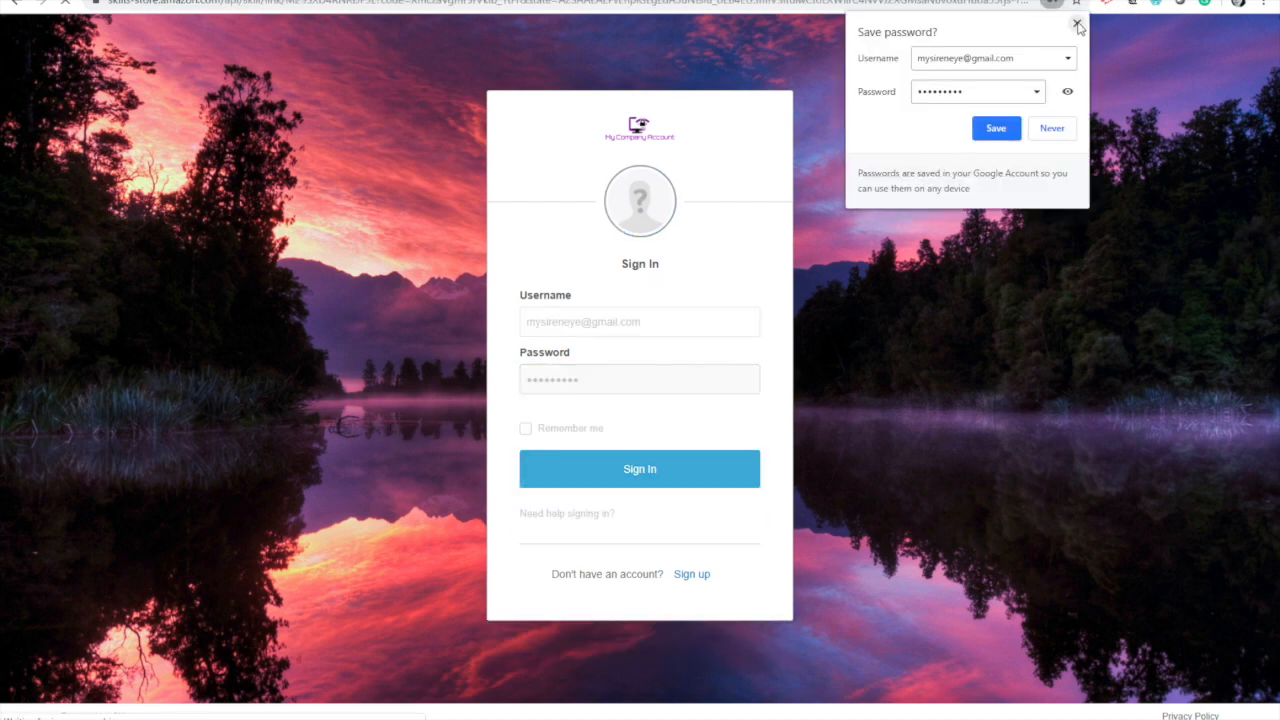
left_click(640, 468)
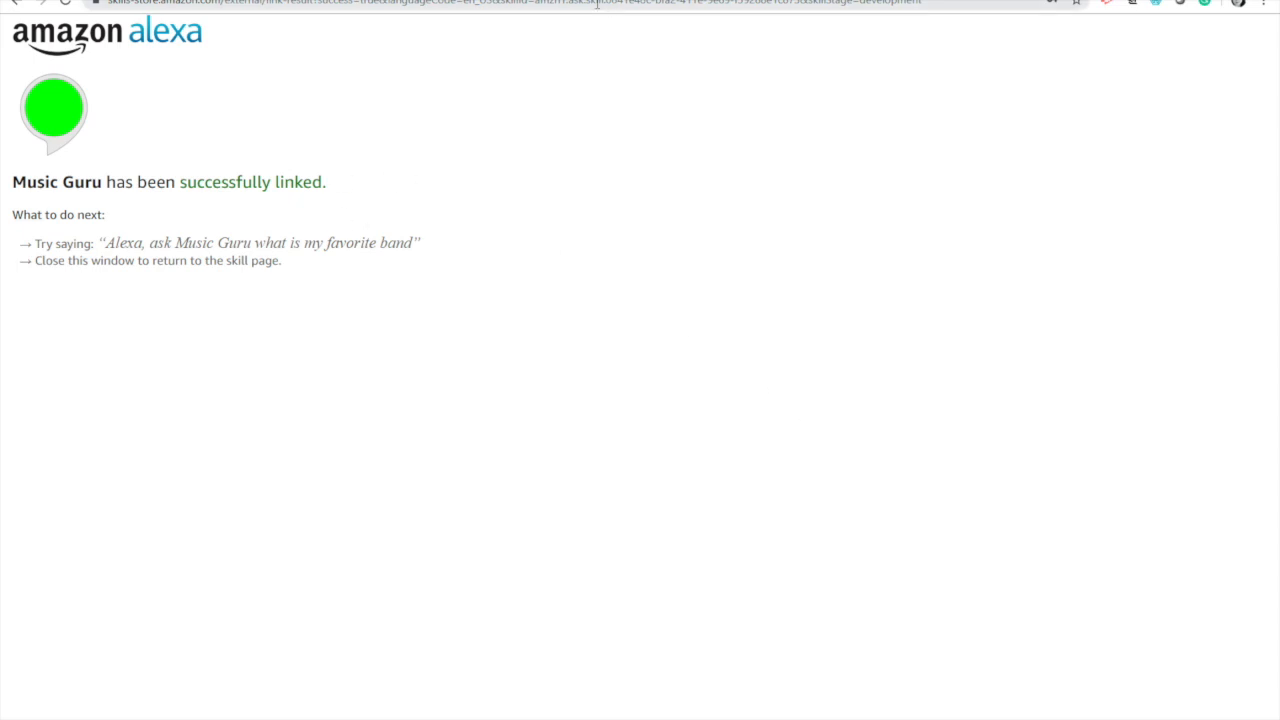
mouse_move(502, 54)
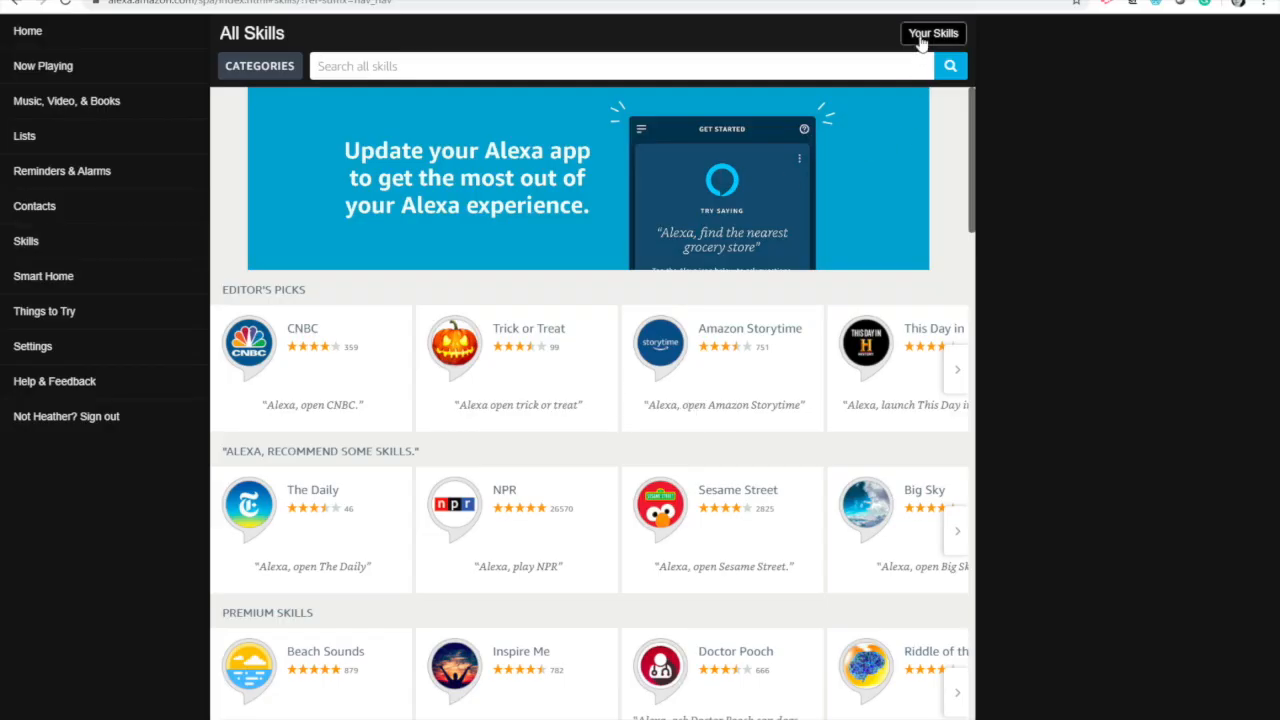
Return to Music Guru via Your Skills' Dev Skills list, showing it enabled and linked.
left_click(932, 32)
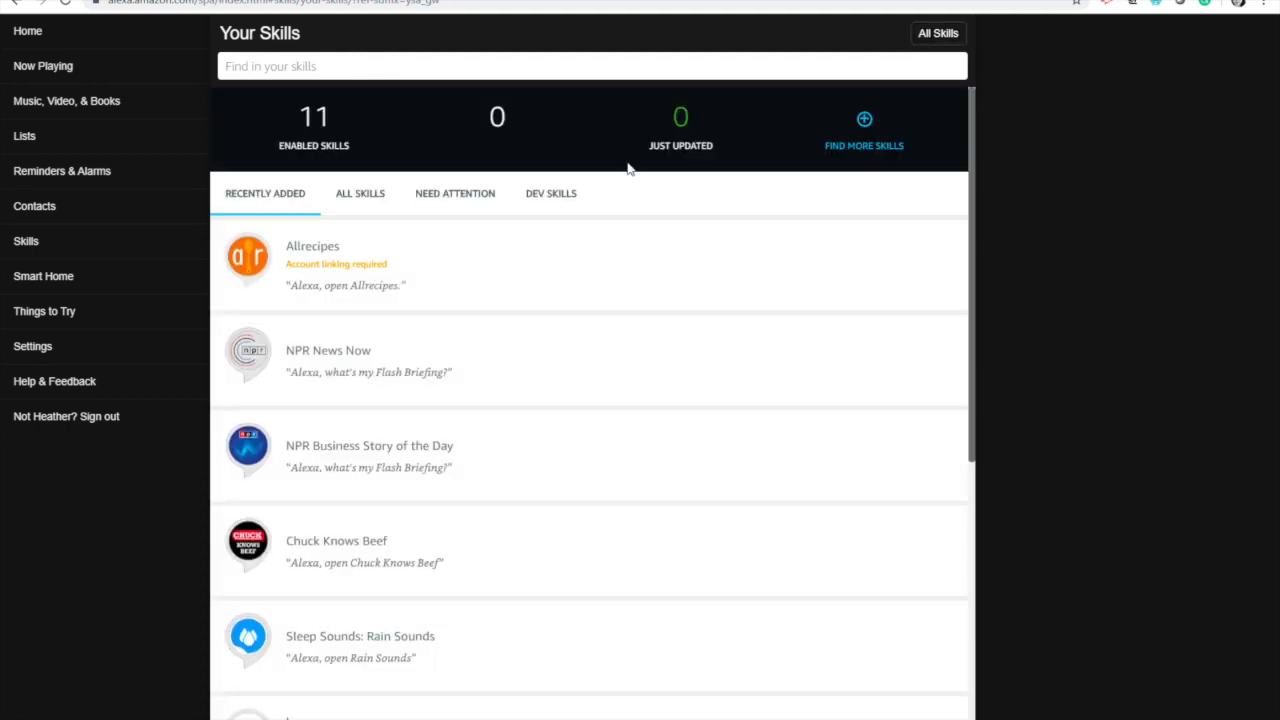
left_click(550, 192)
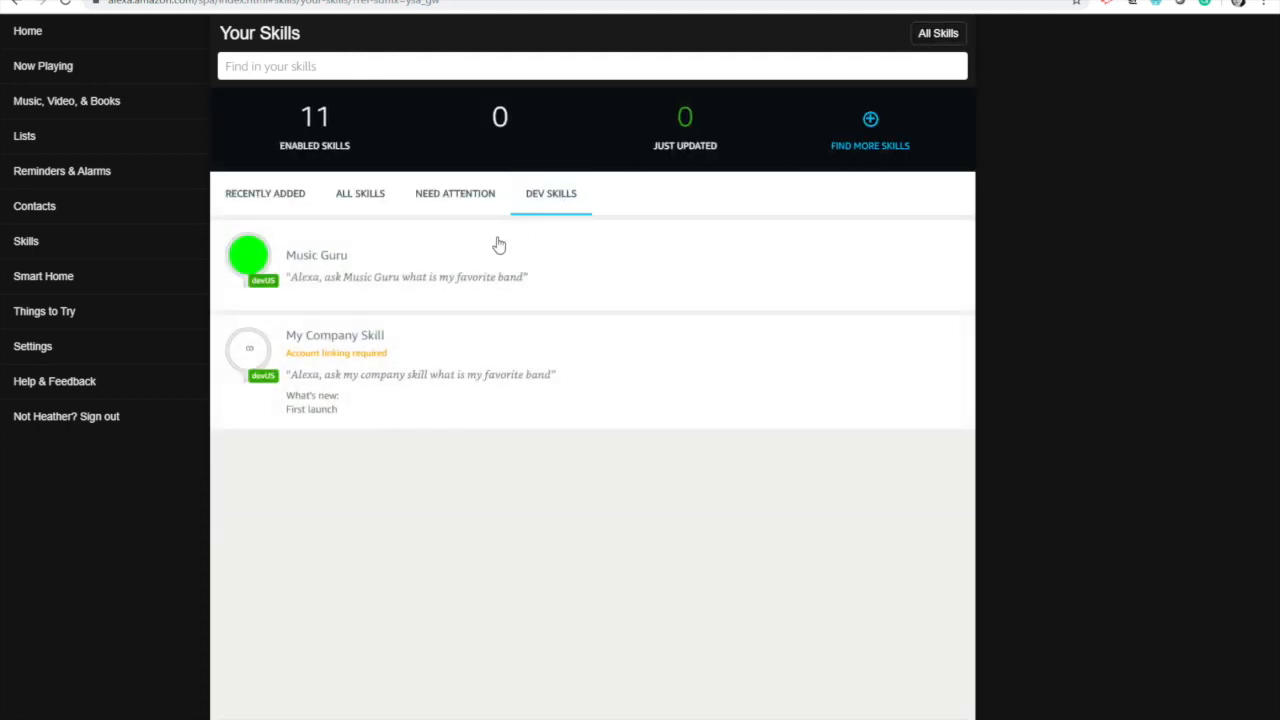
left_click(316, 256)
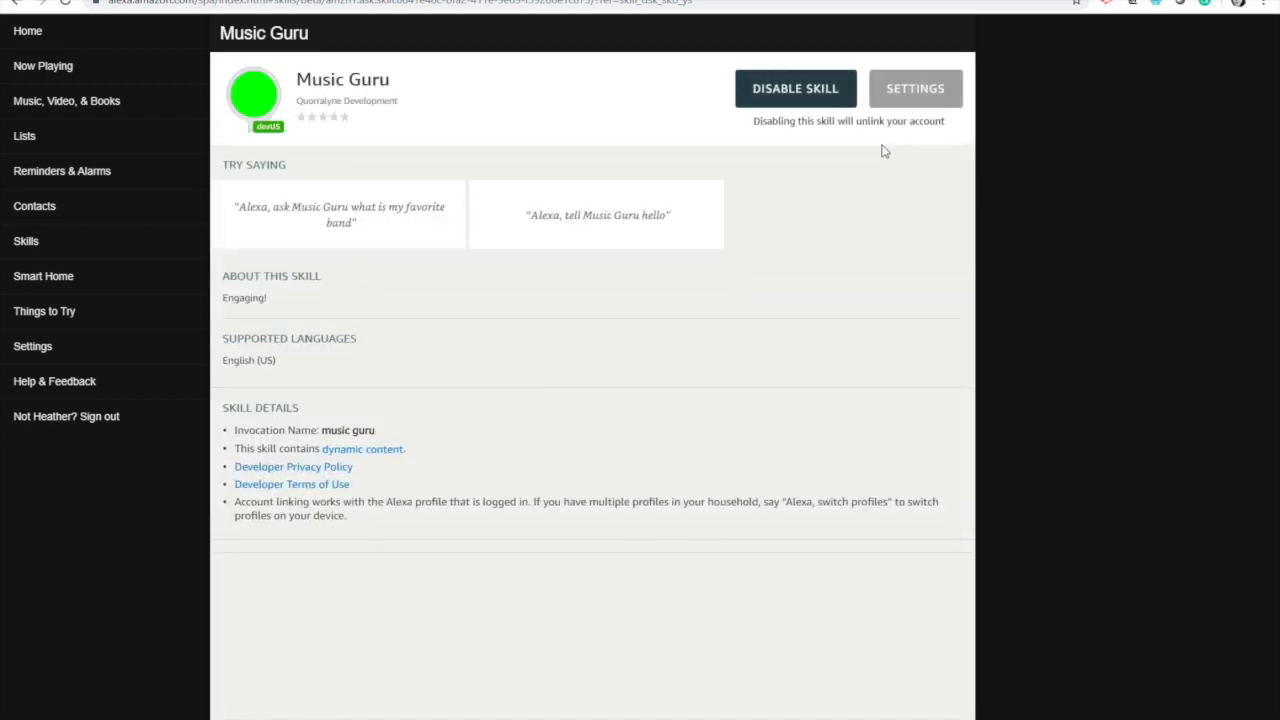
mouse_move(770, 384)
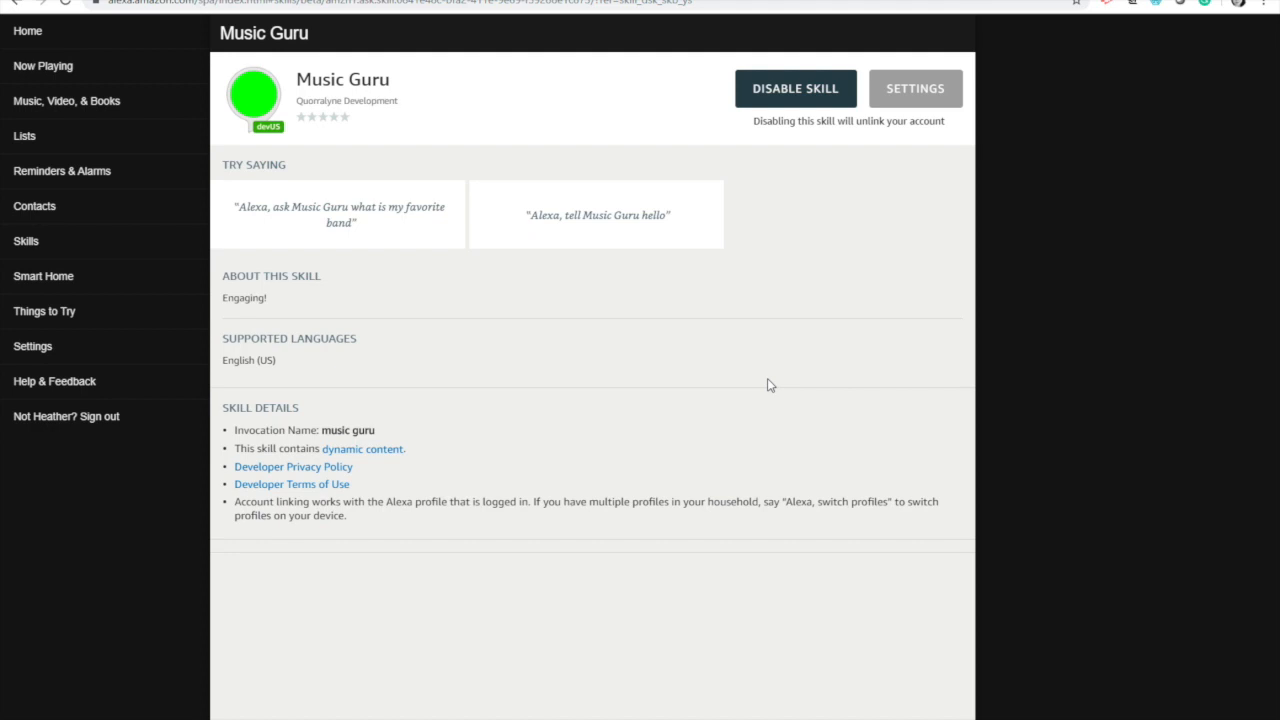
mouse_move(744, 362)
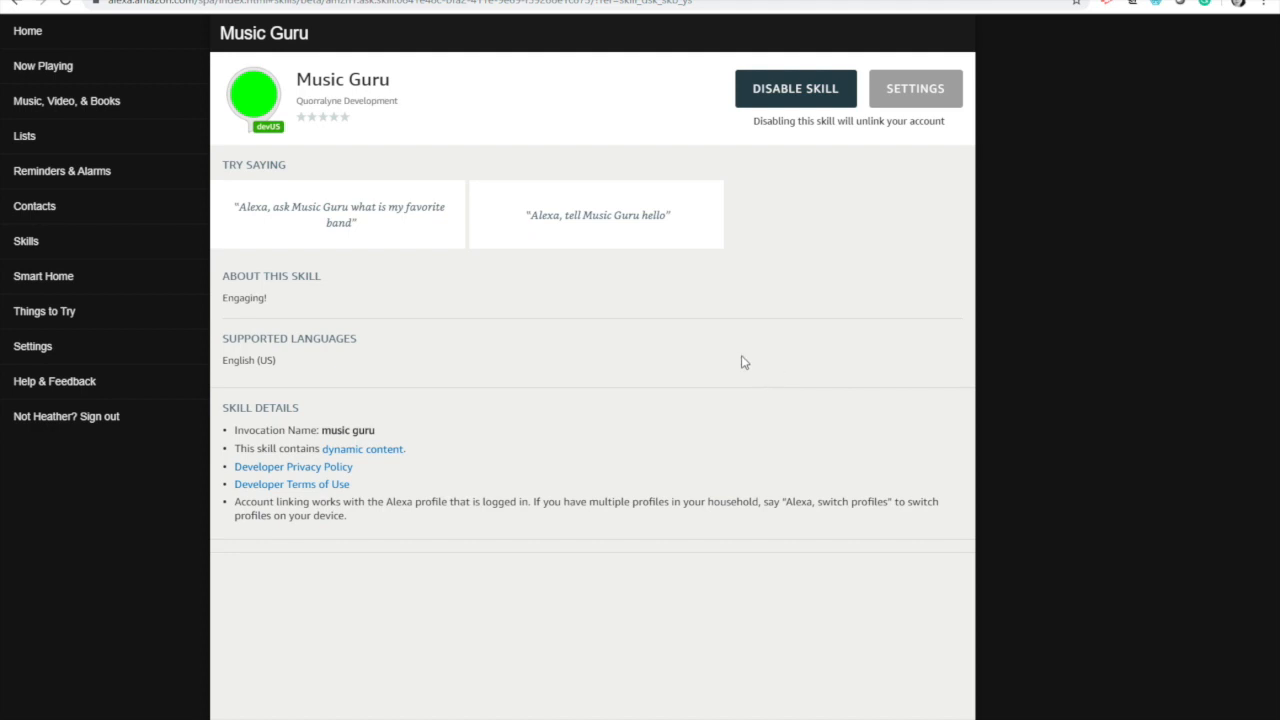